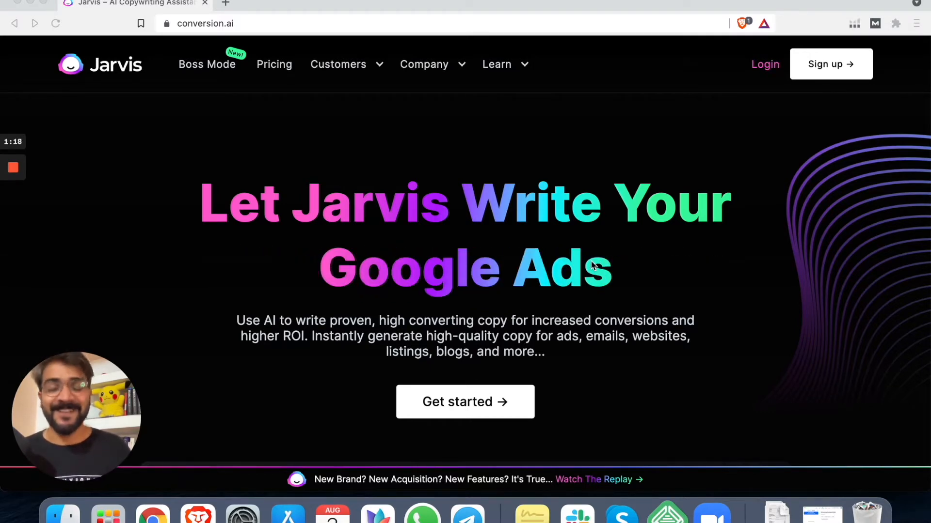
Step: Scroll the Jarvis homepage past the testimonials to the three-step 'How Jarvis writes your copy' section
{"action": "scroll", "scroll_direction": "down", "scroll_amount": 3}
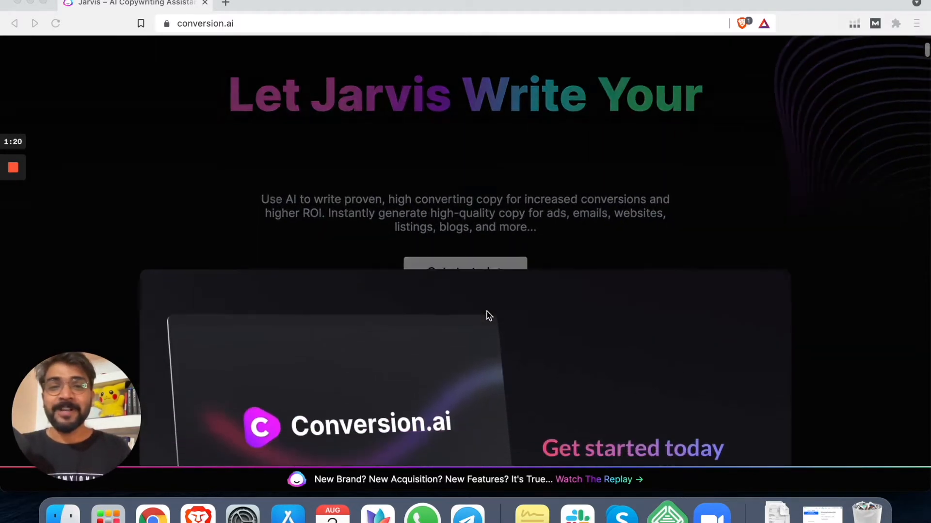
{"action": "scroll", "scroll_direction": "up", "scroll_amount": 3}
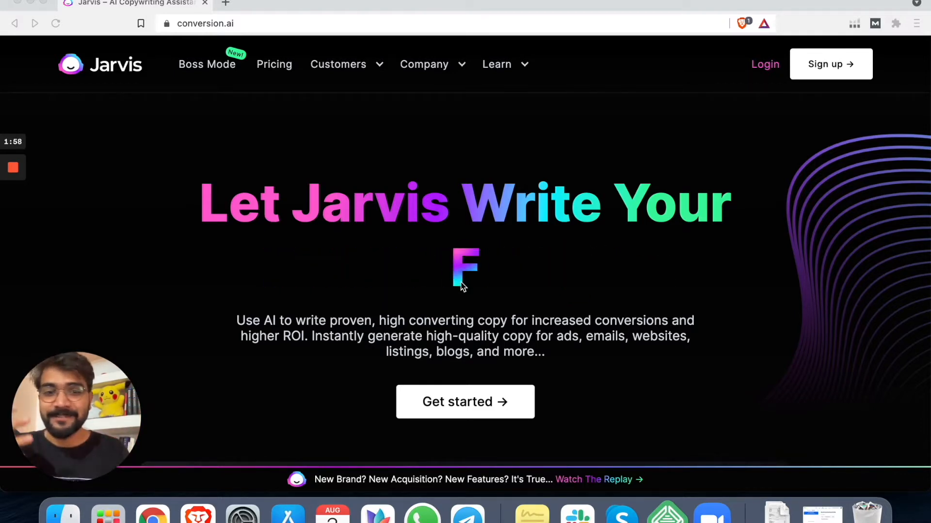
{"action": "scroll", "scroll_direction": "down", "scroll_amount": 3}
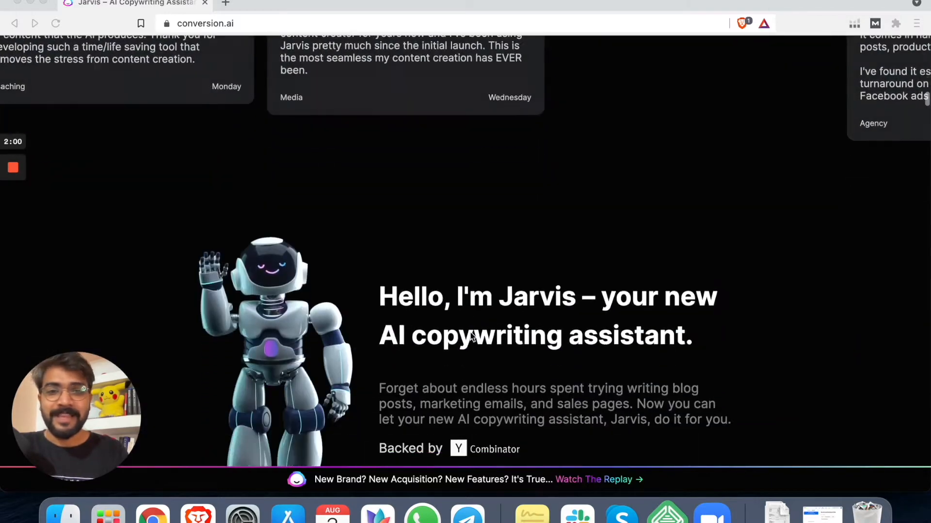
{"action": "scroll", "scroll_direction": "down", "scroll_amount": 3}
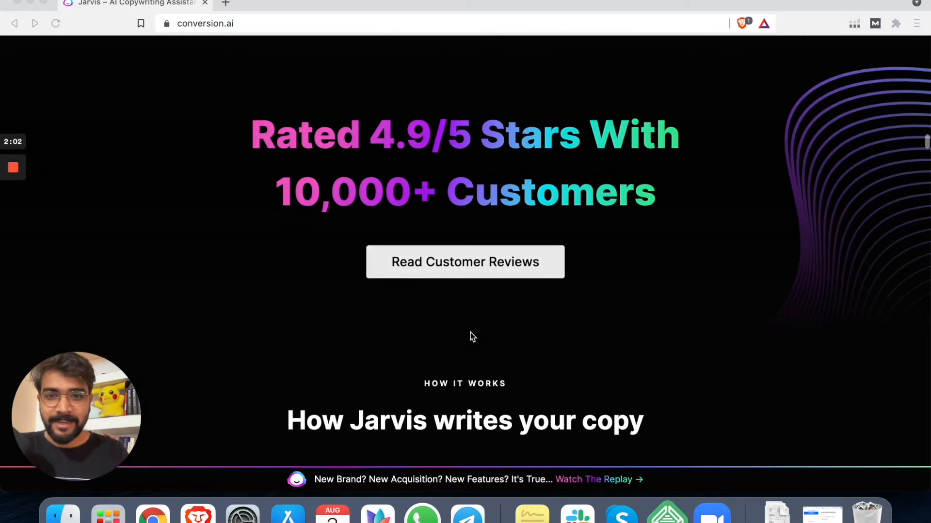
{"action": "scroll", "scroll_direction": "down", "scroll_amount": 3}
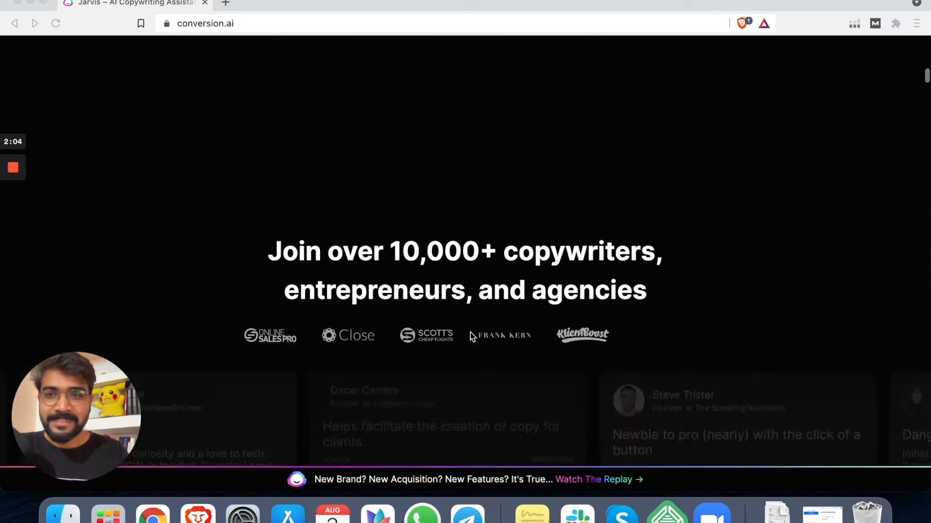
{"action": "scroll", "scroll_direction": "up", "scroll_amount": 3}
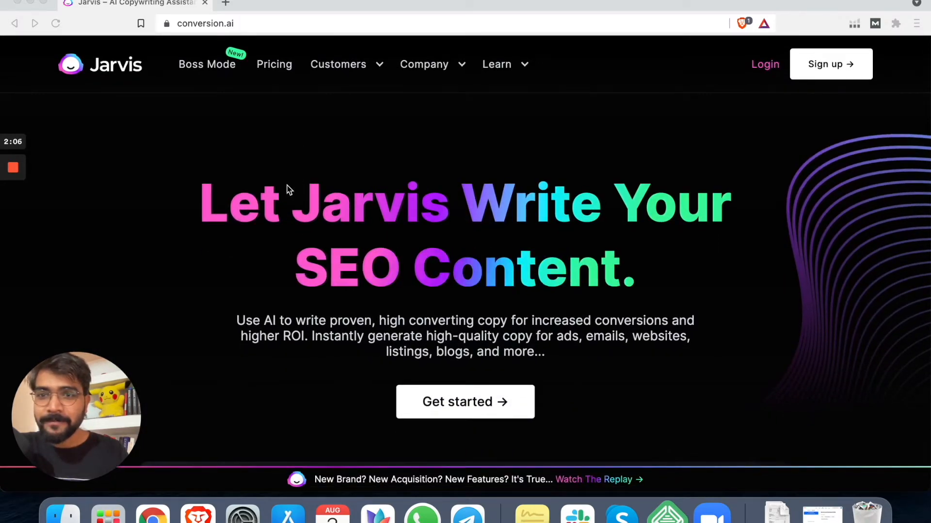
{"action": "scroll", "scroll_direction": "down", "scroll_amount": 3}
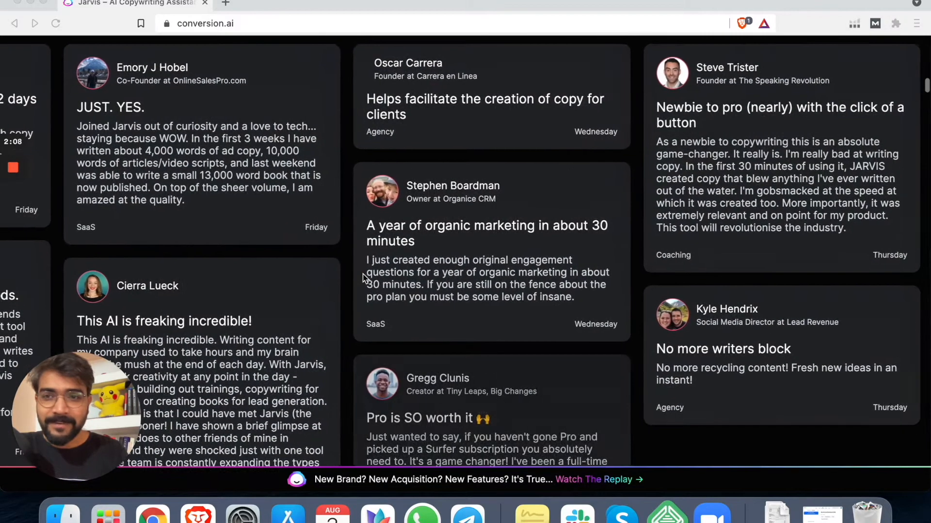
{"action": "scroll", "scroll_direction": "up", "scroll_amount": 3}
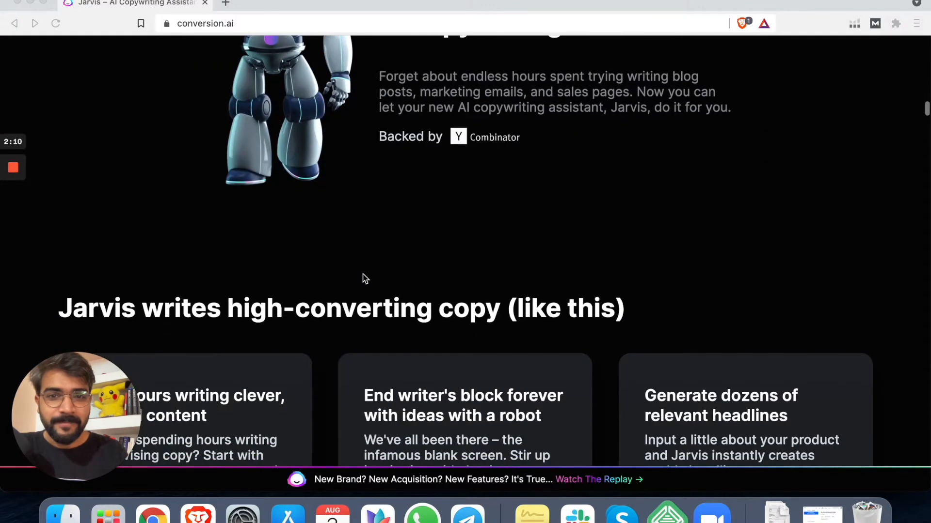
{"action": "scroll", "scroll_direction": "down", "scroll_amount": 3}
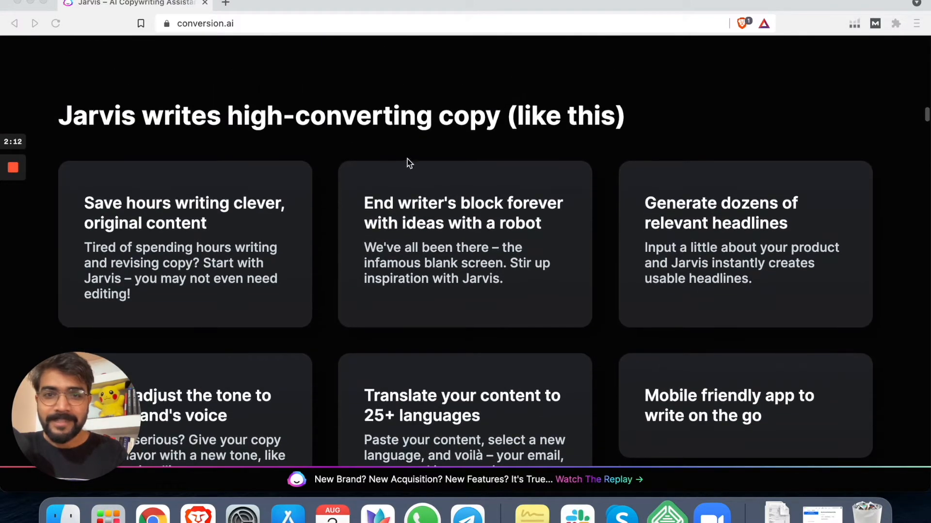
{"action": "mouse_move", "coordinate": [412, 300]}
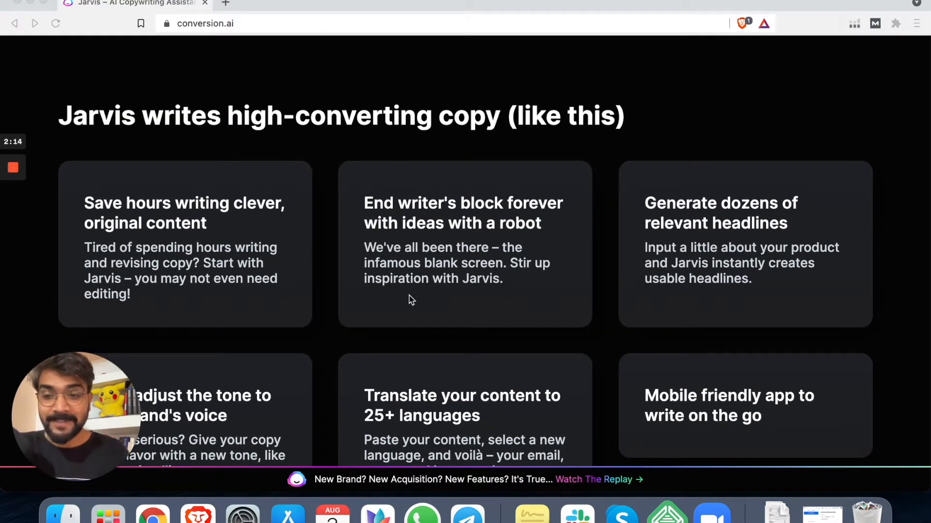
{"action": "scroll", "scroll_direction": "down", "scroll_amount": 3}
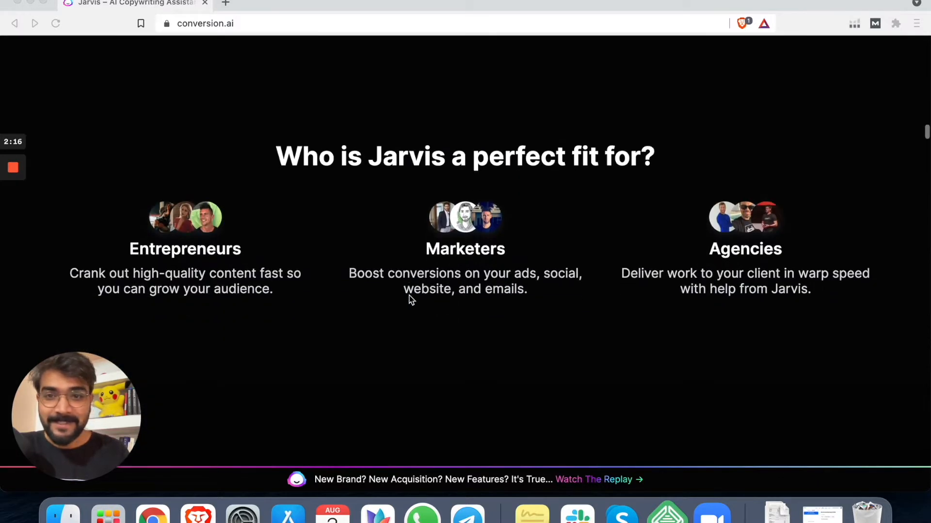
{"action": "scroll", "scroll_direction": "down", "scroll_amount": 3}
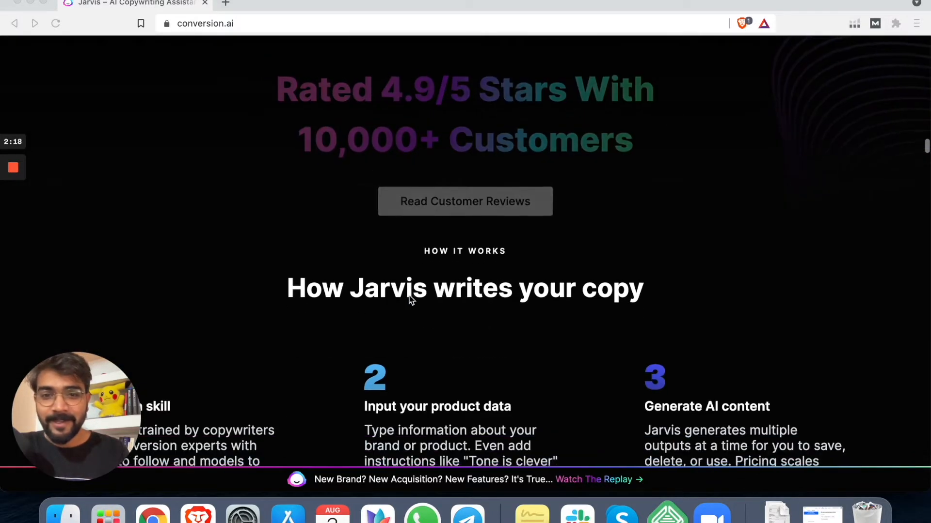
{"action": "scroll", "scroll_direction": "down", "scroll_amount": 3}
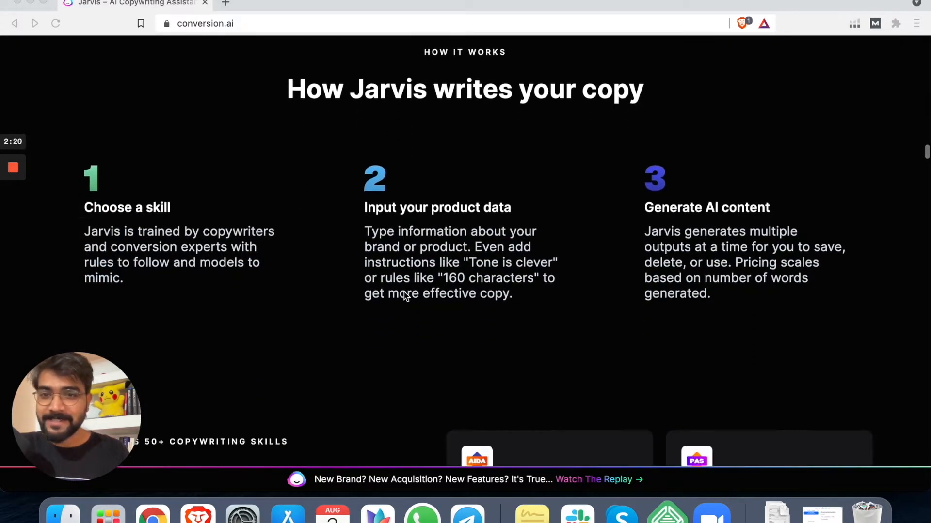
{"action": "scroll", "scroll_direction": "down", "scroll_amount": 3}
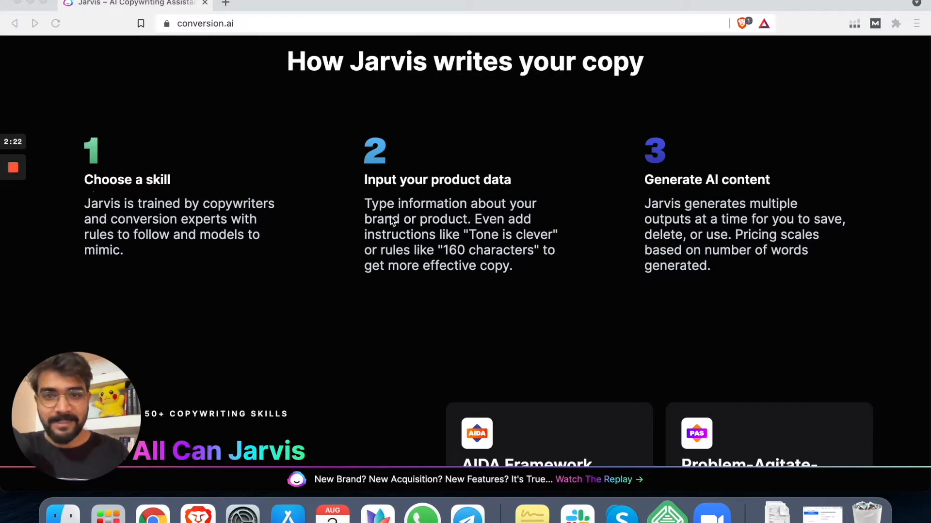
{"action": "mouse_move", "coordinate": [500, 256]}
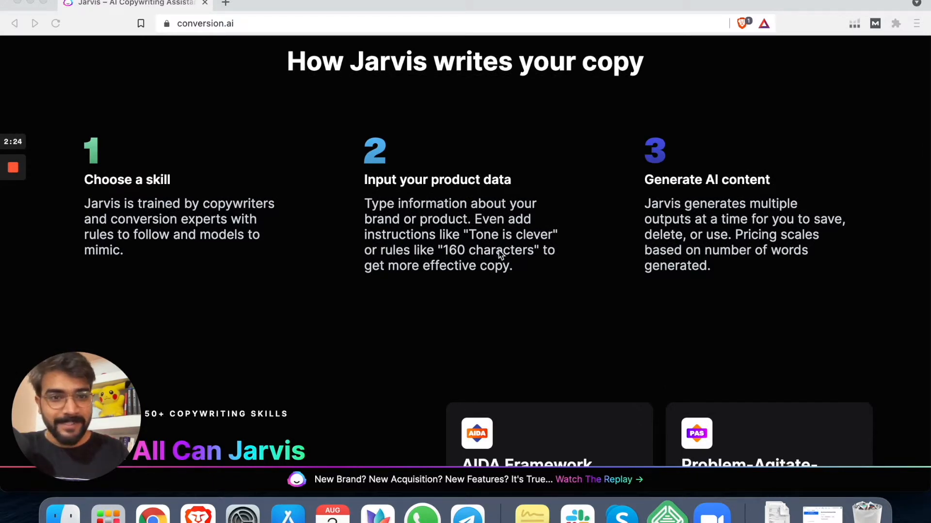
{"action": "scroll", "scroll_direction": "down", "scroll_amount": 3}
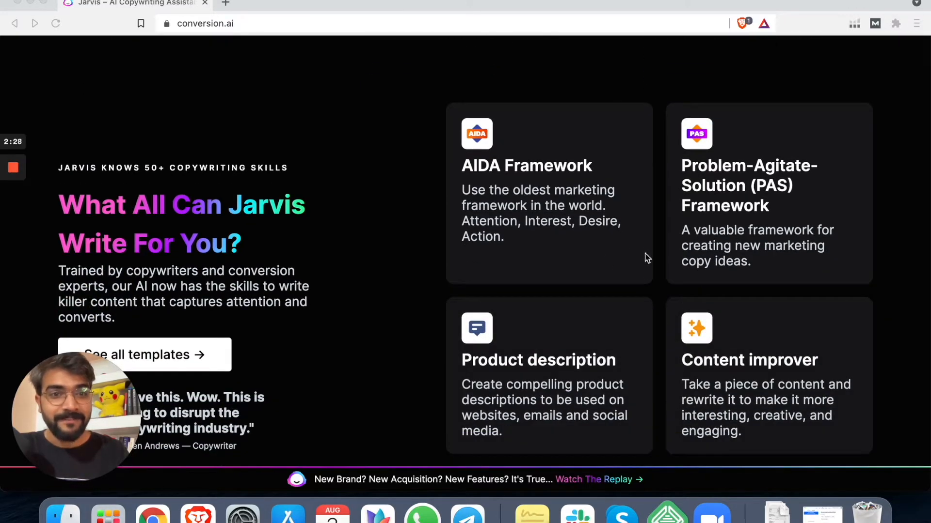
Step: Scroll through the templates grid and reviews to the 'Create Content Faster' banner
{"action": "scroll", "scroll_direction": "down", "scroll_amount": 3}
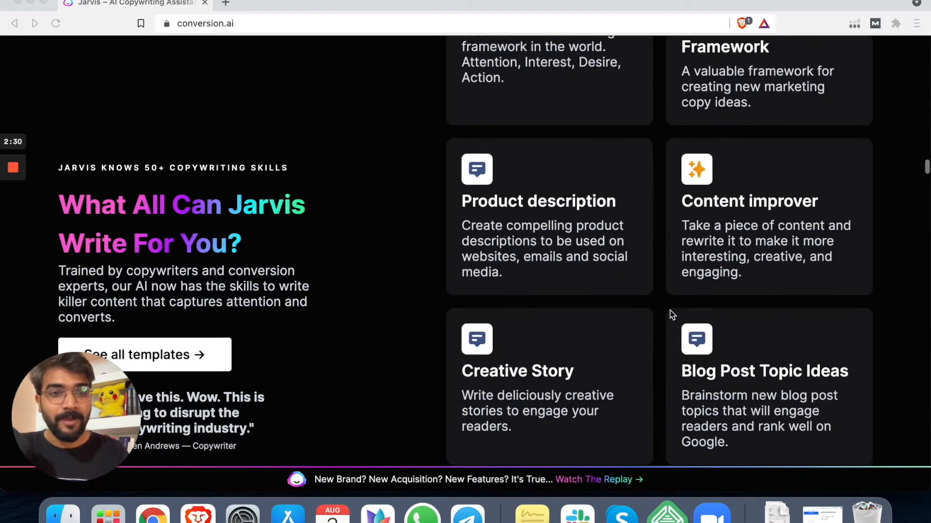
{"action": "scroll", "scroll_direction": "down", "scroll_amount": 3}
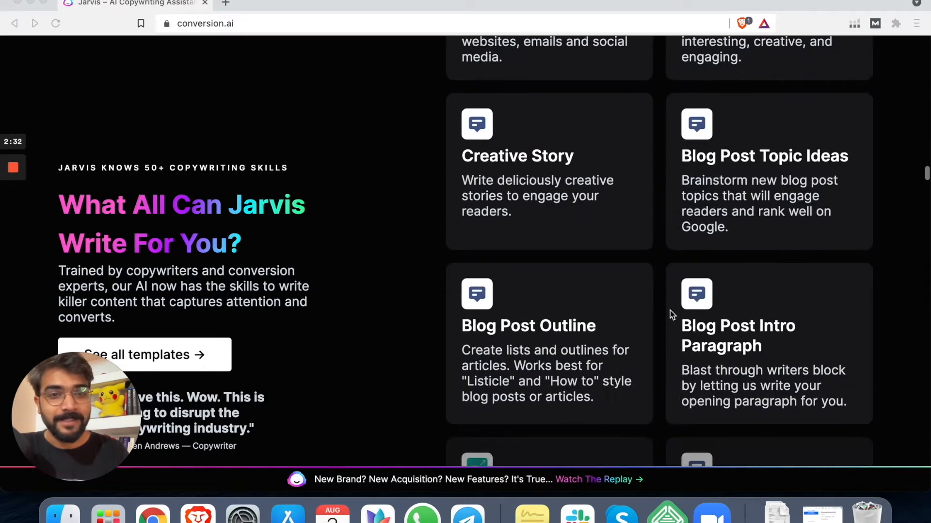
{"action": "scroll", "scroll_direction": "down", "scroll_amount": 3}
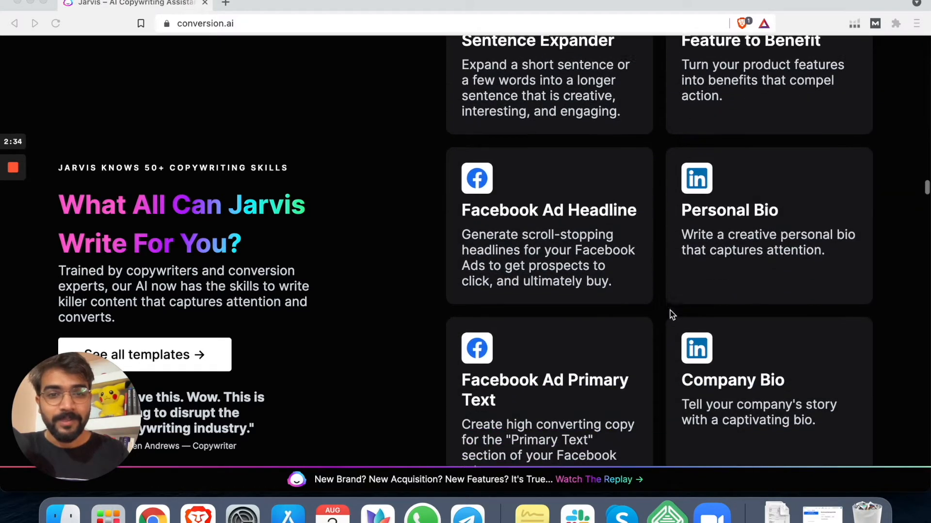
{"action": "scroll", "scroll_direction": "down", "scroll_amount": 3}
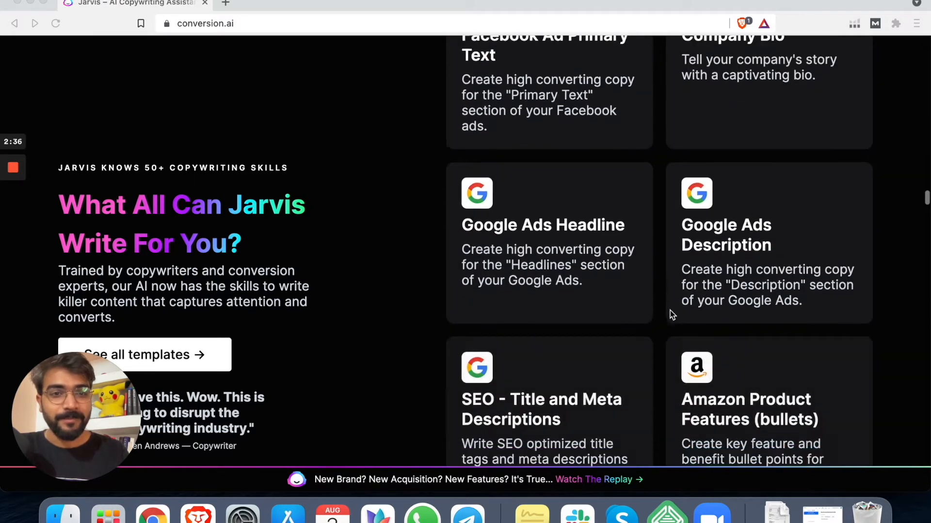
{"action": "scroll", "scroll_direction": "down", "scroll_amount": 3}
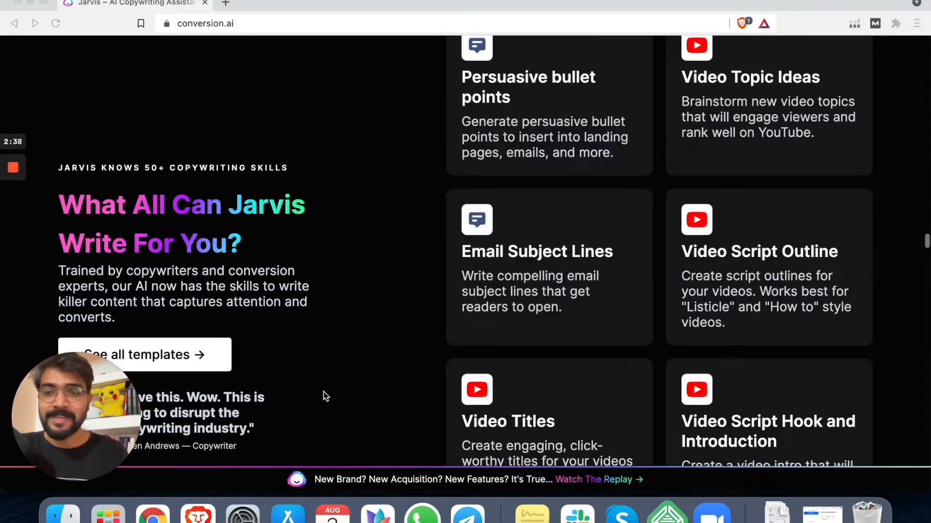
{"action": "scroll", "scroll_direction": "down", "scroll_amount": 3}
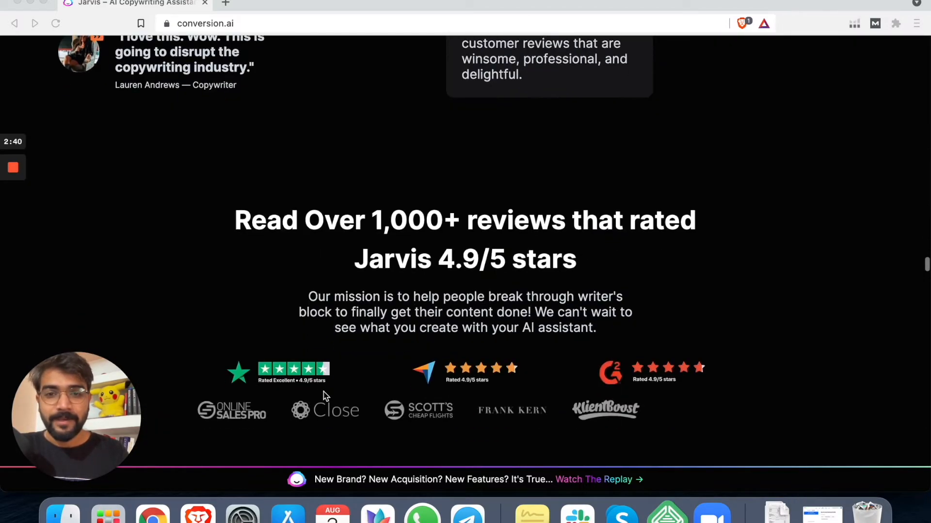
{"action": "scroll", "scroll_direction": "down", "scroll_amount": 3}
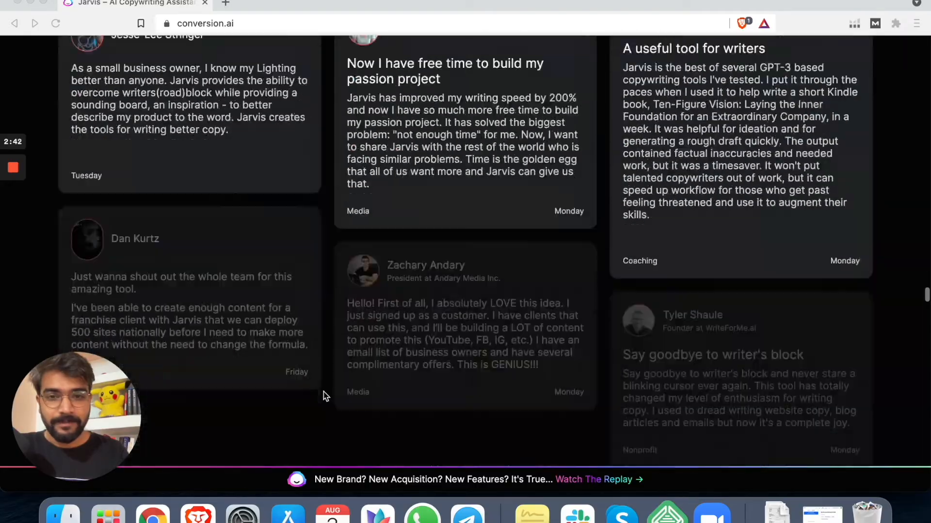
{"action": "scroll", "scroll_direction": "down", "scroll_amount": 3}
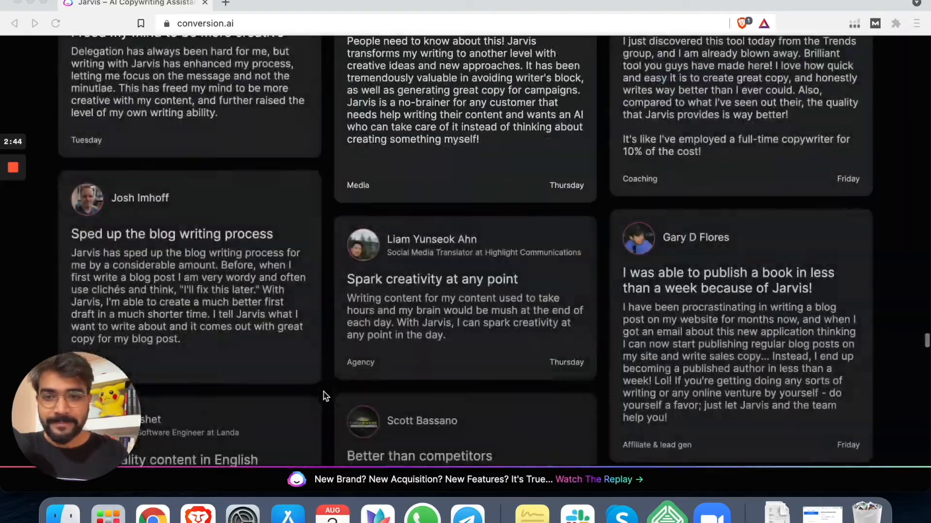
{"action": "scroll", "scroll_direction": "down", "scroll_amount": 3}
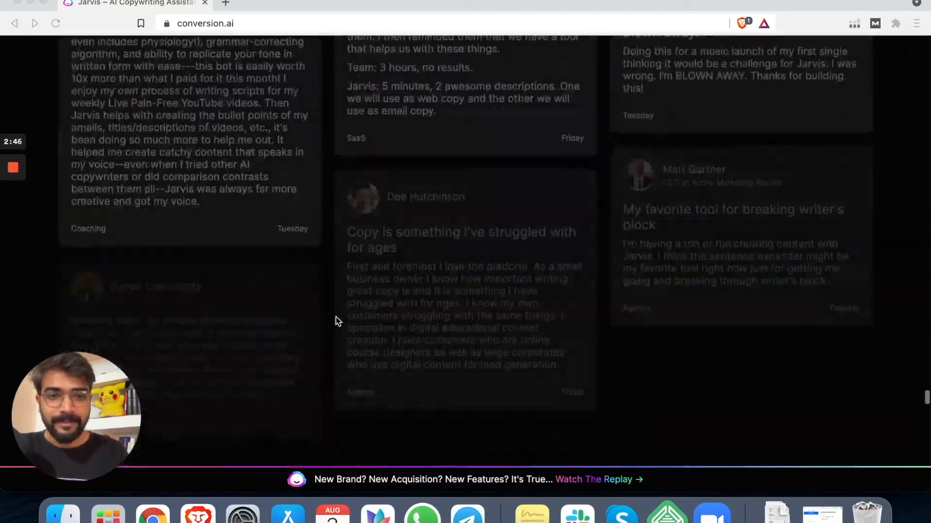
{"action": "scroll", "scroll_direction": "down", "scroll_amount": 3}
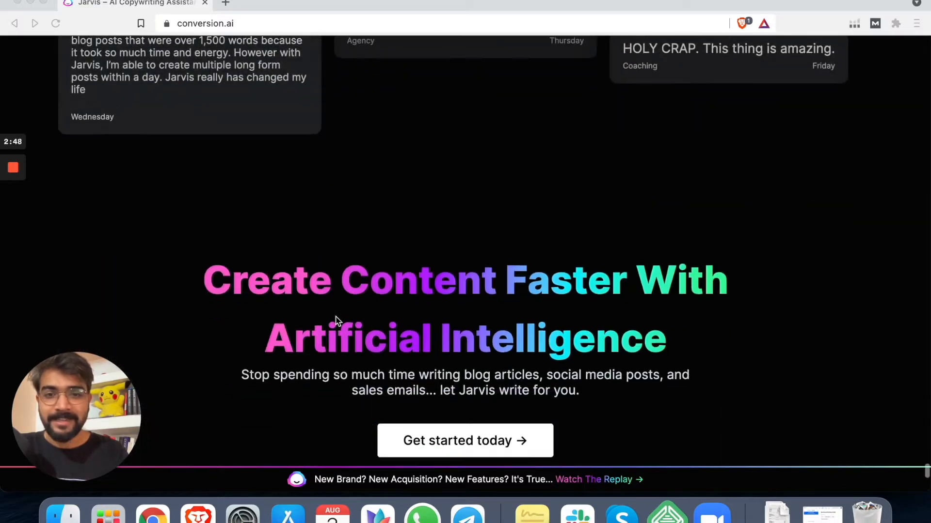
{"action": "scroll", "scroll_direction": "up", "scroll_amount": 3}
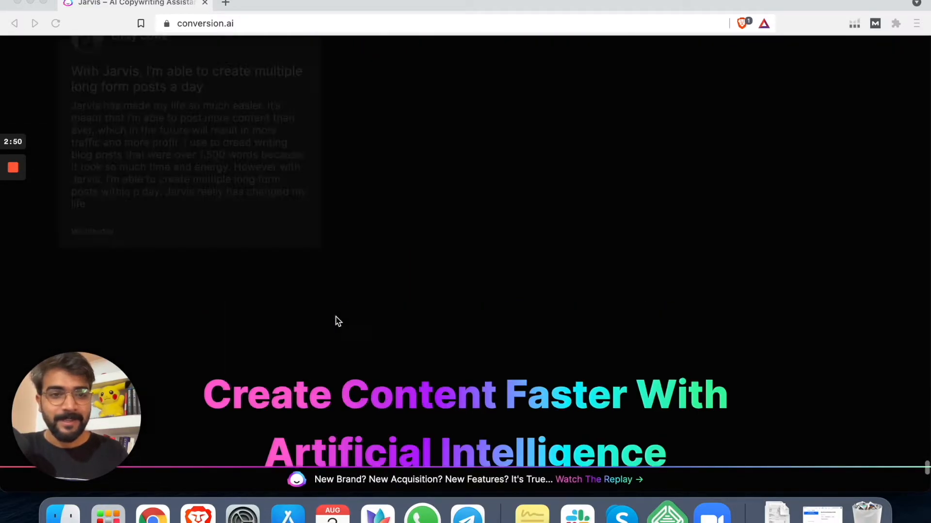
{"action": "scroll", "scroll_direction": "up", "scroll_amount": 3}
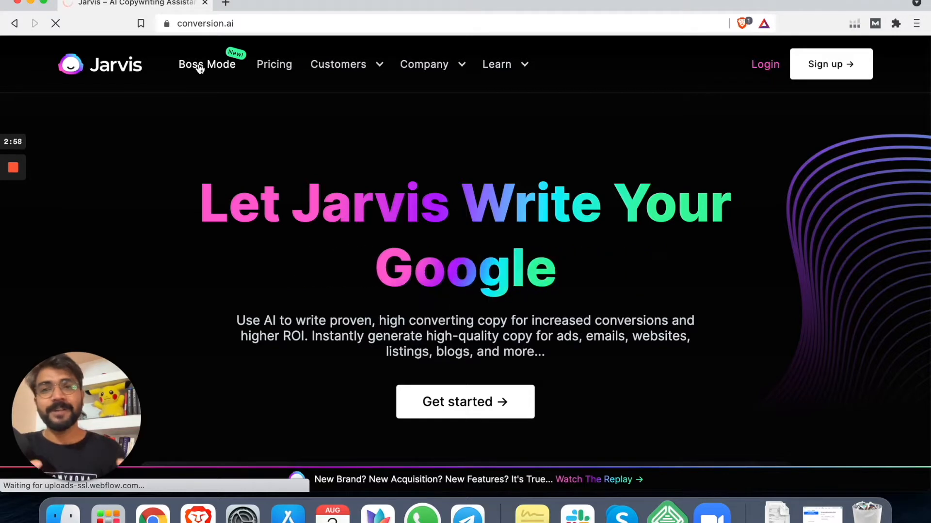
Step: Open the Boss Mode page and read down to the $119/month 'Become The Boss' plan
{"action": "left_click", "coordinate": [206, 64]}
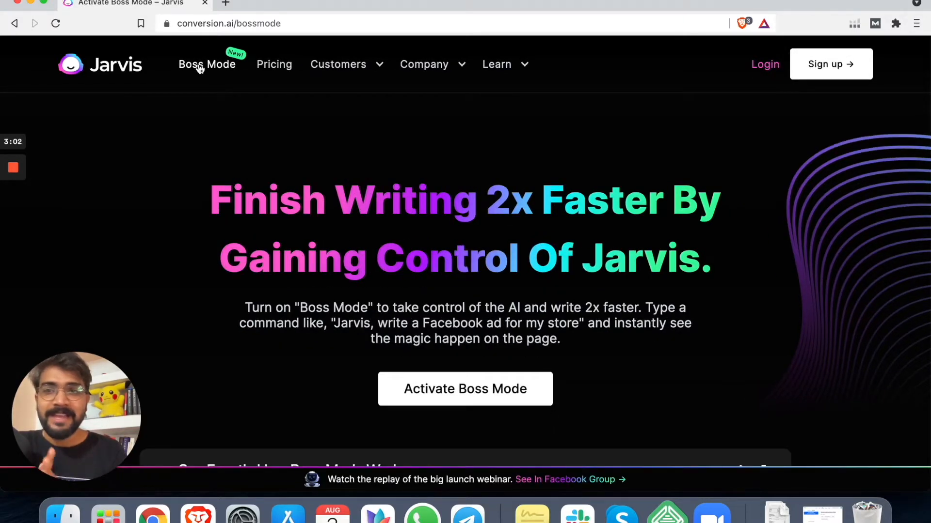
{"action": "scroll", "scroll_direction": "down", "scroll_amount": 3}
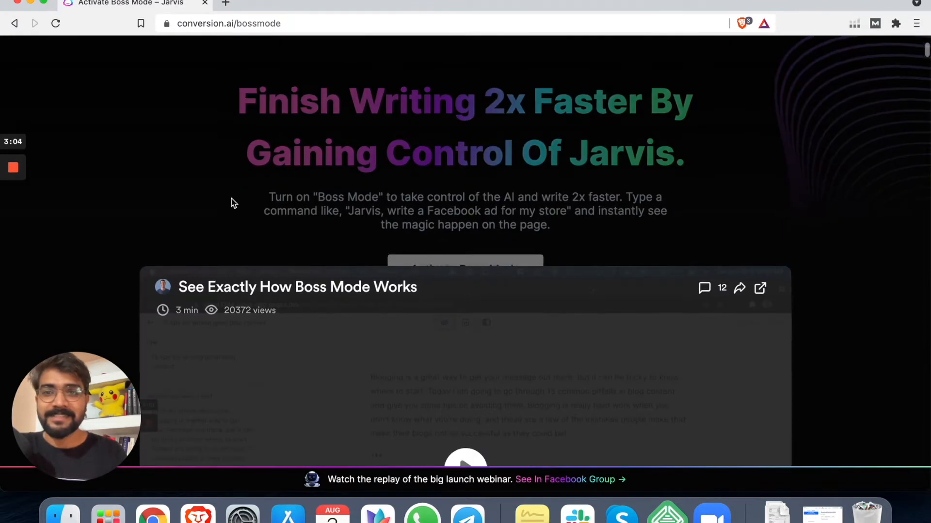
{"action": "scroll", "scroll_direction": "down", "scroll_amount": 3}
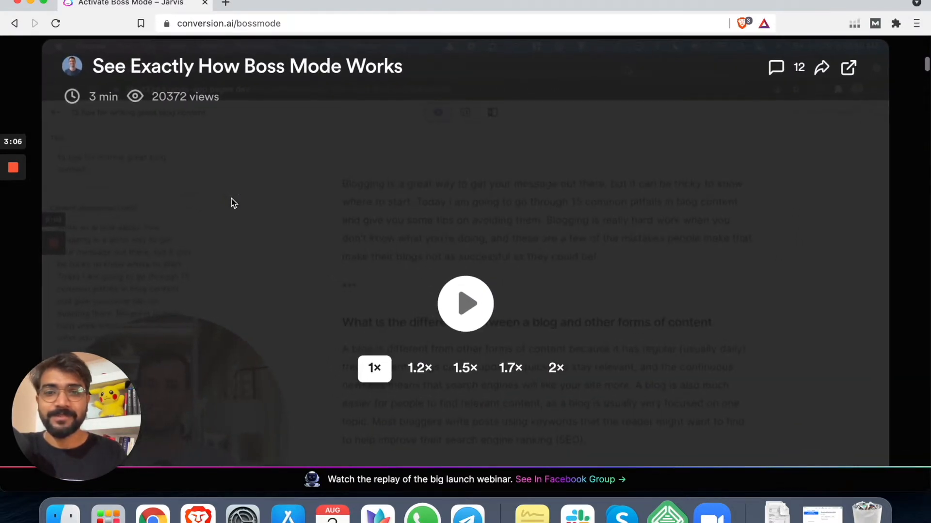
{"action": "scroll", "scroll_direction": "down", "scroll_amount": 3}
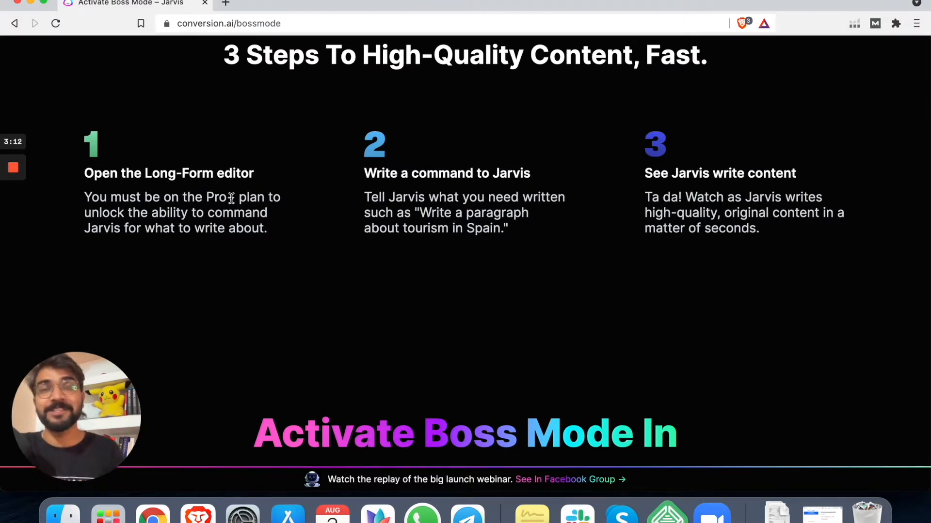
{"action": "scroll", "scroll_direction": "down", "scroll_amount": 3}
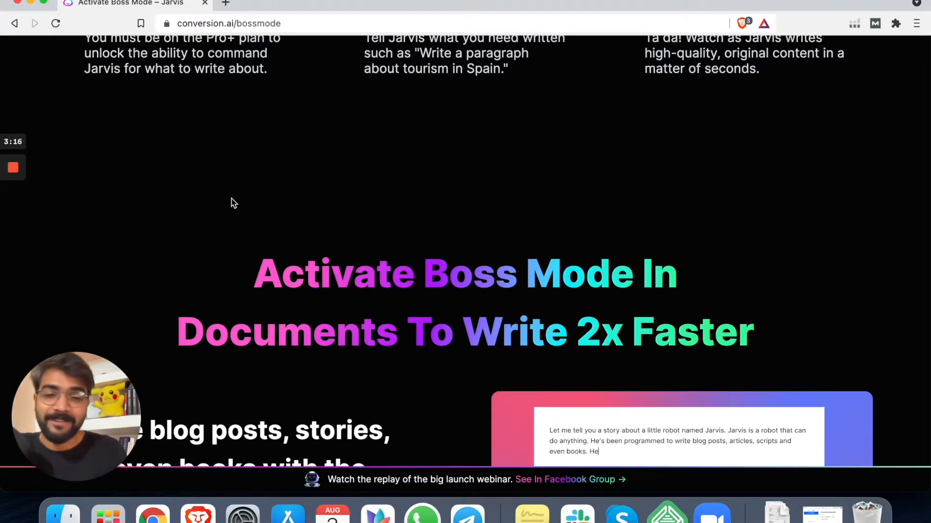
{"action": "scroll", "scroll_direction": "down", "scroll_amount": 3}
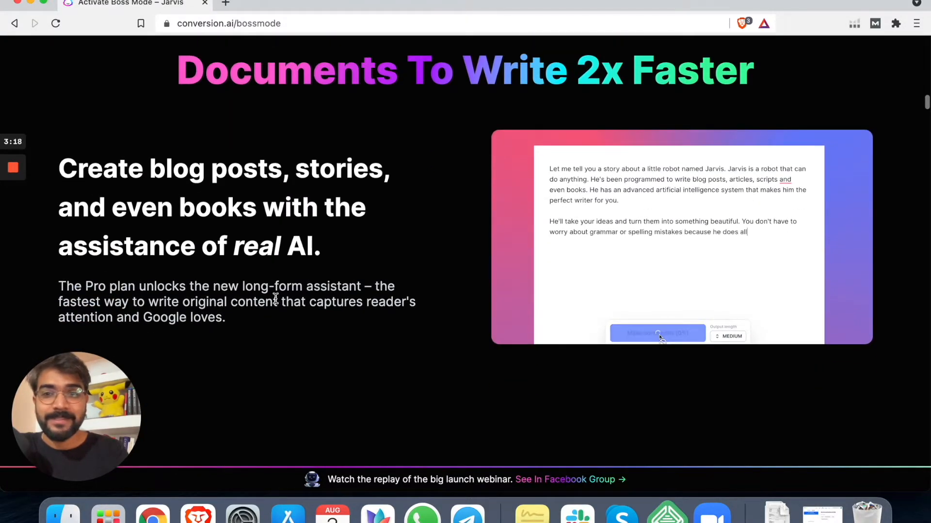
{"action": "scroll", "scroll_direction": "down", "scroll_amount": 3}
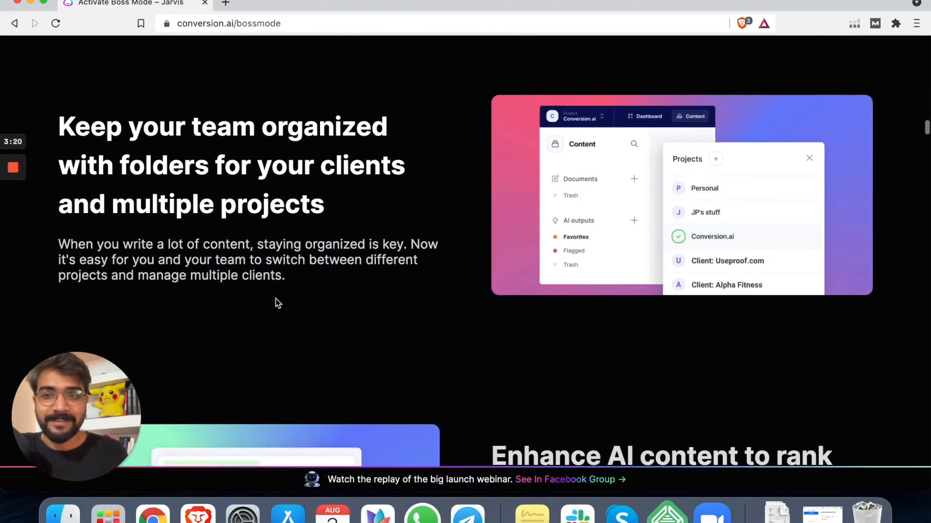
{"action": "scroll", "scroll_direction": "down", "scroll_amount": 3}
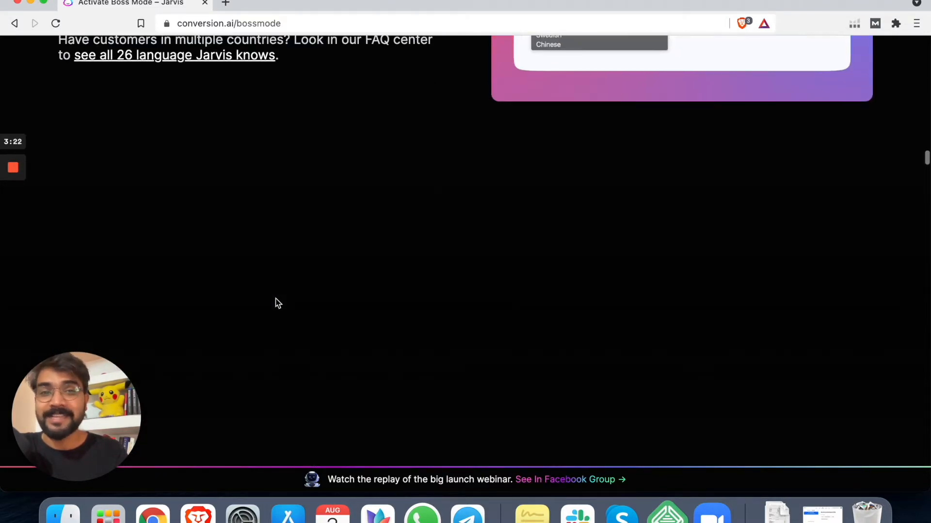
{"action": "scroll", "scroll_direction": "down", "scroll_amount": 3}
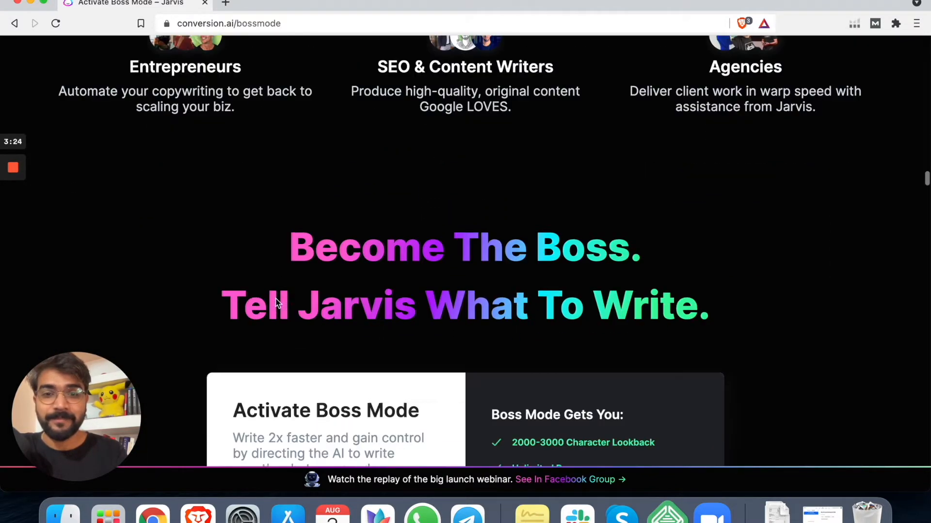
{"action": "scroll", "scroll_direction": "down", "scroll_amount": 3}
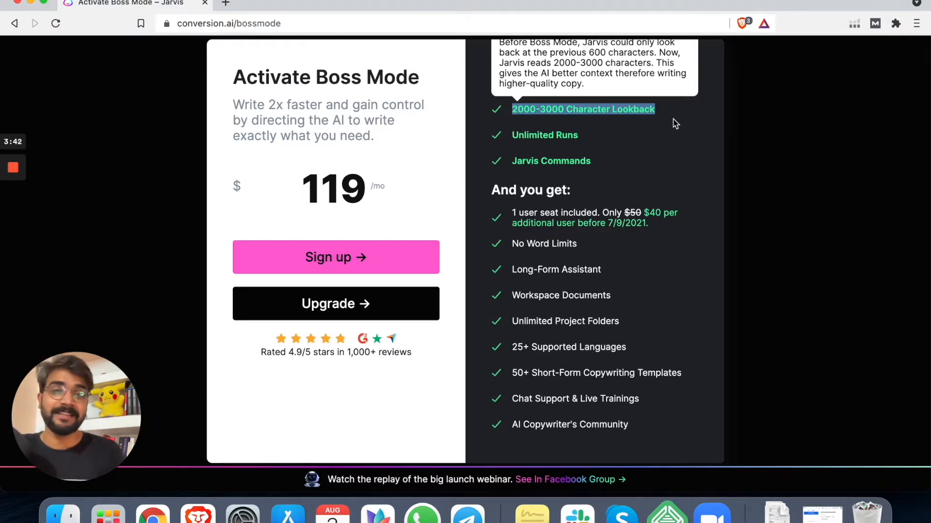
{"action": "mouse_move", "coordinate": [640, 235]}
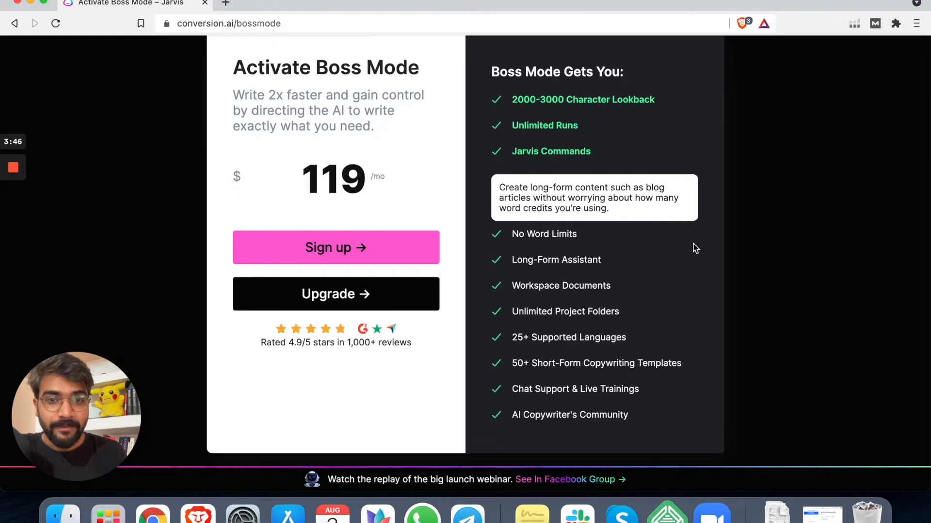
{"action": "scroll", "scroll_direction": "down", "scroll_amount": 3}
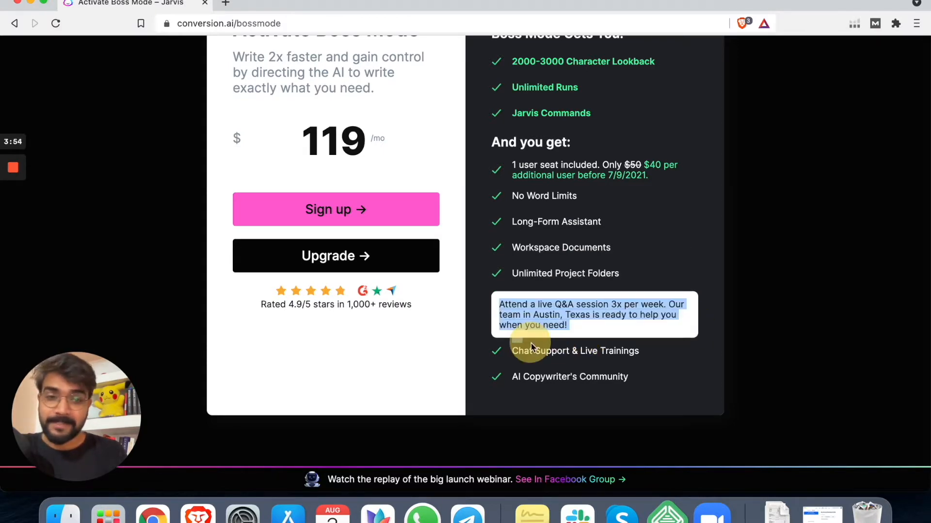
{"action": "mouse_move", "coordinate": [801, 258]}
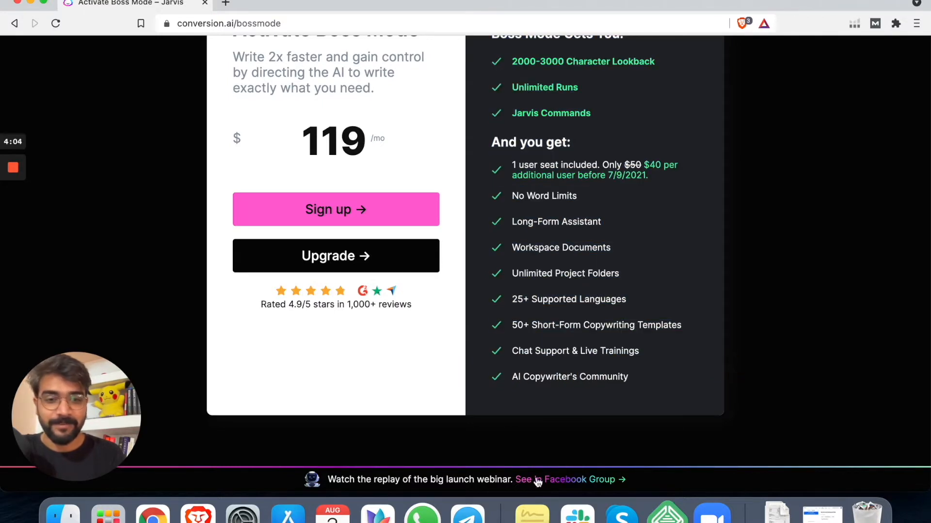
Step: Open the Jarvis Facebook group's Conversion.ai Live Reveal replay post in a new tab
{"action": "right_click", "coordinate": [535, 479]}
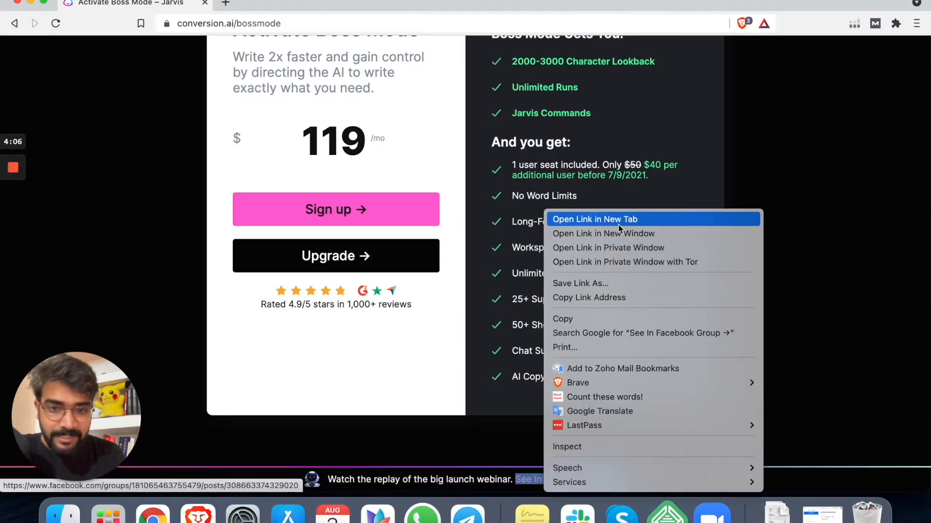
{"action": "left_click", "coordinate": [595, 219]}
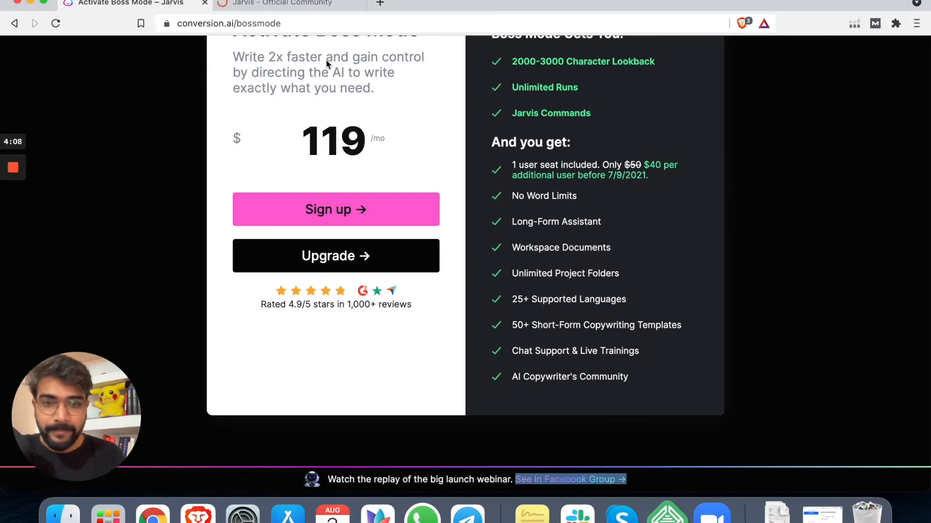
{"action": "left_click", "coordinate": [566, 479]}
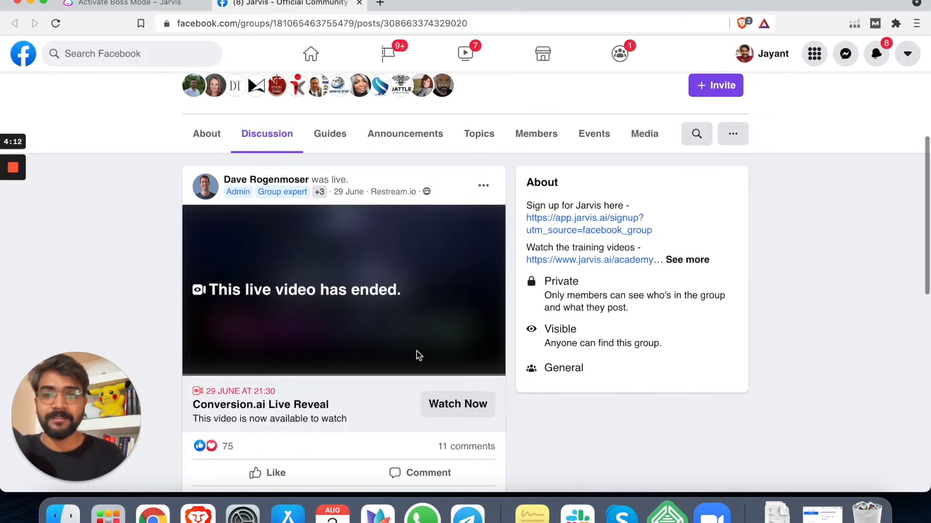
{"action": "scroll", "scroll_direction": "up", "scroll_amount": 3}
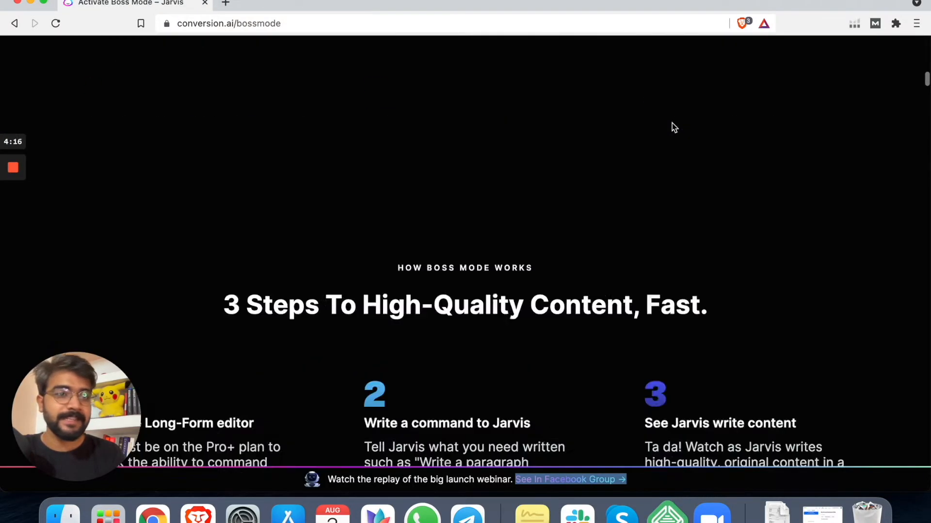
Step: Scroll to the top of the Boss Mode page and log in to reach the Templates library
{"action": "scroll", "scroll_direction": "up", "scroll_amount": 3}
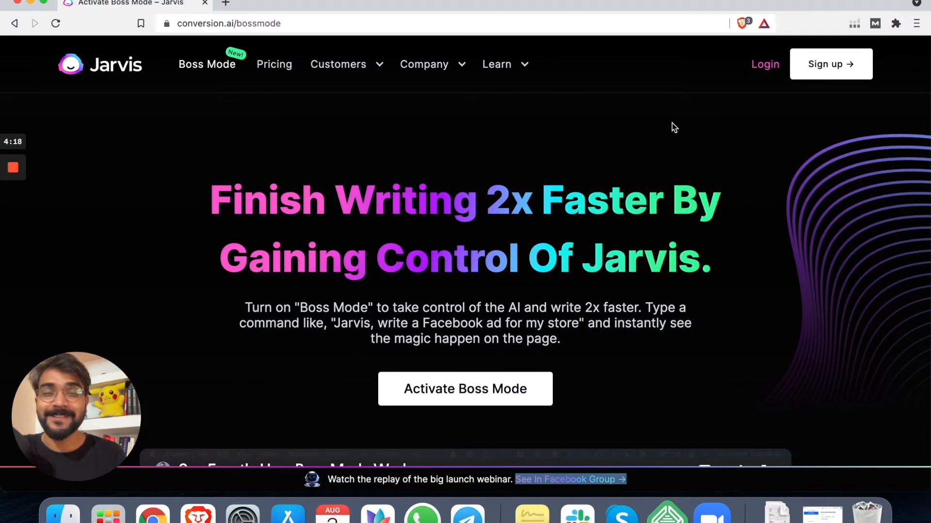
{"action": "mouse_move", "coordinate": [532, 80]}
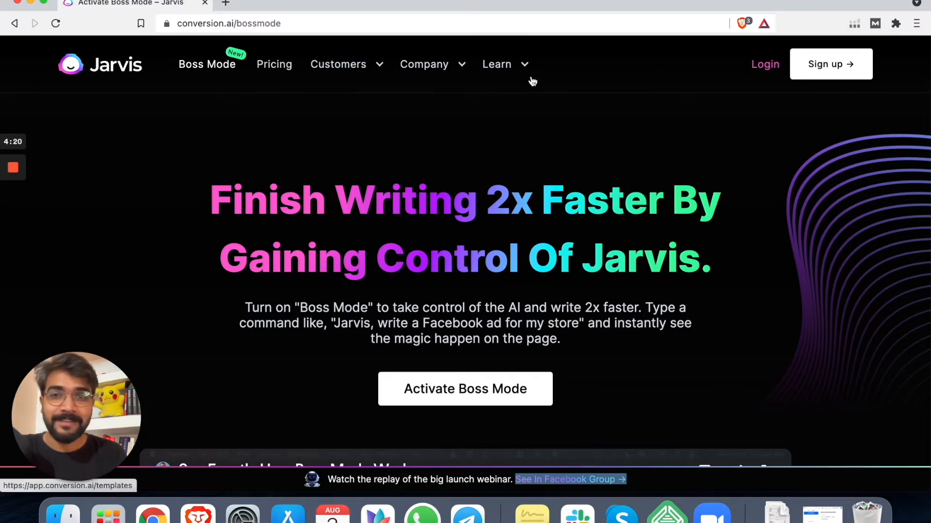
{"action": "mouse_move", "coordinate": [830, 64]}
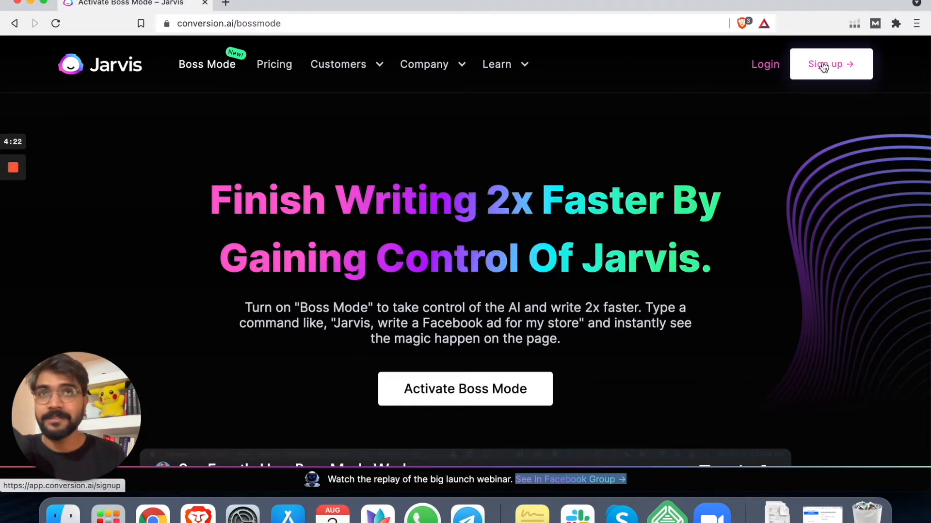
{"action": "mouse_move", "coordinate": [738, 87]}
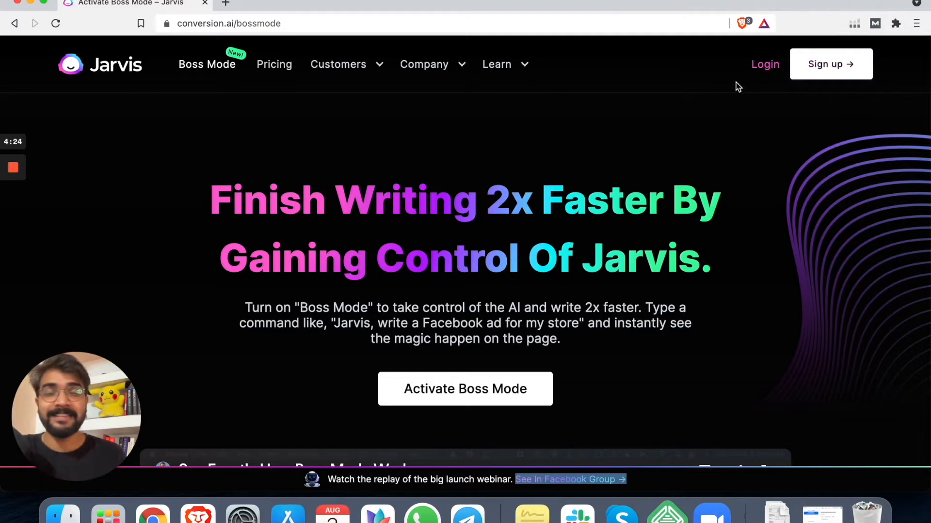
{"action": "mouse_move", "coordinate": [765, 71]}
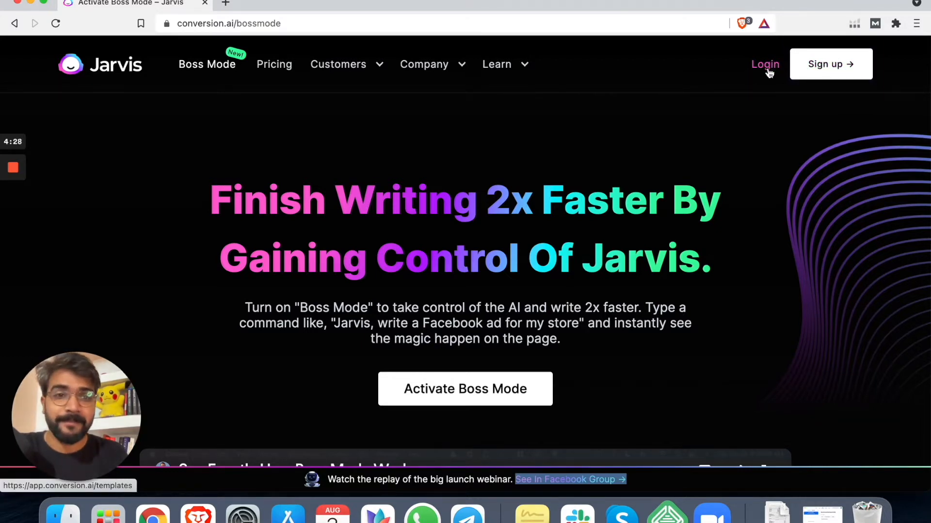
{"action": "left_click", "coordinate": [765, 64]}
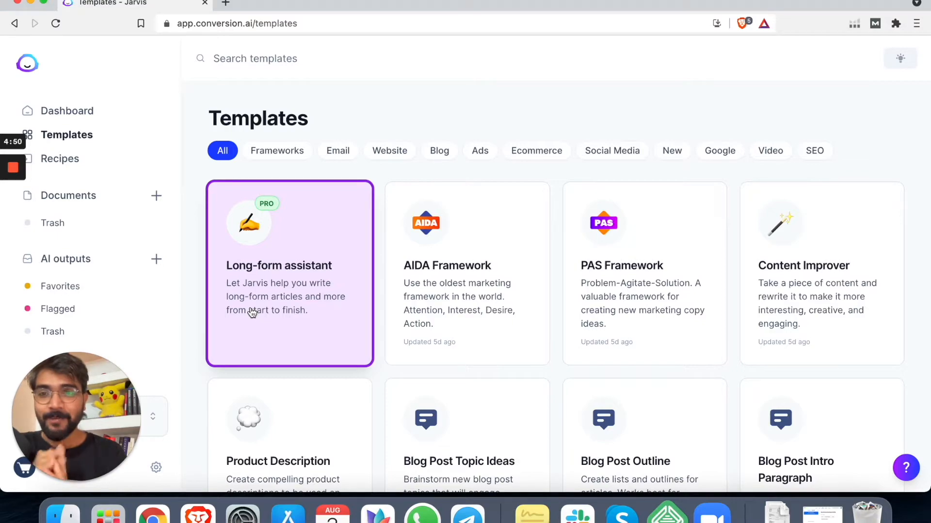
Step: Create a blank Google Doc in a new tab, then load answersocrates.com in another
{"action": "left_click", "coordinate": [378, 4]}
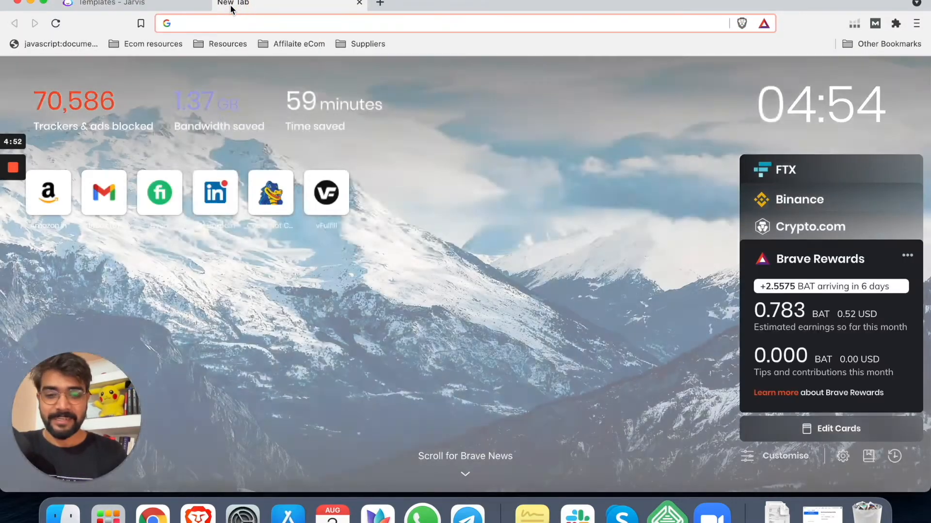
{"action": "type", "text": "di"}
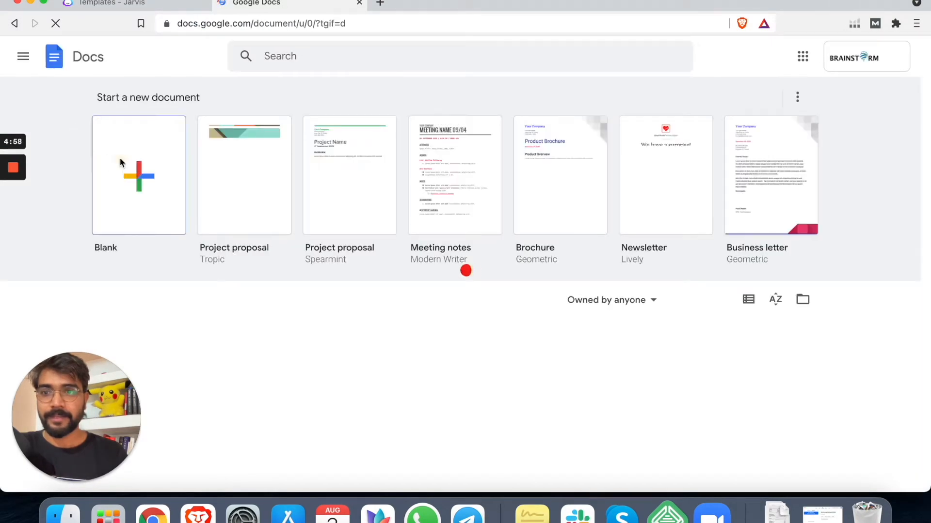
{"action": "left_click", "coordinate": [139, 174]}
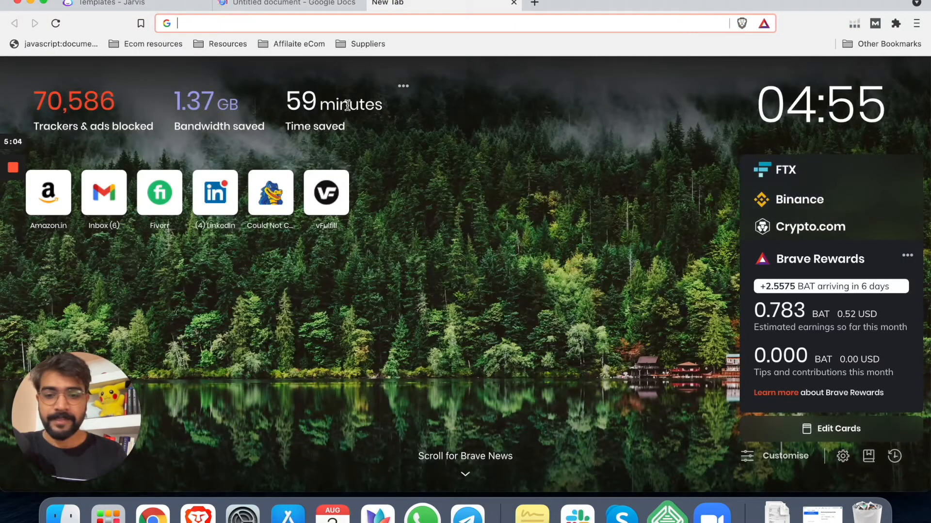
{"action": "type", "text": "reddit.com"}
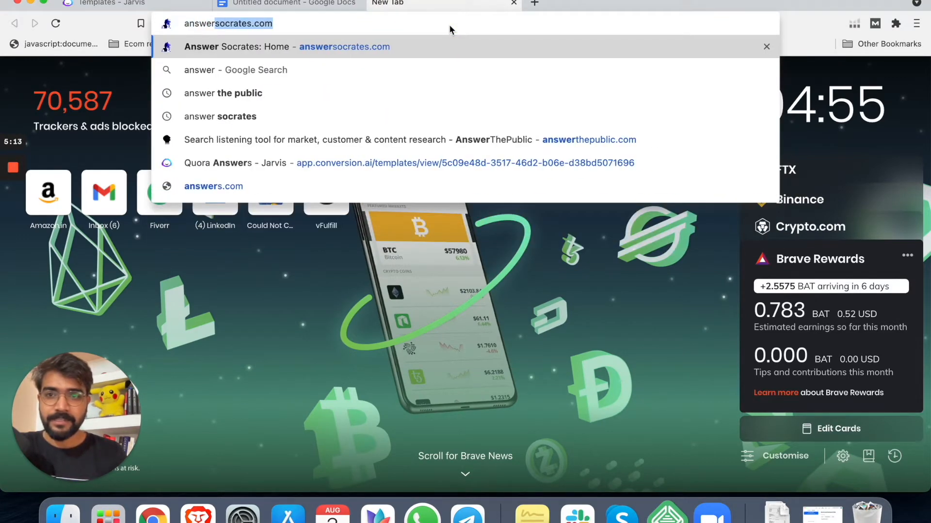
{"action": "left_click", "coordinate": [286, 47]}
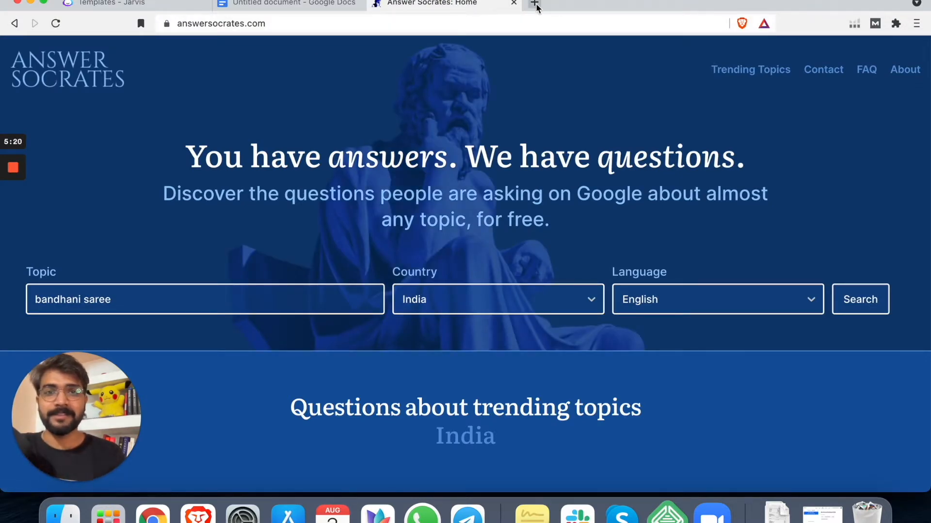
Step: Load marketian.io in a new tab, then go back to the Answer Socrates tab
{"action": "left_click", "coordinate": [533, 7]}
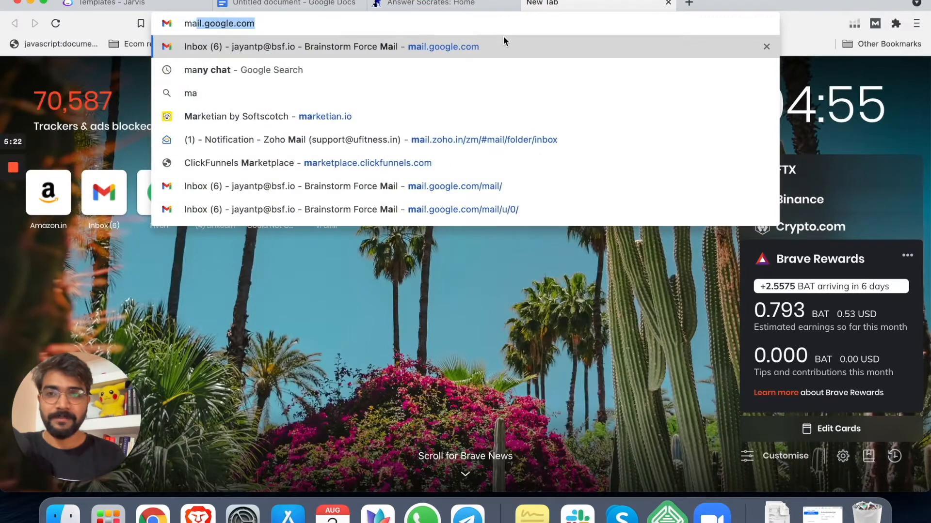
{"action": "left_click", "coordinate": [430, 4]}
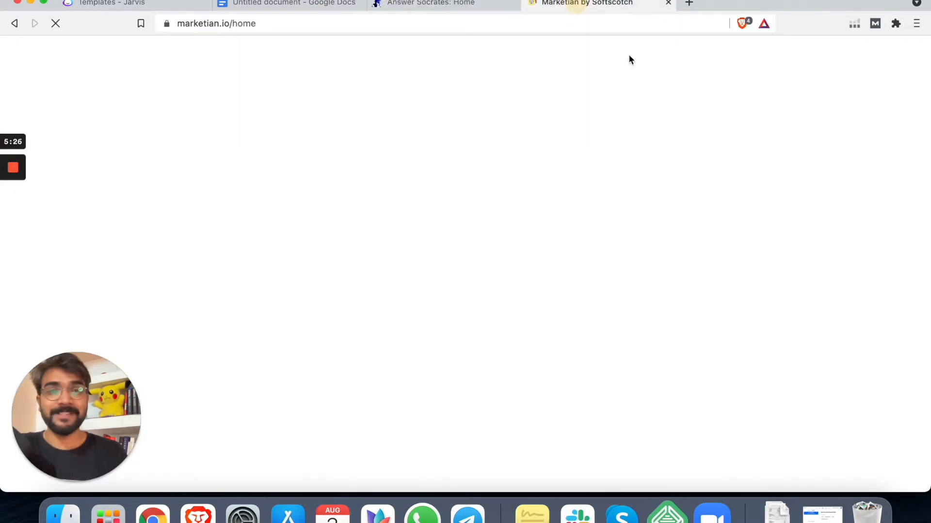
{"action": "left_click", "coordinate": [430, 3]}
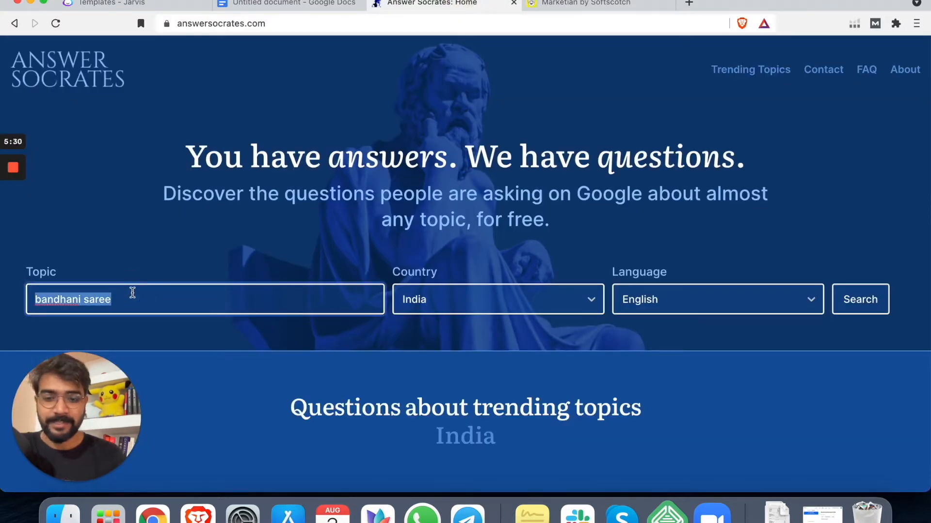
Step: Search Answer Socrates for 'dogs' with United States as the country and English language
{"action": "type", "text": "dogs"}
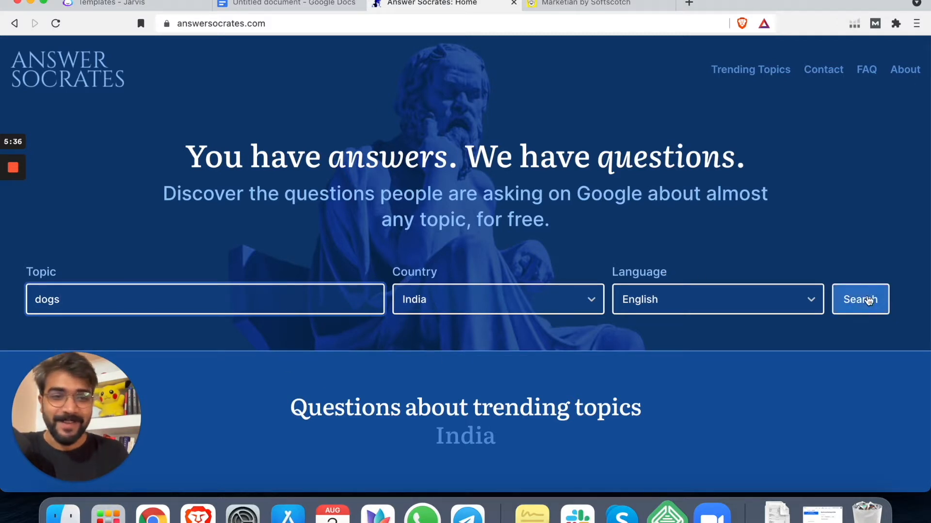
{"action": "left_click", "coordinate": [497, 299]}
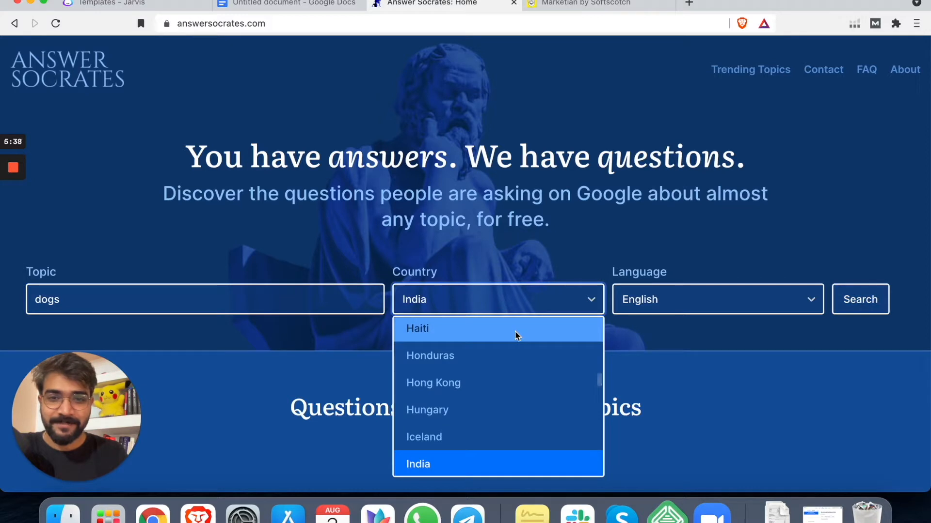
{"action": "scroll", "scroll_direction": "down", "scroll_amount": 3}
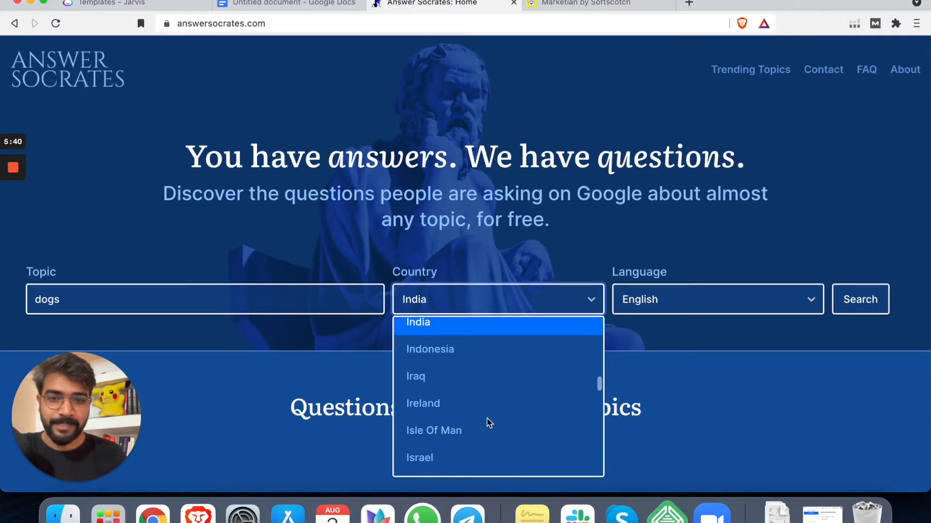
{"action": "type", "text": "Un"}
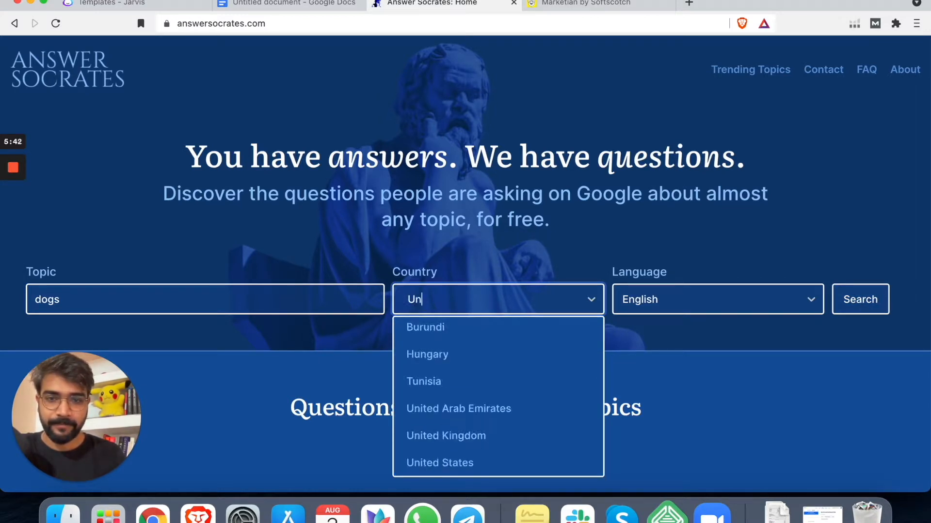
{"action": "left_click", "coordinate": [439, 462]}
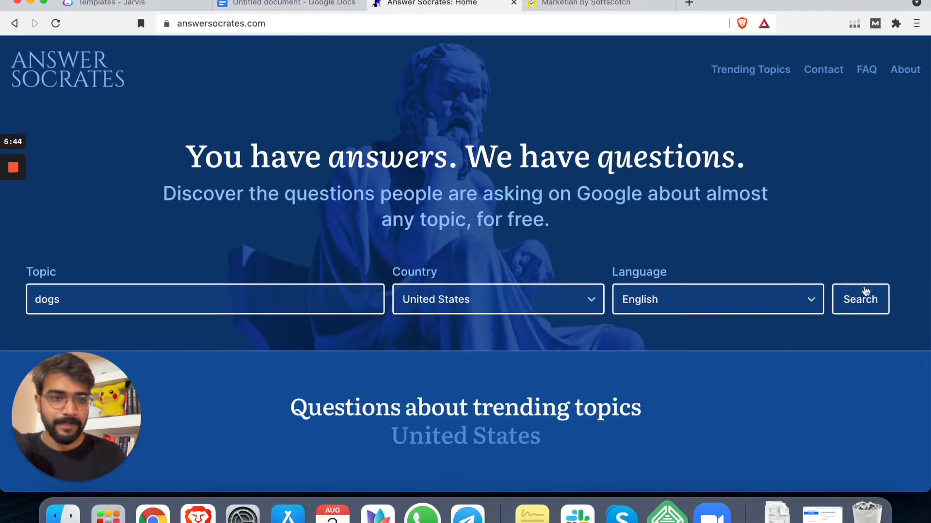
{"action": "left_click", "coordinate": [859, 299]}
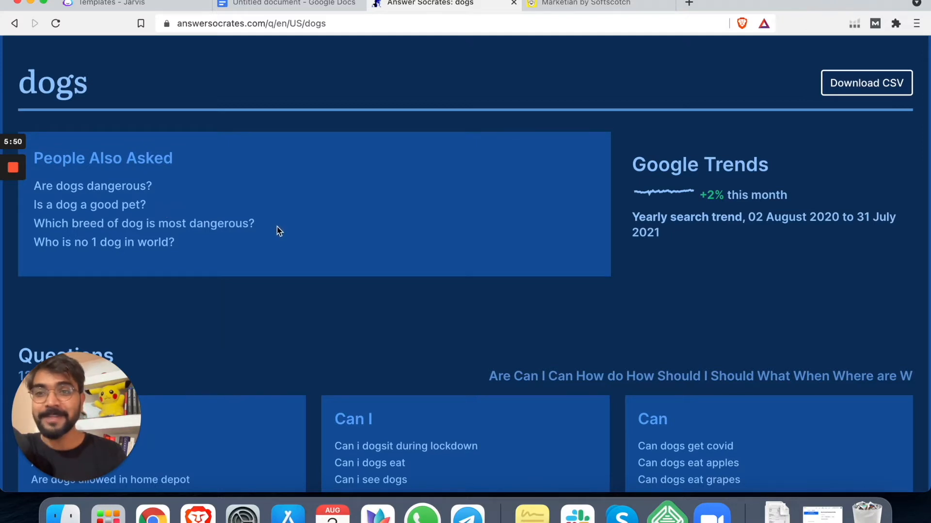
Step: Browse the 128 dog questions and select 'Which breed of dog is most dangerous?'
{"action": "scroll", "scroll_direction": "down", "scroll_amount": 3}
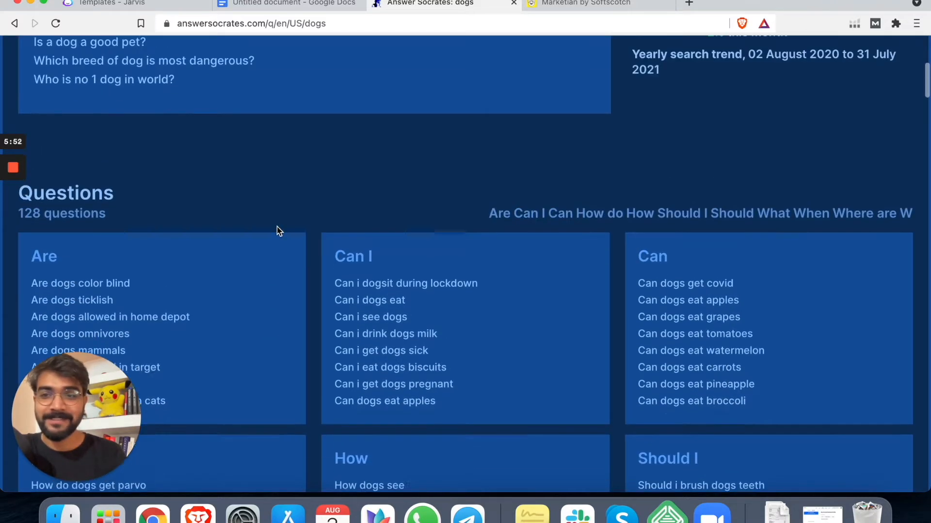
{"action": "scroll", "scroll_direction": "down", "scroll_amount": 3}
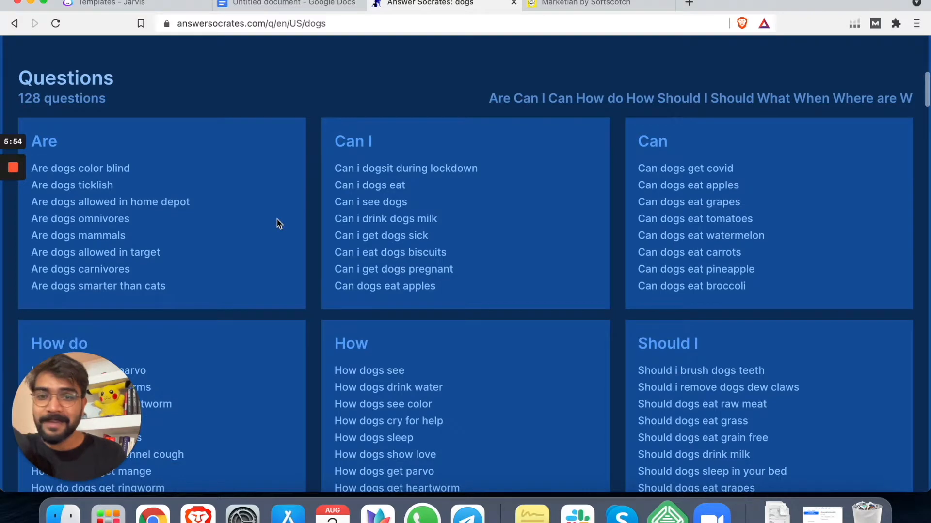
{"action": "scroll", "scroll_direction": "down", "scroll_amount": 3}
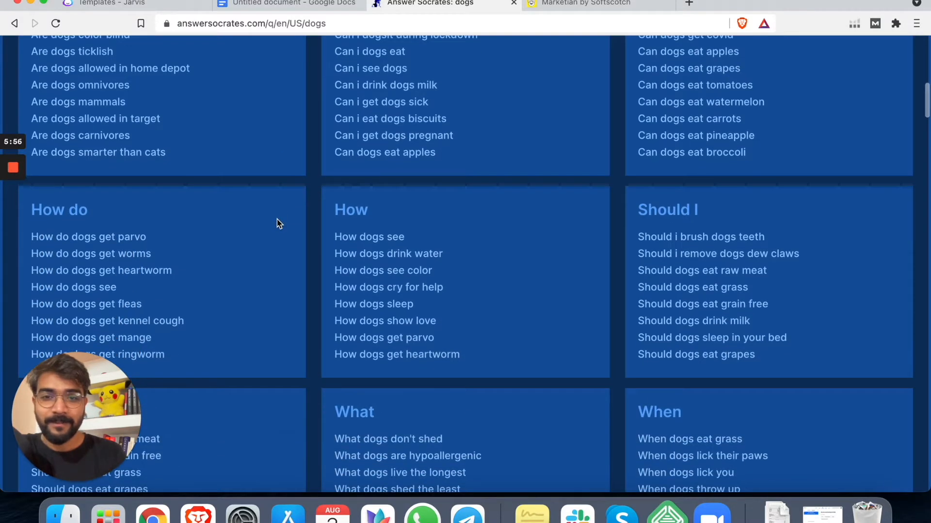
{"action": "scroll", "scroll_direction": "down", "scroll_amount": 3}
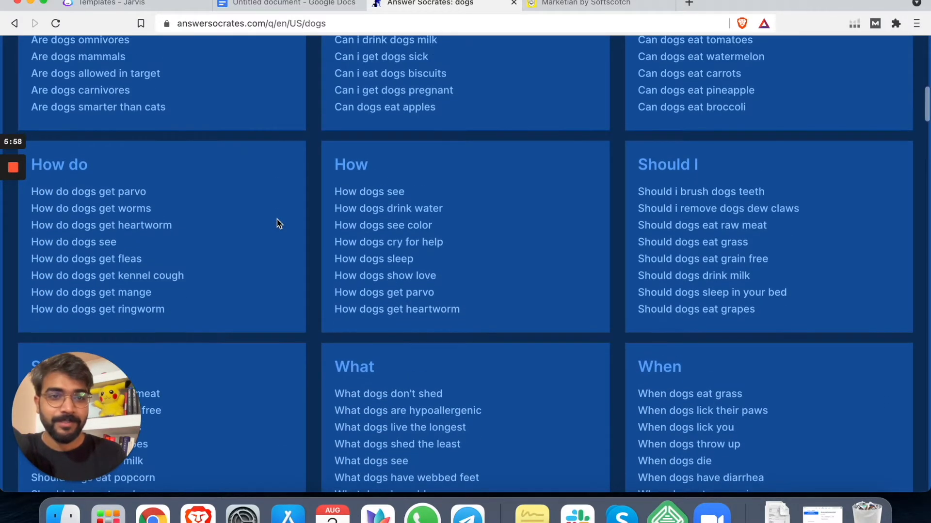
{"action": "scroll", "scroll_direction": "down", "scroll_amount": 3}
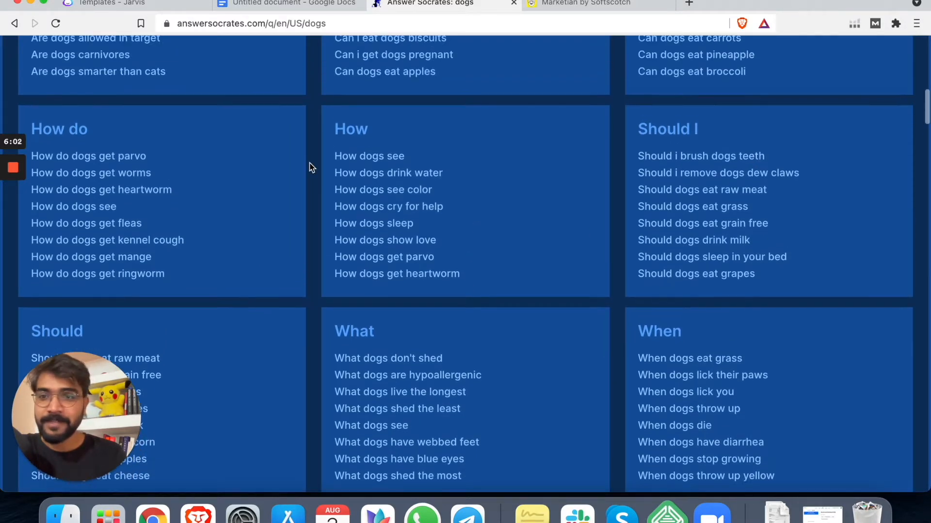
{"action": "scroll", "scroll_direction": "down", "scroll_amount": 3}
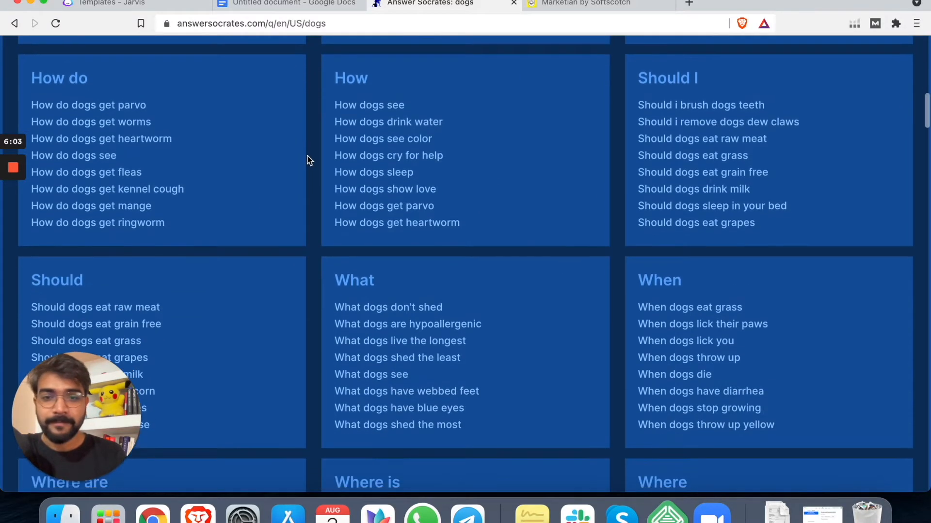
{"action": "scroll", "scroll_direction": "down", "scroll_amount": 3}
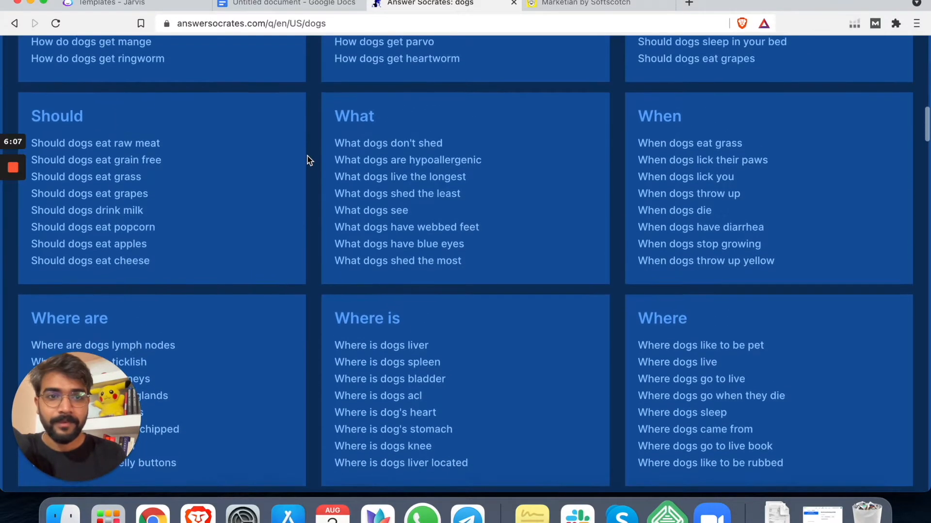
{"action": "scroll", "scroll_direction": "up", "scroll_amount": 3}
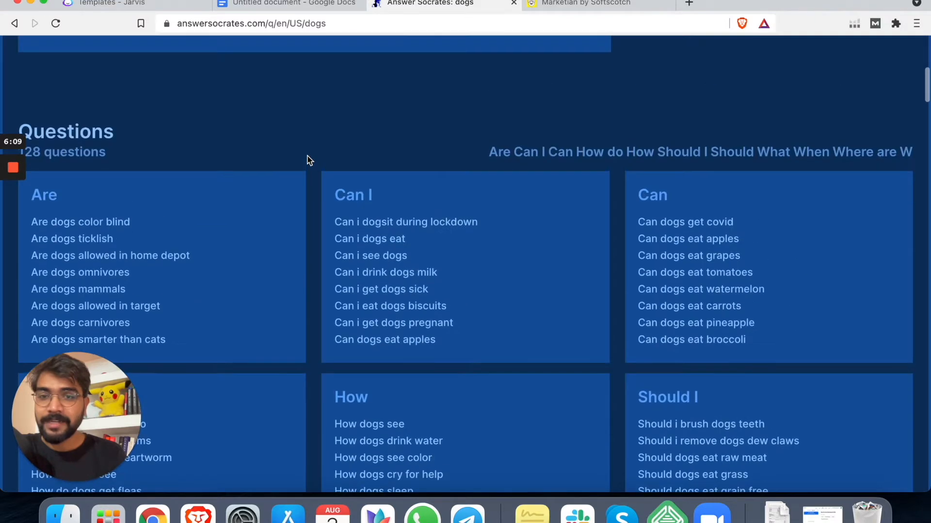
{"action": "scroll", "scroll_direction": "up", "scroll_amount": 3}
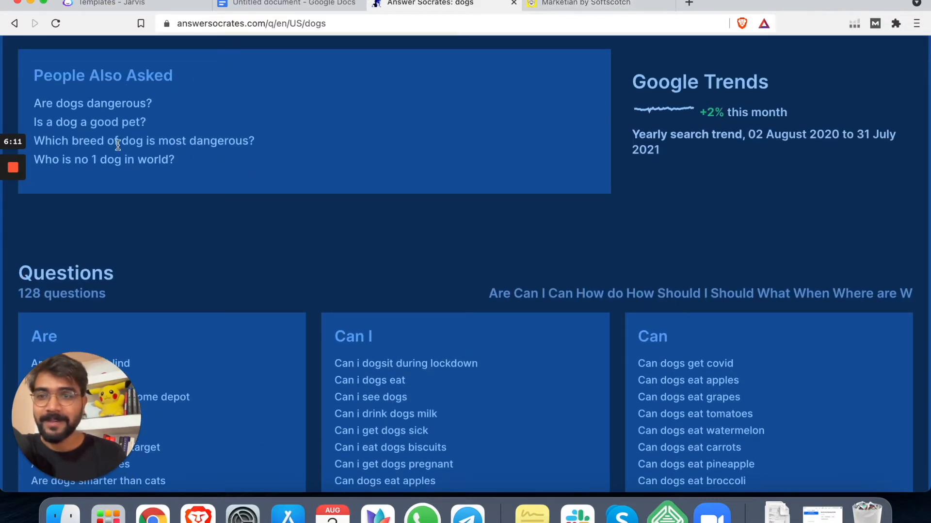
{"action": "scroll", "scroll_direction": "down", "scroll_amount": 3}
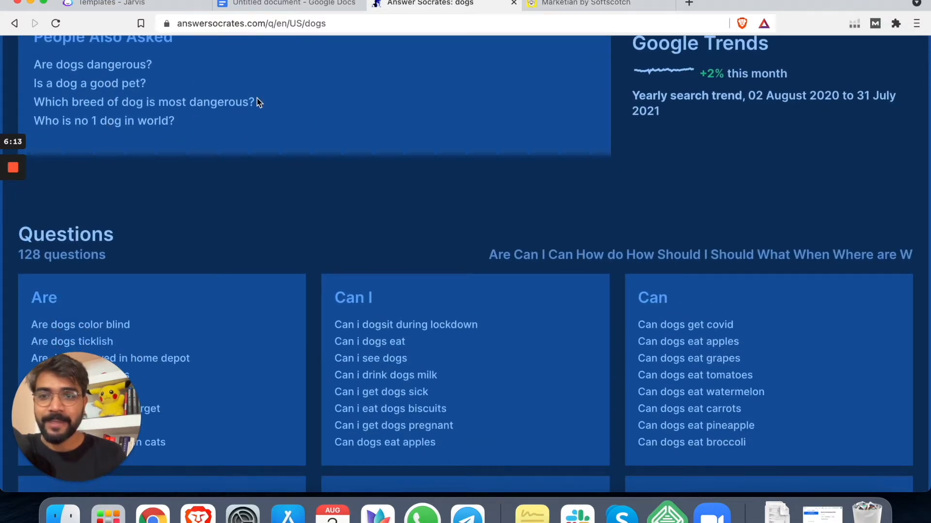
{"action": "double_click", "coordinate": [144, 101]}
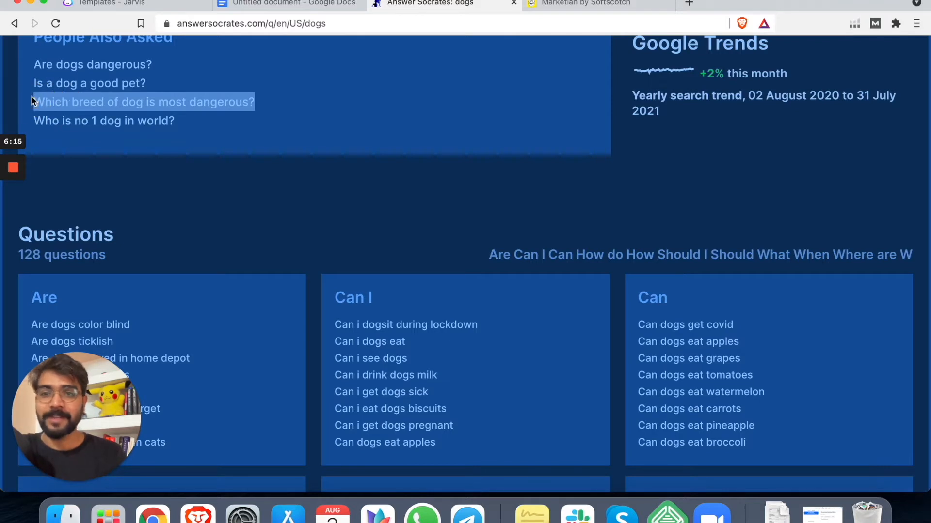
Step: Enter 'Which breed of dog is most dangerous?' as doc name and Title-styled heading, with space after
{"action": "left_click", "coordinate": [285, 3]}
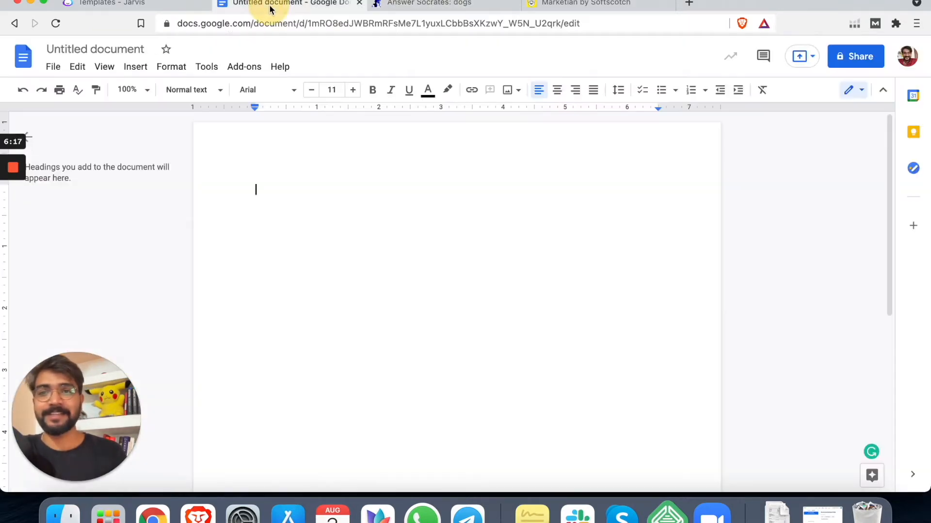
{"action": "type", "text": "Which breed of dog is most dangerous?"}
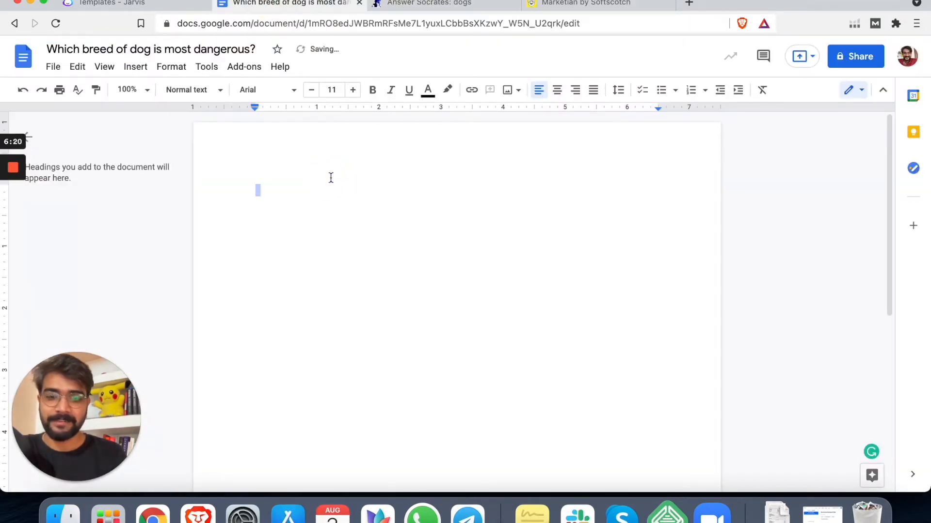
{"action": "type", "text": "Which breed of dog is most dangerous?"}
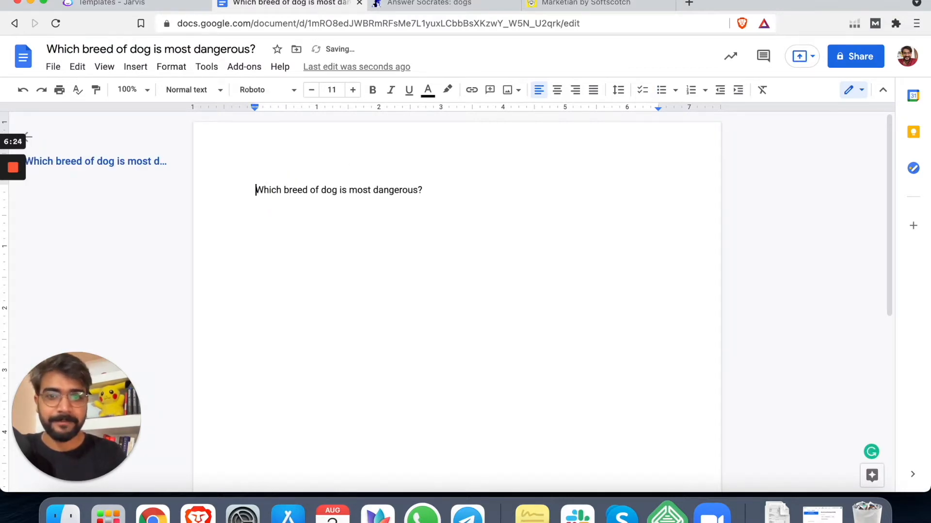
{"action": "mouse_move", "coordinate": [618, 90]}
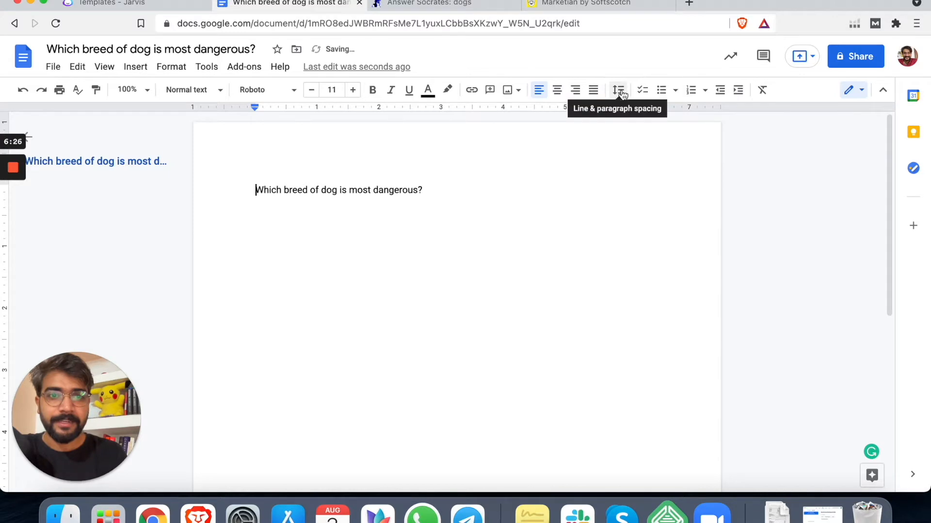
{"action": "left_click", "coordinate": [189, 89]}
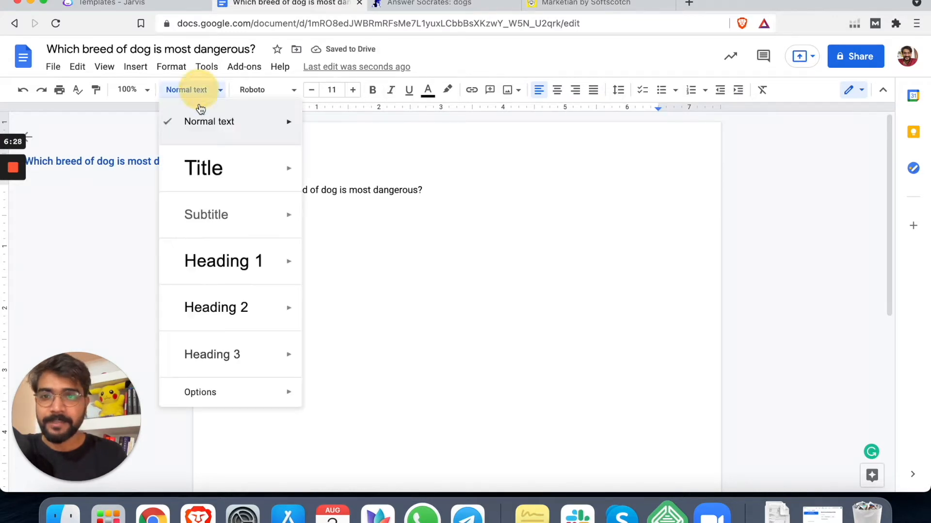
{"action": "left_click", "coordinate": [204, 168]}
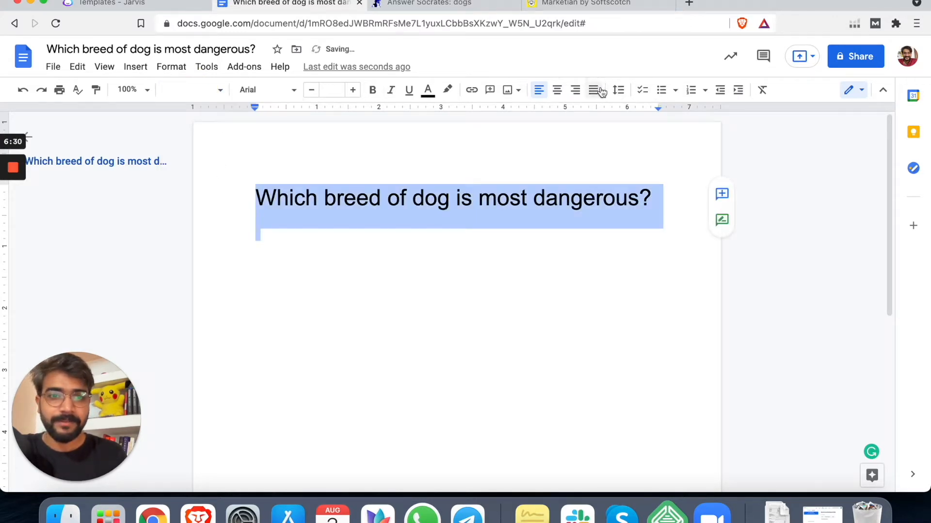
{"action": "left_click", "coordinate": [617, 90]}
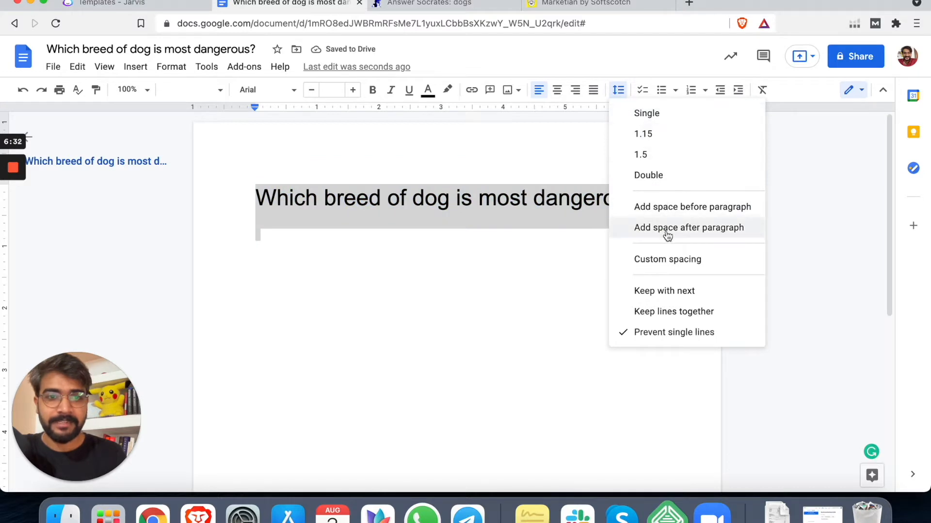
{"action": "left_click", "coordinate": [689, 227]}
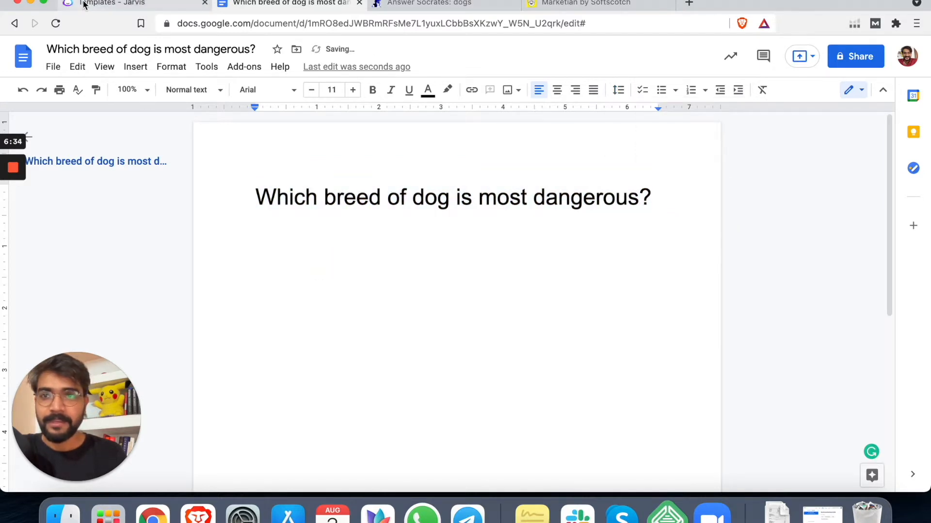
Step: Describe the post as covering the top 10 dog breeds dangerous to handle or keep as pets
{"action": "left_click", "coordinate": [118, 3]}
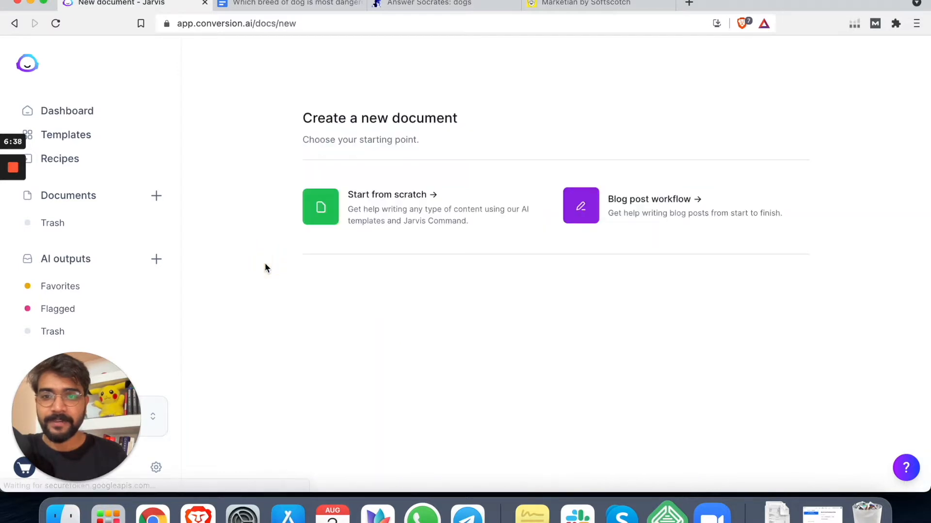
{"action": "mouse_move", "coordinate": [650, 208]}
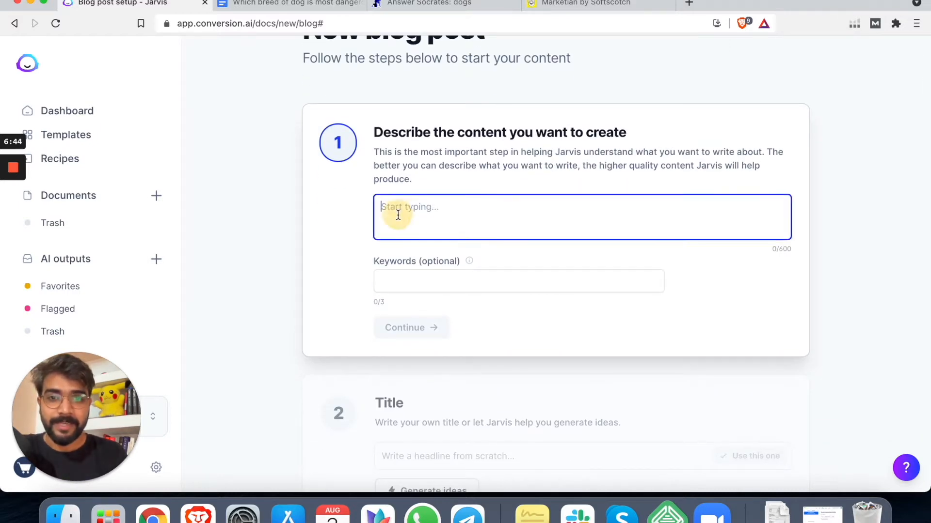
{"action": "type", "text": "This blog"}
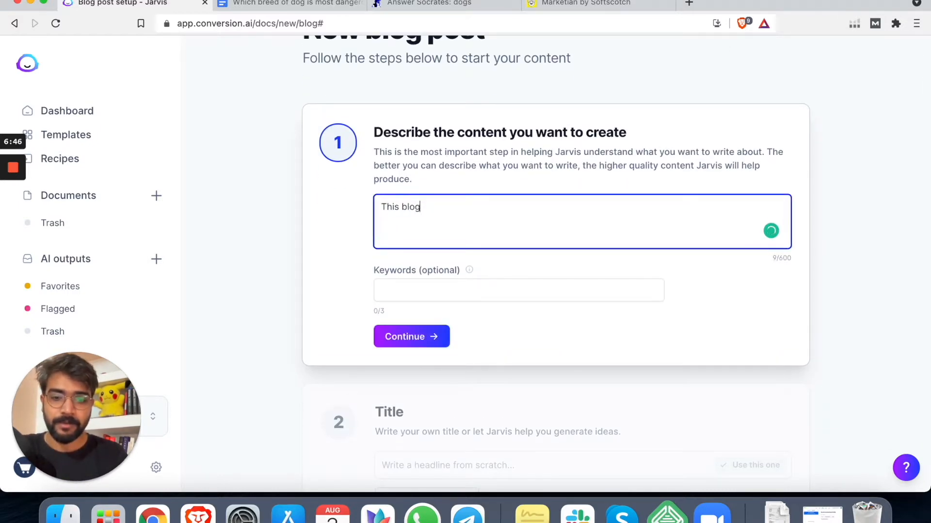
{"action": "type", "text": "post is ab"}
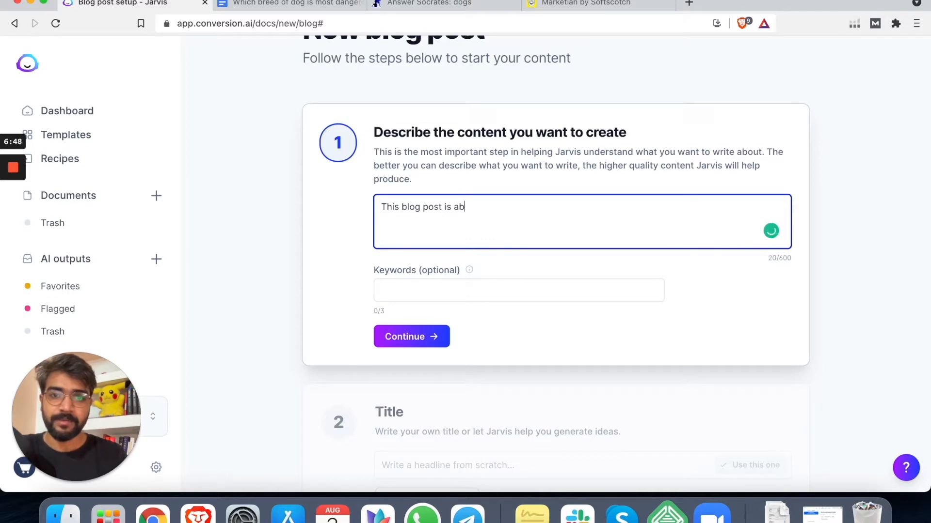
{"action": "type", "text": "out to"}
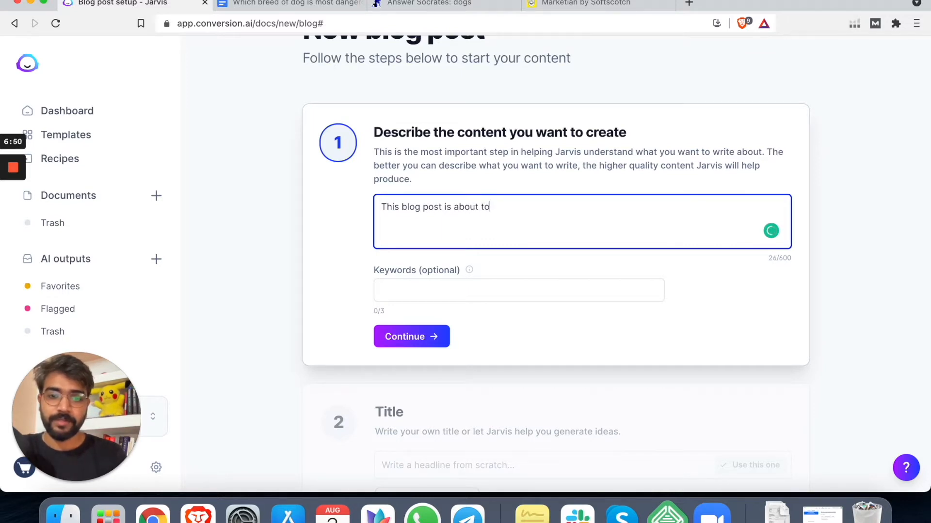
{"action": "type", "text": "top 10 f"}
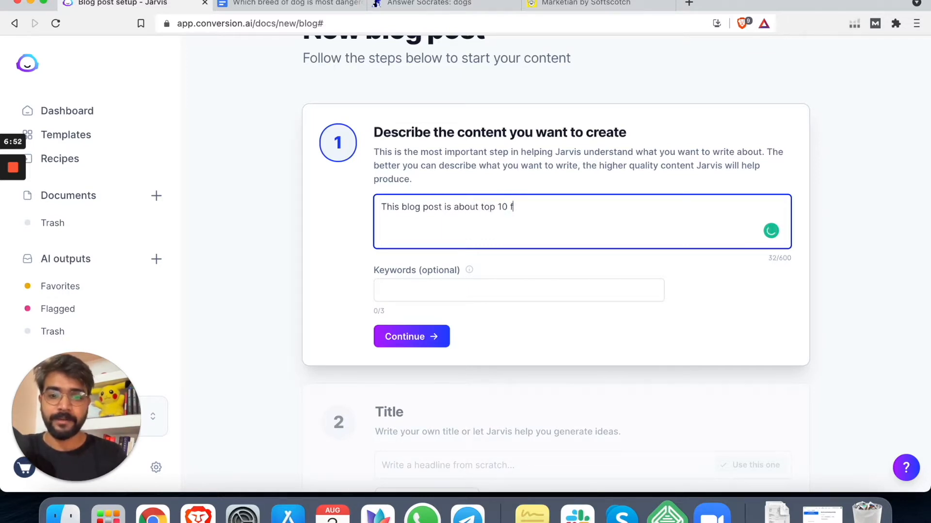
{"action": "type", "text": "dog breeds"}
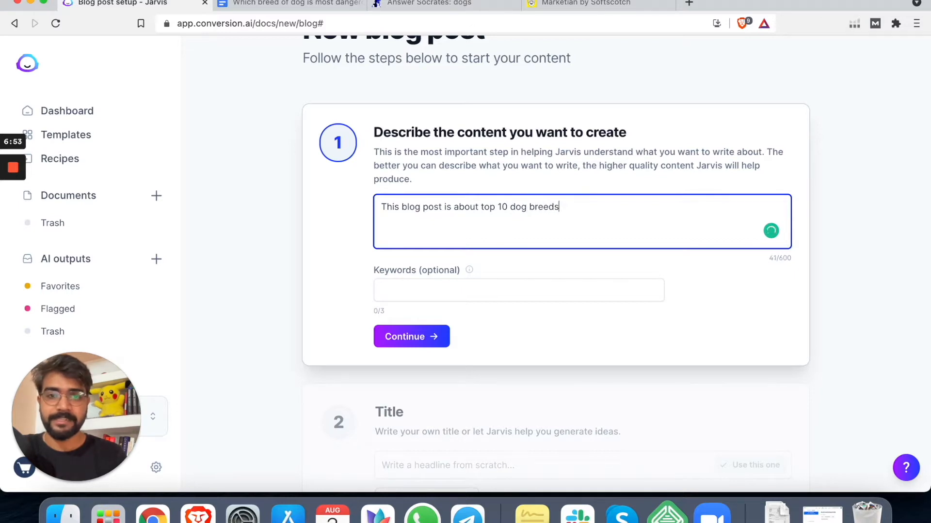
{"action": "type", "text": "that are"}
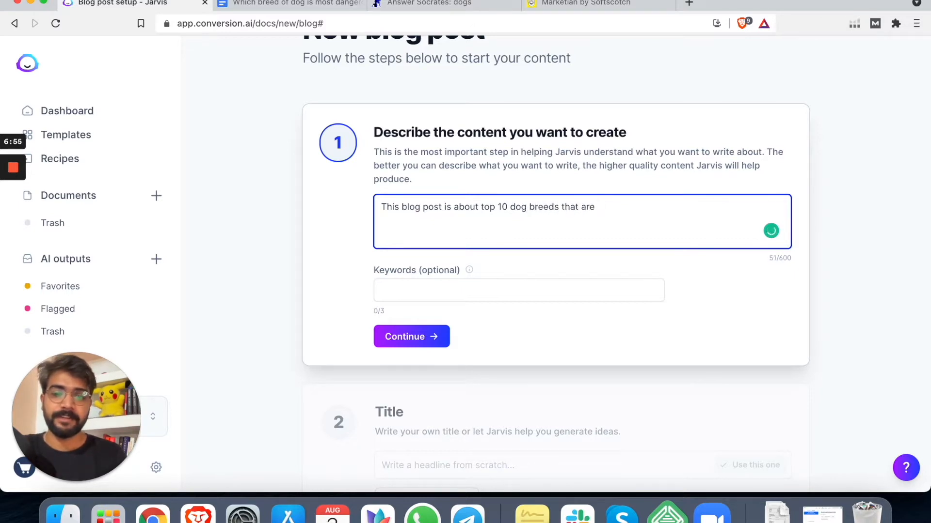
{"action": "type", "text": "dangerous to"}
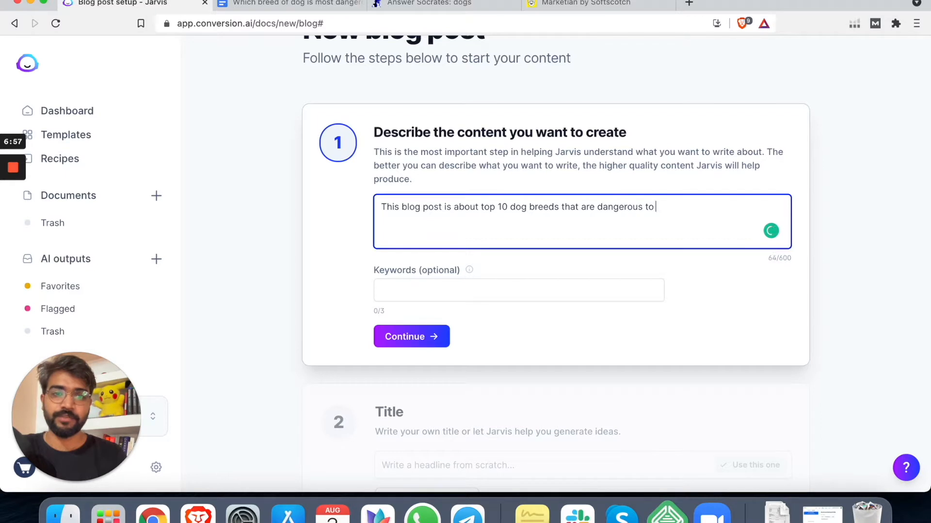
{"action": "type", "text": "handle"}
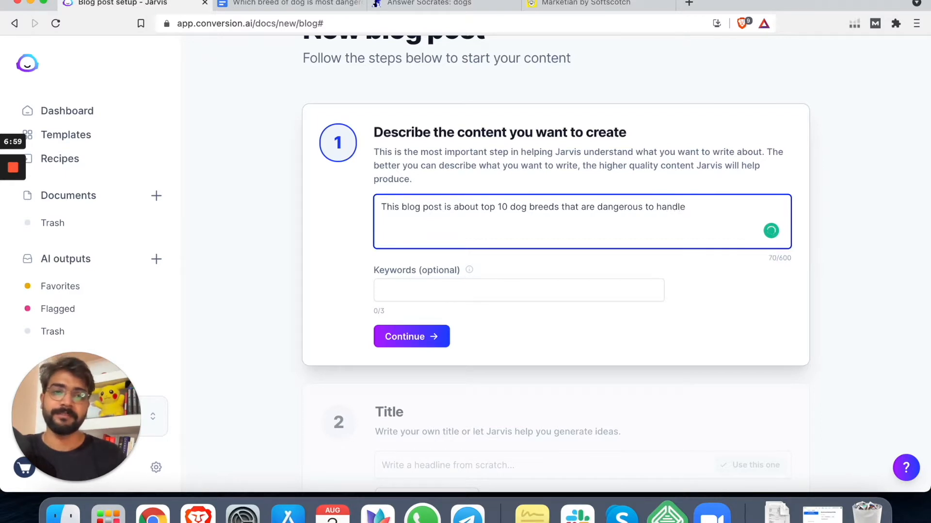
{"action": "type", "text": "keep"}
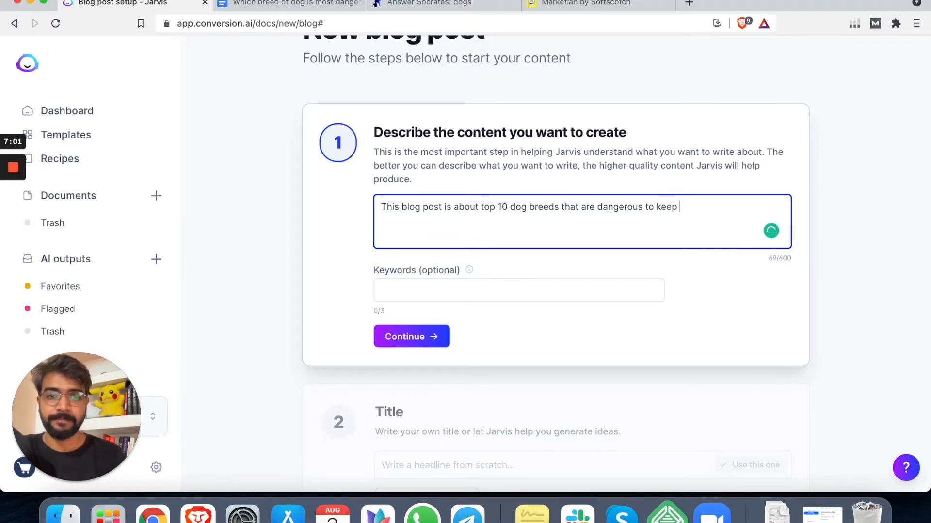
{"action": "type", "text": "as a pet"}
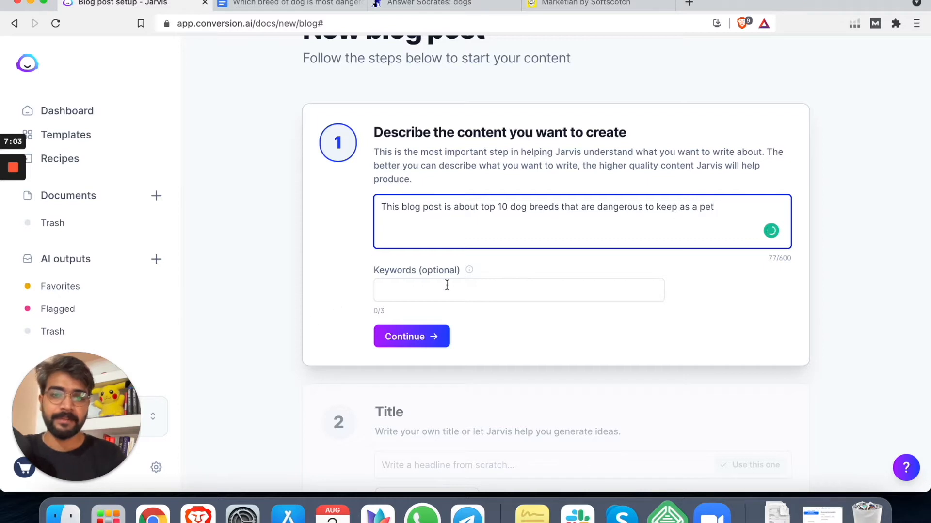
Step: Add the keywords 'dangerous dog breeds' and 'Which breed of dog is most dangerous'
{"action": "left_click", "coordinate": [447, 290]}
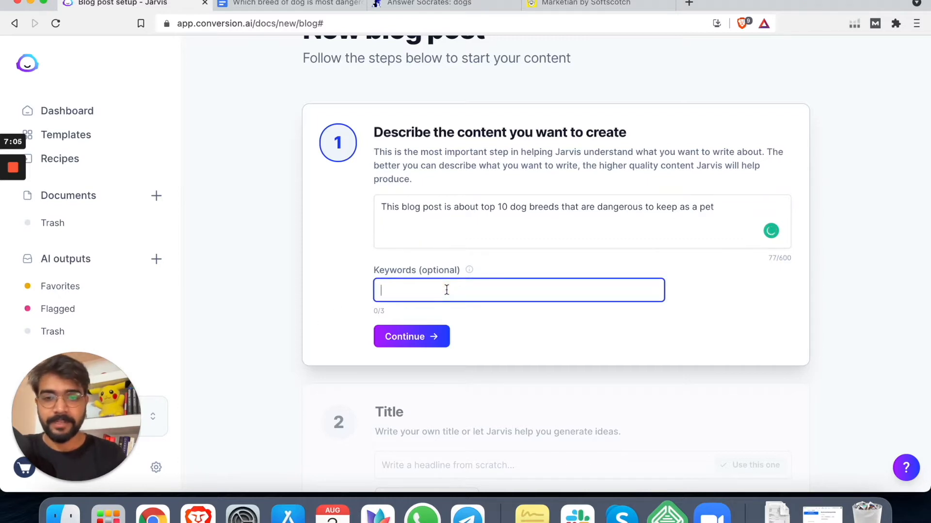
{"action": "type", "text": "dane"}
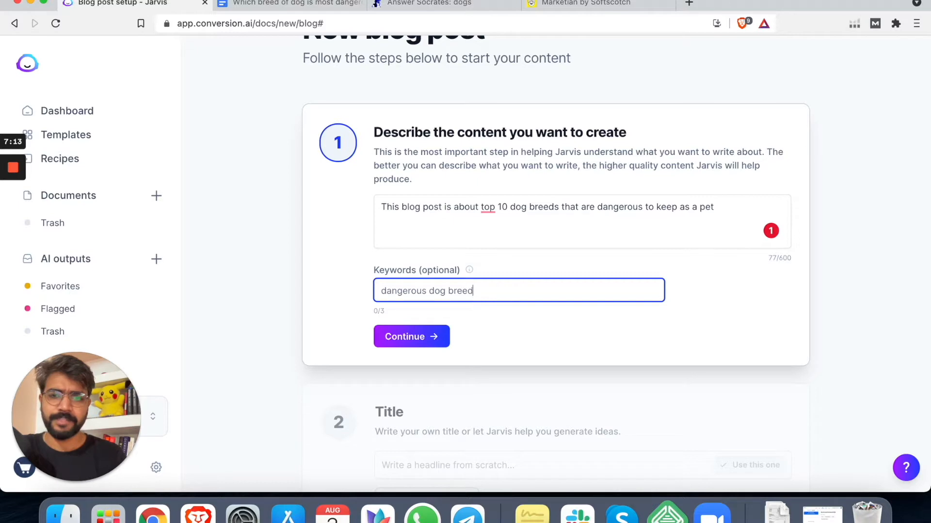
{"action": "key", "text": "Return"}
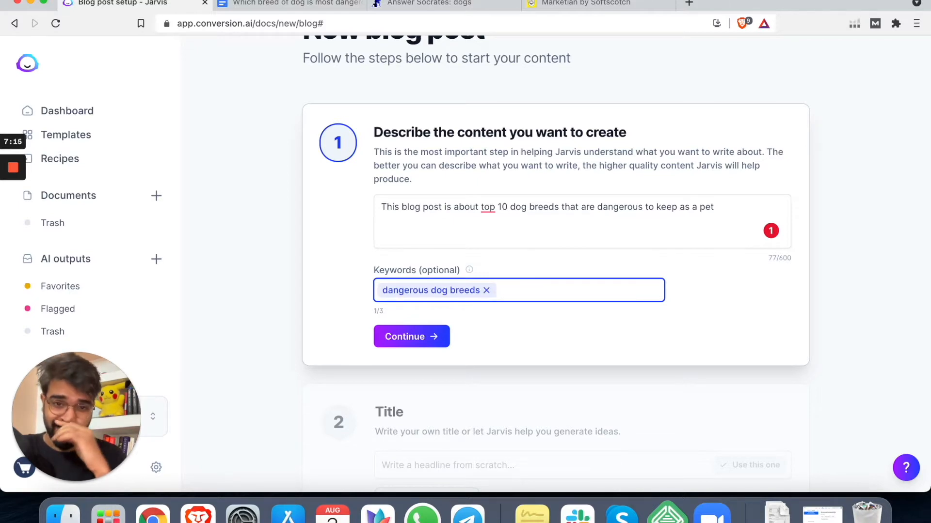
{"action": "left_click", "coordinate": [487, 206]}
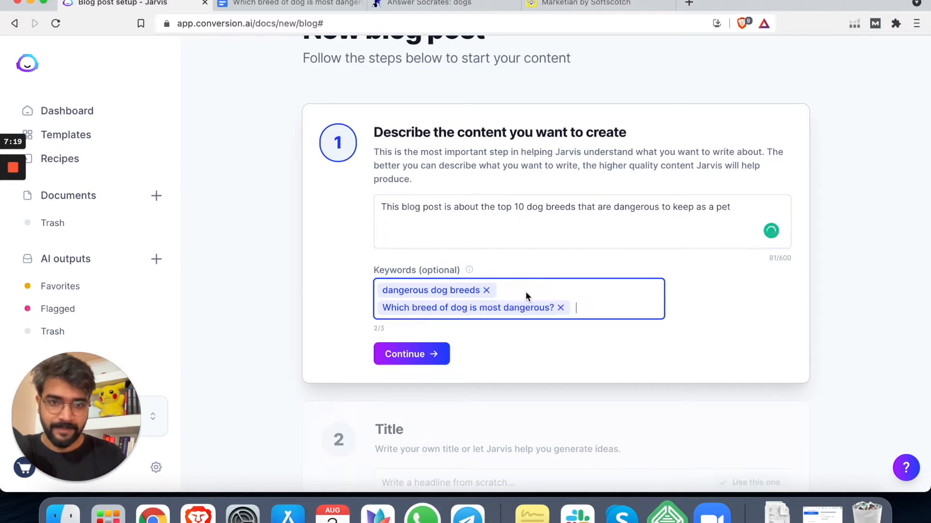
{"action": "mouse_move", "coordinate": [385, 116]}
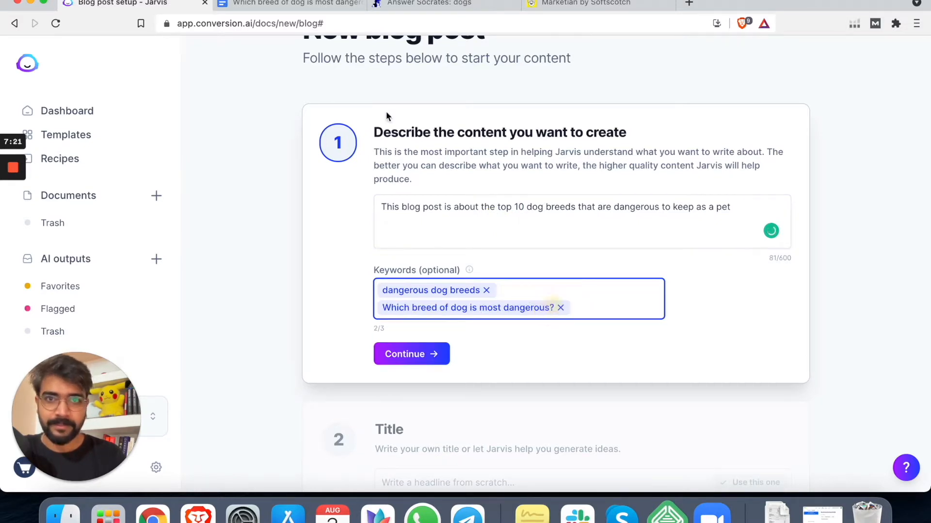
{"action": "left_click", "coordinate": [291, 3]}
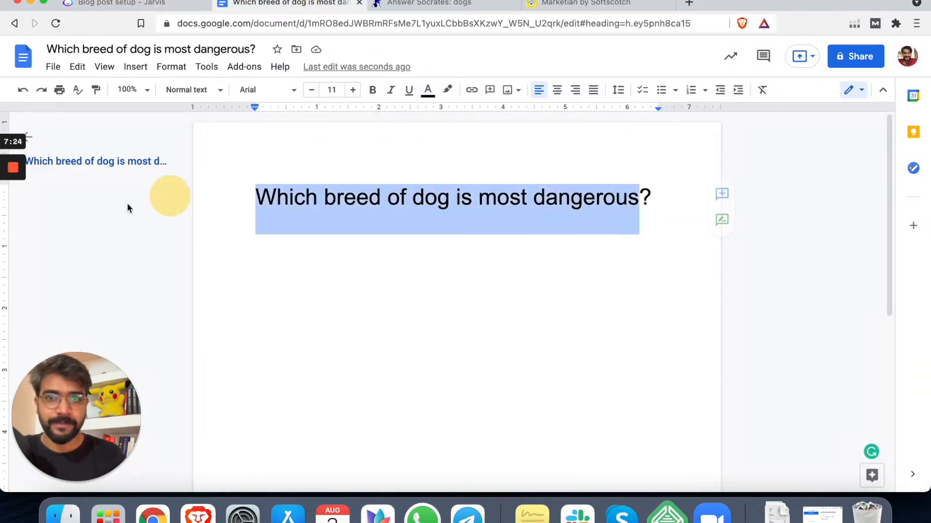
{"action": "left_click", "coordinate": [123, 3]}
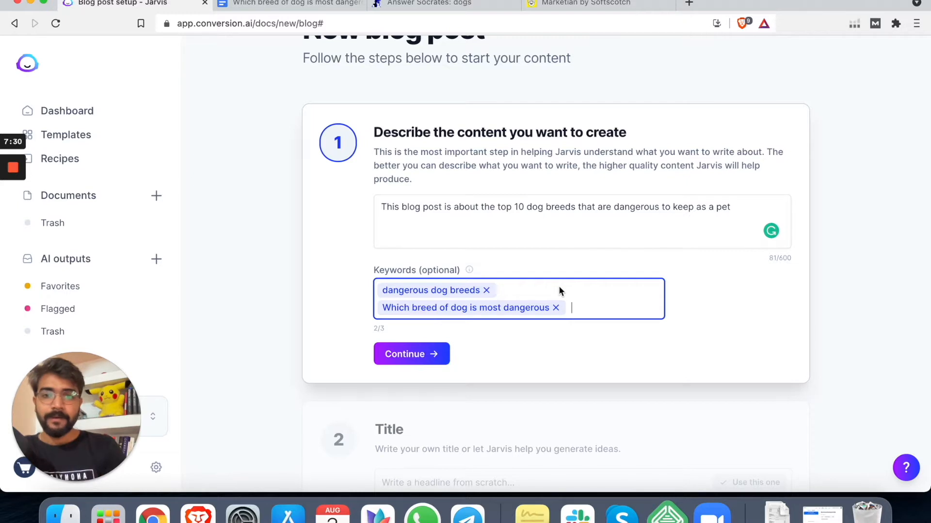
{"action": "scroll", "scroll_direction": "down", "scroll_amount": 3}
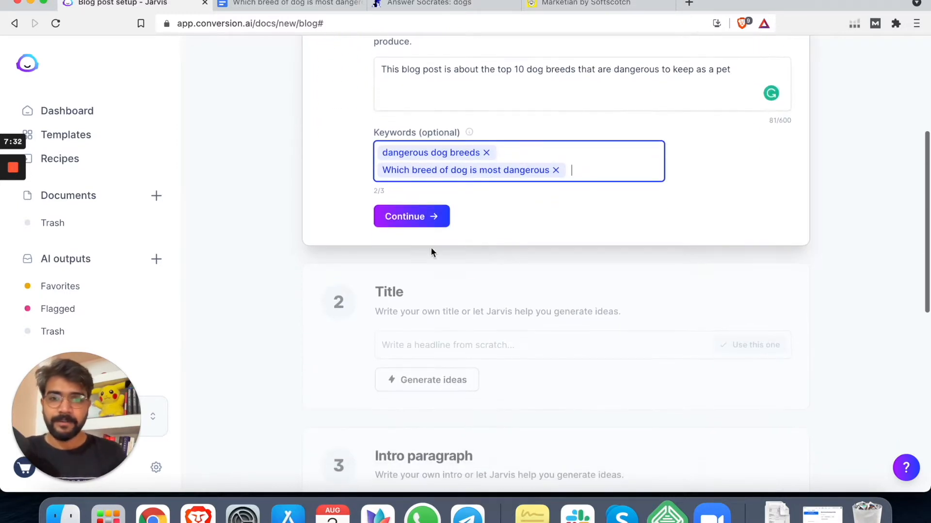
Step: Generate title ideas and use 'Dangerous Dog Breeds: Top 10 Dogs You Shouldn't Get for a Pet'
{"action": "left_click", "coordinate": [411, 216]}
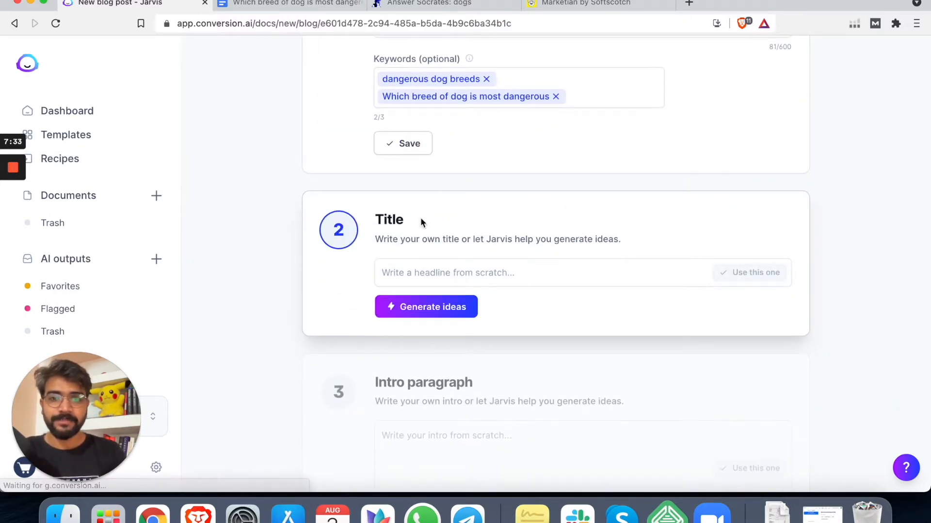
{"action": "mouse_move", "coordinate": [370, 202]}
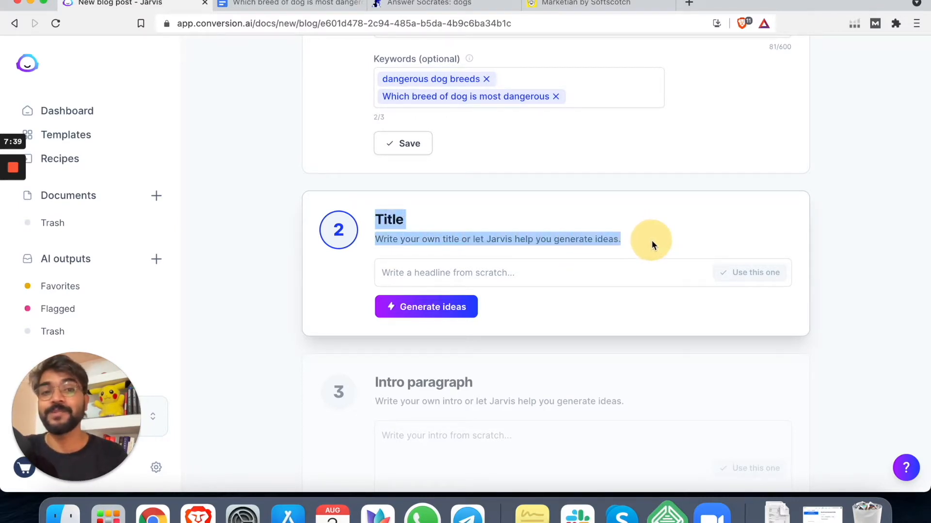
{"action": "left_click", "coordinate": [426, 306]}
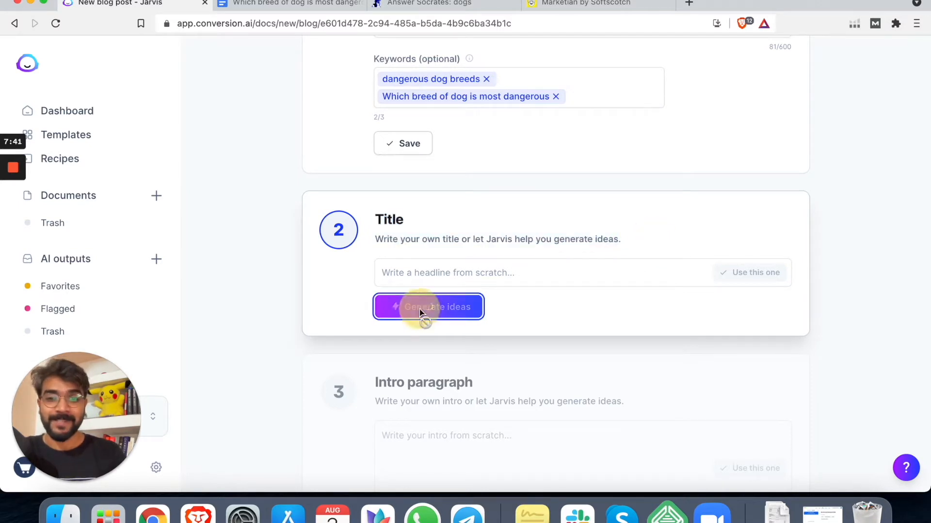
{"action": "left_click", "coordinate": [428, 307]}
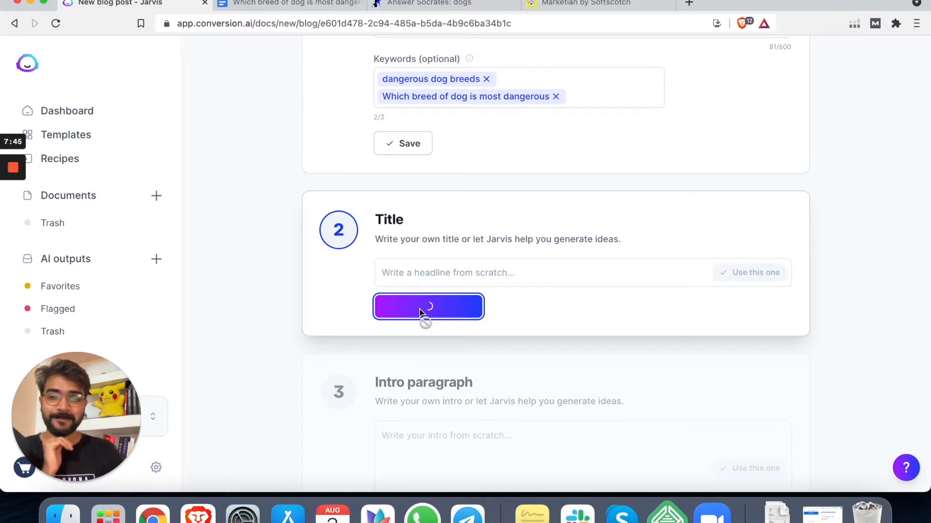
{"action": "left_click", "coordinate": [429, 306]}
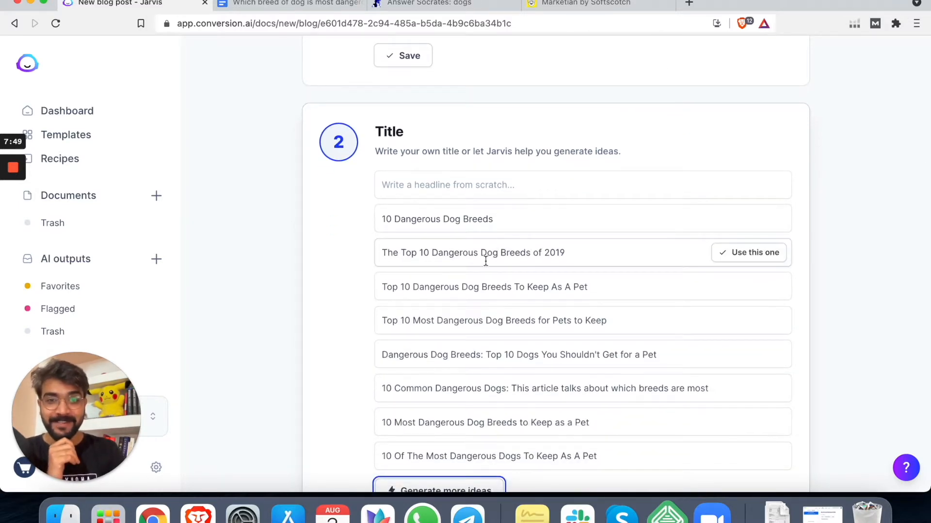
{"action": "scroll", "scroll_direction": "down", "scroll_amount": 3}
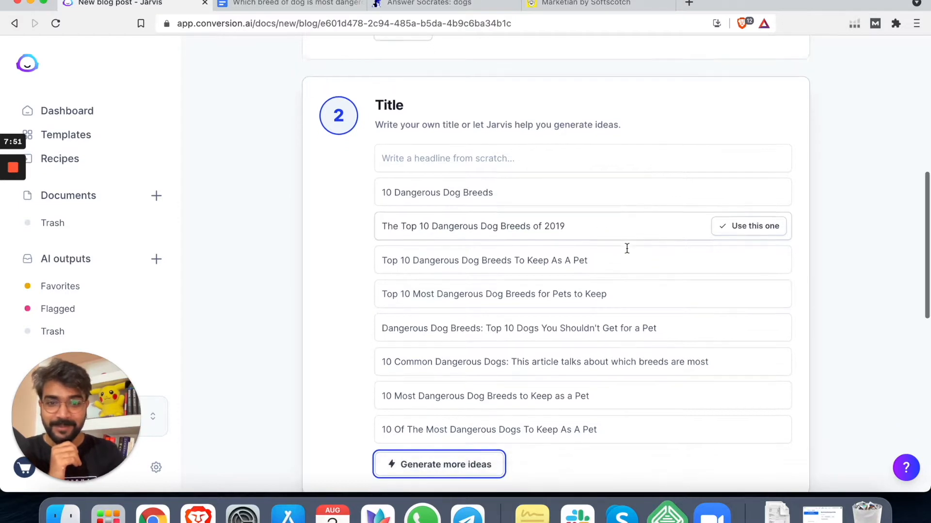
{"action": "scroll", "scroll_direction": "down", "scroll_amount": 3}
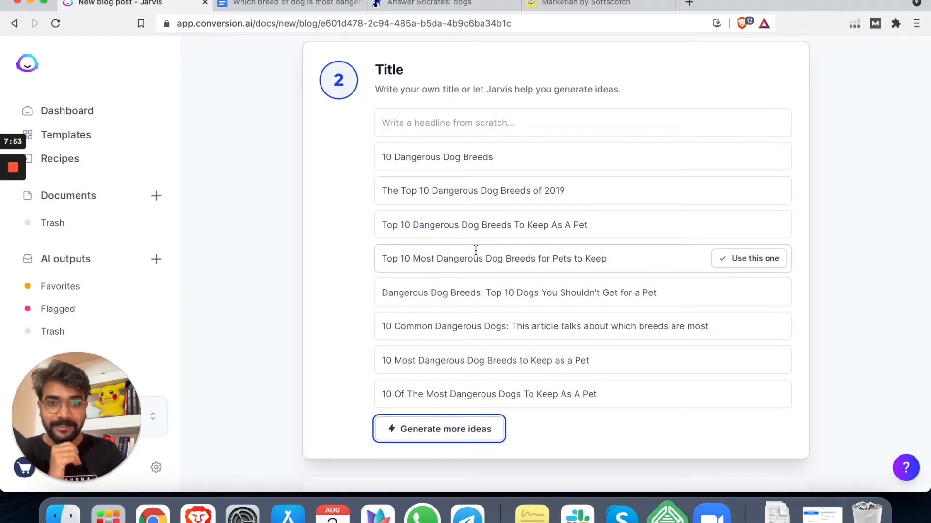
{"action": "mouse_move", "coordinate": [552, 292]}
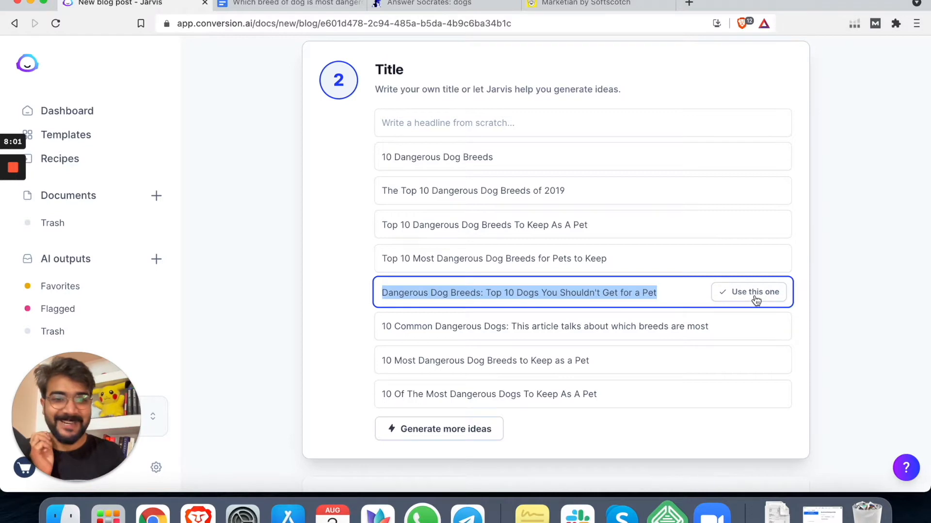
{"action": "left_click", "coordinate": [754, 291]}
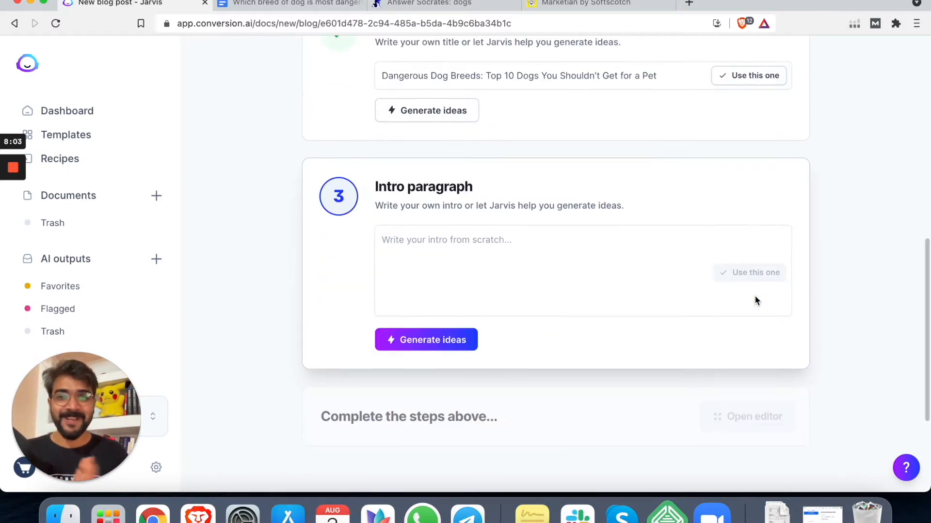
{"action": "mouse_move", "coordinate": [677, 272]}
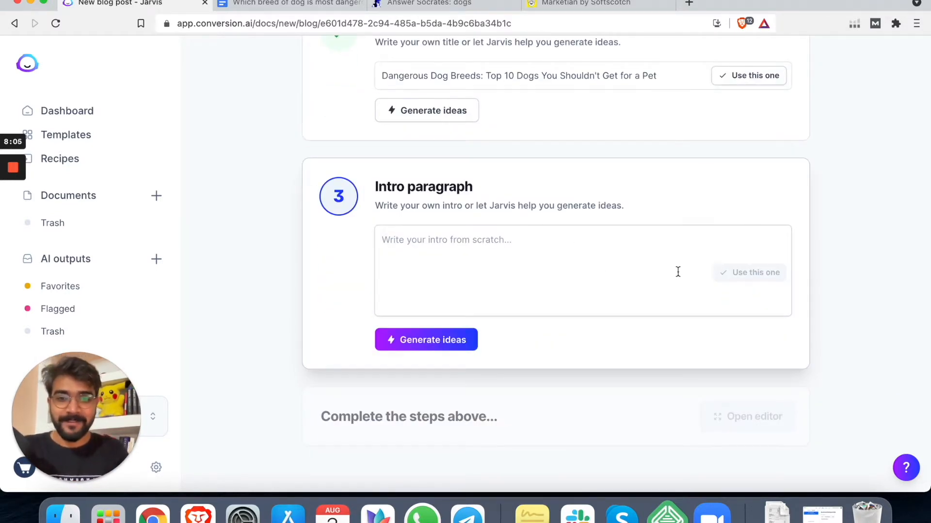
{"action": "mouse_move", "coordinate": [790, 5]}
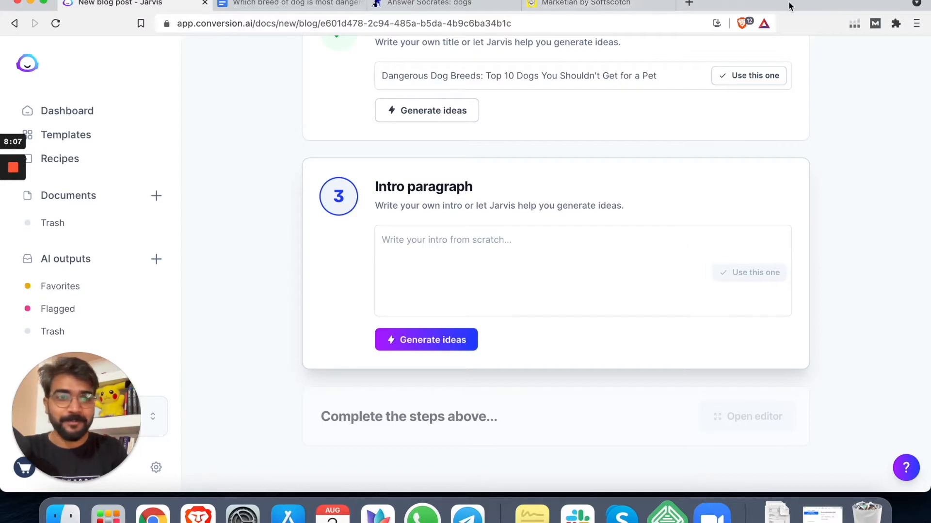
Step: Google 'Which breed of dog is most dangerous' and open the Wet Paws article on dangerous breeds
{"action": "left_click", "coordinate": [688, 4]}
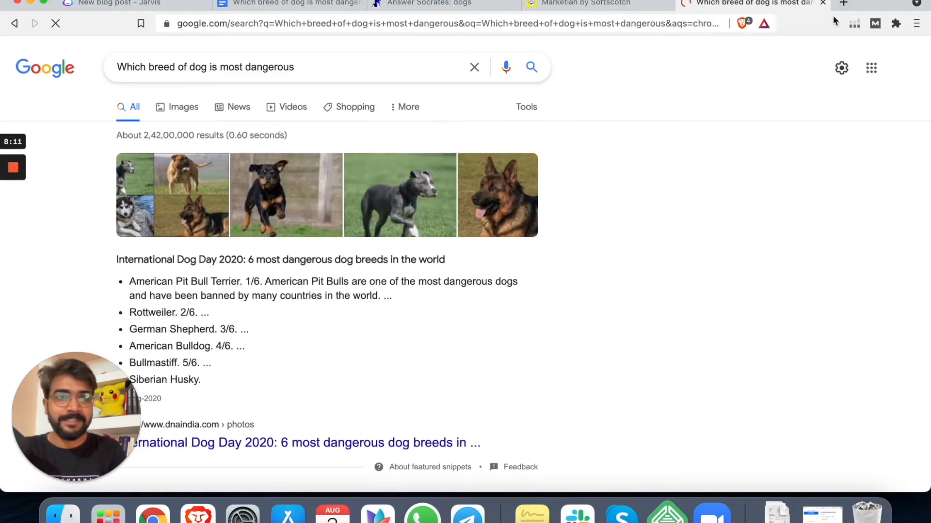
{"action": "left_click", "coordinate": [118, 3]}
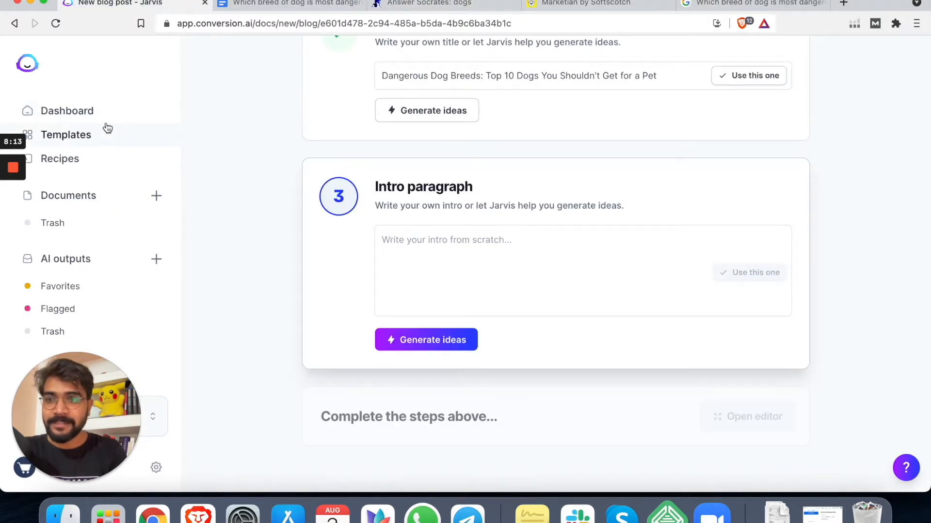
{"action": "left_click", "coordinate": [429, 4]}
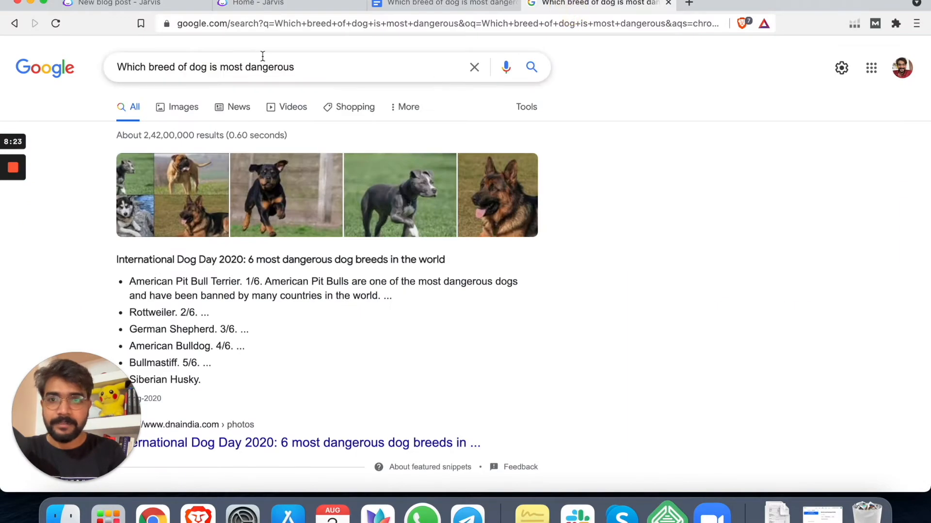
{"action": "scroll", "scroll_direction": "down", "scroll_amount": 3}
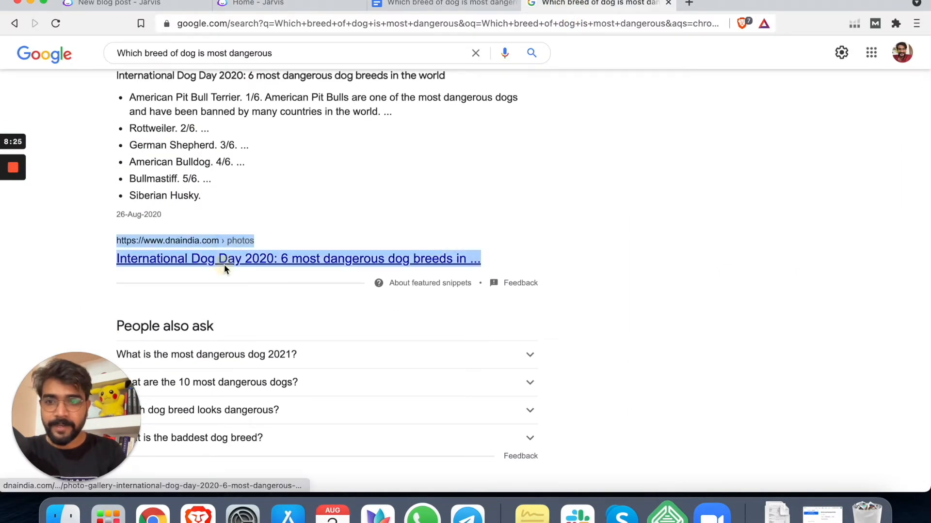
{"action": "scroll", "scroll_direction": "down", "scroll_amount": 3}
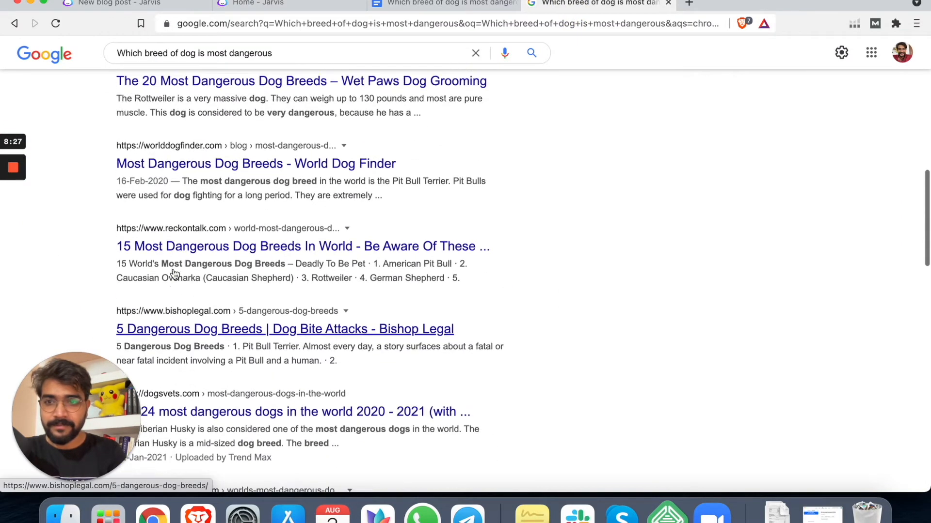
{"action": "scroll", "scroll_direction": "up", "scroll_amount": 3}
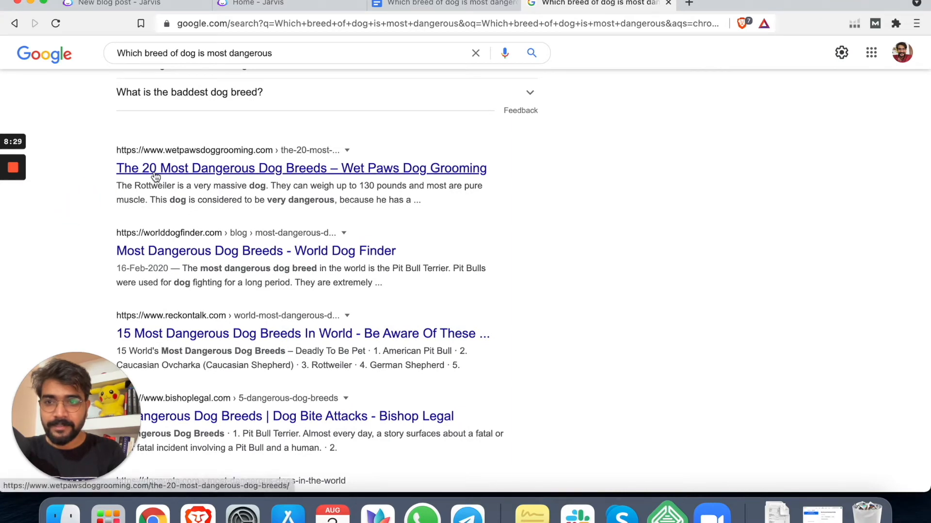
{"action": "left_click", "coordinate": [301, 168]}
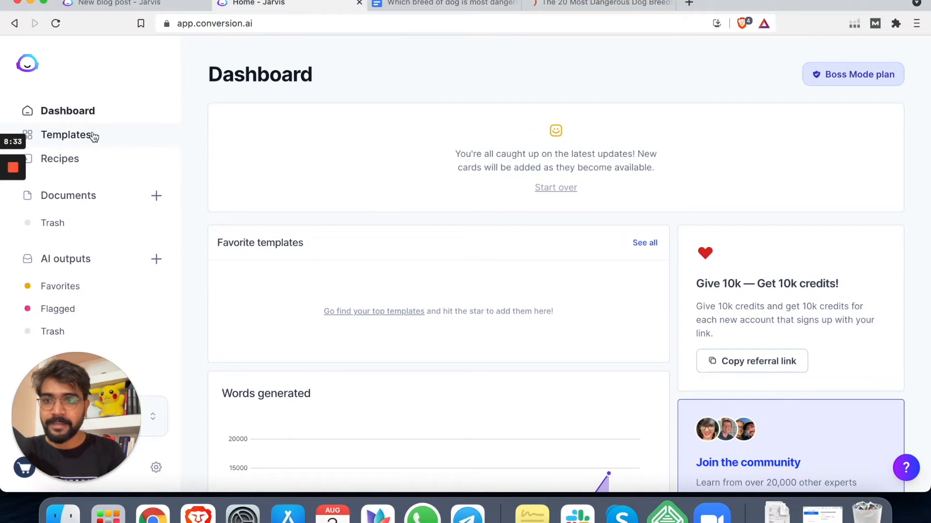
Step: Generate 10 Blog Post Outline outputs in a Friendly tone for the dangerous breed question
{"action": "left_click", "coordinate": [66, 135]}
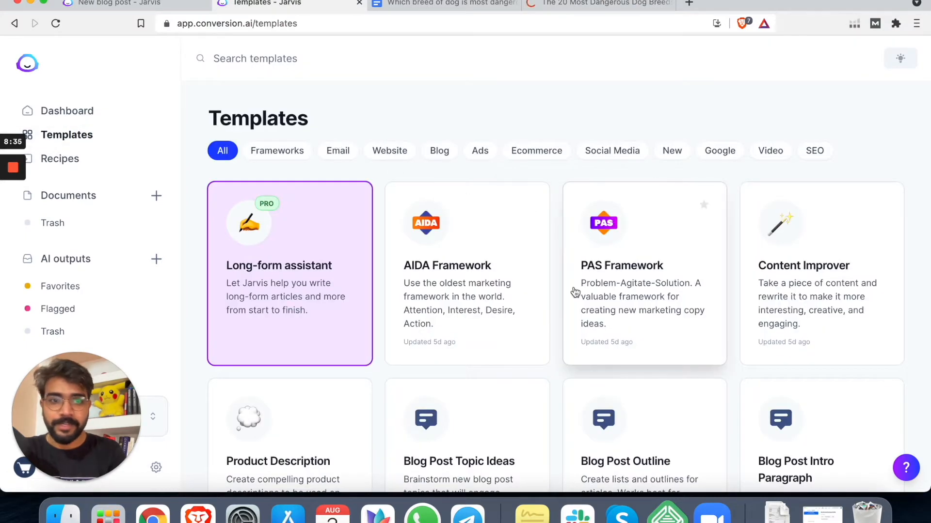
{"action": "scroll", "scroll_direction": "down", "scroll_amount": 3}
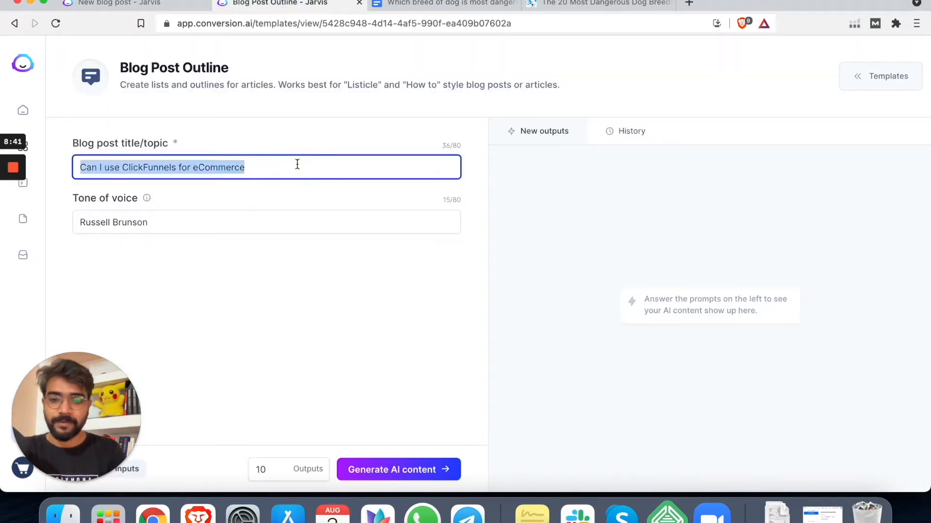
{"action": "left_click", "coordinate": [163, 222]}
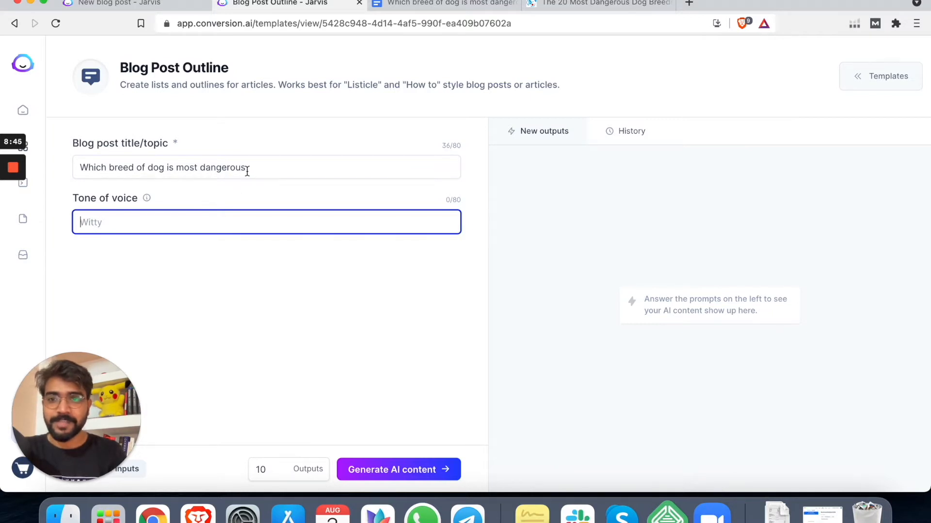
{"action": "mouse_move", "coordinate": [148, 206]}
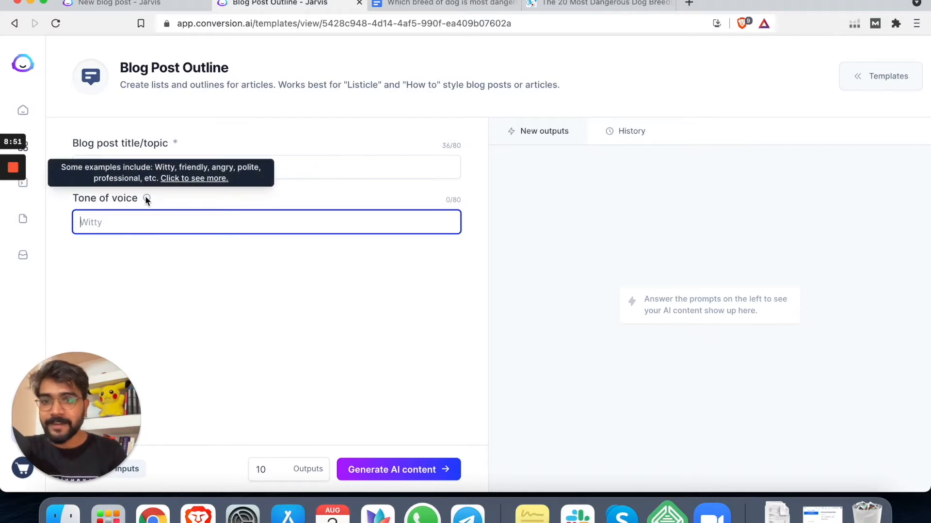
{"action": "mouse_move", "coordinate": [143, 212]}
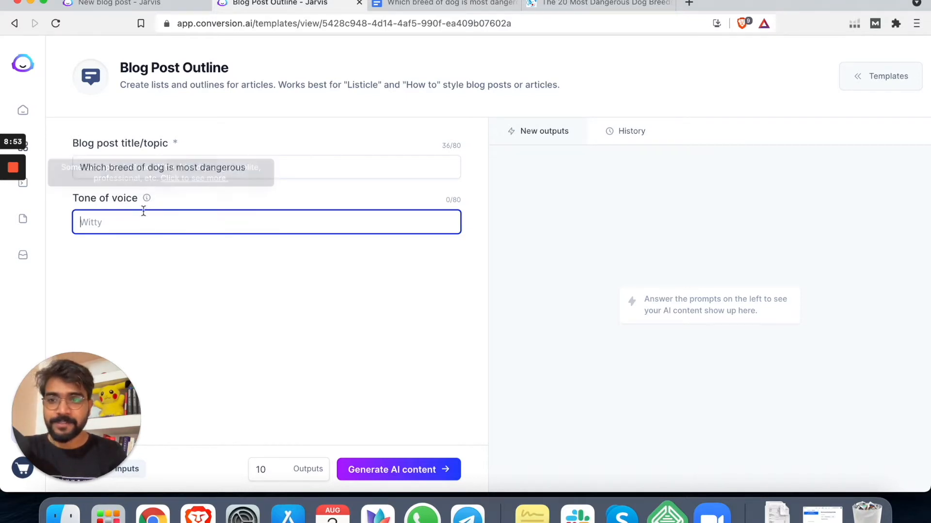
{"action": "type", "text": "Friend"}
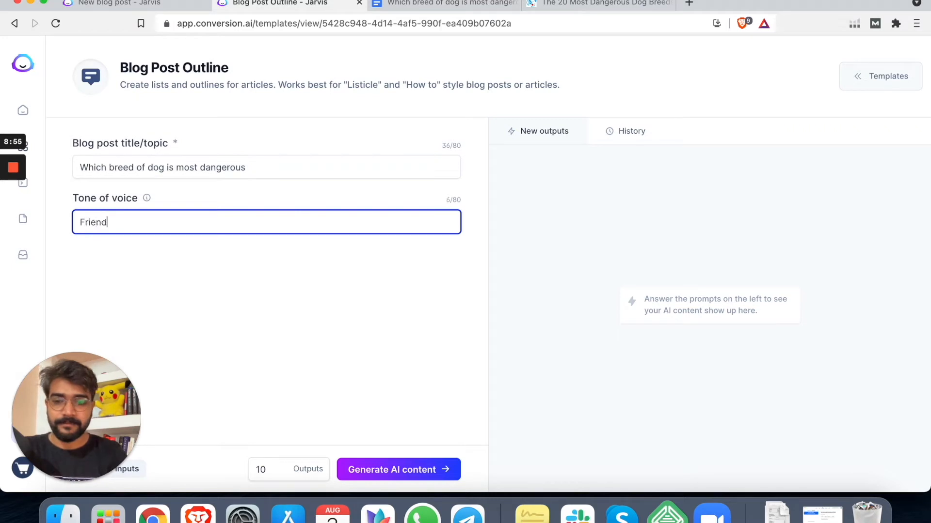
{"action": "type", "text": "ly"}
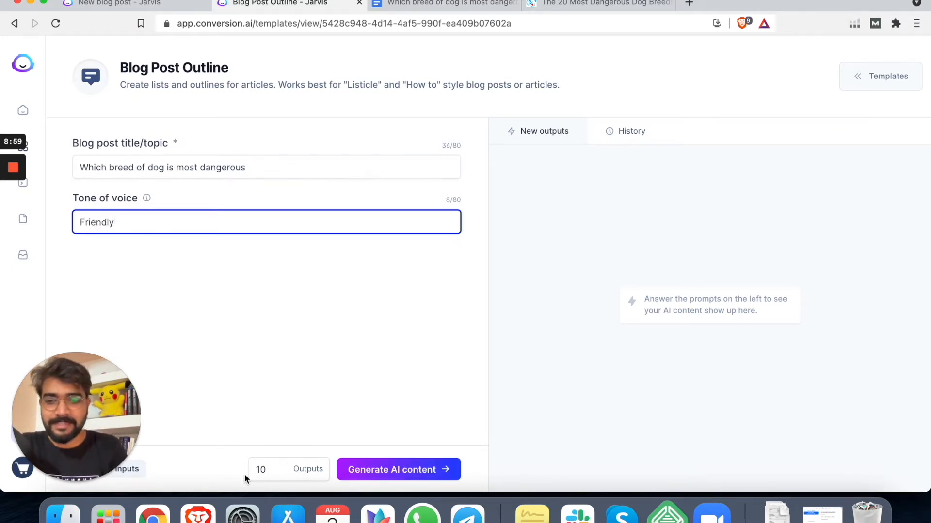
{"action": "left_click", "coordinate": [260, 470]}
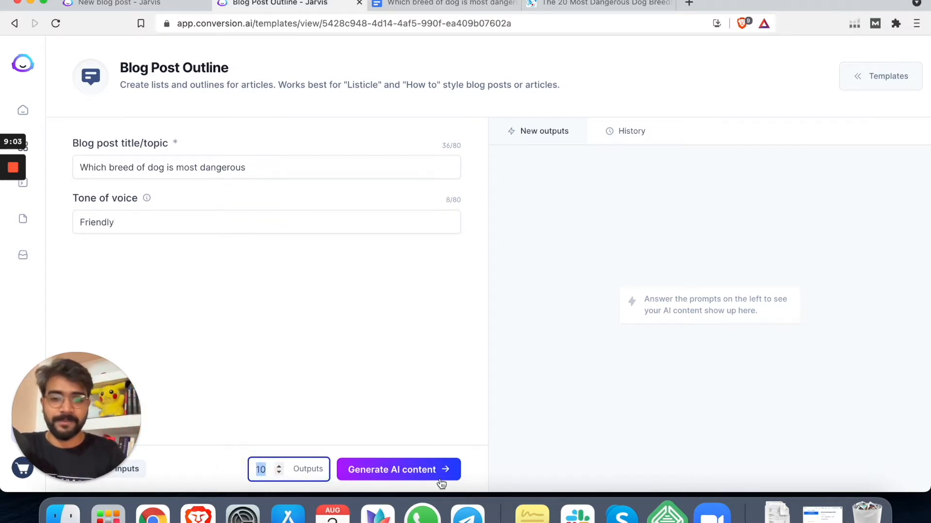
{"action": "left_click", "coordinate": [398, 469]}
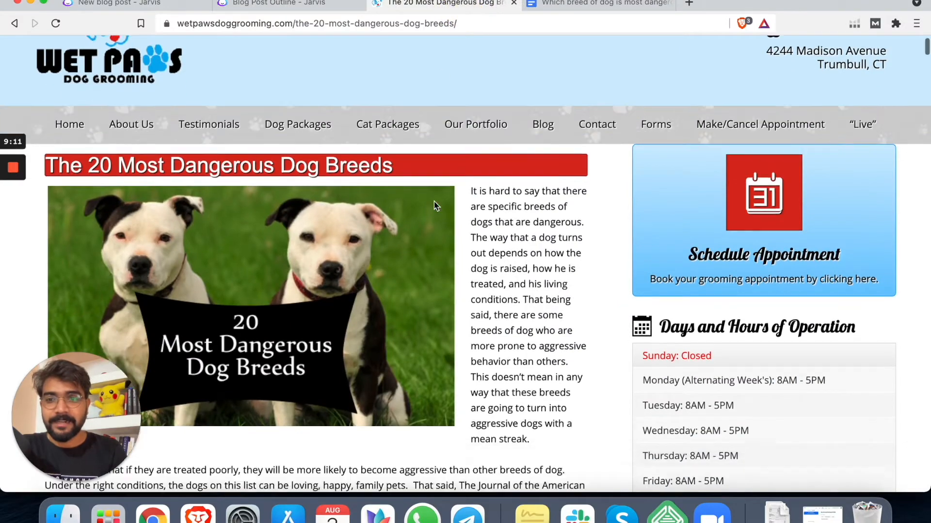
Step: Scroll through the Wet Paws numbered breed sections down past the Bull Terrier entry
{"action": "left_click", "coordinate": [279, 3]}
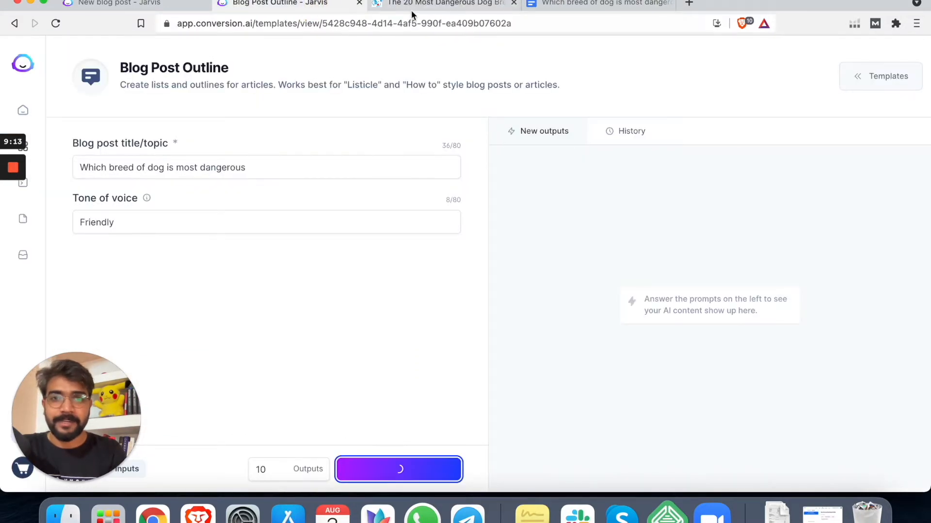
{"action": "left_click", "coordinate": [444, 4]}
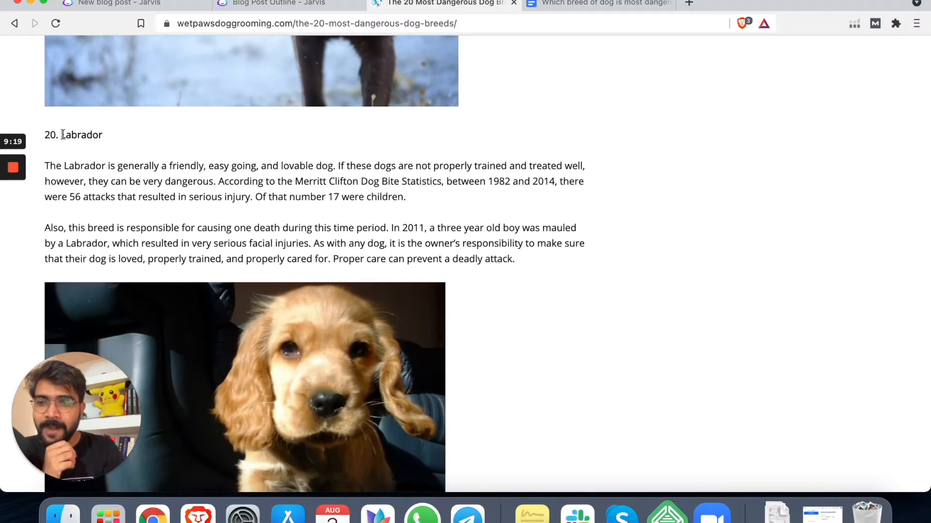
{"action": "mouse_move", "coordinate": [135, 152]}
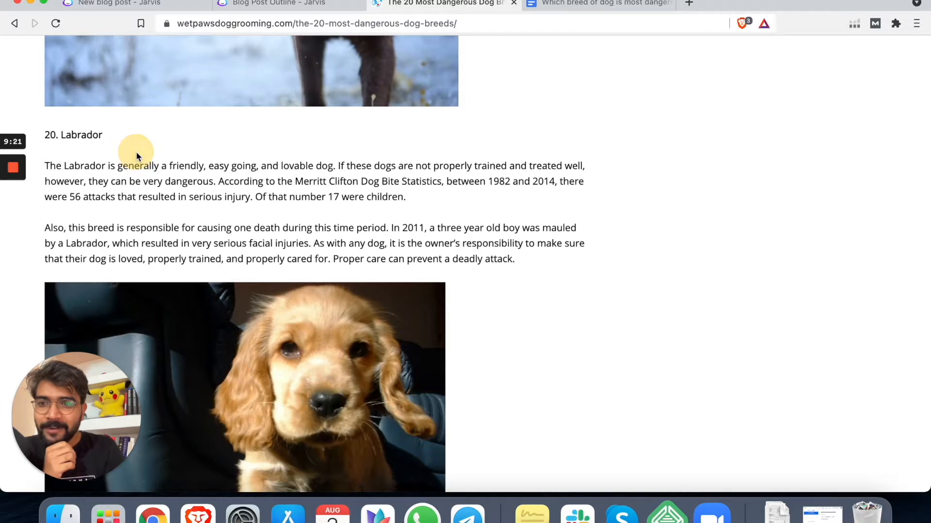
{"action": "scroll", "scroll_direction": "down", "scroll_amount": 3}
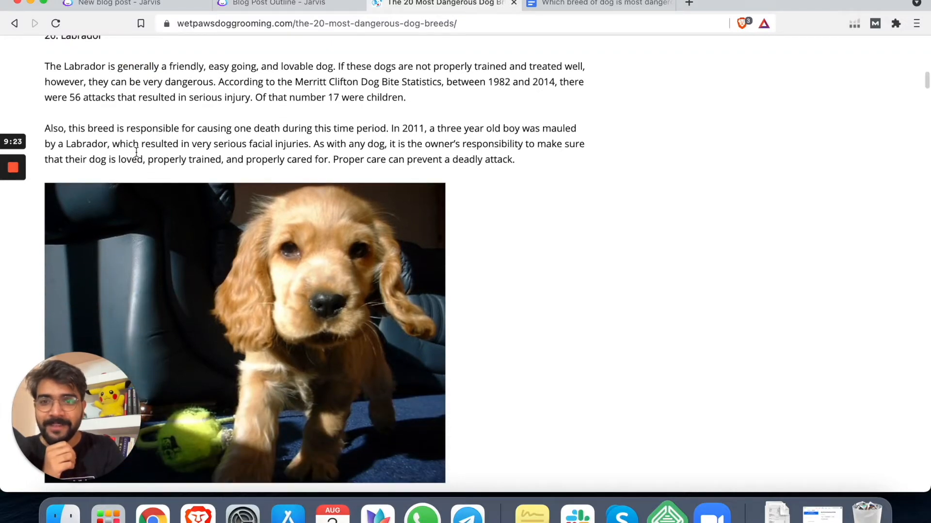
{"action": "scroll", "scroll_direction": "down", "scroll_amount": 3}
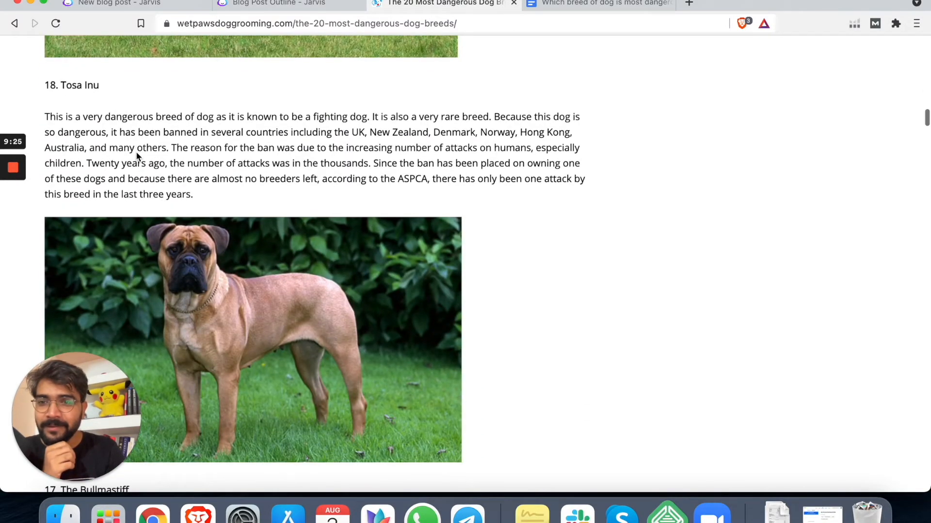
{"action": "scroll", "scroll_direction": "down", "scroll_amount": 3}
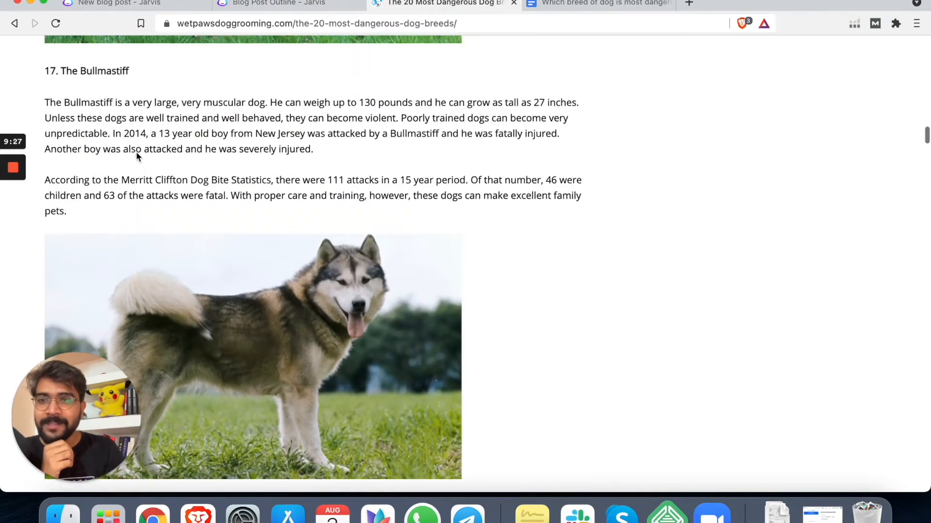
{"action": "scroll", "scroll_direction": "down", "scroll_amount": 3}
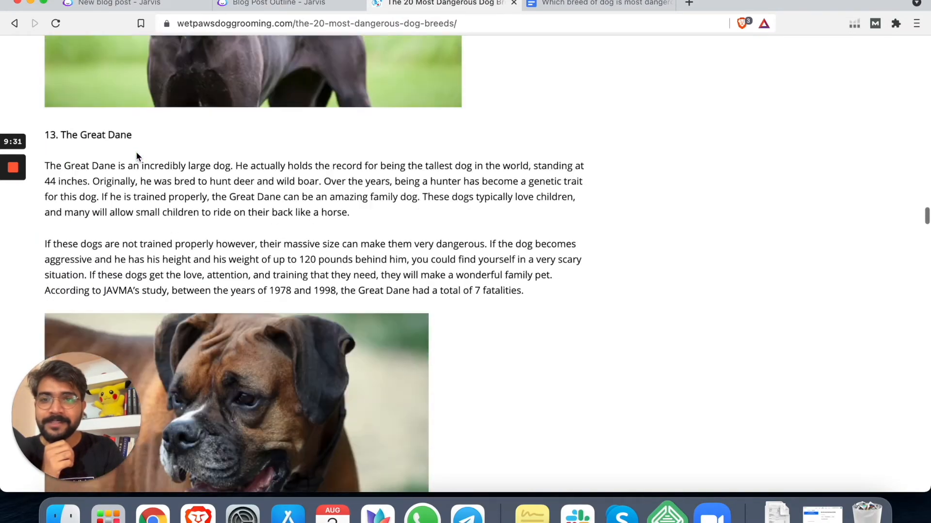
{"action": "scroll", "scroll_direction": "down", "scroll_amount": 3}
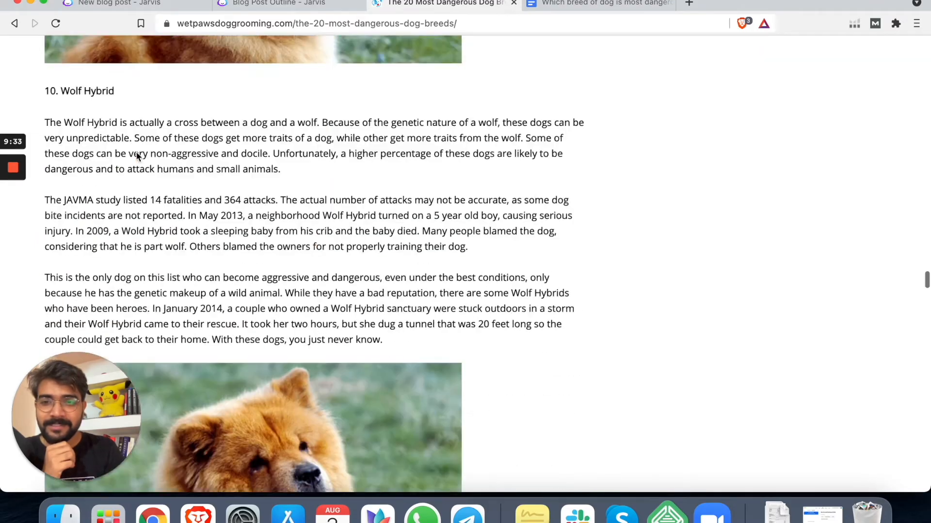
{"action": "scroll", "scroll_direction": "down", "scroll_amount": 3}
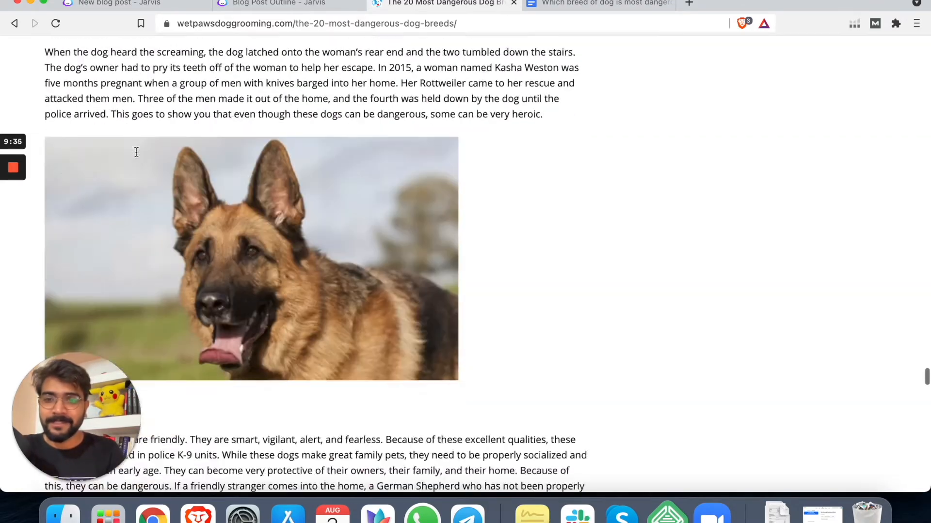
{"action": "scroll", "scroll_direction": "down", "scroll_amount": 3}
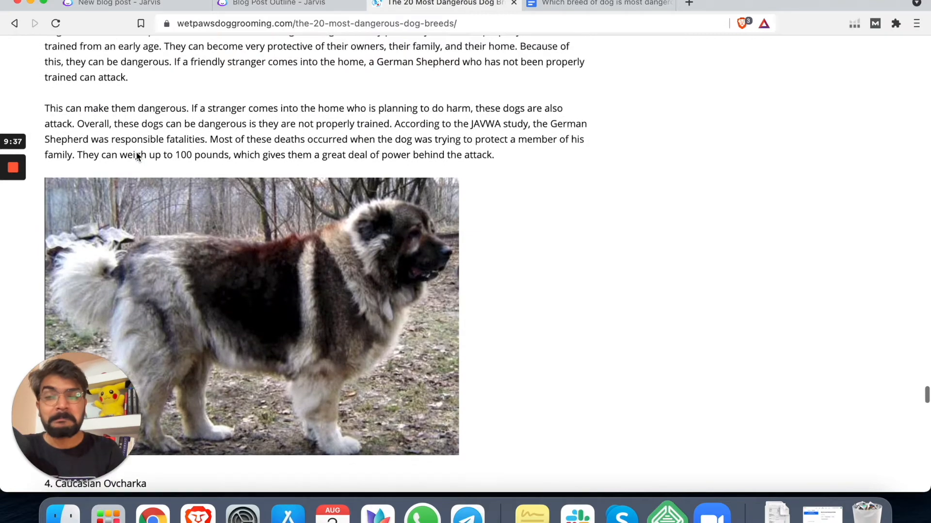
{"action": "scroll", "scroll_direction": "down", "scroll_amount": 3}
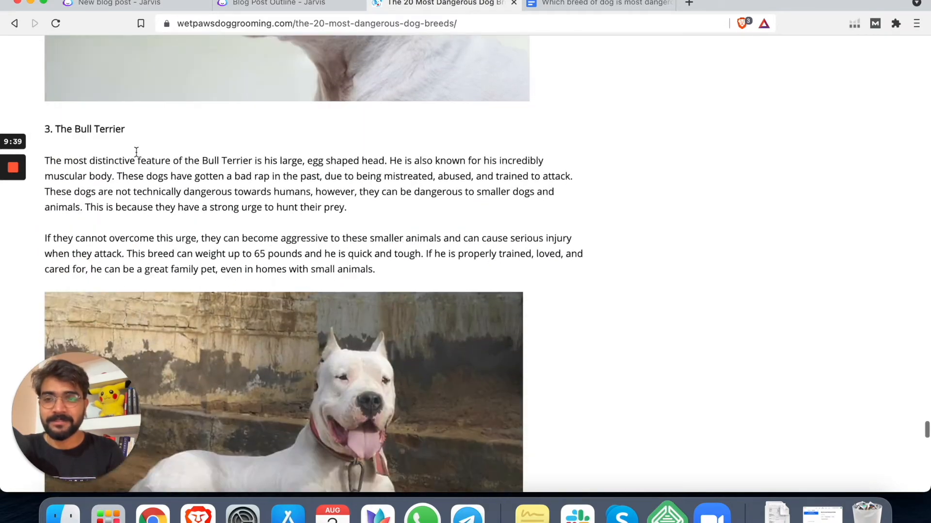
{"action": "scroll", "scroll_direction": "down", "scroll_amount": 3}
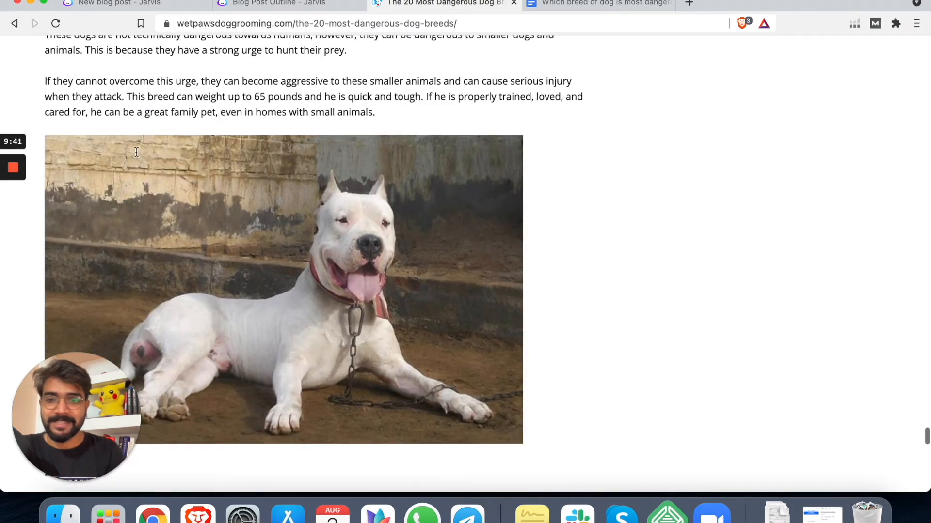
{"action": "scroll", "scroll_direction": "down", "scroll_amount": 3}
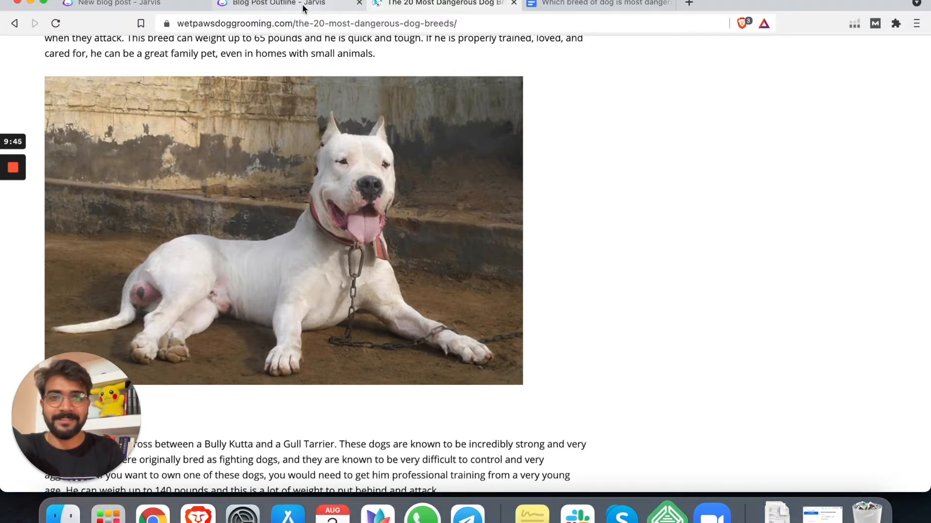
Step: Review the generated outlines ranking Pitbulls, Rottweilers and Doberman Pinschers as most dangerous
{"action": "left_click", "coordinate": [288, 3]}
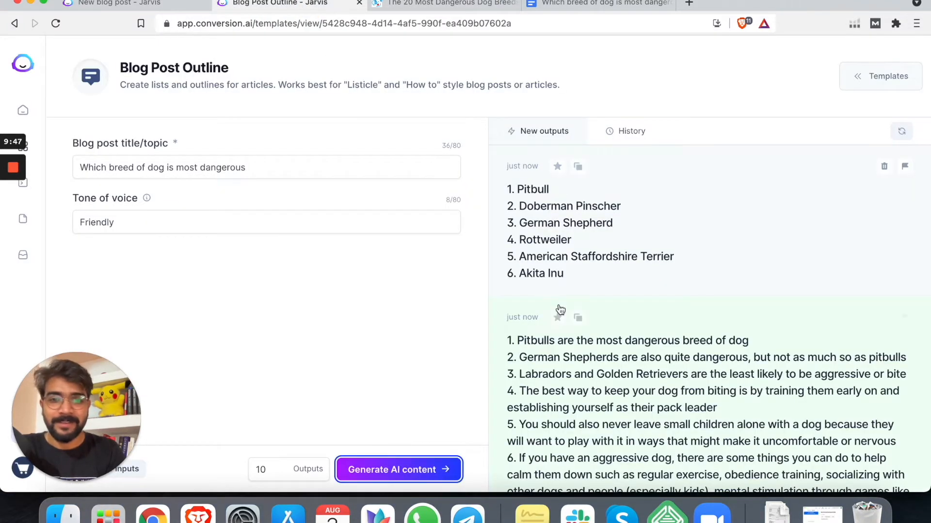
{"action": "scroll", "scroll_direction": "down", "scroll_amount": 3}
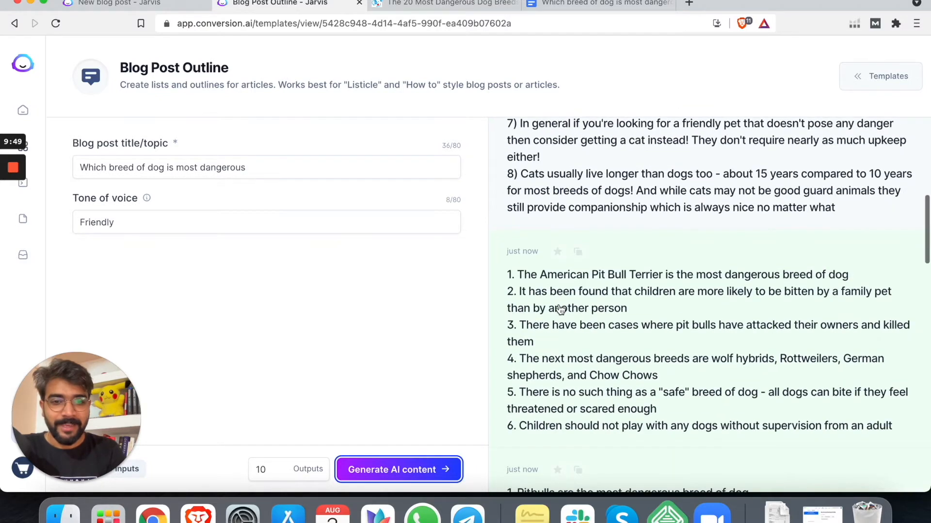
{"action": "scroll", "scroll_direction": "down", "scroll_amount": 3}
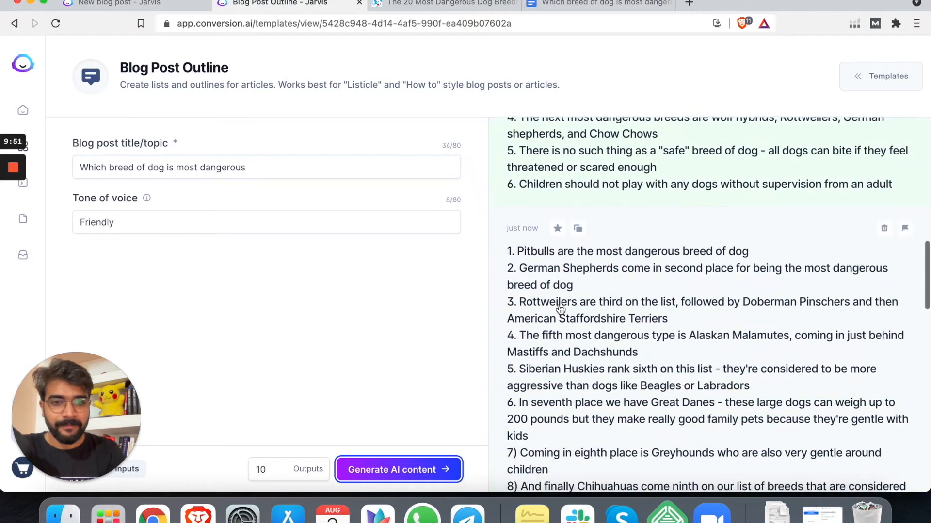
{"action": "scroll", "scroll_direction": "down", "scroll_amount": 3}
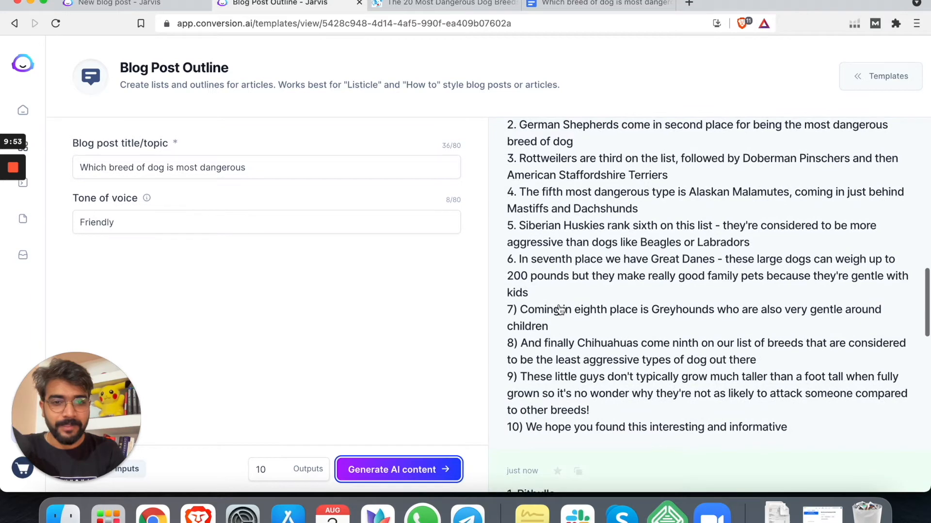
{"action": "scroll", "scroll_direction": "up", "scroll_amount": 3}
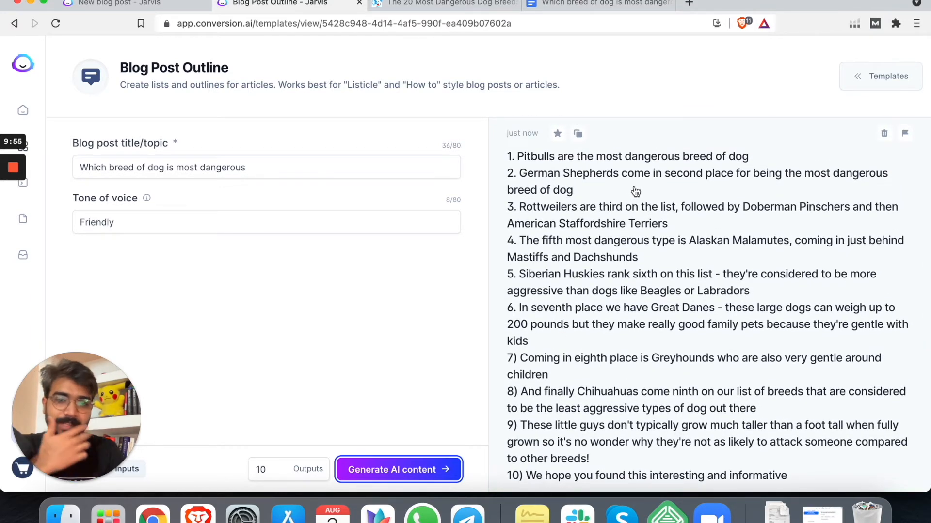
{"action": "left_click", "coordinate": [398, 470]}
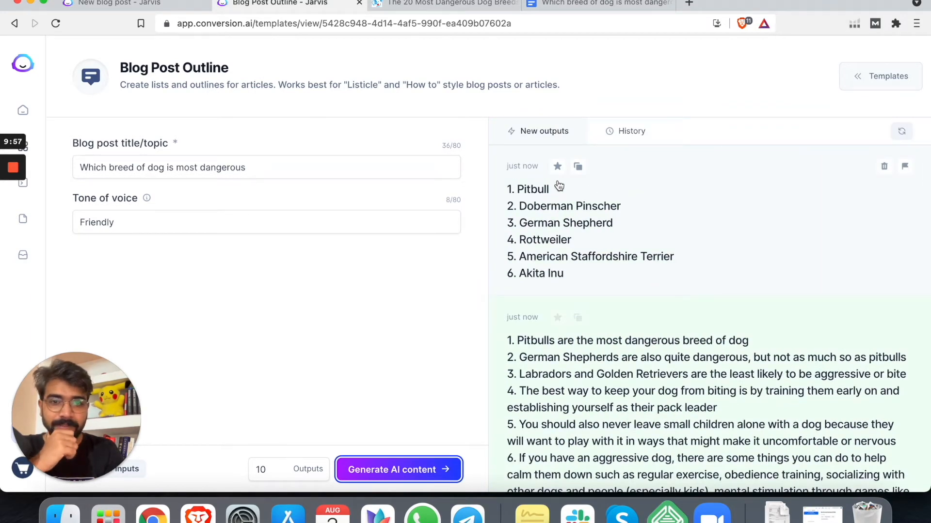
{"action": "mouse_move", "coordinate": [577, 166]}
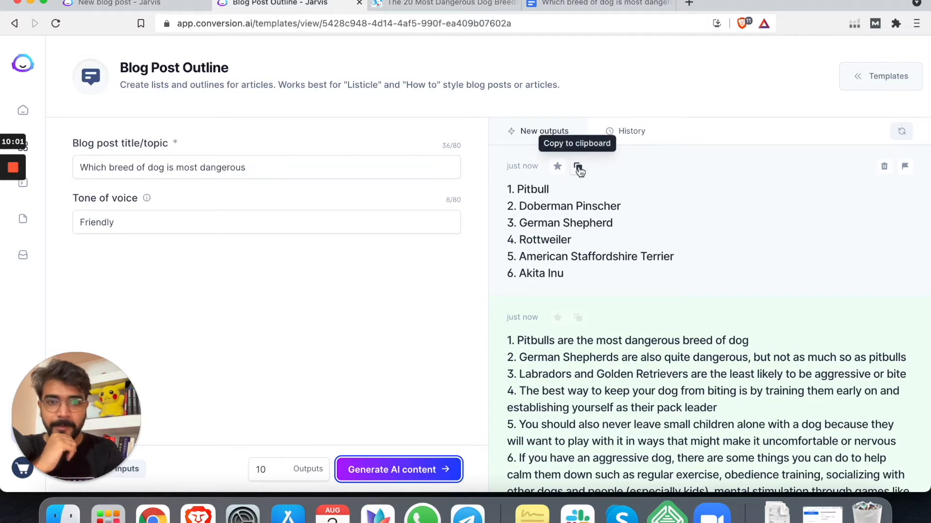
{"action": "scroll", "scroll_direction": "down", "scroll_amount": 3}
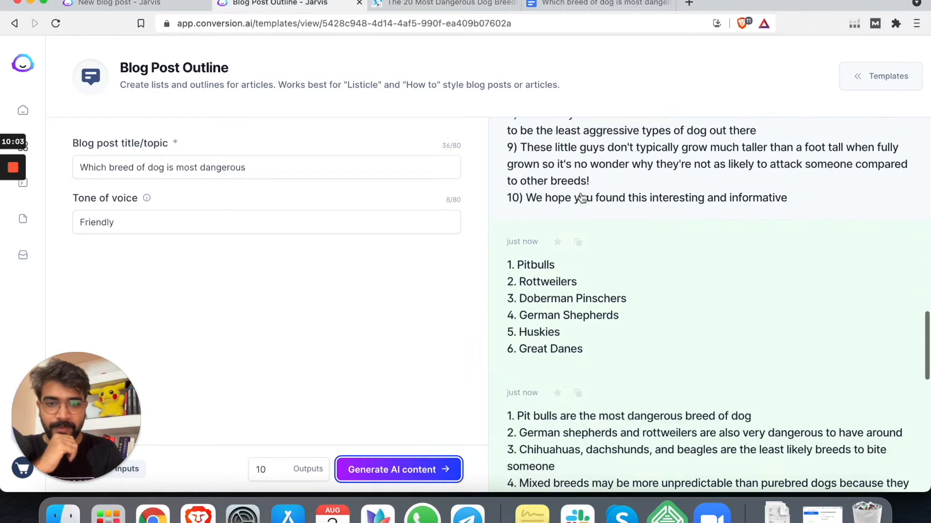
{"action": "scroll", "scroll_direction": "down", "scroll_amount": 3}
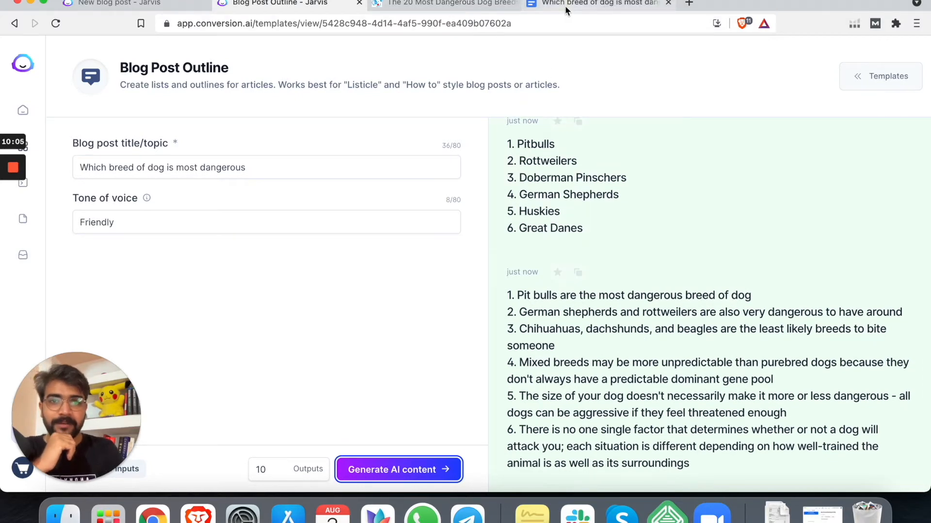
Step: Type bullets 'Intro', 'Are dogs good pet' and 'Top 10 dog breeds', starting an indented sub-bullet
{"action": "left_click", "coordinate": [599, 3]}
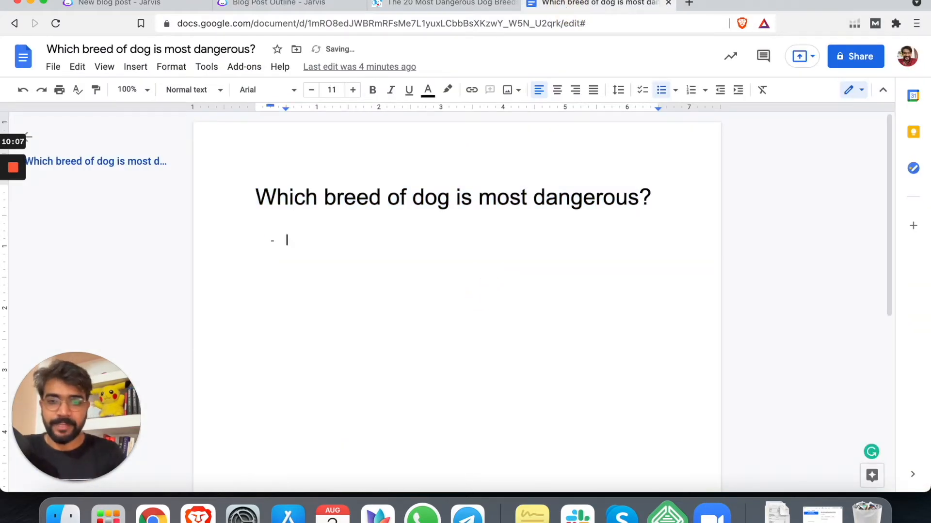
{"action": "type", "text": "Intro"}
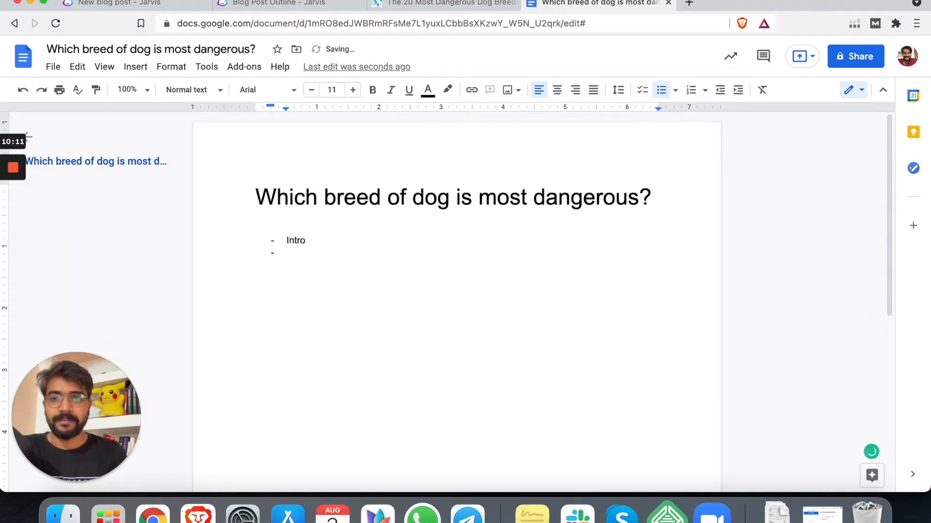
{"action": "type", "text": "A"}
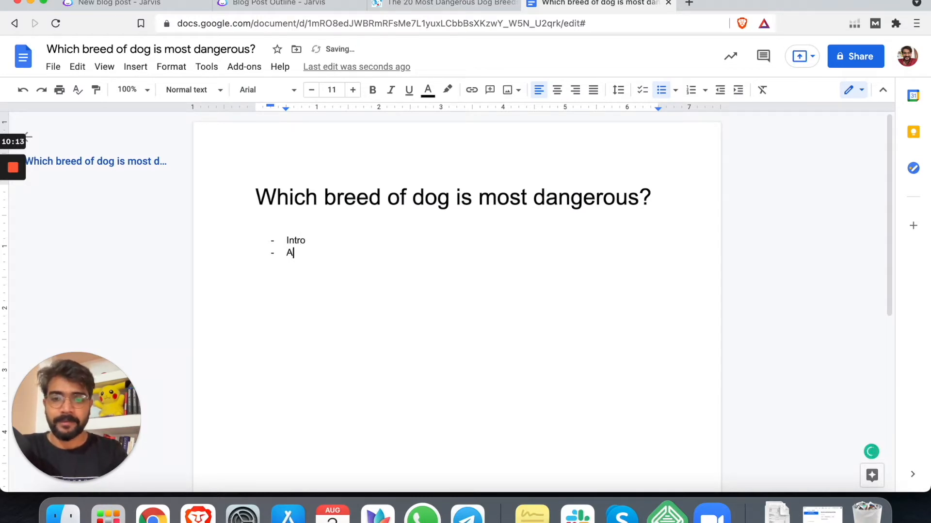
{"action": "type", "text": "re d"}
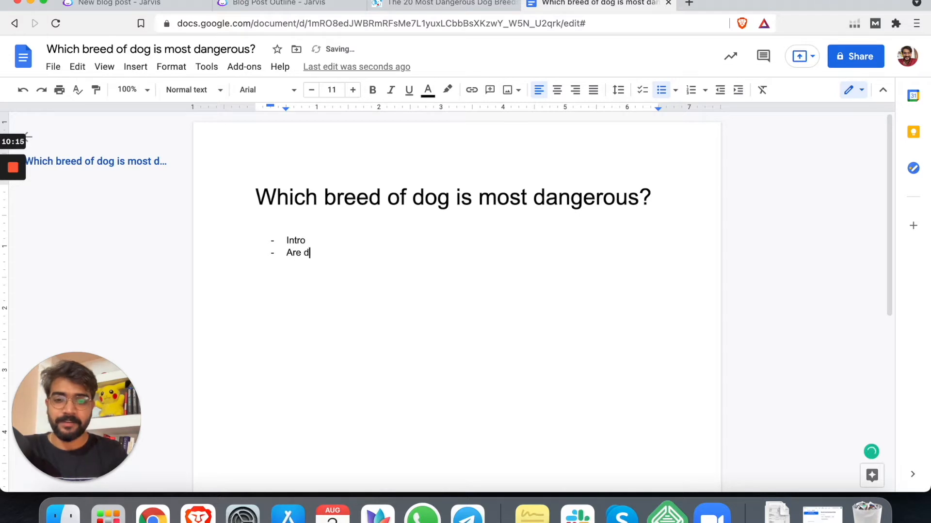
{"action": "type", "text": "ogs good pet"}
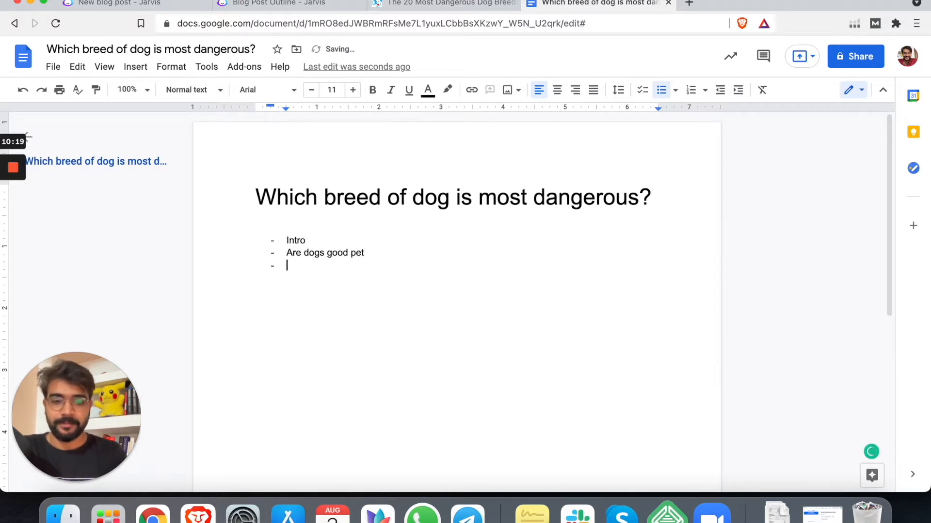
{"action": "type", "text": "Top 10"}
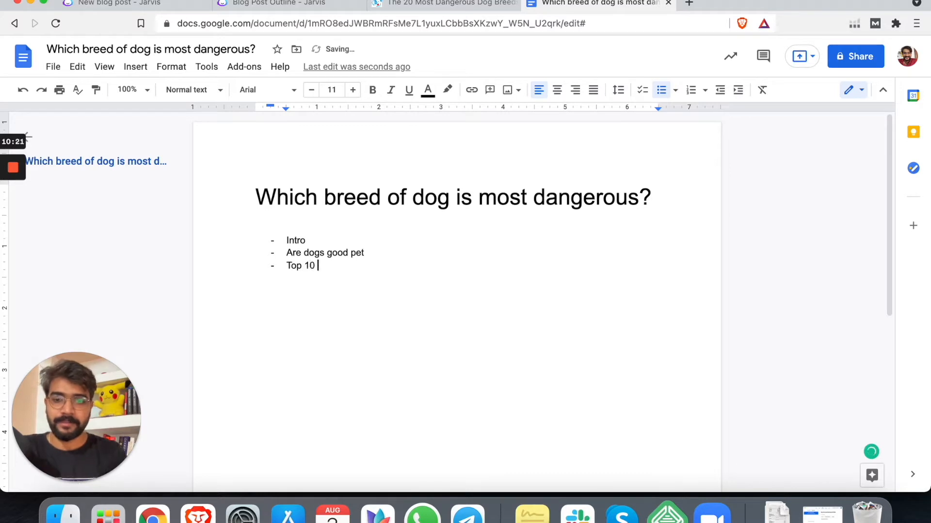
{"action": "type", "text": "dog breeds"}
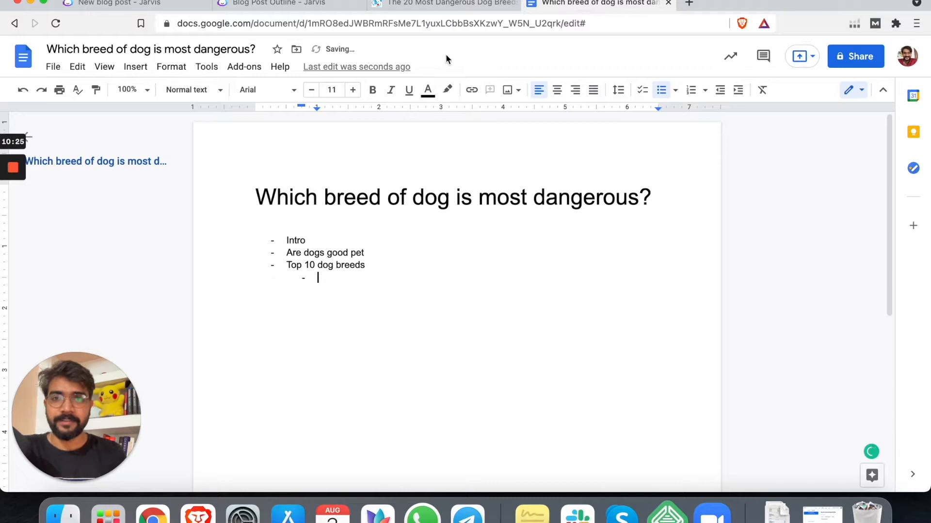
Step: Paste the breed list from the Jarvis outlines, Pitbulls through Dachshunds, into the doc
{"action": "left_click", "coordinate": [279, 3]}
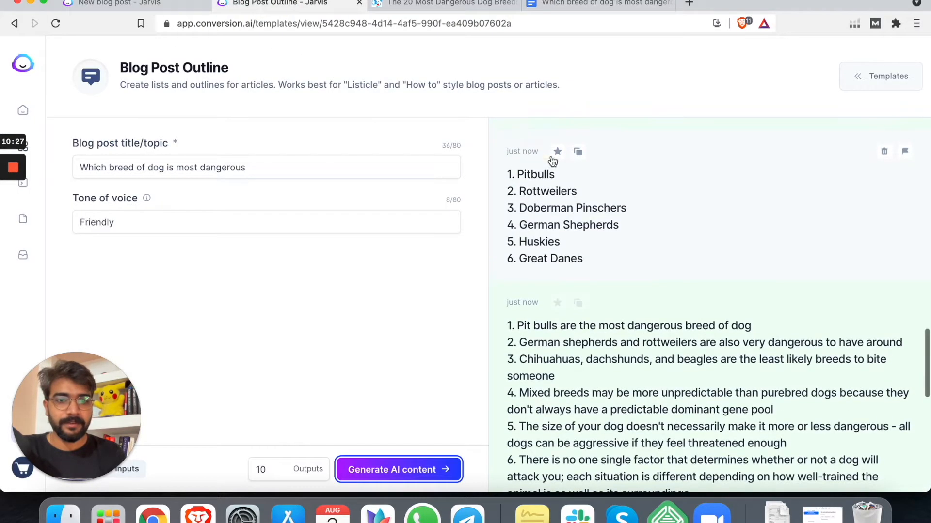
{"action": "left_click", "coordinate": [600, 4]}
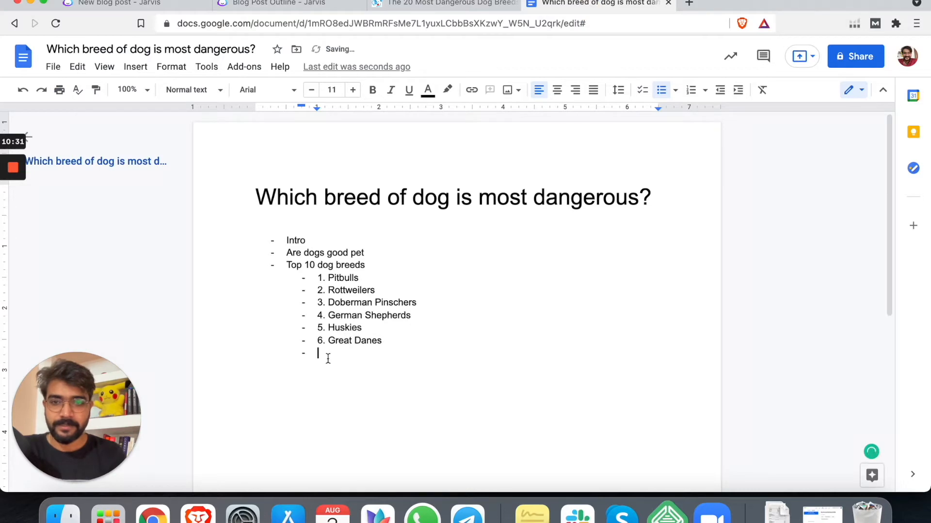
{"action": "left_click", "coordinate": [270, 3]}
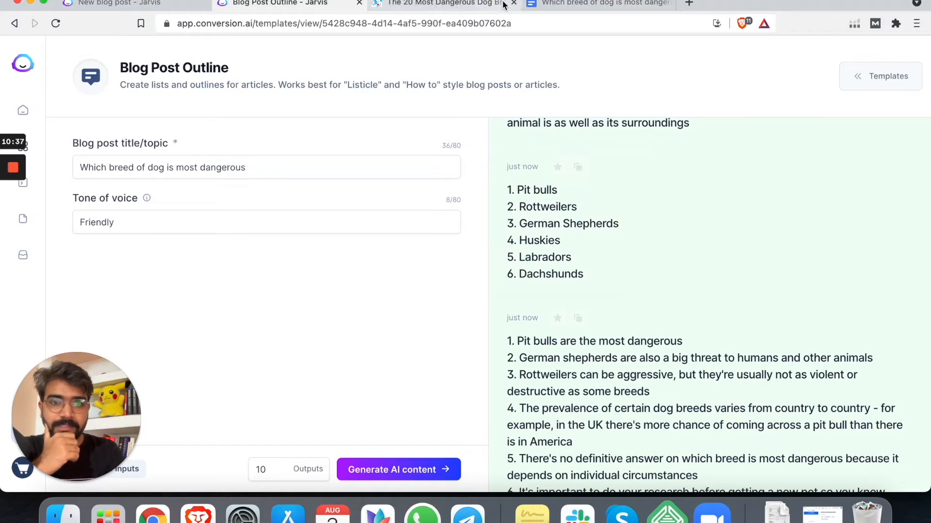
{"action": "left_click", "coordinate": [600, 3]}
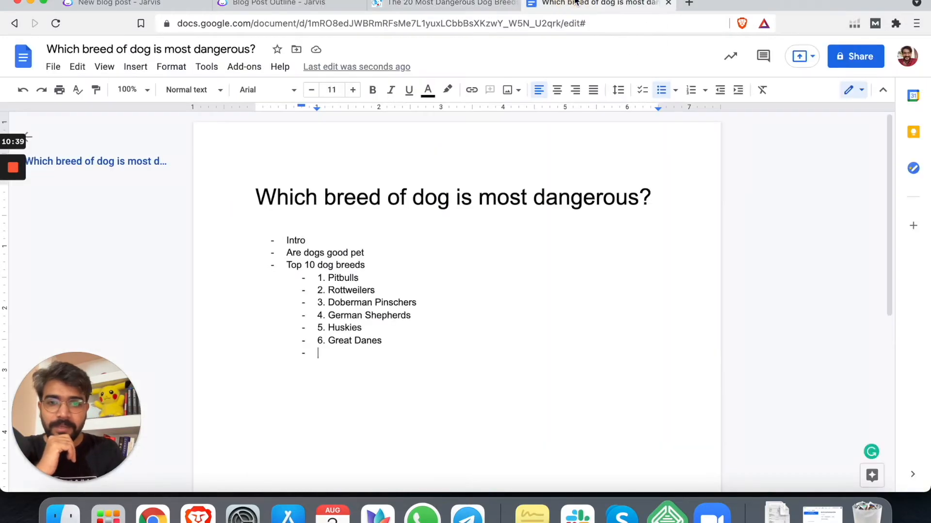
{"action": "left_click", "coordinate": [280, 3]}
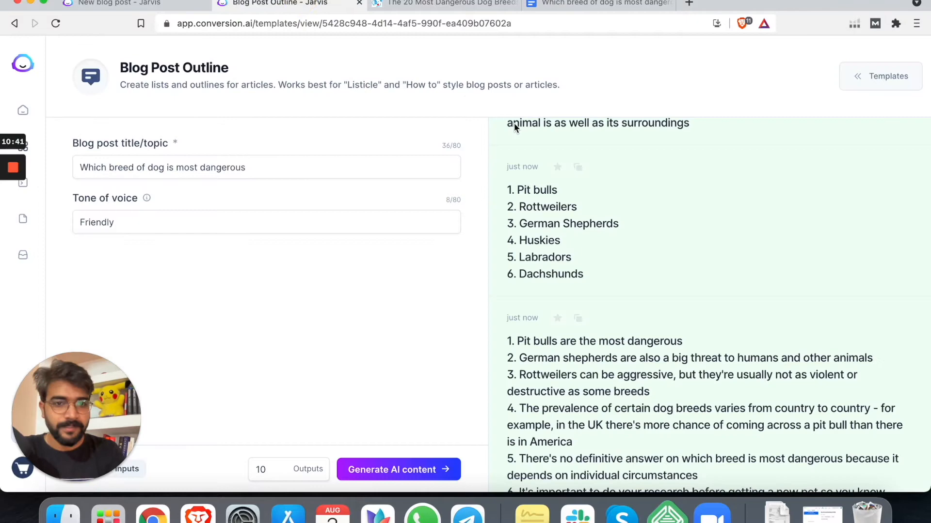
{"action": "left_click", "coordinate": [597, 4]}
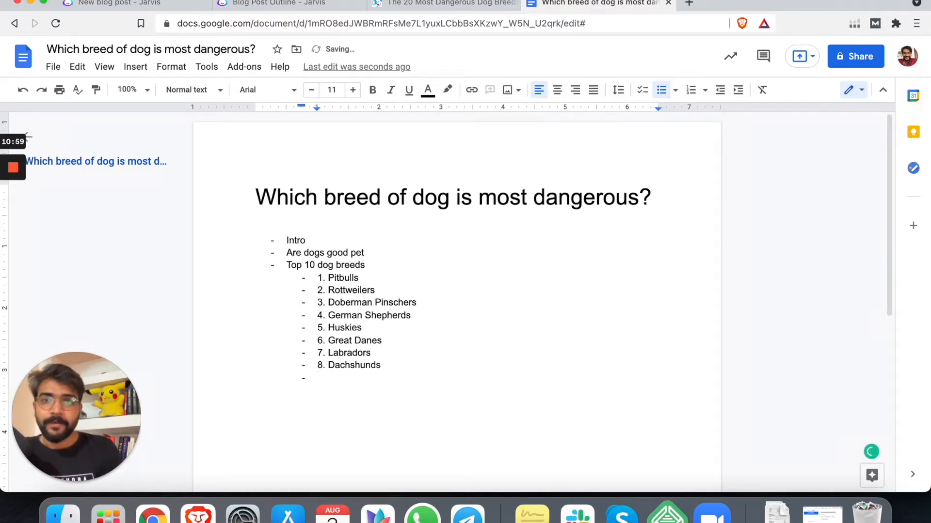
{"action": "left_click", "coordinate": [280, 4]}
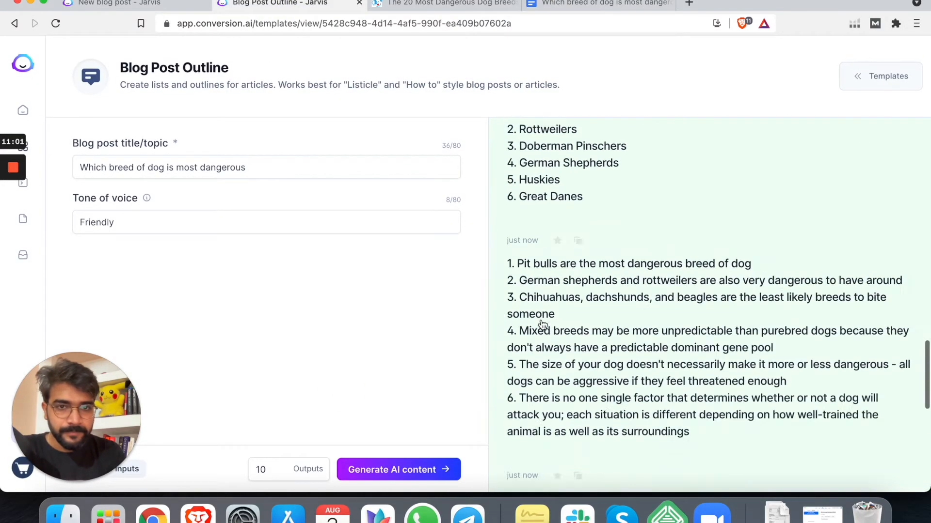
{"action": "scroll", "scroll_direction": "up", "scroll_amount": 3}
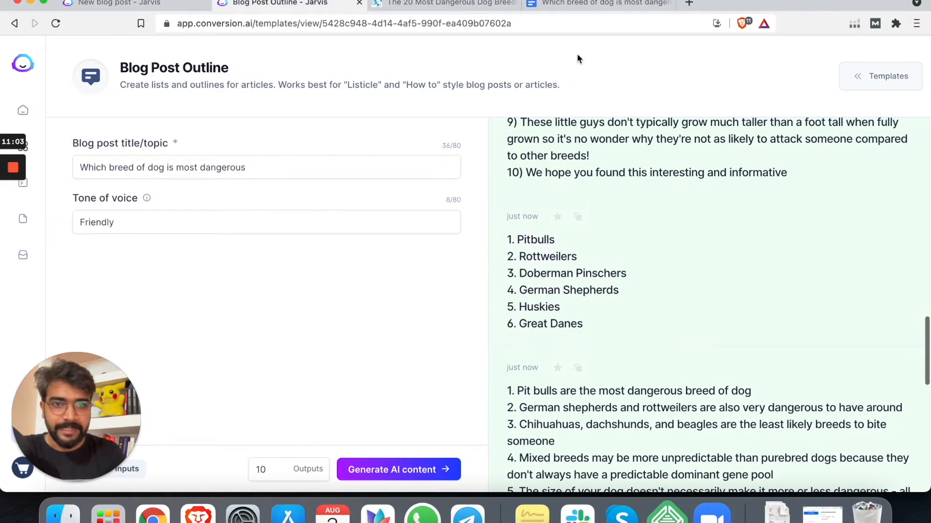
{"action": "left_click", "coordinate": [594, 3]}
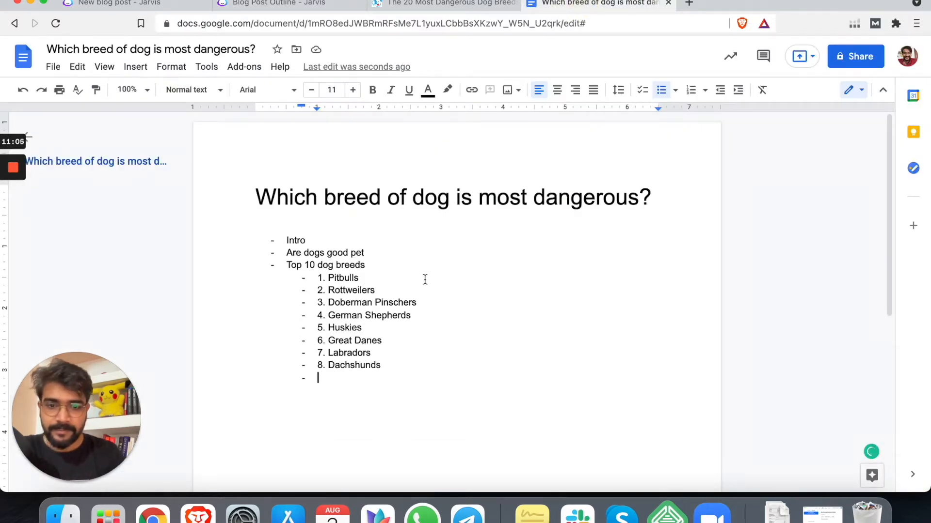
Step: Add 'Great Danes' as the ninth breed in the list
{"action": "type", "text": "9. Great"}
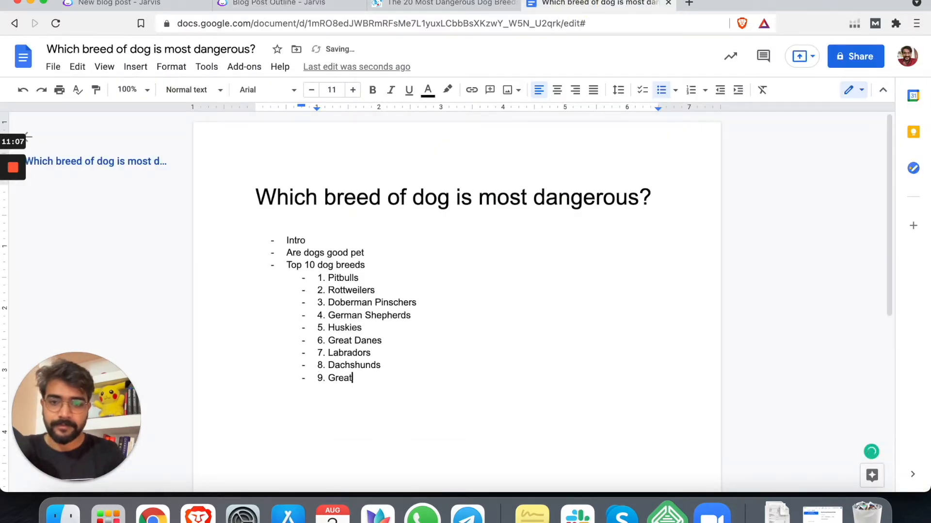
{"action": "type", "text": "Danes"}
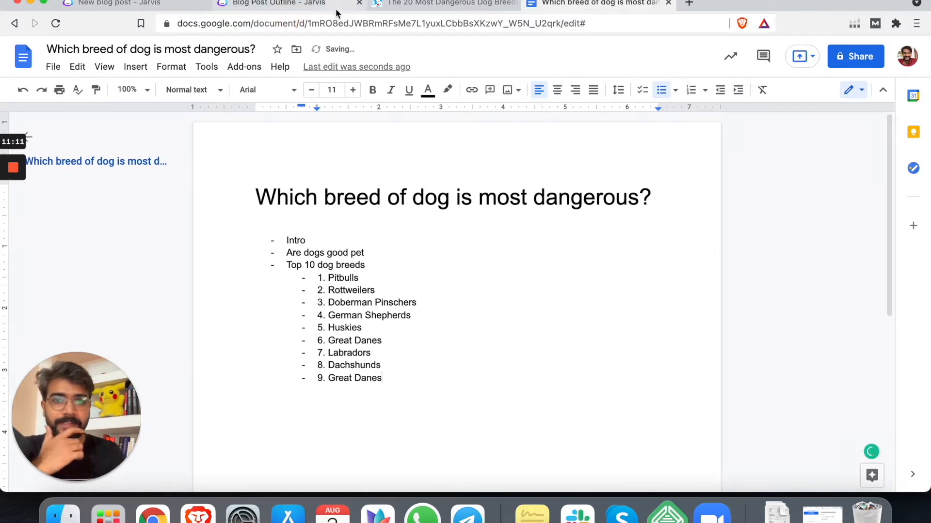
{"action": "left_click", "coordinate": [273, 4]}
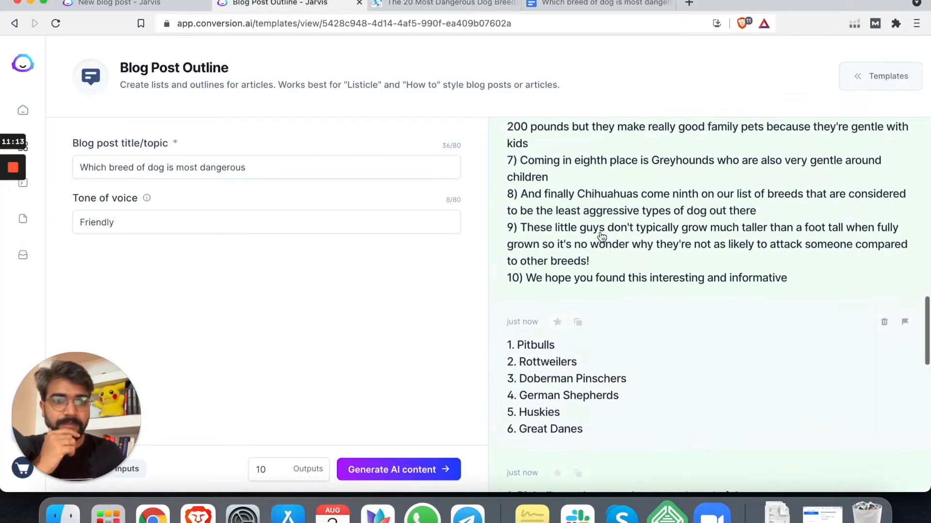
{"action": "scroll", "scroll_direction": "up", "scroll_amount": 3}
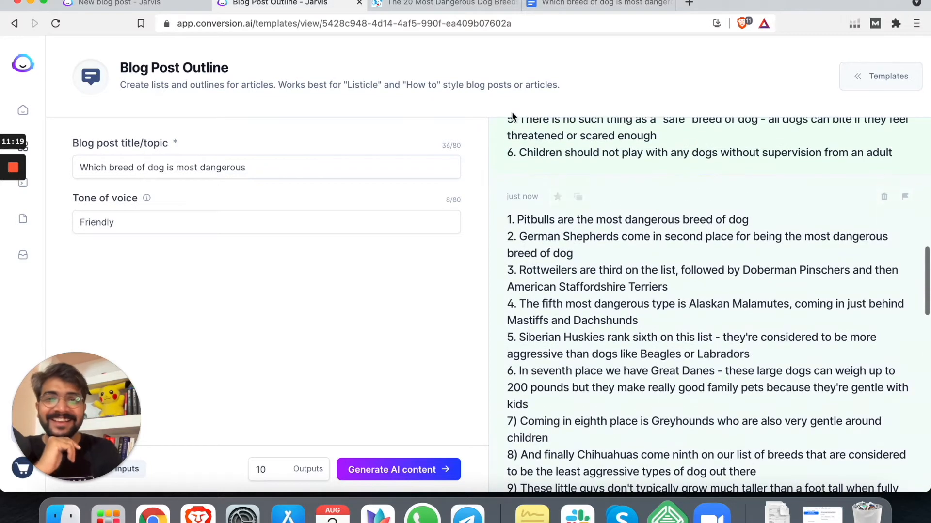
Step: Make item 9 Grey Hounds, add 10. Australian Cattle Dogs, and rename heading 'Top 10 dangerous dog breeds'
{"action": "left_click", "coordinate": [598, 3]}
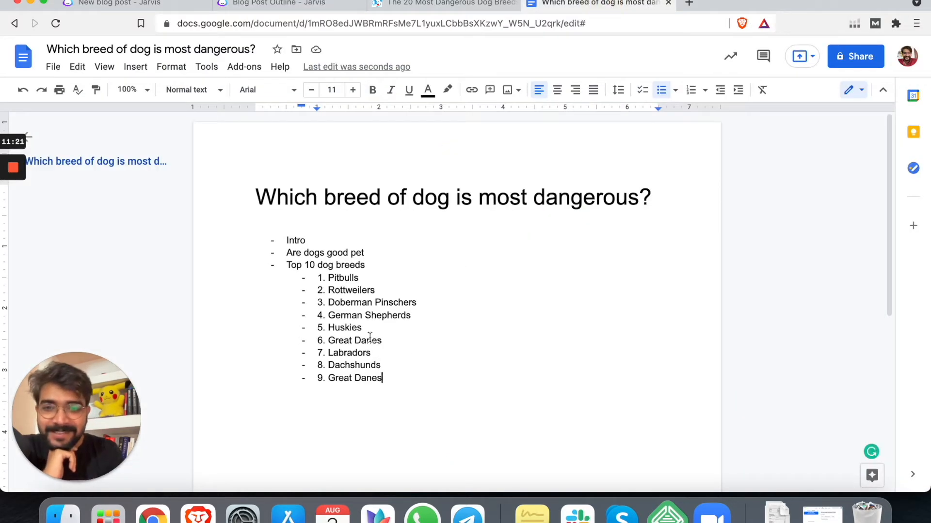
{"action": "double_click", "coordinate": [353, 378]}
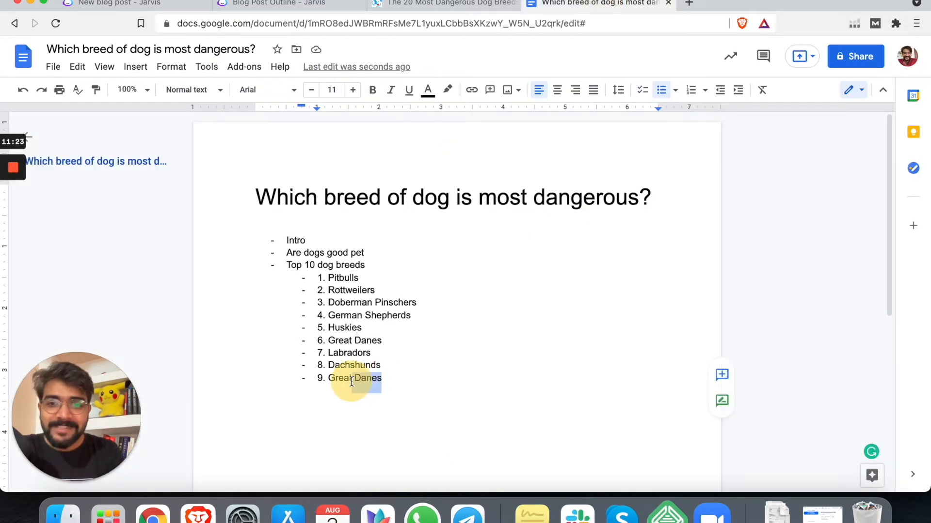
{"action": "type", "text": "Grey Hound"}
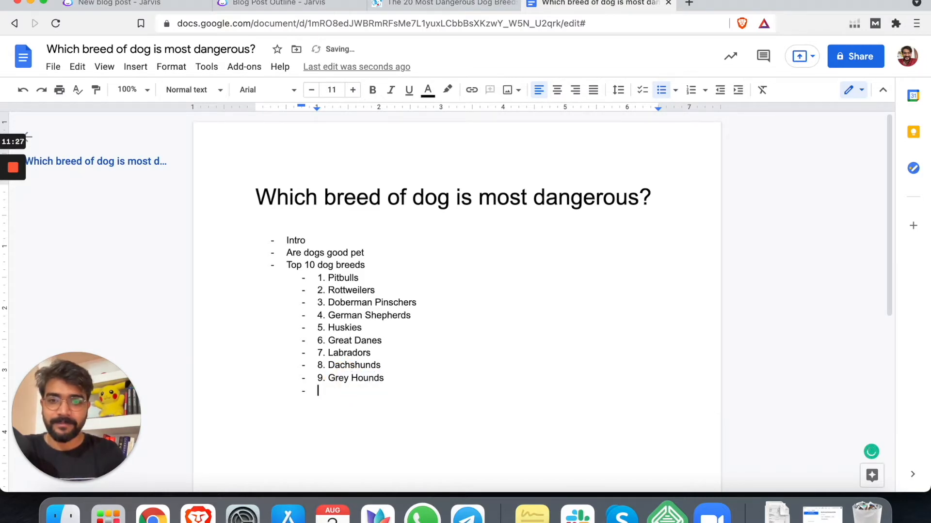
{"action": "type", "text": "10. A"}
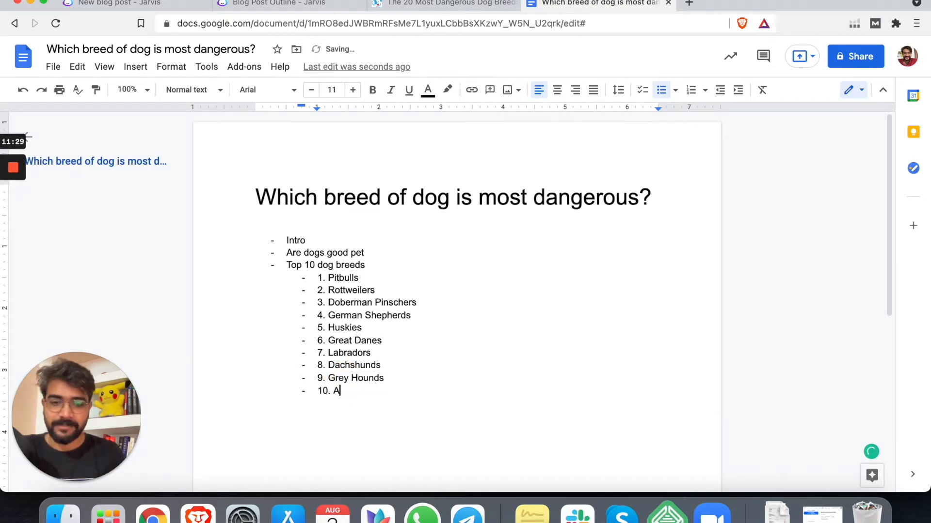
{"action": "type", "text": "ustralian Ca"}
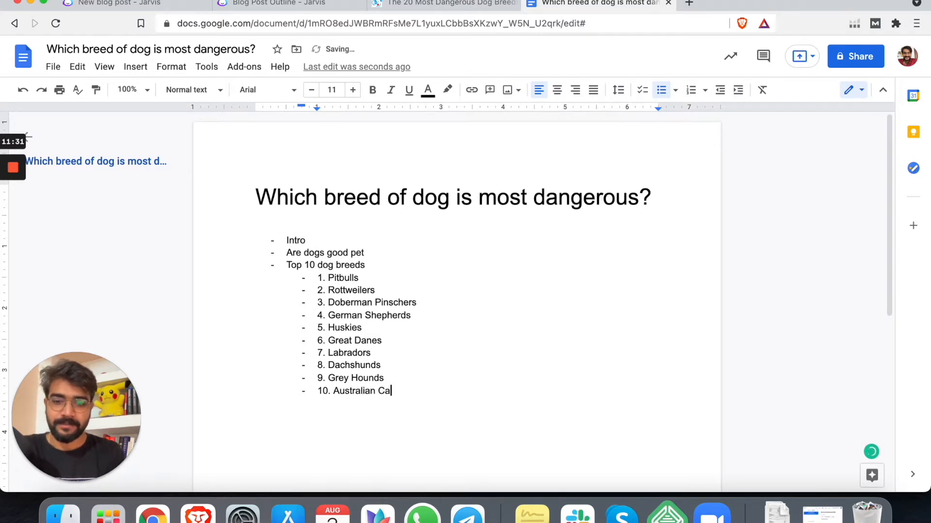
{"action": "type", "text": "ttle Dogs"}
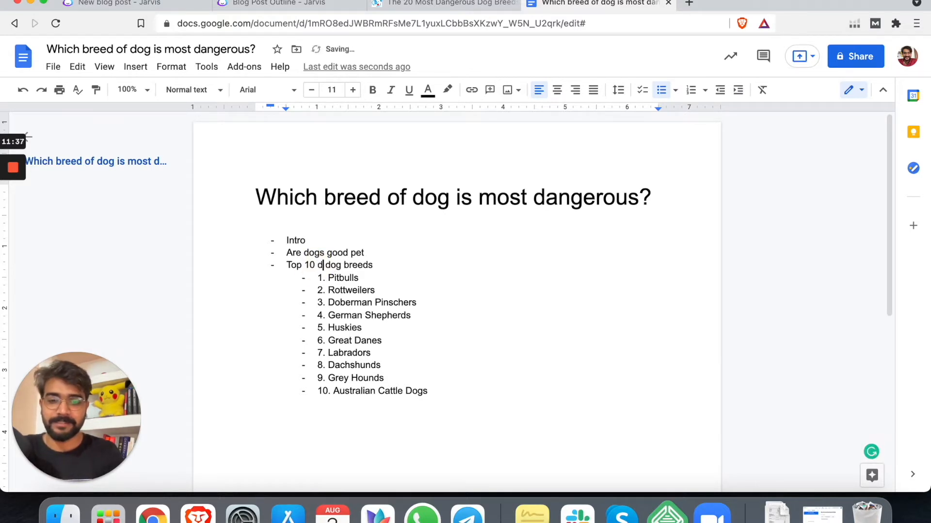
{"action": "type", "text": "angerous"}
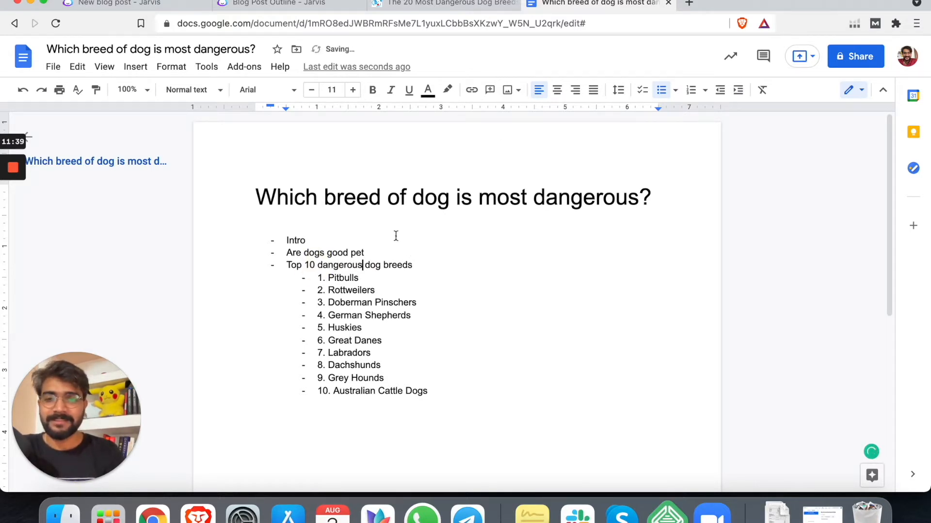
{"action": "left_click", "coordinate": [442, 3]}
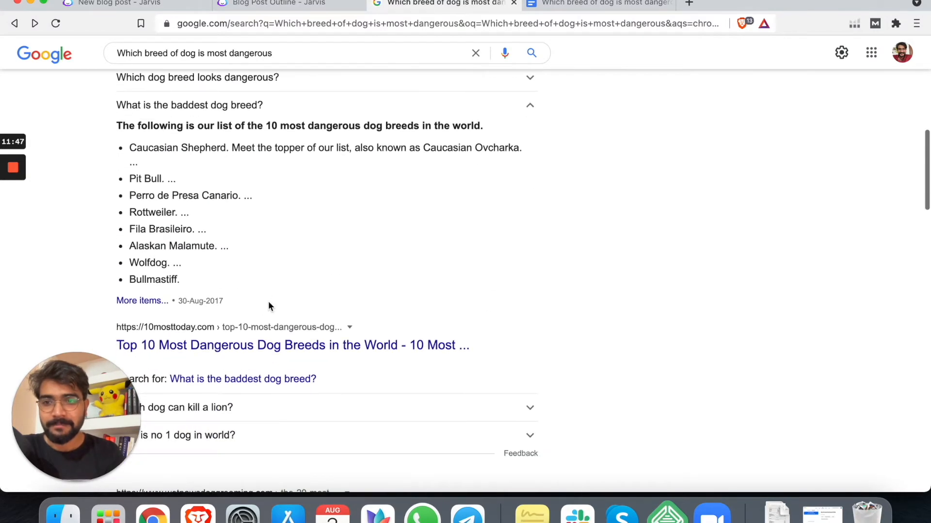
Step: Open the 10mosttoday.com dangerous breeds result and read down to the Rottweiler entry
{"action": "left_click", "coordinate": [293, 345]}
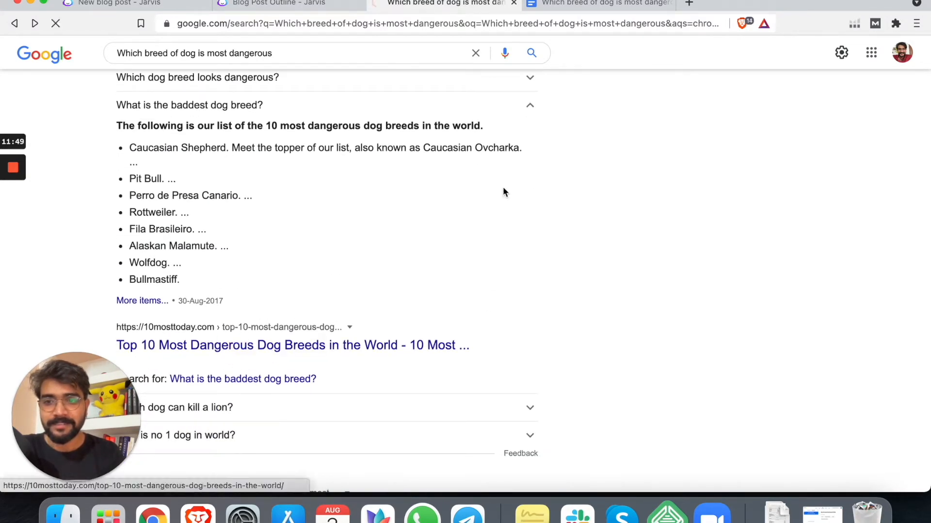
{"action": "left_click", "coordinate": [291, 345]}
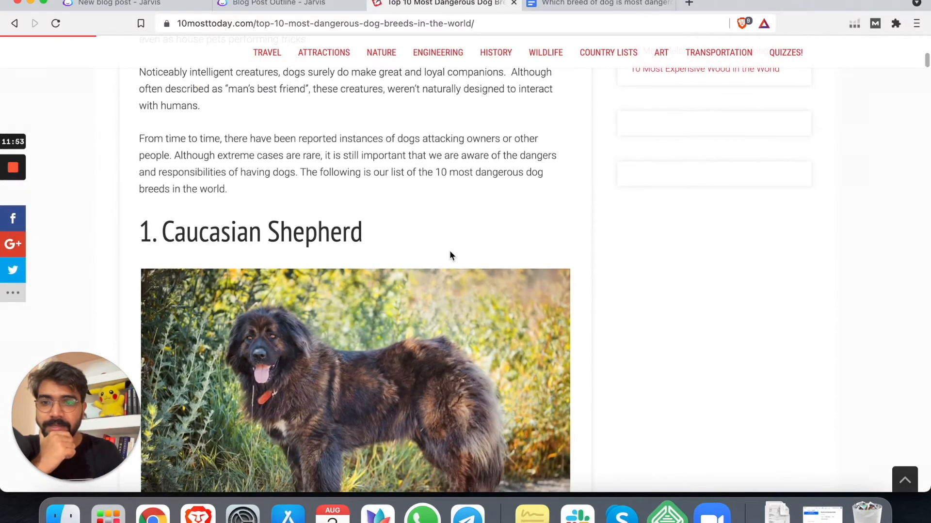
{"action": "scroll", "scroll_direction": "down", "scroll_amount": 3}
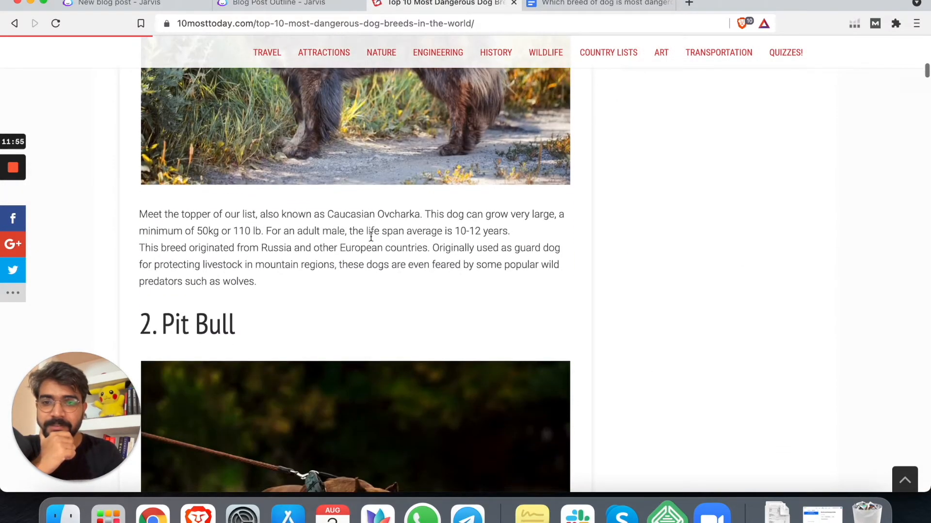
{"action": "scroll", "scroll_direction": "down", "scroll_amount": 3}
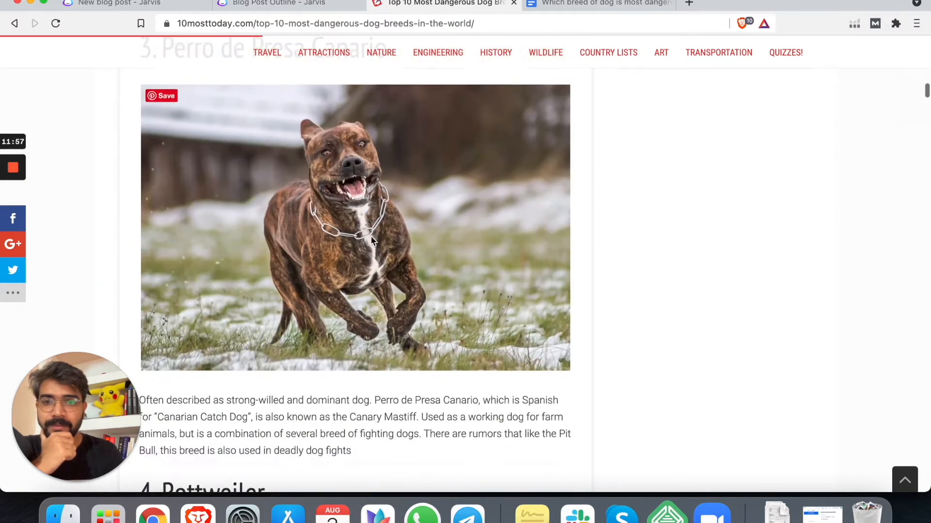
{"action": "scroll", "scroll_direction": "down", "scroll_amount": 3}
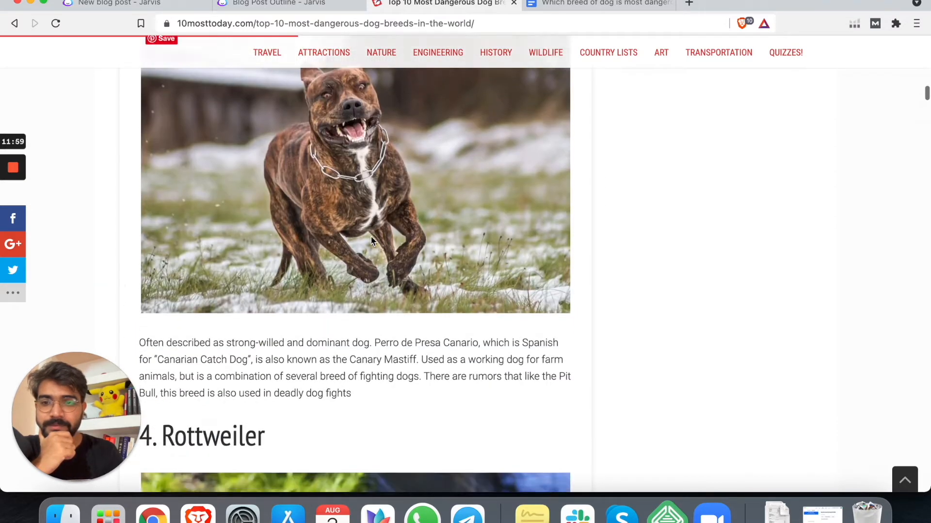
{"action": "scroll", "scroll_direction": "down", "scroll_amount": 3}
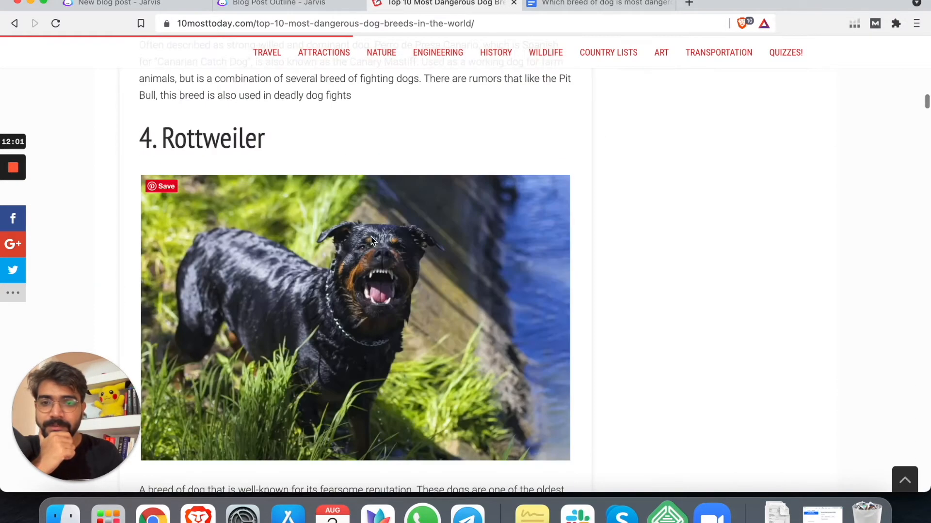
Step: Scroll the 10mosttoday dangerous breeds article to the Alaskan Malamute entry for the outline
{"action": "left_click", "coordinate": [594, 3]}
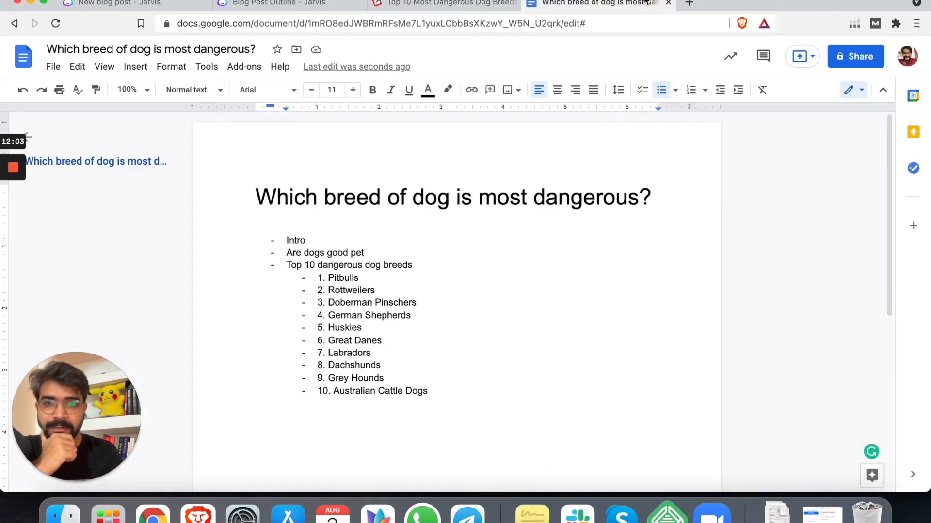
{"action": "left_click", "coordinate": [442, 3]}
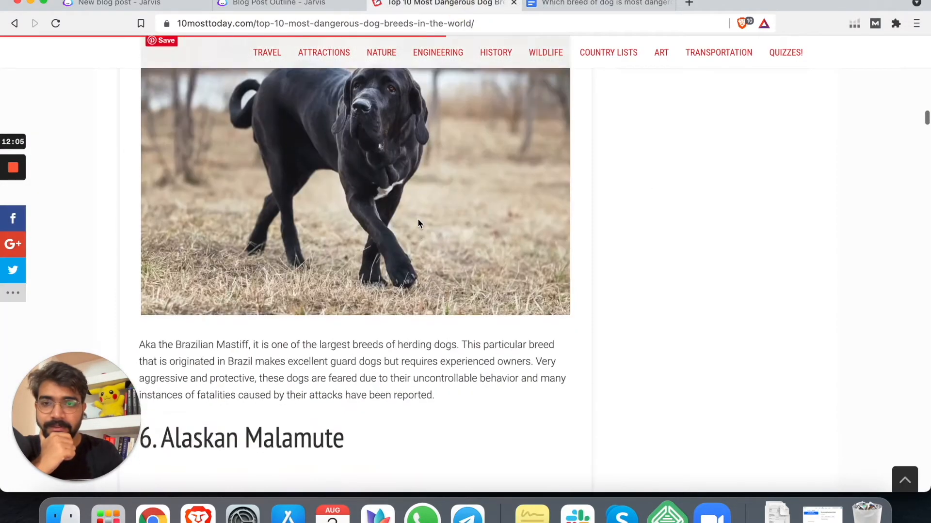
{"action": "scroll", "scroll_direction": "up", "scroll_amount": 3}
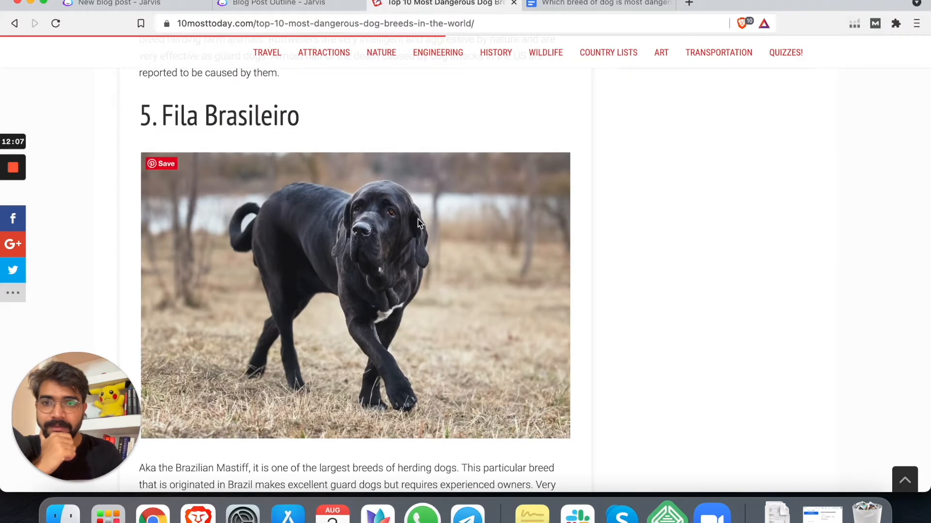
{"action": "scroll", "scroll_direction": "down", "scroll_amount": 3}
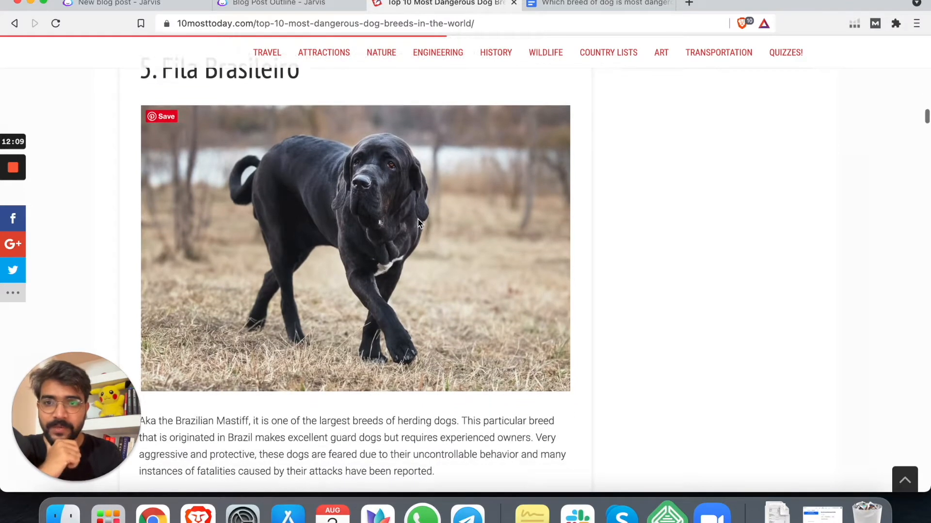
{"action": "scroll", "scroll_direction": "down", "scroll_amount": 3}
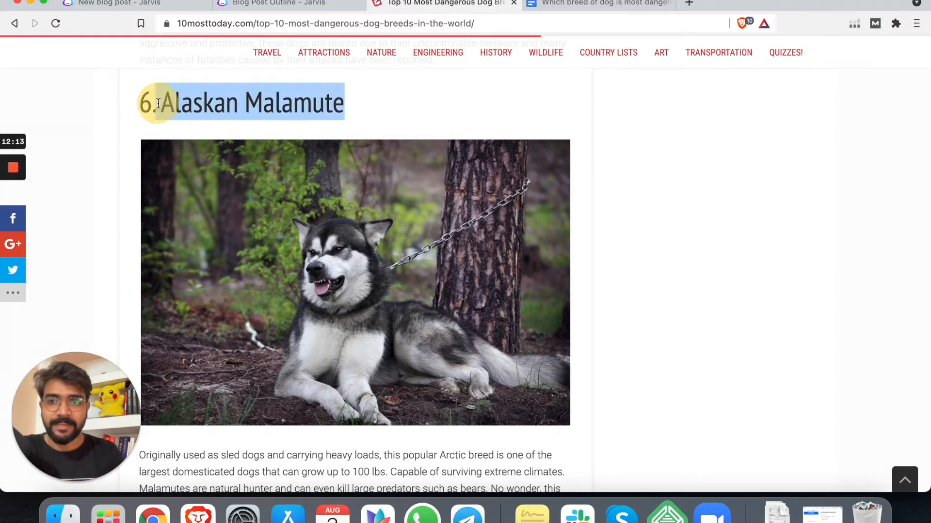
{"action": "left_click", "coordinate": [597, 4]}
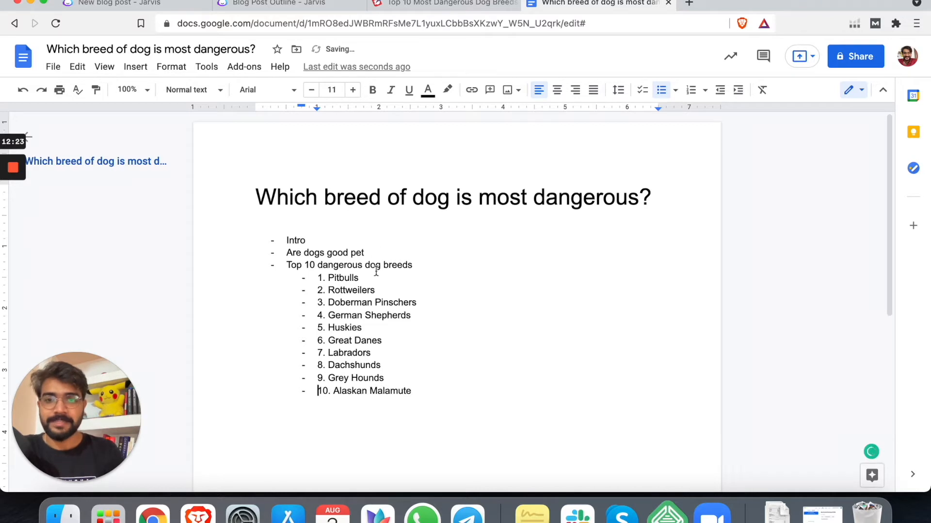
Step: Type a 'Conclusion' bullet after item 10 and clear the Intro item's text
{"action": "type", "text": "c"}
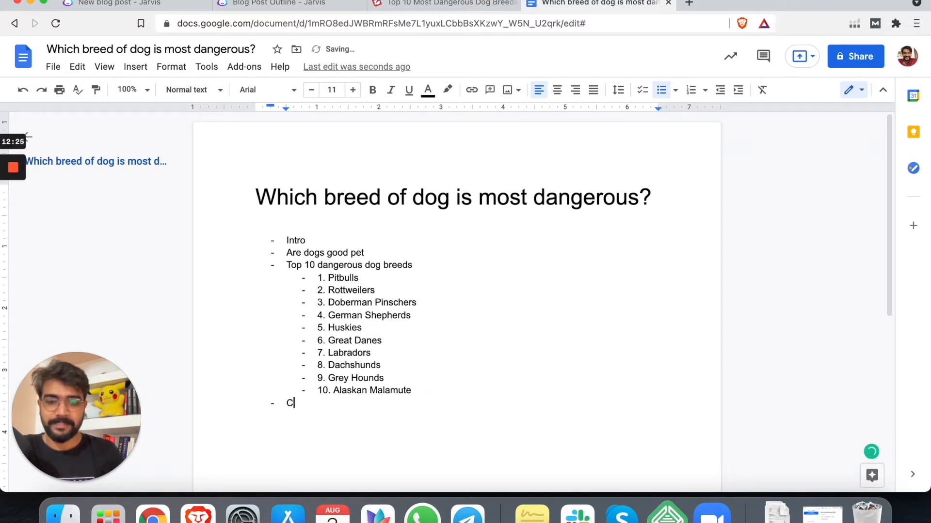
{"action": "type", "text": "onclusion"}
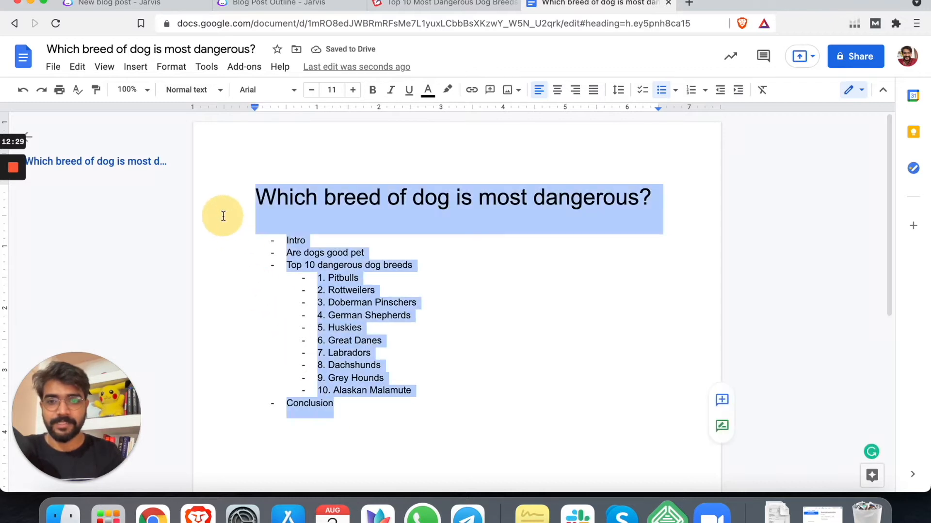
{"action": "left_click", "coordinate": [291, 240]}
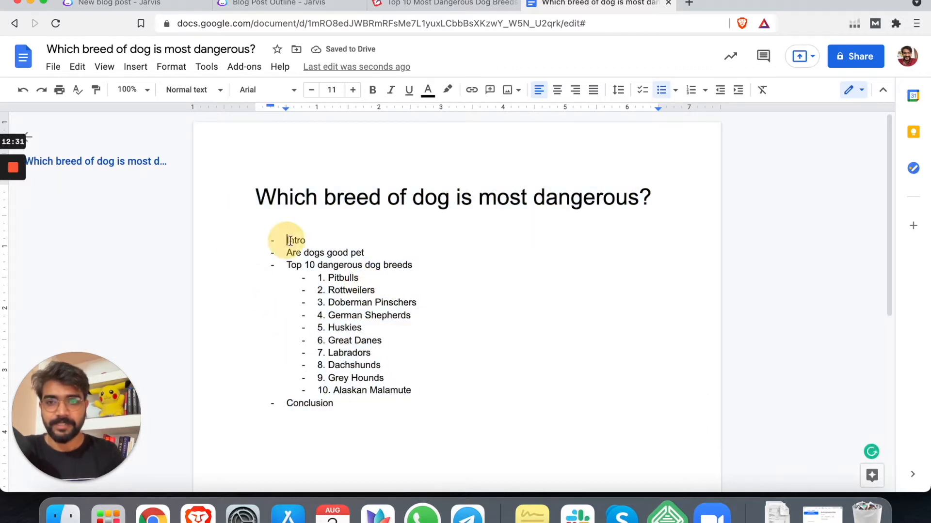
{"action": "key", "text": "Backspace"}
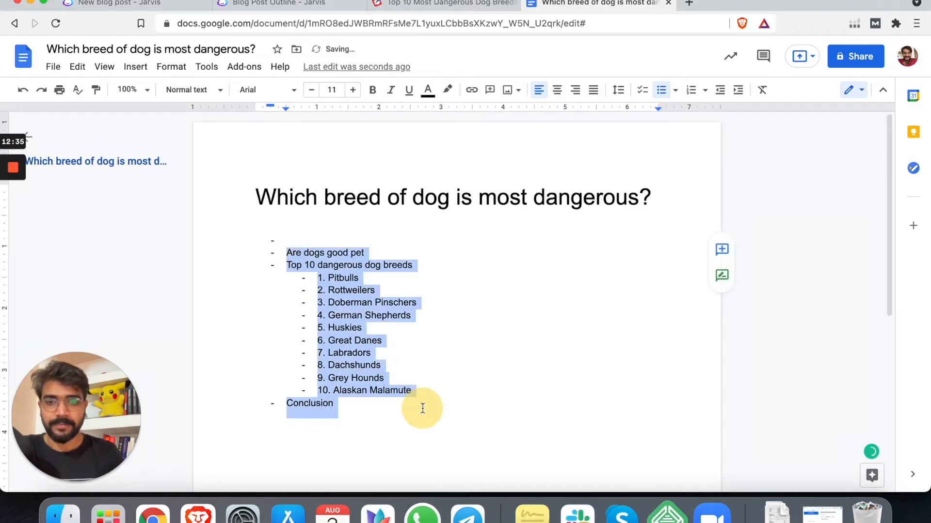
{"action": "left_click", "coordinate": [114, 4]}
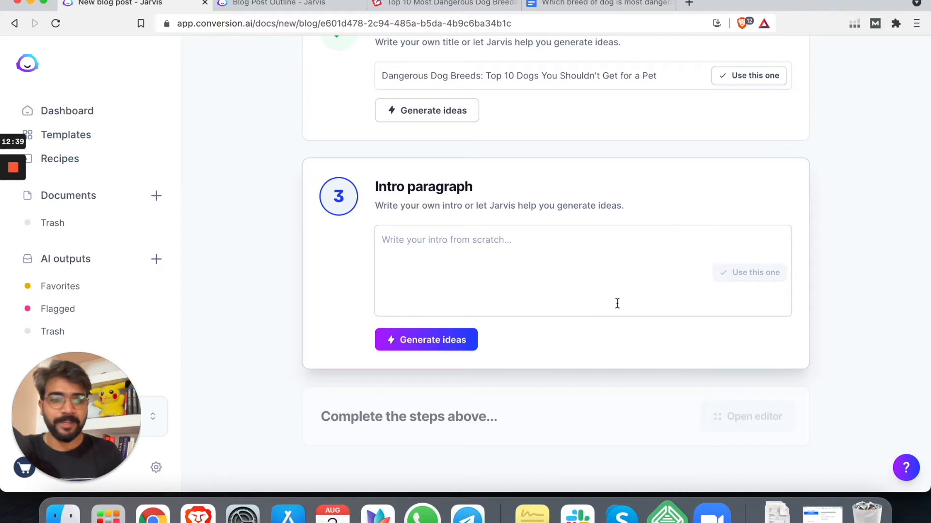
{"action": "mouse_move", "coordinate": [460, 291]}
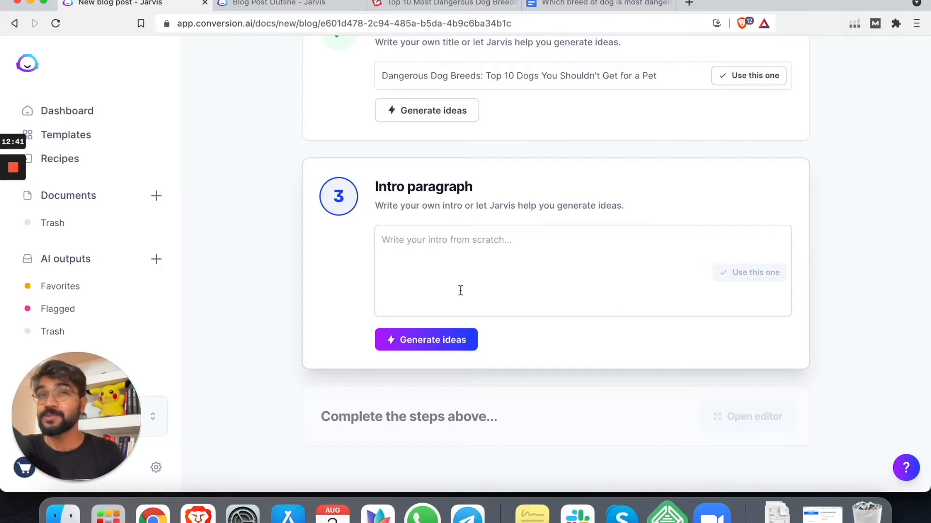
Step: Generate intro paragraph ideas in step 3 and scroll through the options
{"action": "left_click", "coordinate": [426, 339]}
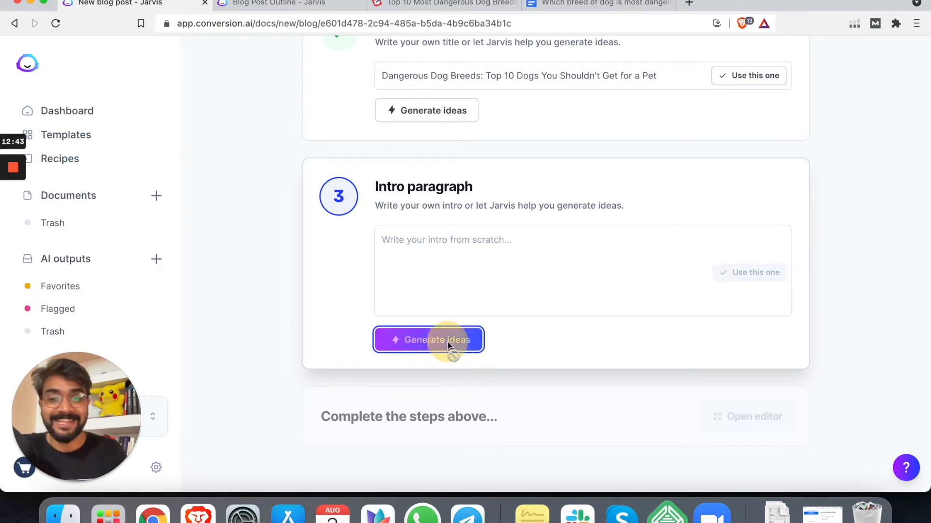
{"action": "left_click", "coordinate": [428, 339]}
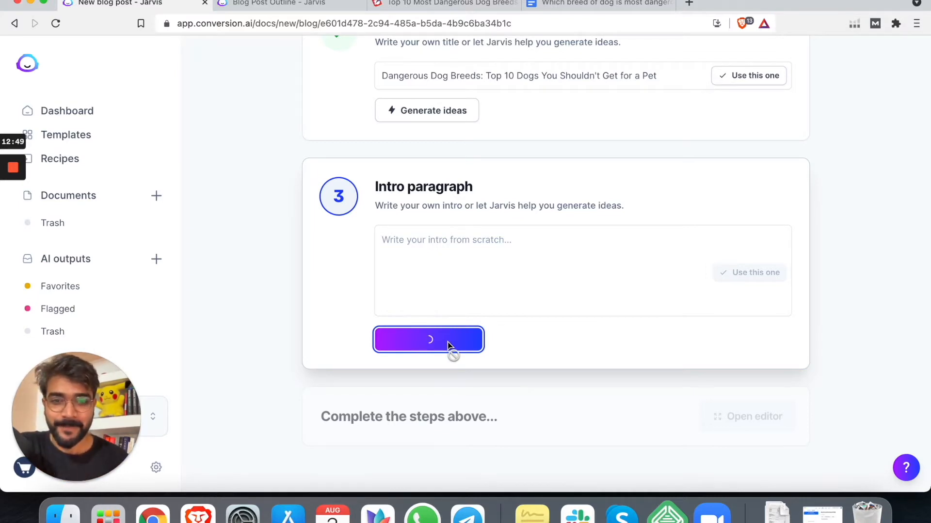
{"action": "left_click", "coordinate": [429, 339]}
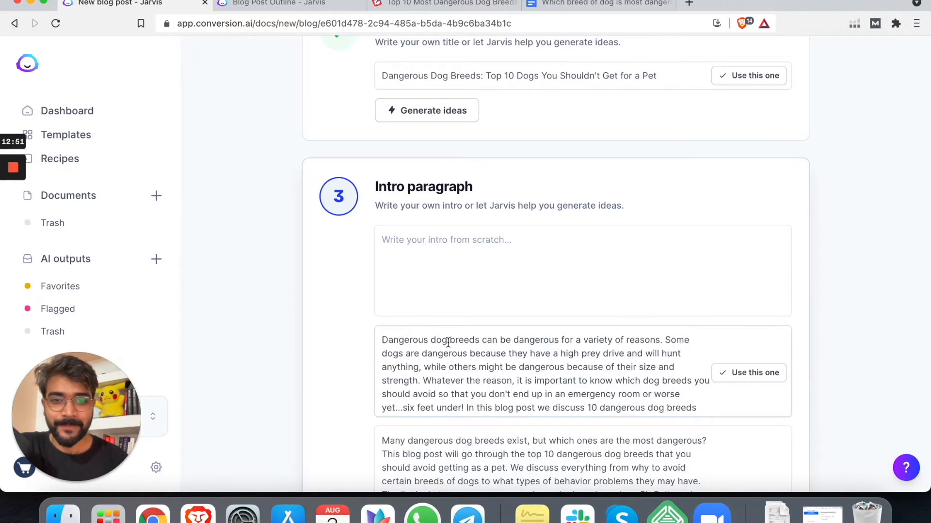
{"action": "scroll", "scroll_direction": "down", "scroll_amount": 3}
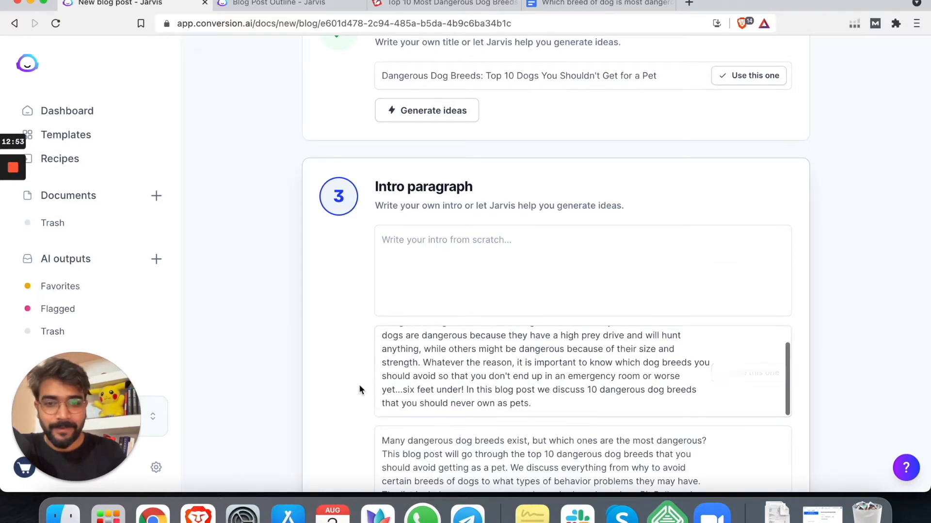
{"action": "scroll", "scroll_direction": "down", "scroll_amount": 3}
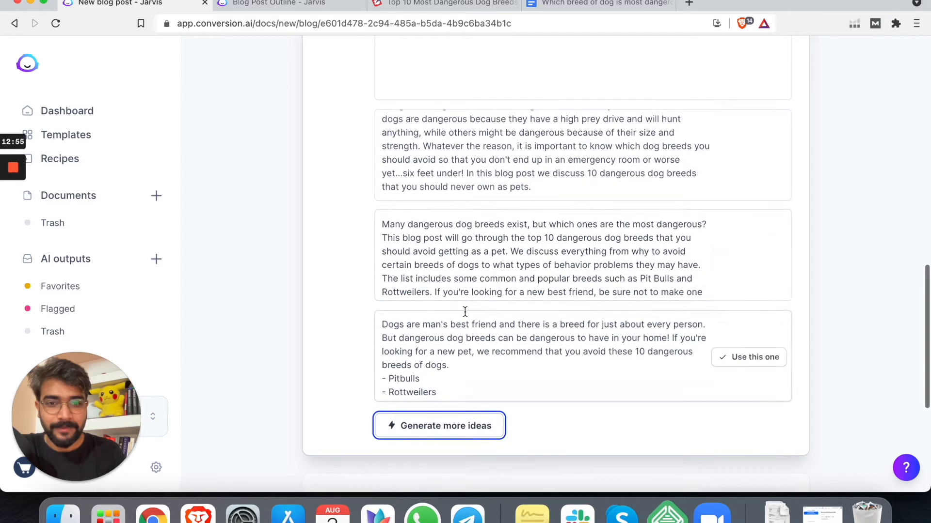
{"action": "scroll", "scroll_direction": "down", "scroll_amount": 3}
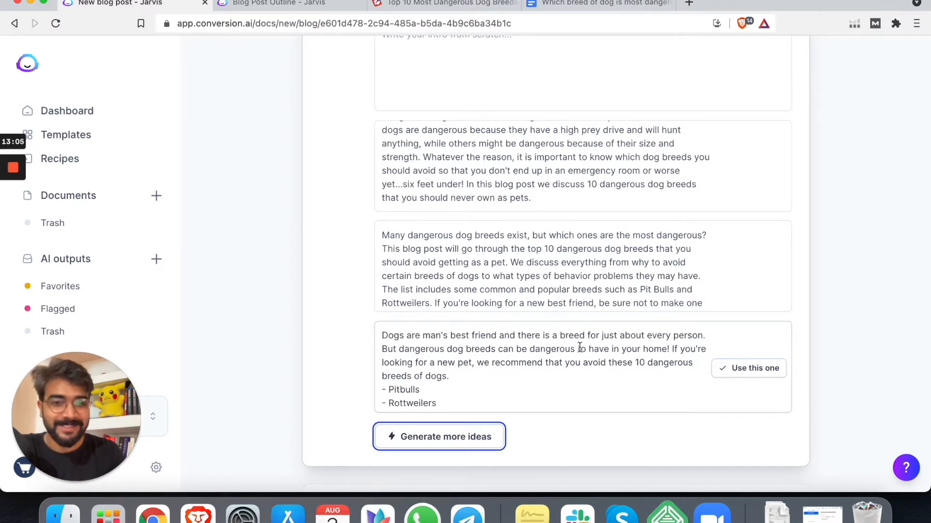
{"action": "scroll", "scroll_direction": "up", "scroll_amount": 3}
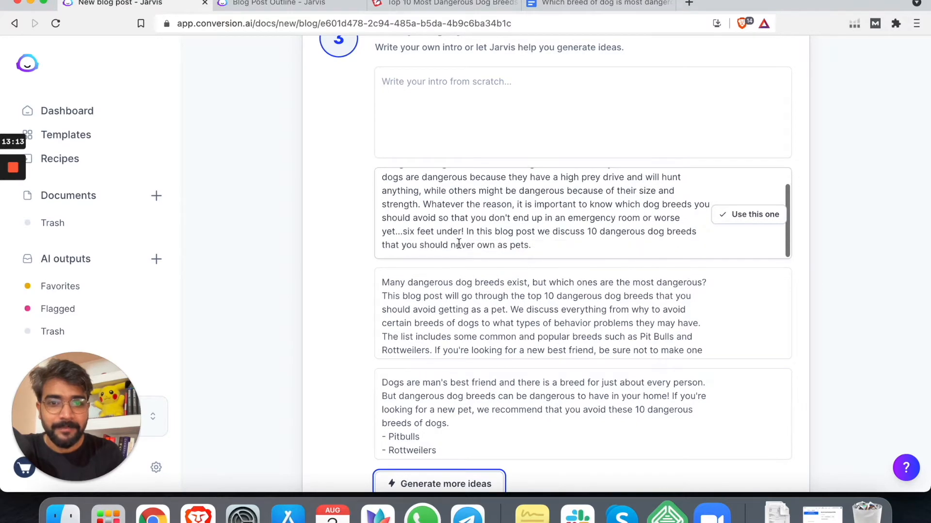
Step: Close the Share This popup on the 10mosttoday dangerous dog breeds article
{"action": "left_click", "coordinate": [442, 3]}
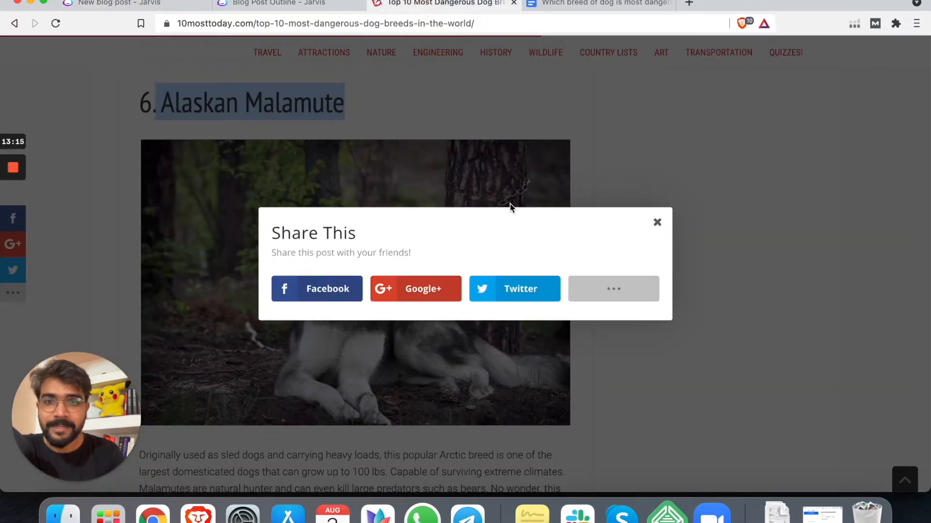
{"action": "left_click", "coordinate": [658, 222]}
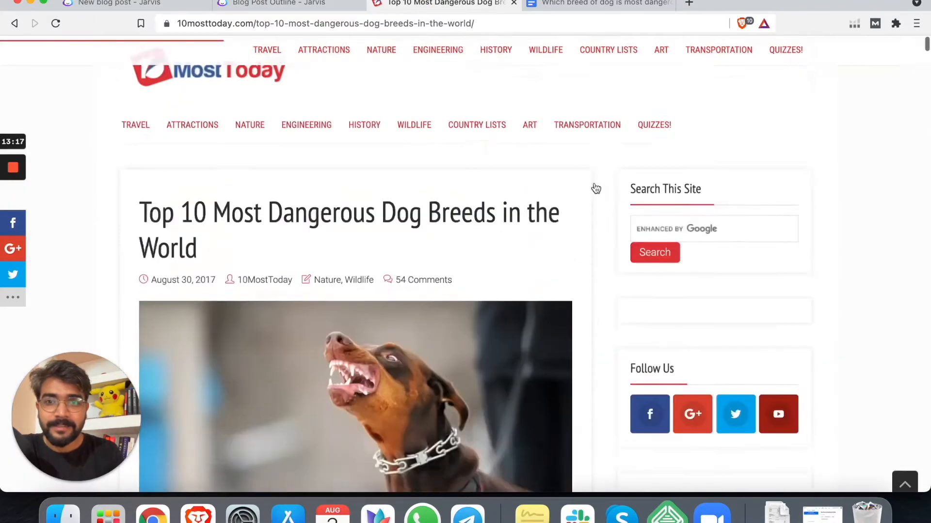
{"action": "scroll", "scroll_direction": "down", "scroll_amount": 3}
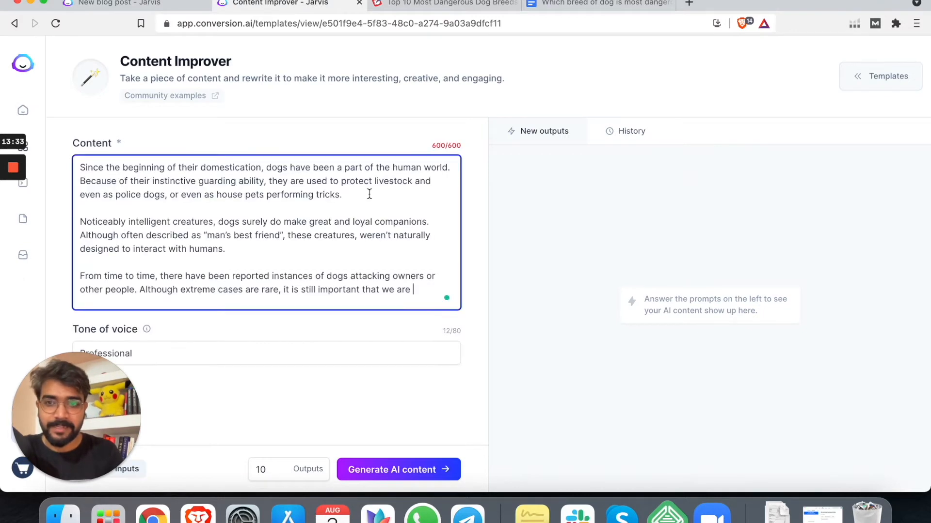
{"action": "mouse_move", "coordinate": [431, 294]}
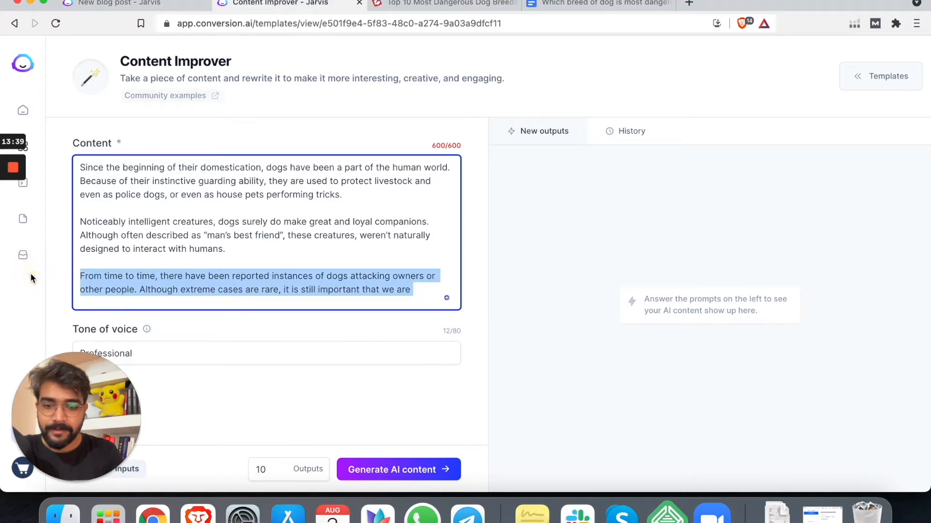
Step: Delete the third paragraph in Content Improver and generate rewrites of the article opening
{"action": "key", "text": "Backspace"}
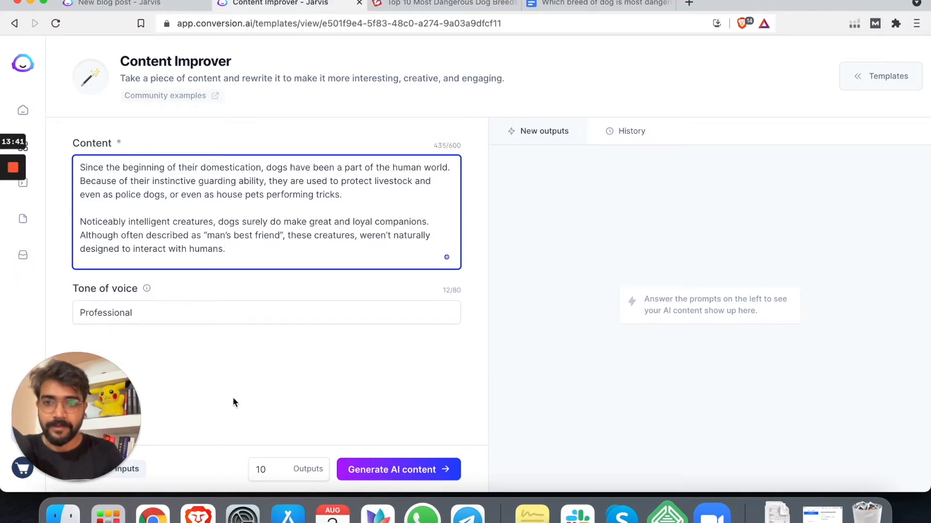
{"action": "left_click", "coordinate": [398, 470]}
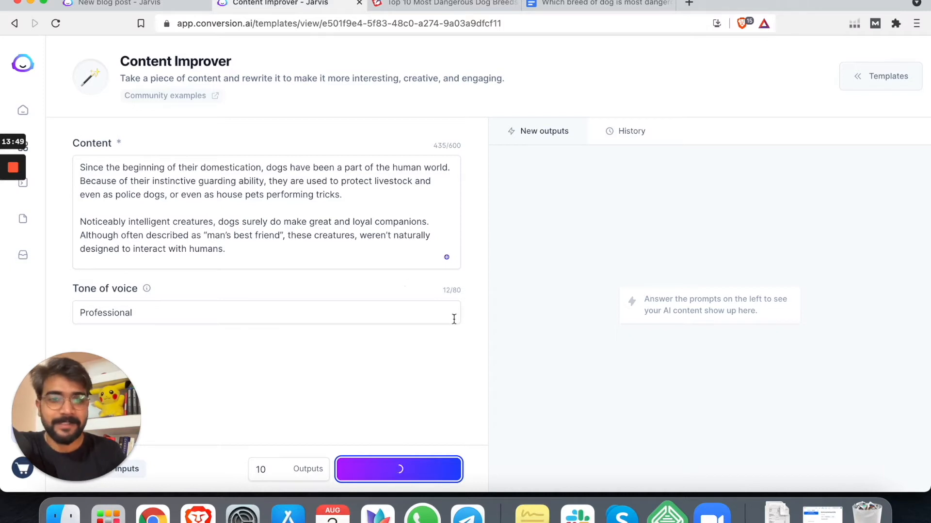
{"action": "left_click", "coordinate": [398, 470]}
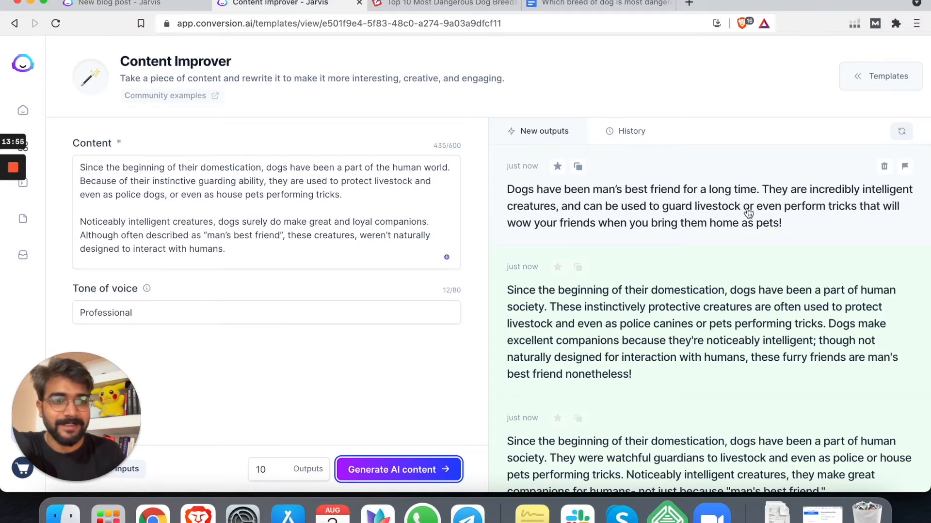
{"action": "scroll", "scroll_direction": "down", "scroll_amount": 3}
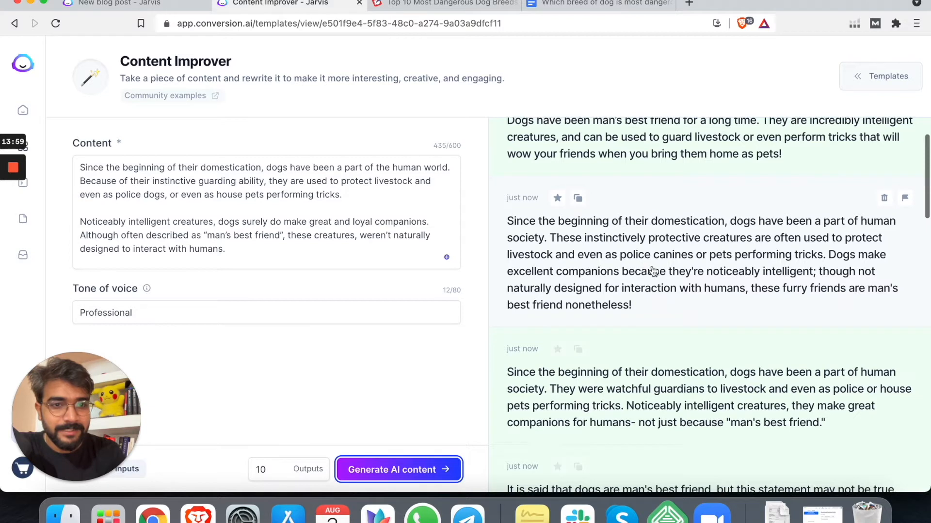
{"action": "mouse_move", "coordinate": [627, 246]}
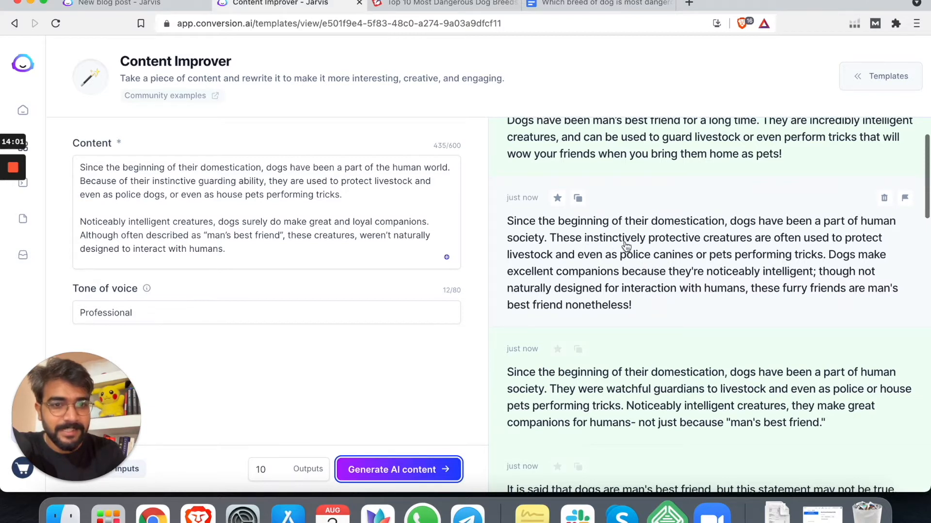
{"action": "mouse_move", "coordinate": [688, 304]}
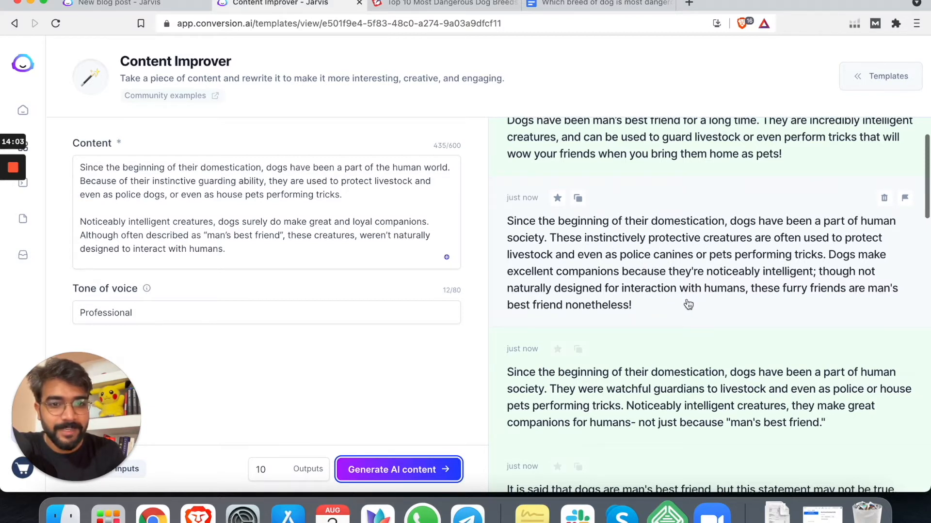
{"action": "mouse_move", "coordinate": [217, 69]}
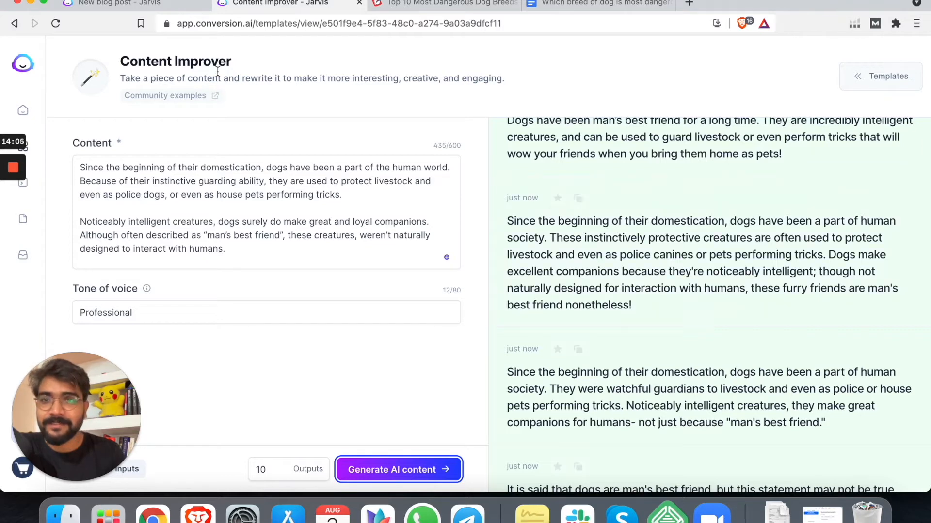
{"action": "left_click", "coordinate": [113, 3]}
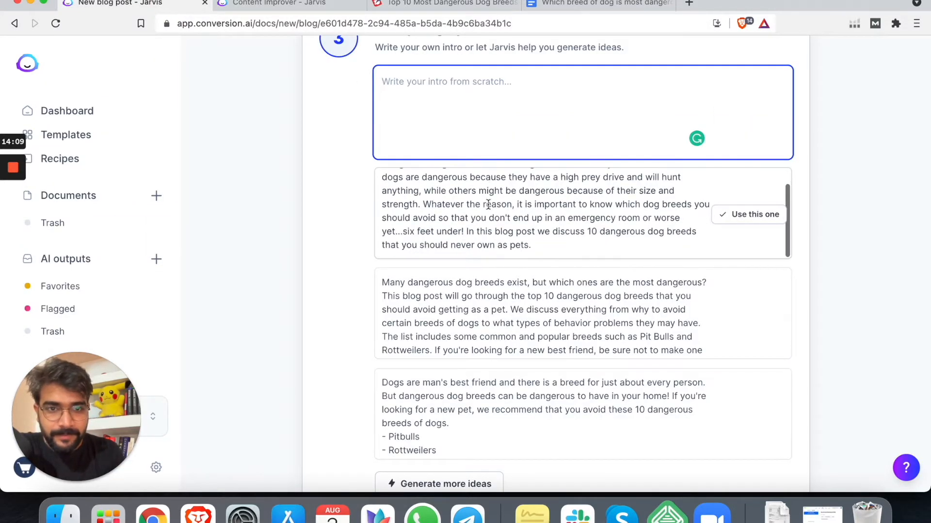
{"action": "mouse_move", "coordinate": [649, 224]}
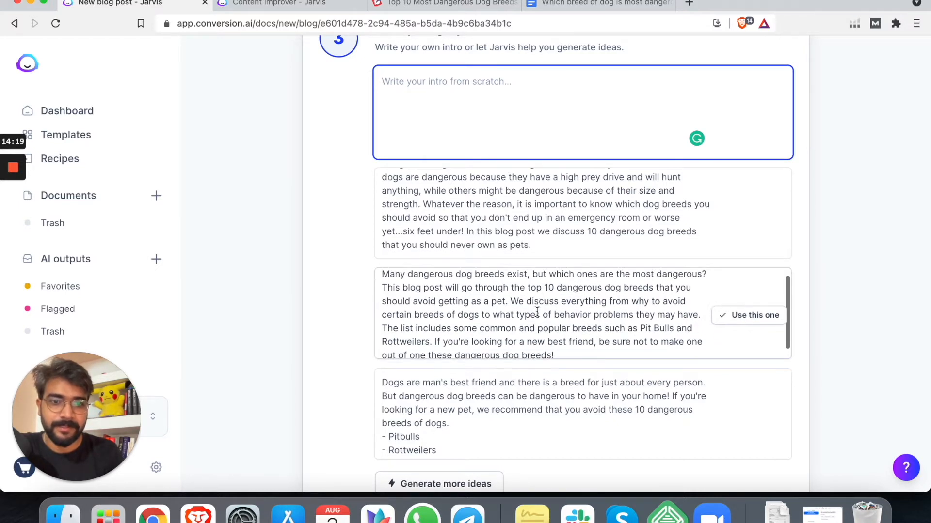
Step: Use the second intro, 'Many dangerous dog breeds exist', and launch the document editor
{"action": "left_click", "coordinate": [754, 315]}
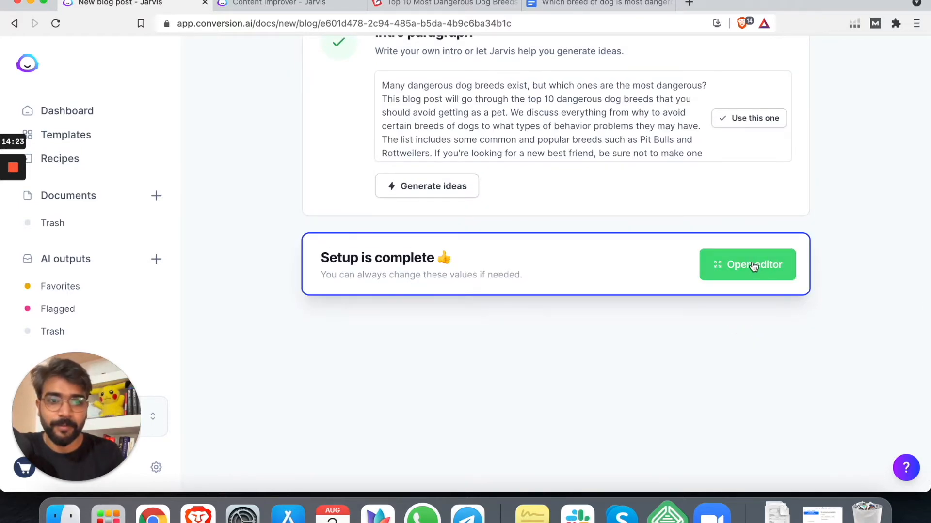
{"action": "left_click", "coordinate": [748, 264]}
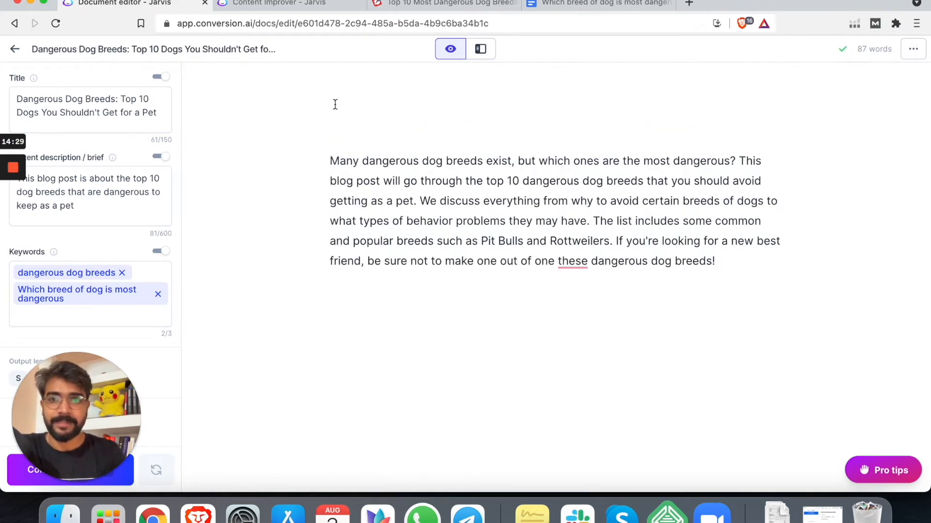
Step: Paste the two rewritten domestication paragraphs above the intro and trim 'pets performing tricks'
{"action": "left_click", "coordinate": [280, 3]}
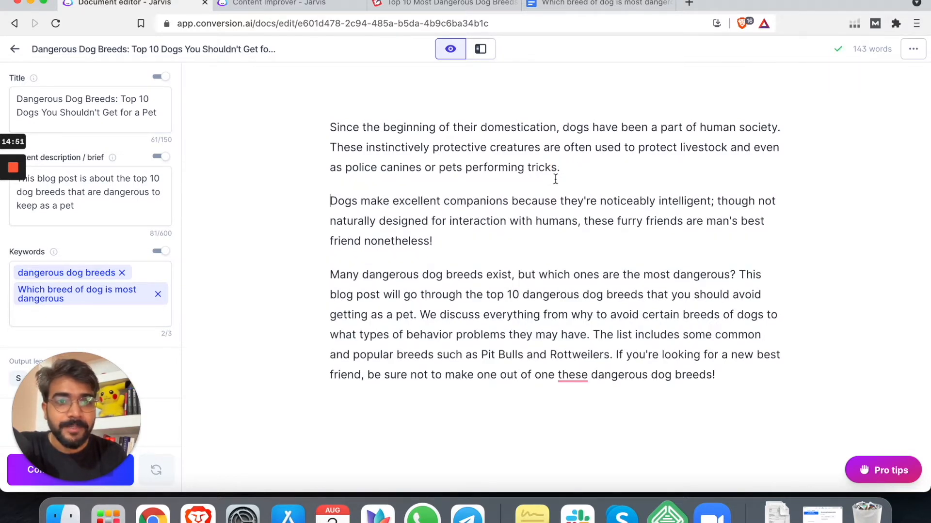
{"action": "double_click", "coordinate": [499, 167]}
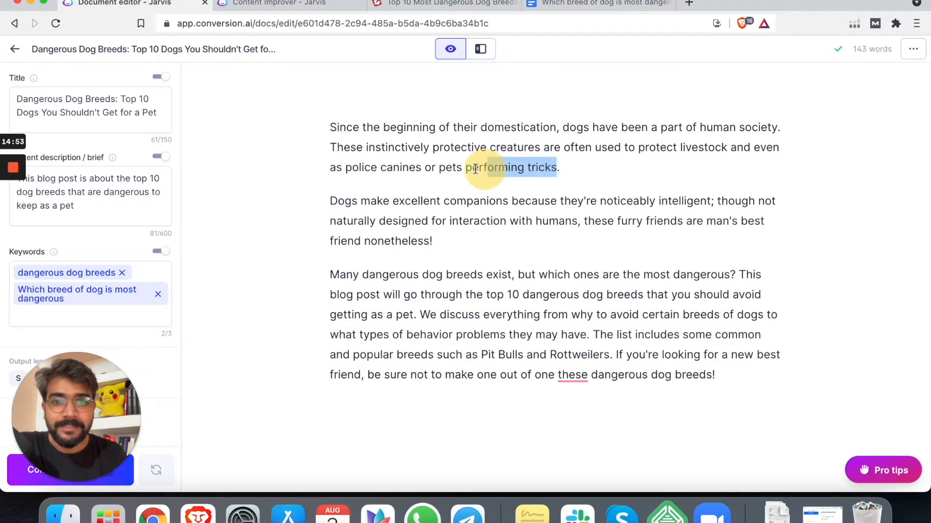
{"action": "key", "text": "Backspace"}
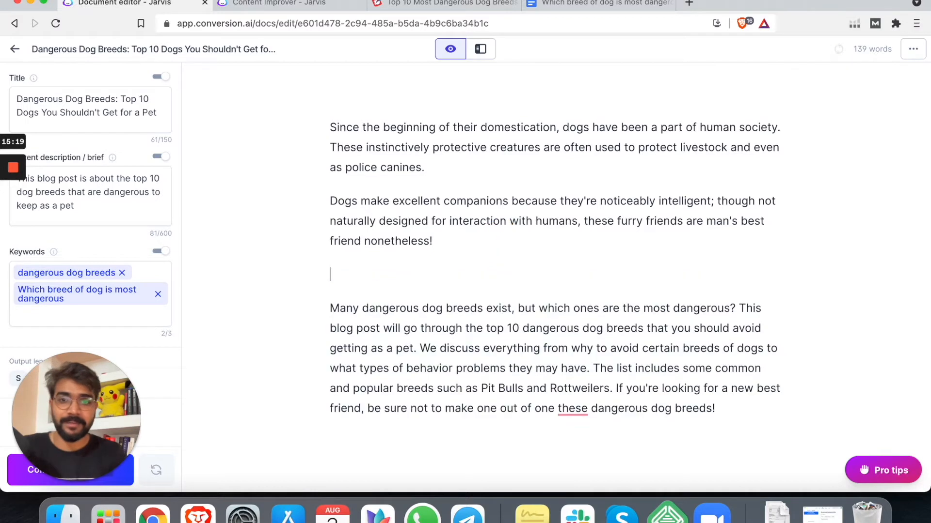
Step: Type 'However, not all dog breeds are good for just about everyone' in the empty paragraph
{"action": "type", "text": "However,"}
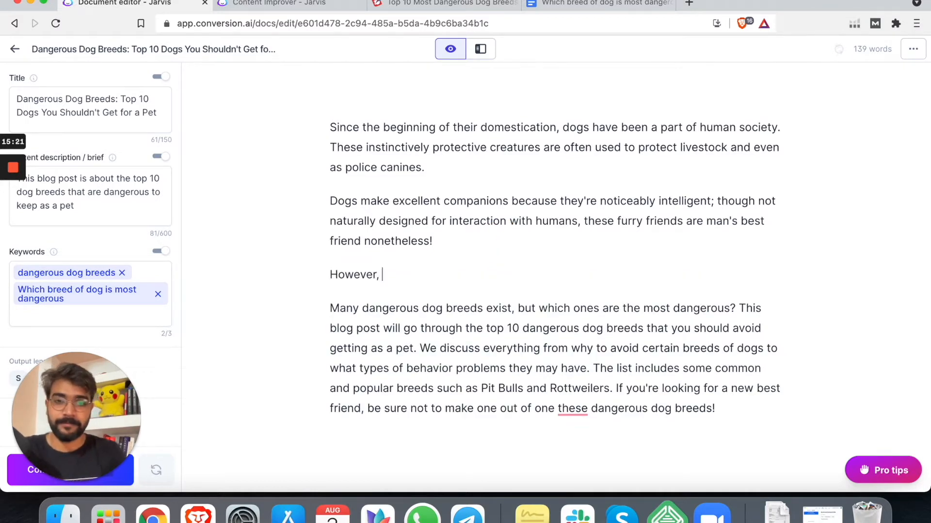
{"action": "type", "text": "not all"}
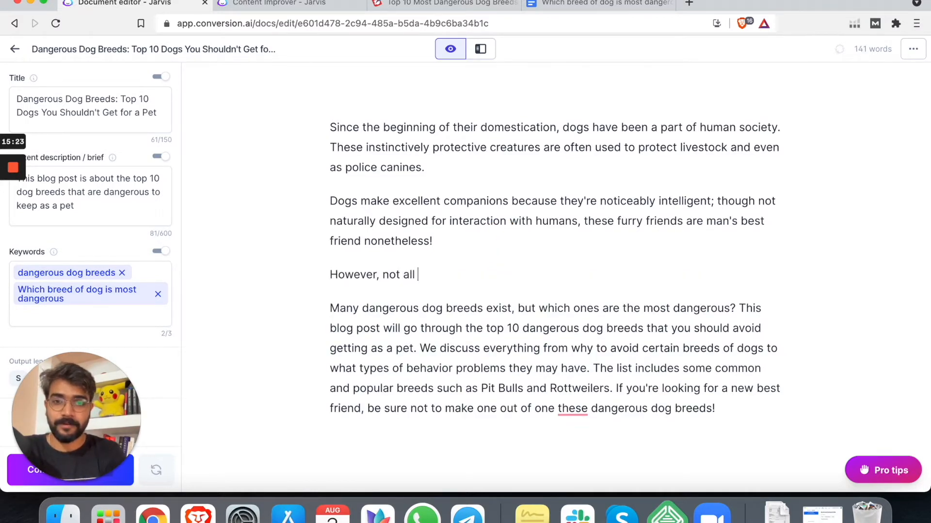
{"action": "type", "text": "dog bree"}
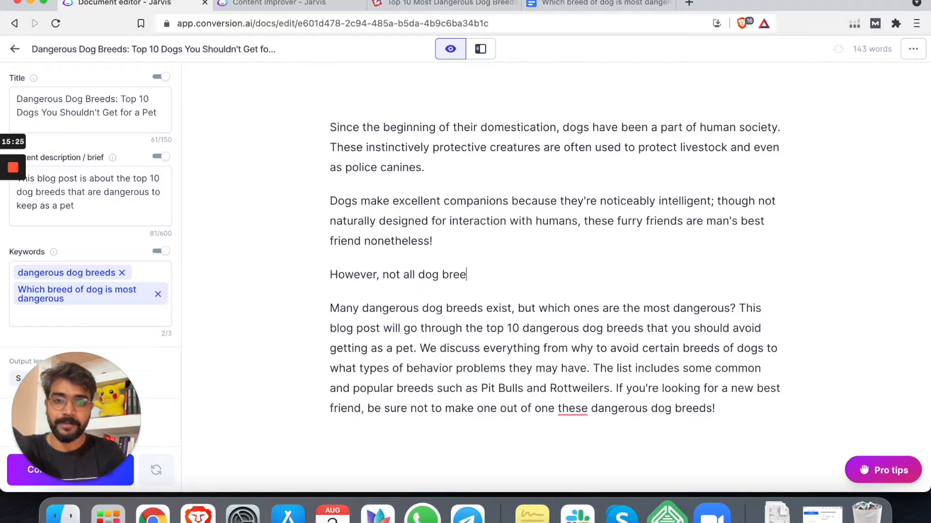
{"action": "type", "text": "ds are go"}
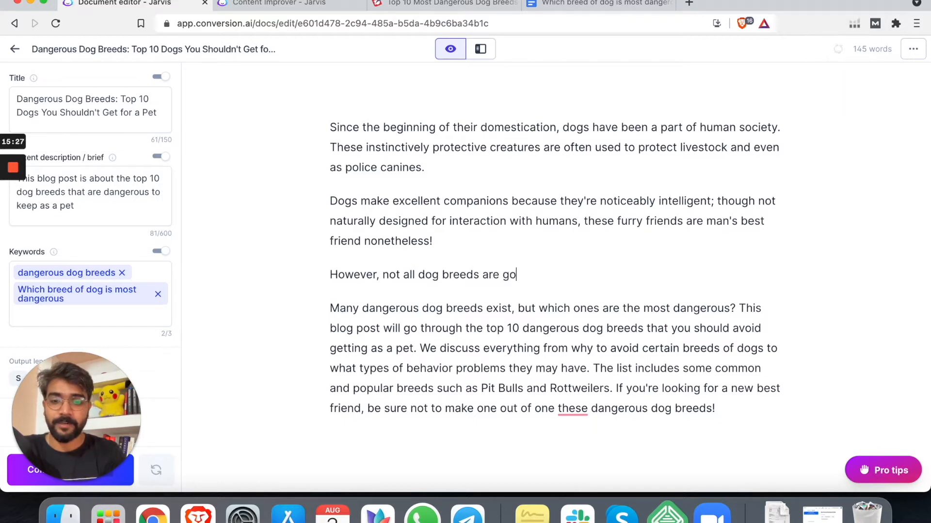
{"action": "type", "text": "od for"}
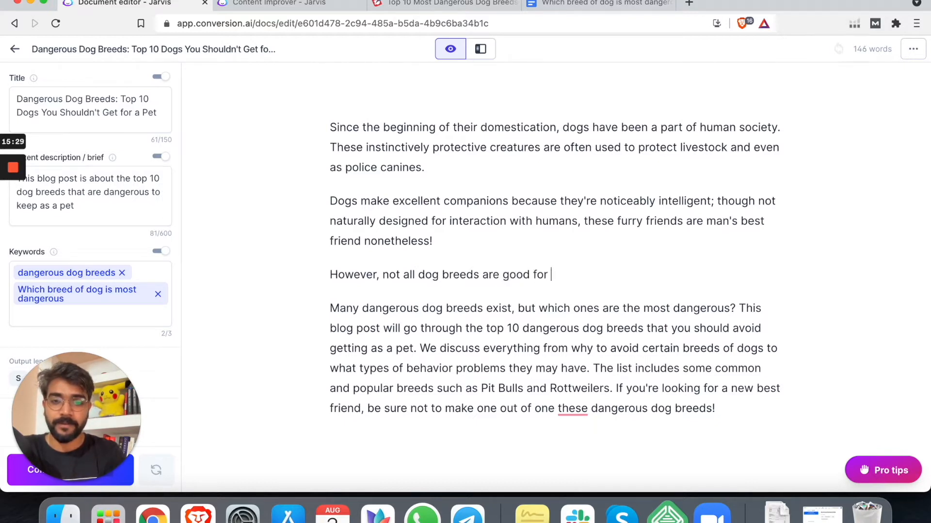
{"action": "type", "text": "jusr"}
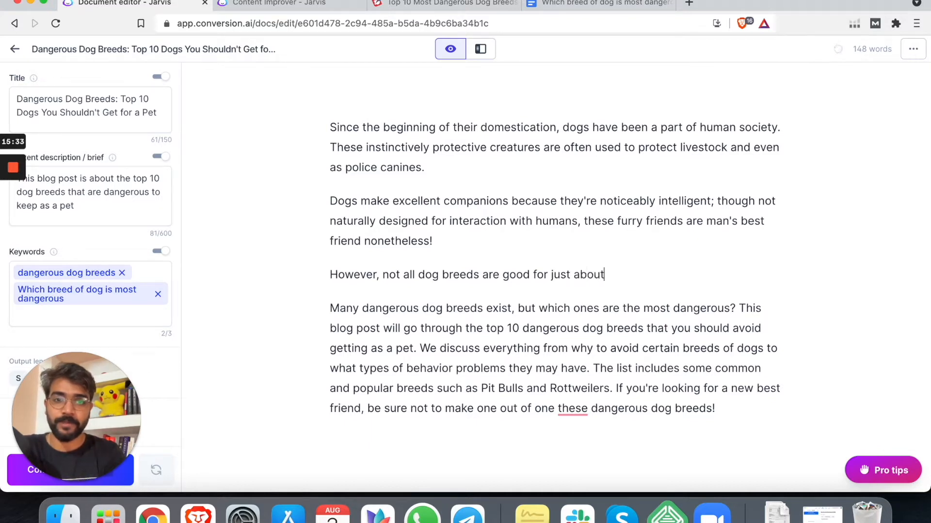
{"action": "type", "text": "every"}
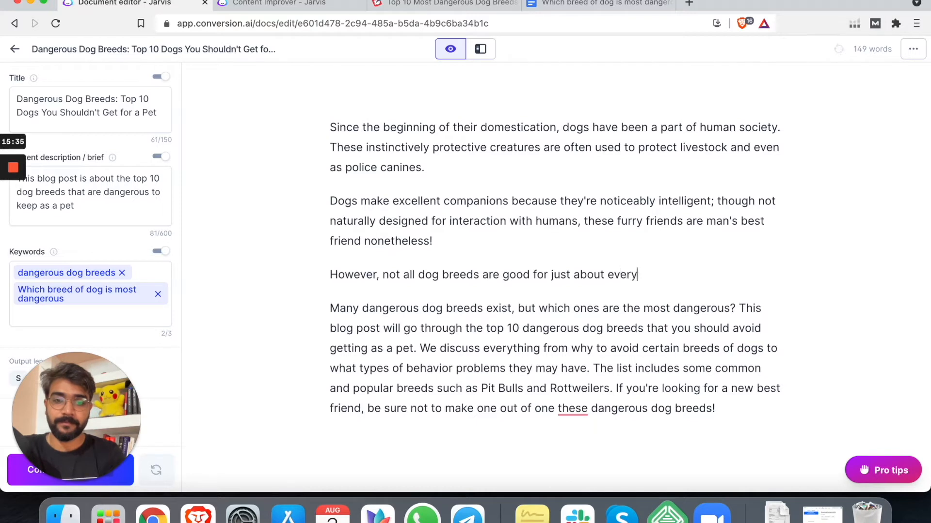
{"action": "type", "text": "one"}
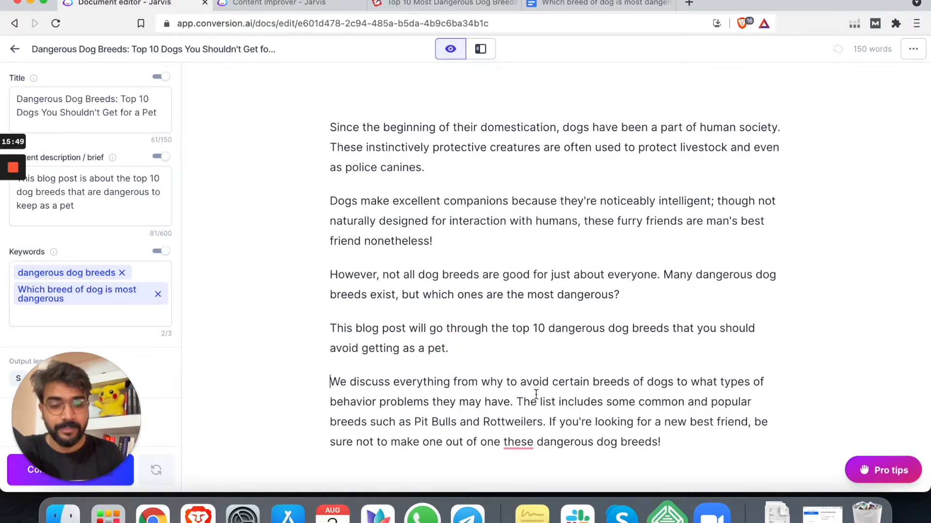
Step: Rewrite the closing sentence to end 'be sure to check out this list before you decide!'
{"action": "scroll", "scroll_direction": "down", "scroll_amount": 3}
{"action": "type", "text": "of "}
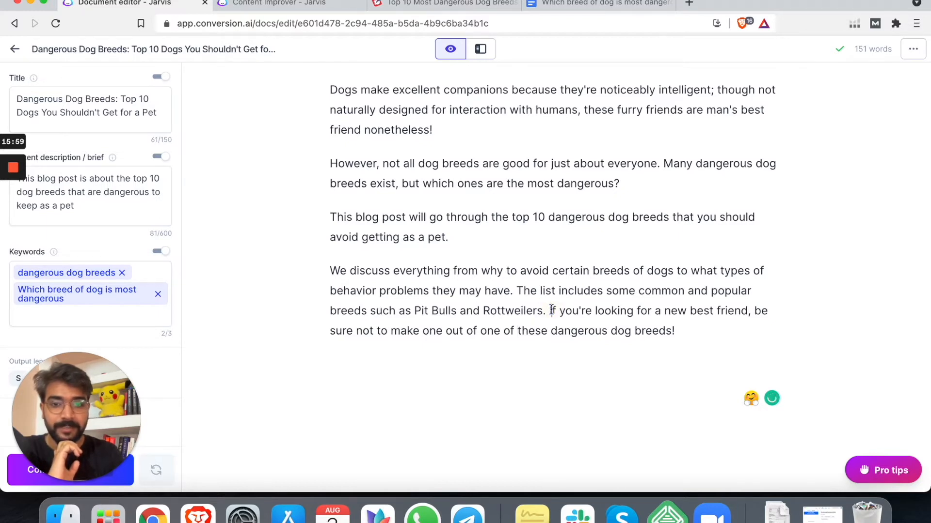
{"action": "key", "text": "Return"}
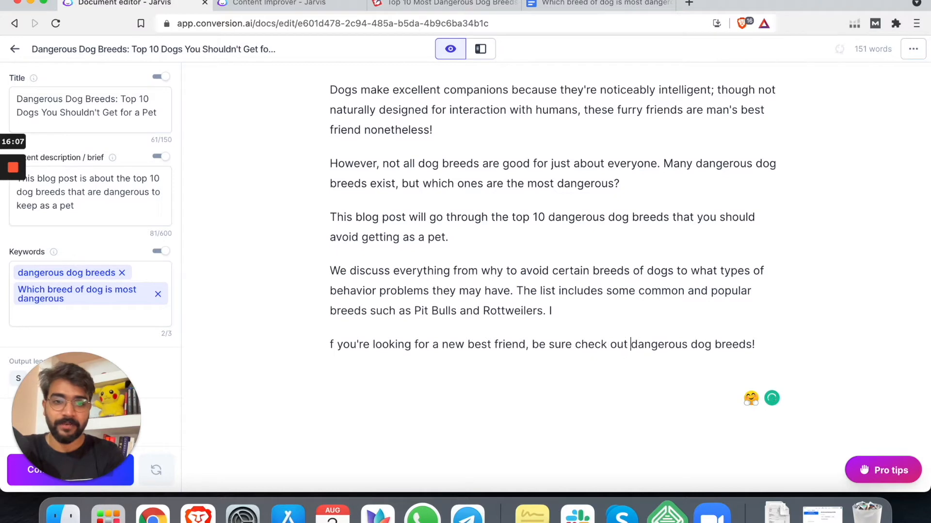
{"action": "type", "text": "this list before"}
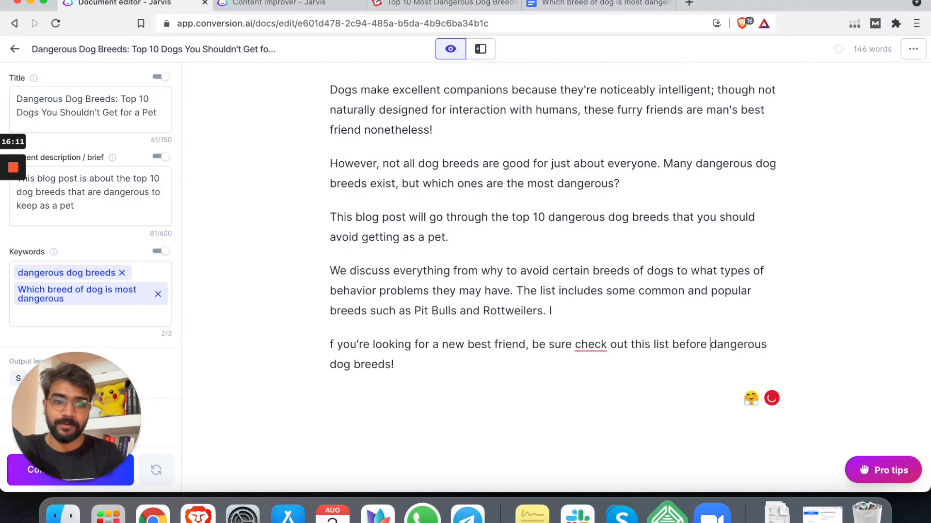
{"action": "type", "text": "tyou"}
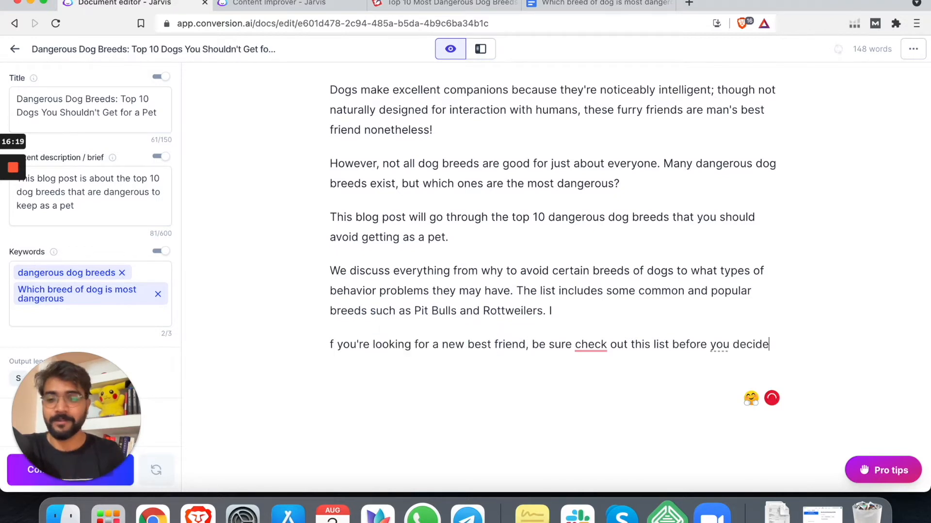
{"action": "type", "text": "to"}
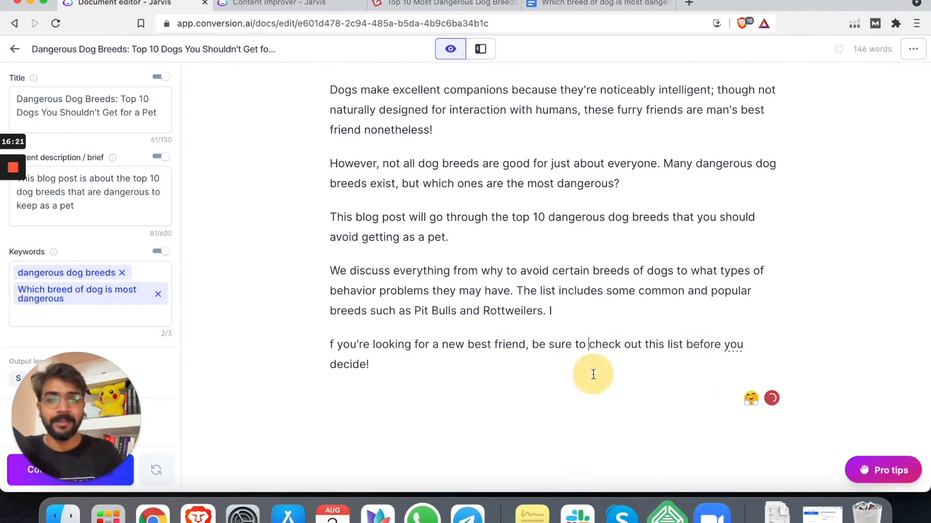
{"action": "left_click", "coordinate": [369, 365]}
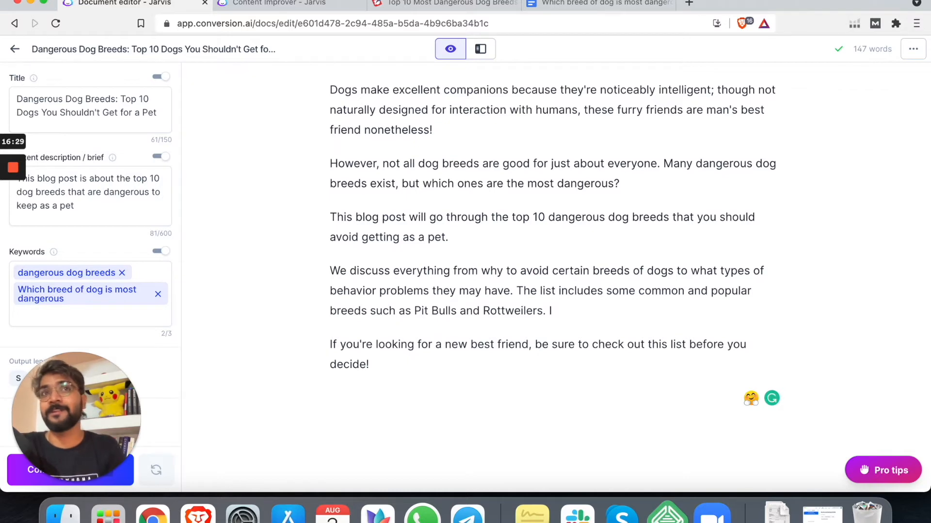
{"action": "left_click", "coordinate": [369, 364]}
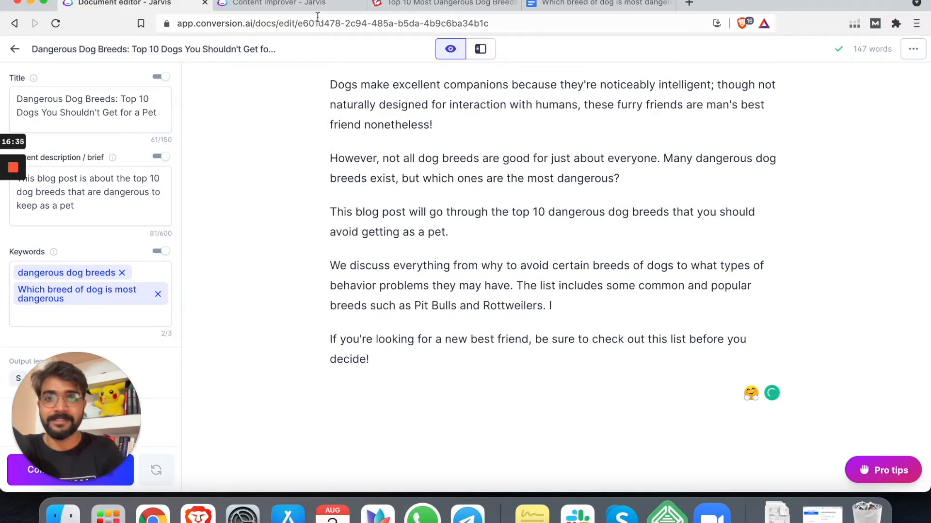
Step: Paste the Google Docs outline below the intro and bold 'Are dogs good pet?' as a heading
{"action": "left_click", "coordinate": [596, 3]}
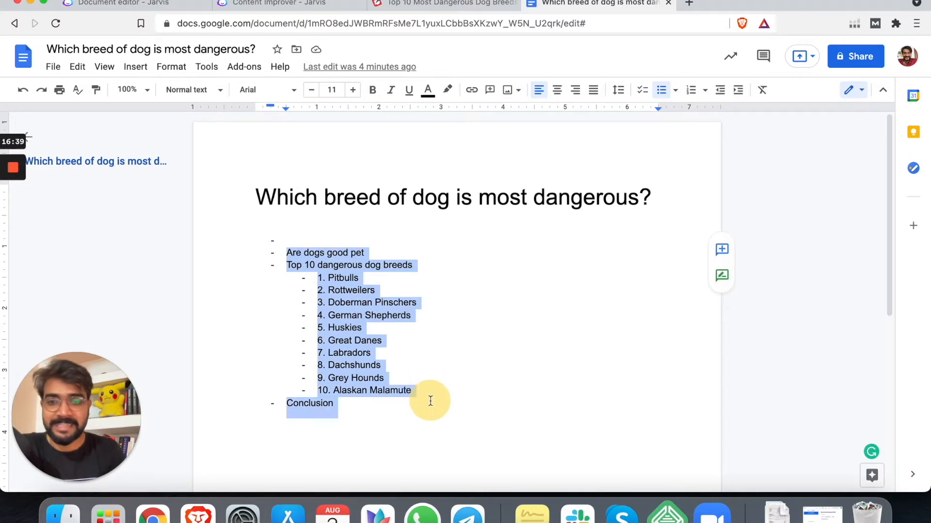
{"action": "left_click", "coordinate": [119, 5]}
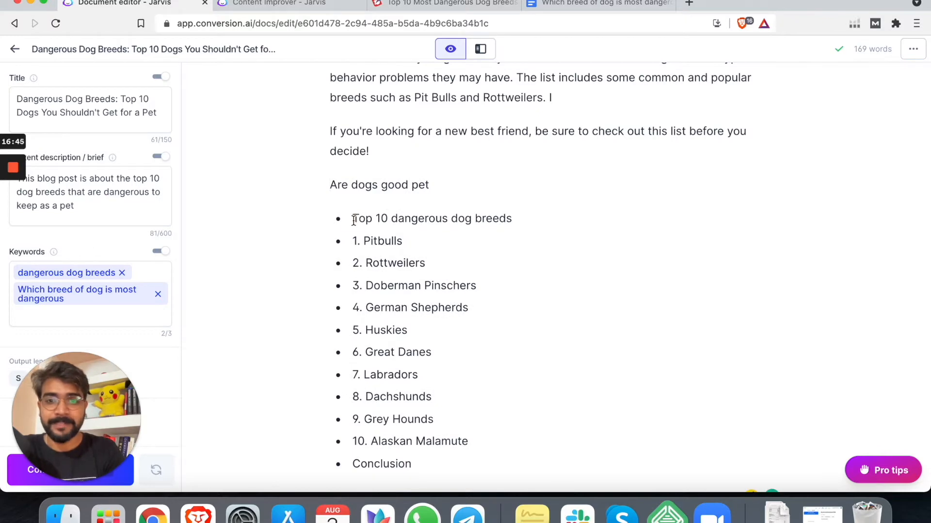
{"action": "scroll", "scroll_direction": "down", "scroll_amount": 3}
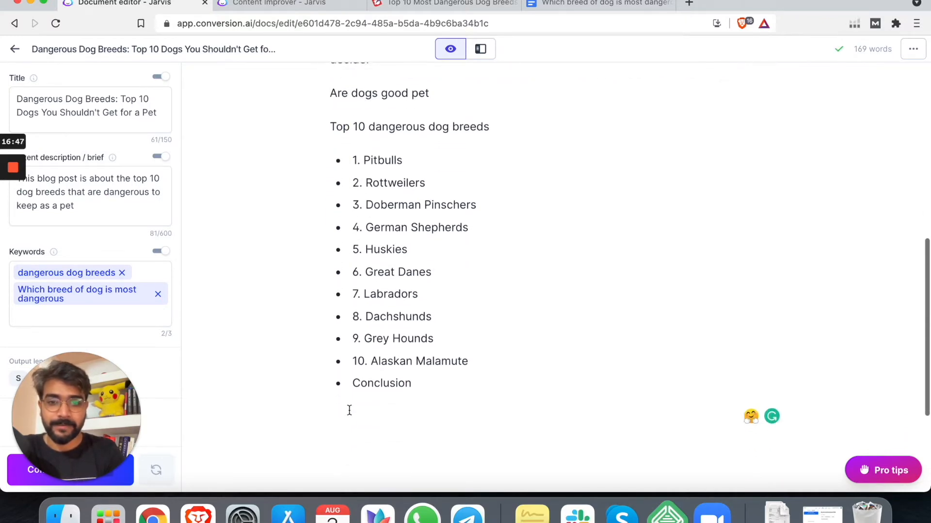
{"action": "scroll", "scroll_direction": "up", "scroll_amount": 3}
{"action": "type", "text": "?"}
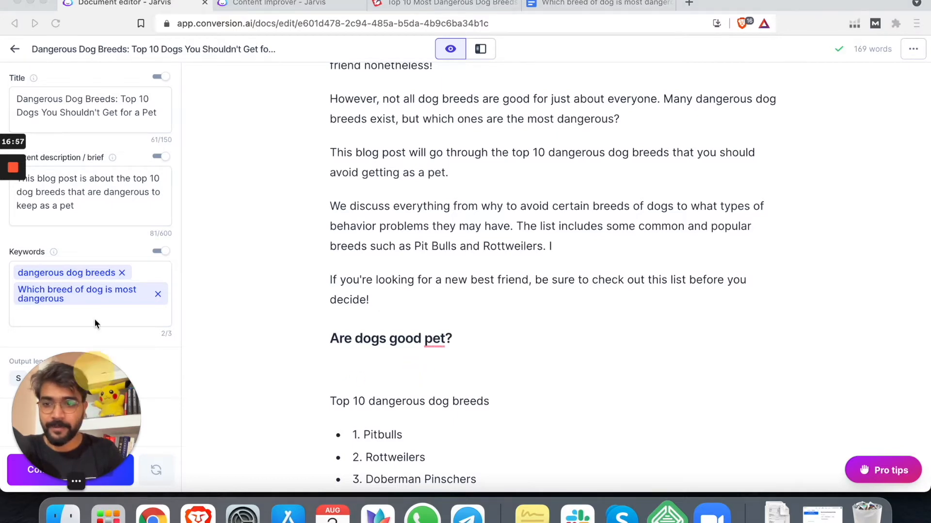
{"action": "mouse_move", "coordinate": [130, 378]}
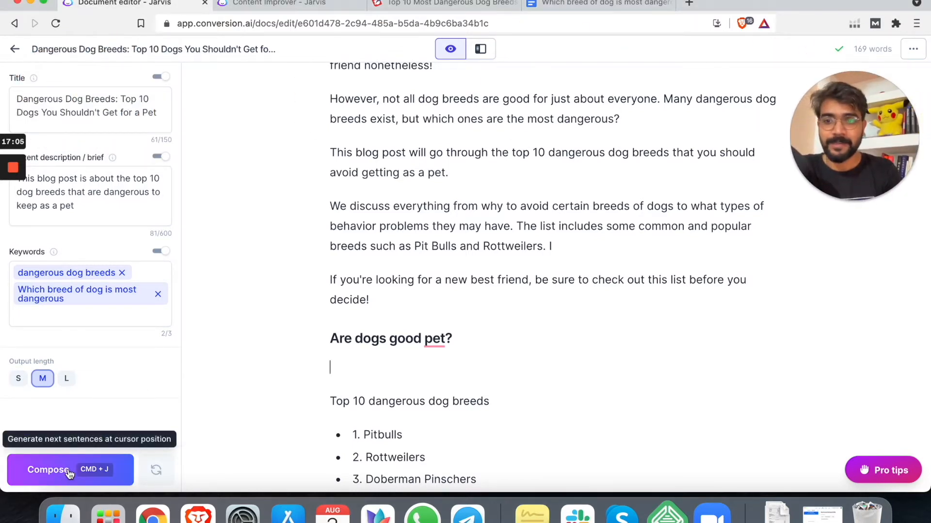
Step: Generate text under 'Are dogs good pet?', delete the unwanted bullets, and request longer output
{"action": "left_click", "coordinate": [70, 469]}
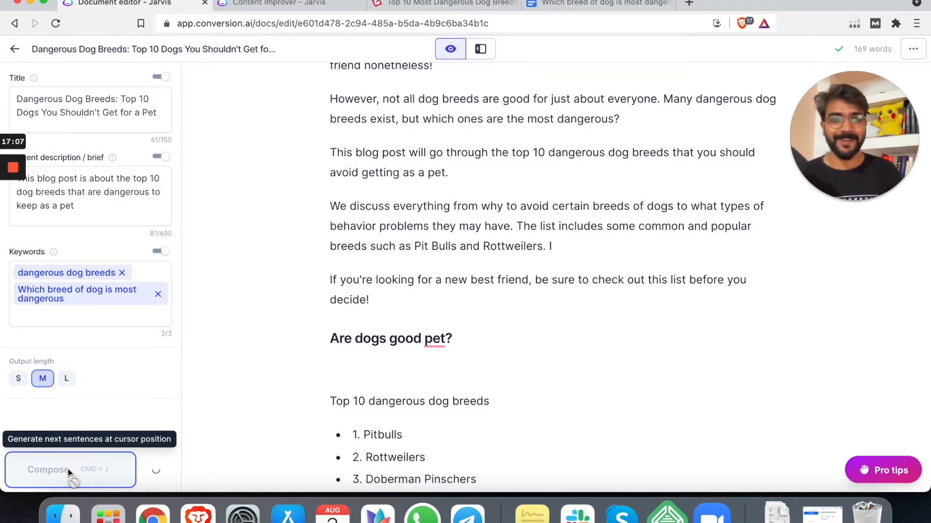
{"action": "left_click", "coordinate": [70, 470]}
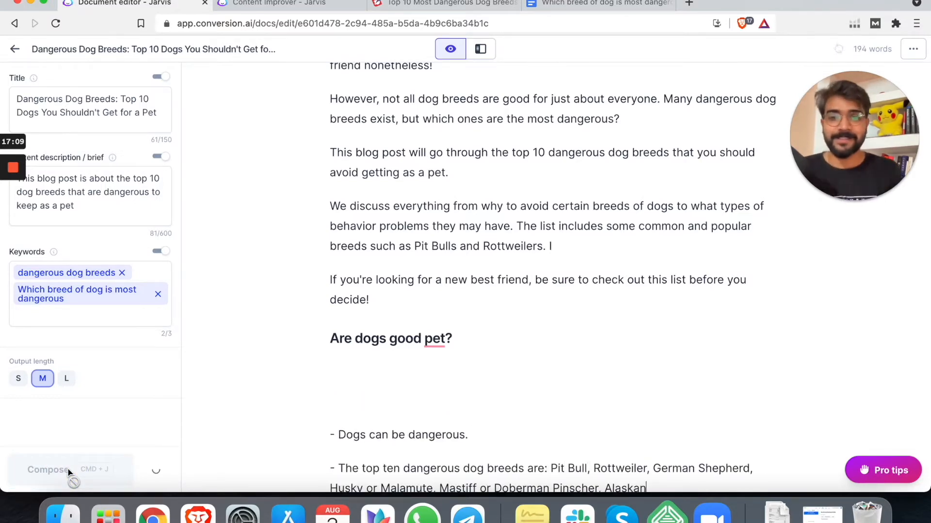
{"action": "left_click", "coordinate": [48, 468]}
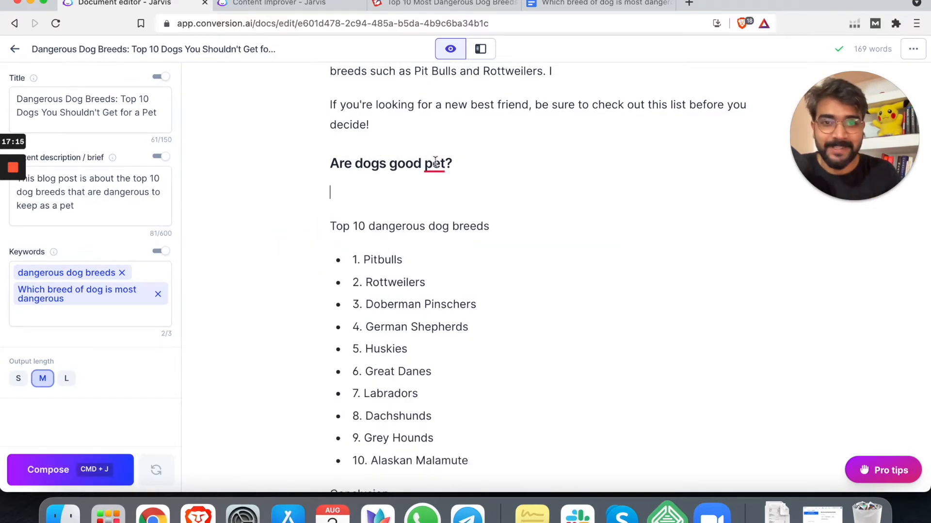
{"action": "scroll", "scroll_direction": "up", "scroll_amount": 3}
{"action": "type", "text": "s"}
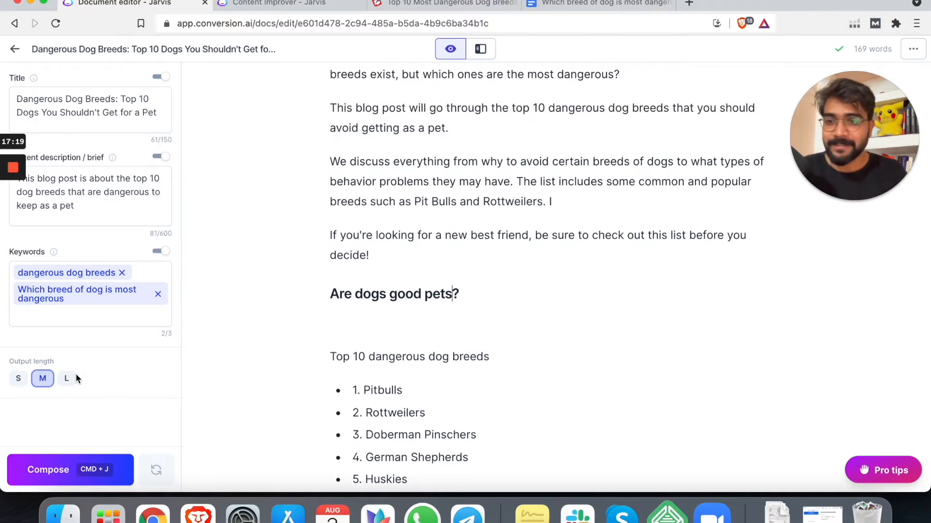
{"action": "left_click", "coordinate": [66, 379]}
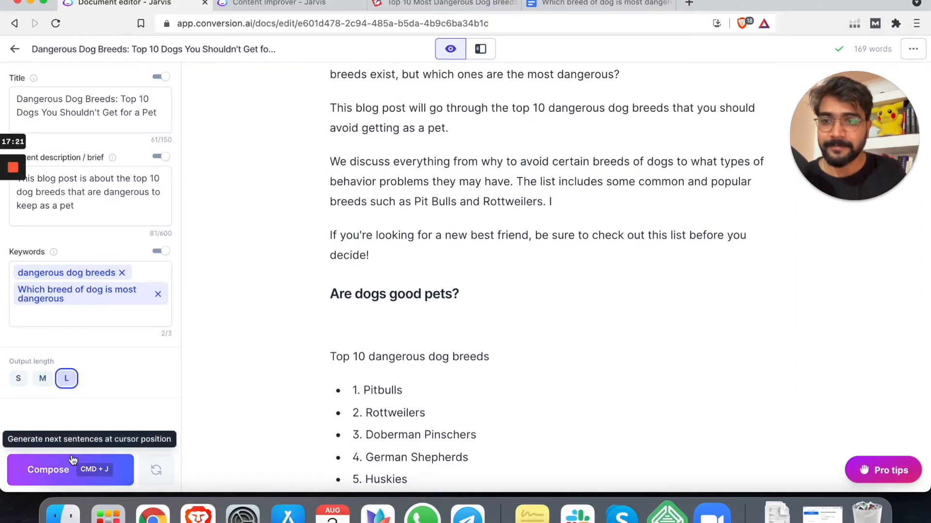
Step: Edit the content brief to ask if dogs are a good pet and regenerate the answer
{"action": "left_click", "coordinate": [89, 192]}
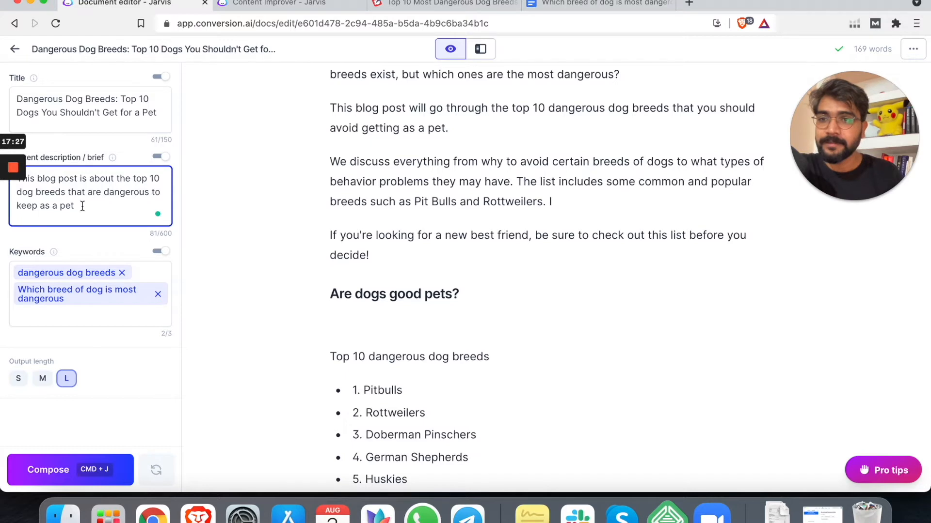
{"action": "type", "text": "and which"}
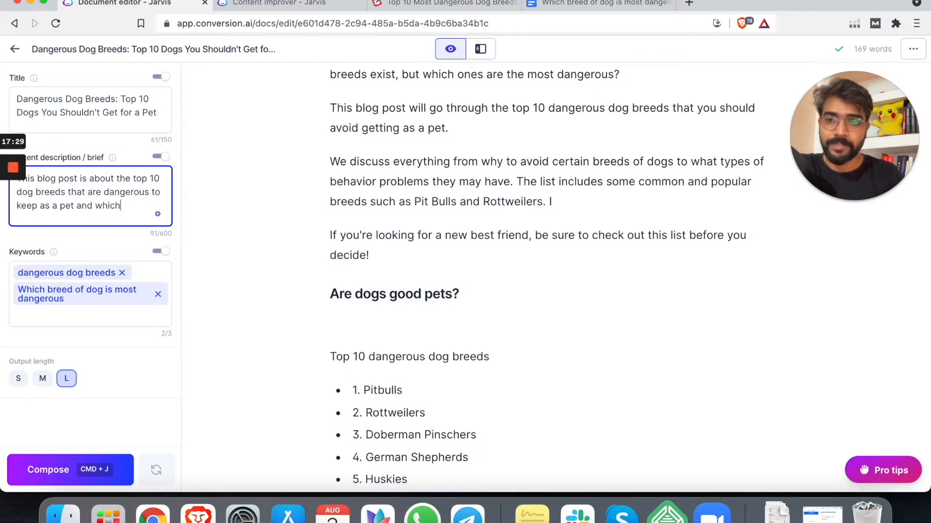
{"action": "key", "text": "Backspace"}
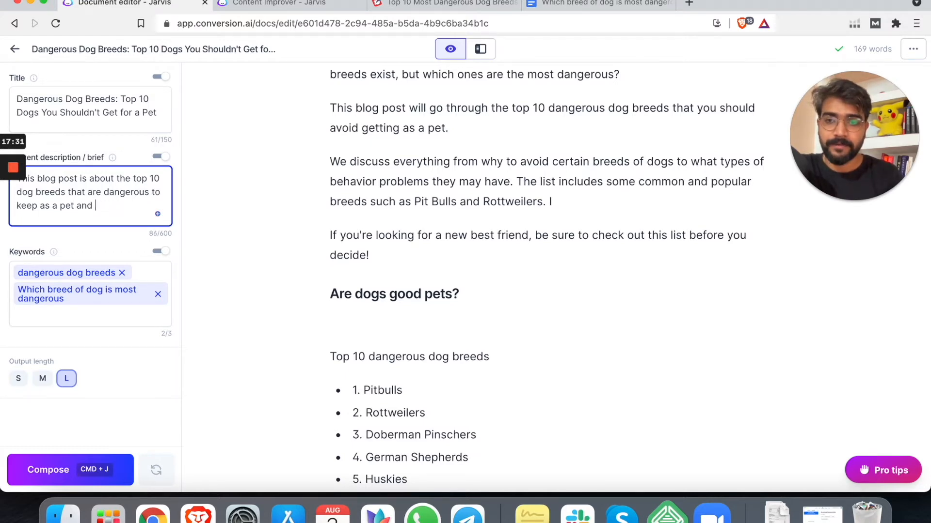
{"action": "type", "text": "if dogs are a"}
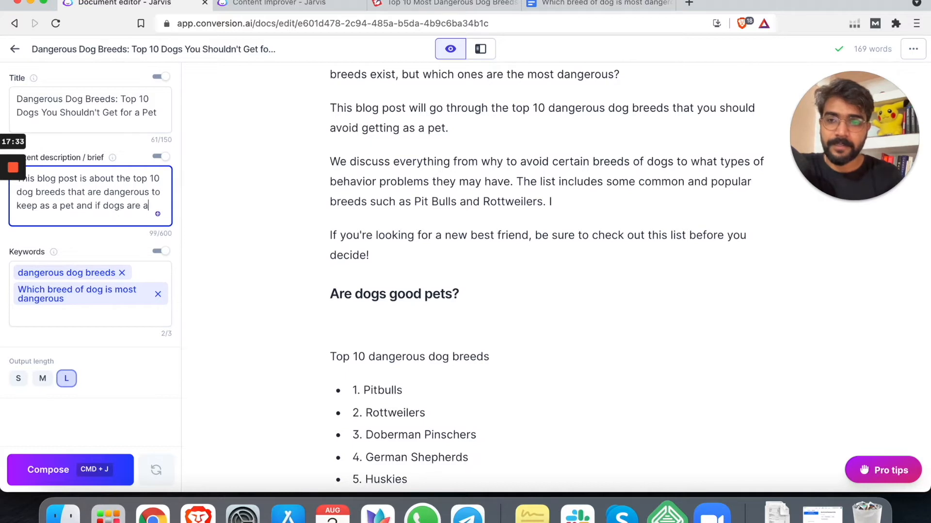
{"action": "type", "text": "good pet"}
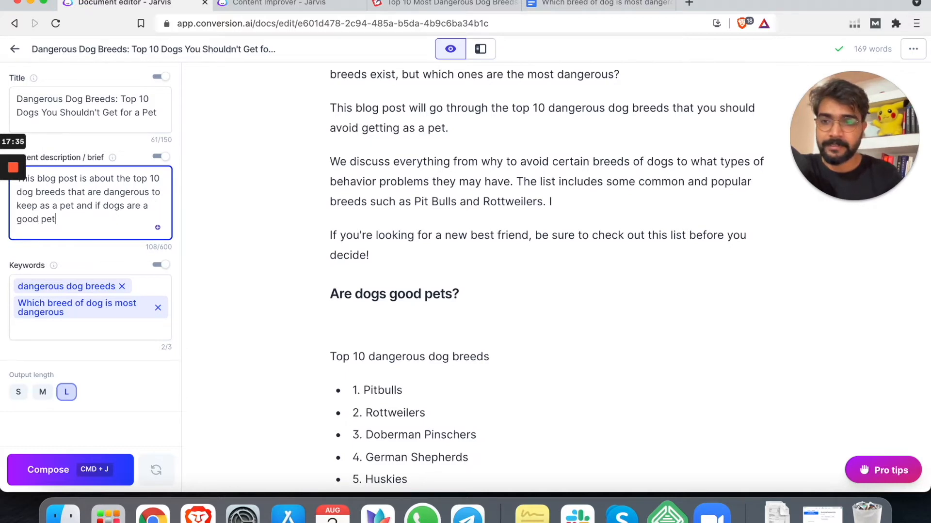
{"action": "left_click", "coordinate": [70, 470]}
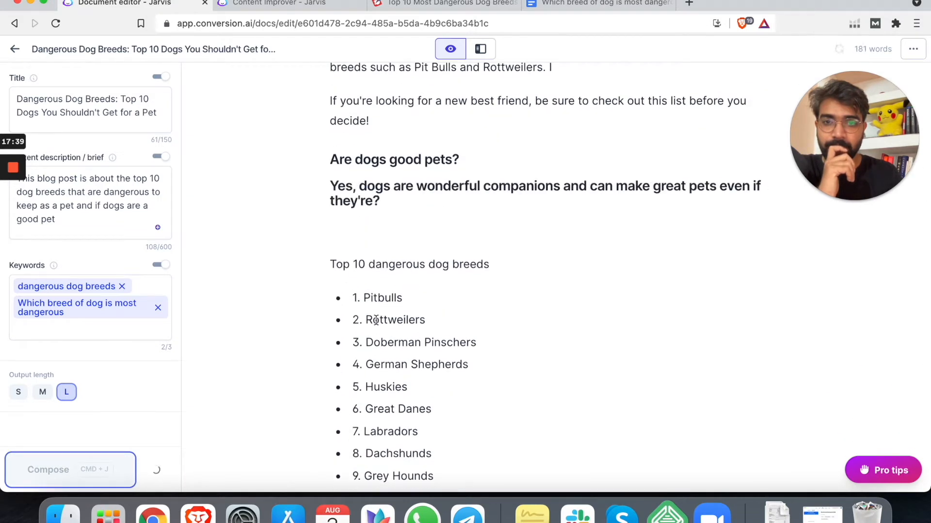
{"action": "left_click", "coordinate": [70, 469]}
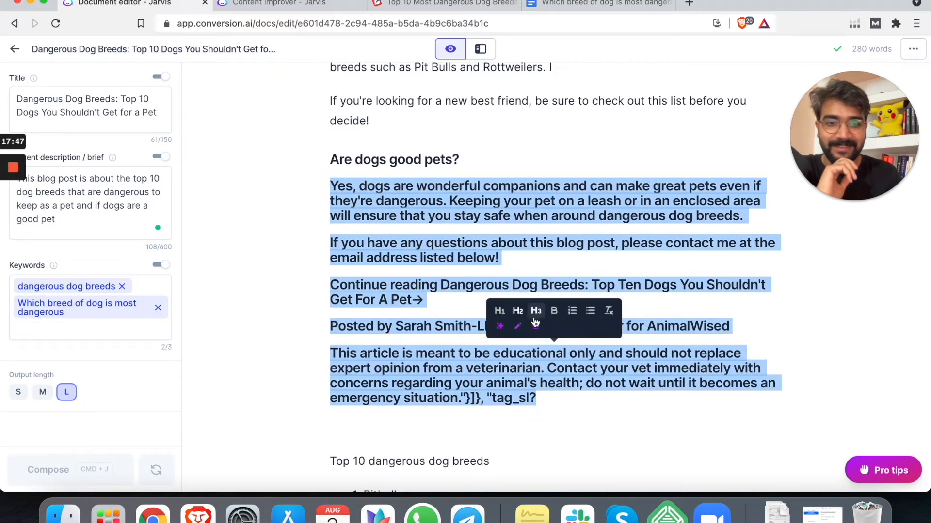
{"action": "left_click", "coordinate": [518, 312]}
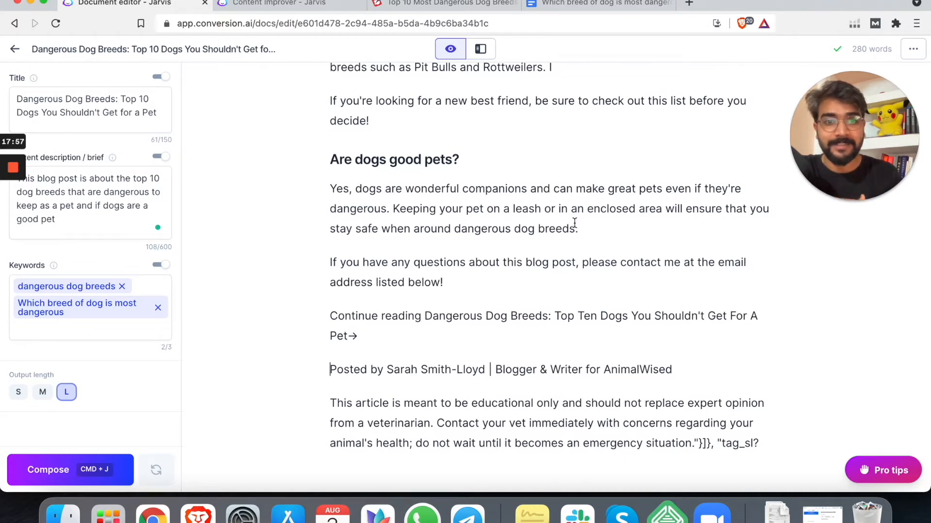
{"action": "scroll", "scroll_direction": "down", "scroll_amount": 3}
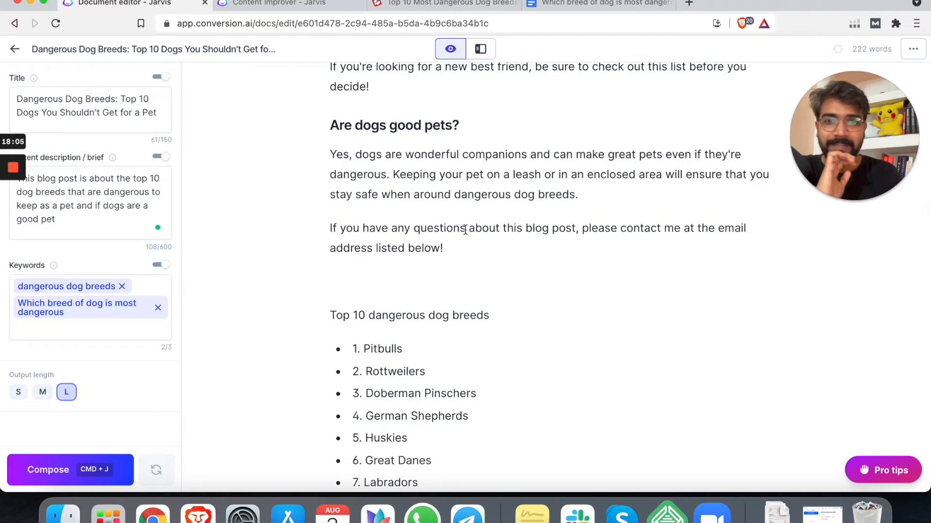
Step: Open app.grammarly.com in a tab and read the draft down to 'Are dogs good pets?'
{"action": "left_click", "coordinate": [442, 3]}
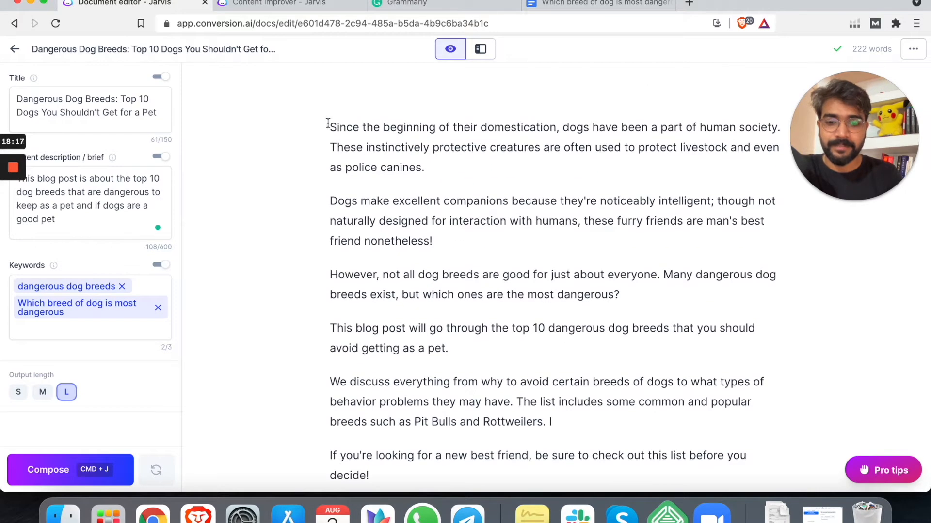
{"action": "scroll", "scroll_direction": "down", "scroll_amount": 3}
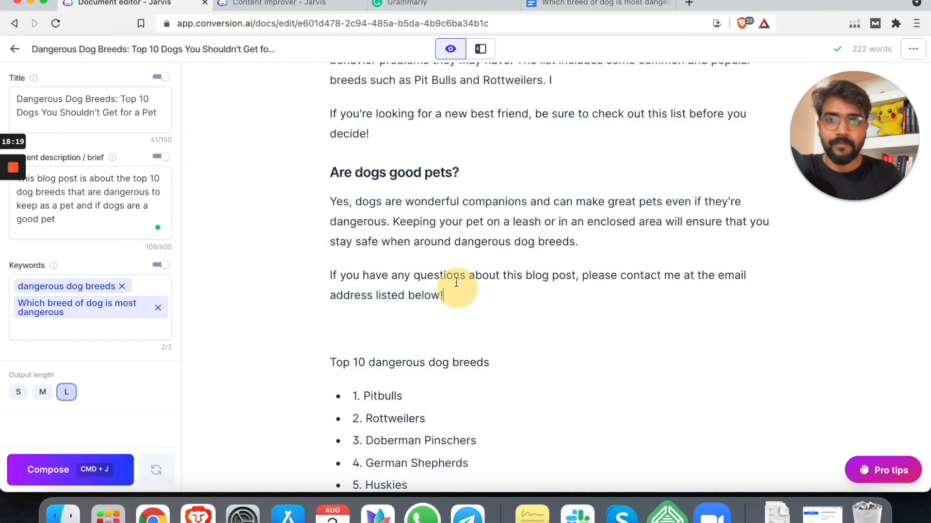
Step: Paste the blog post into the empty Grammarly document and dismiss the Set goals dialog
{"action": "left_click", "coordinate": [407, 3]}
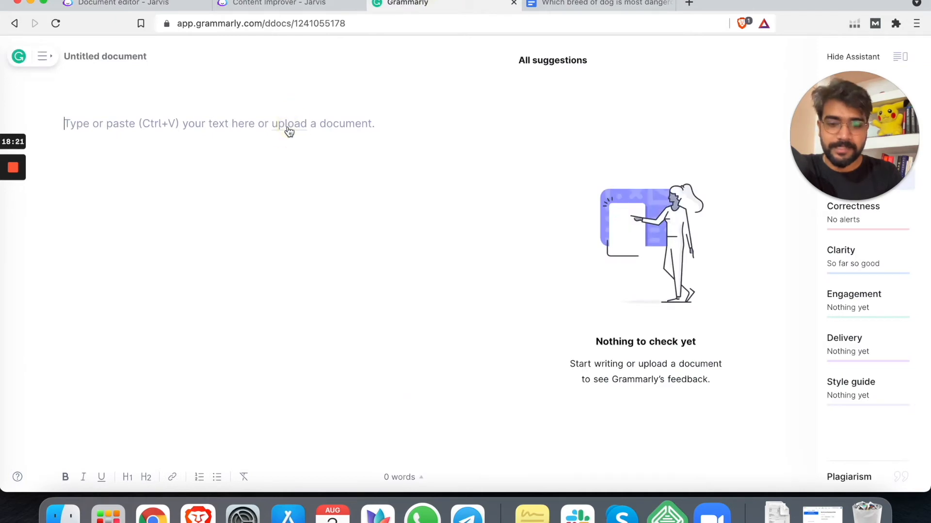
{"action": "left_click", "coordinate": [290, 124]}
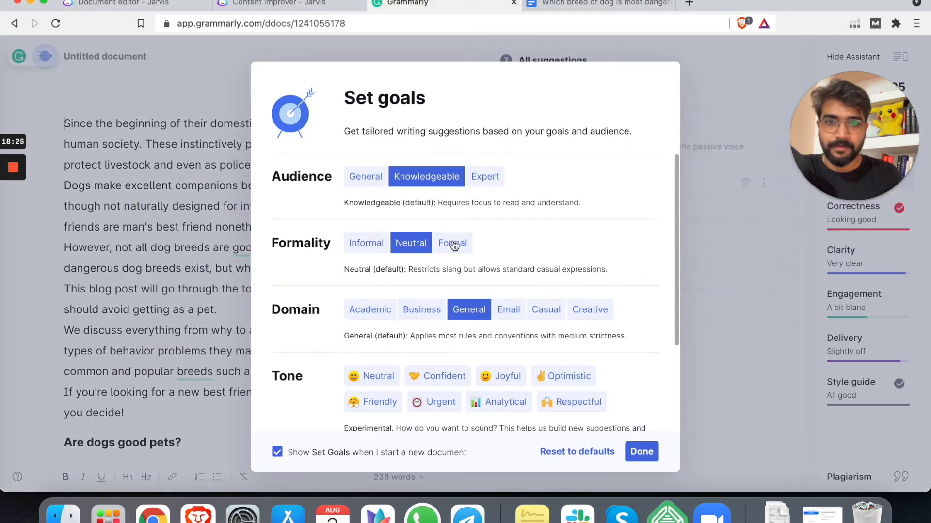
{"action": "left_click", "coordinate": [640, 451]}
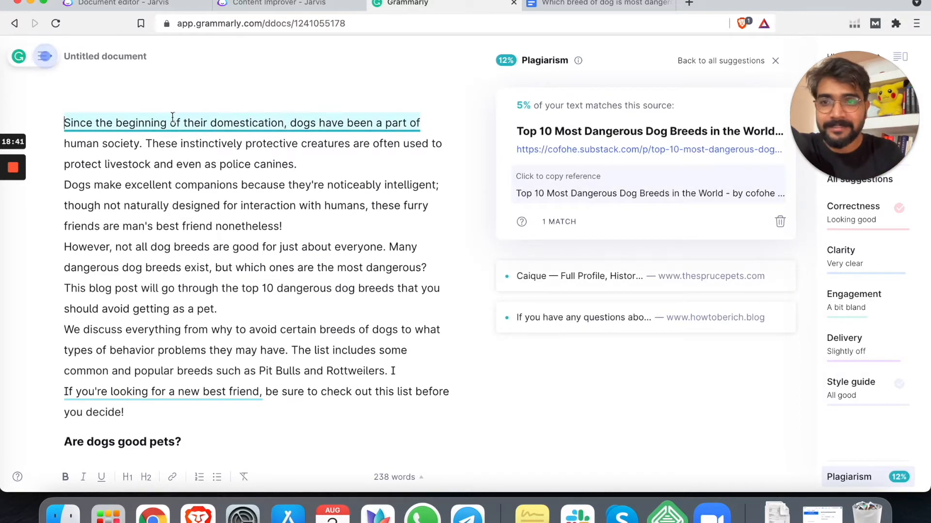
{"action": "mouse_move", "coordinate": [484, 114]}
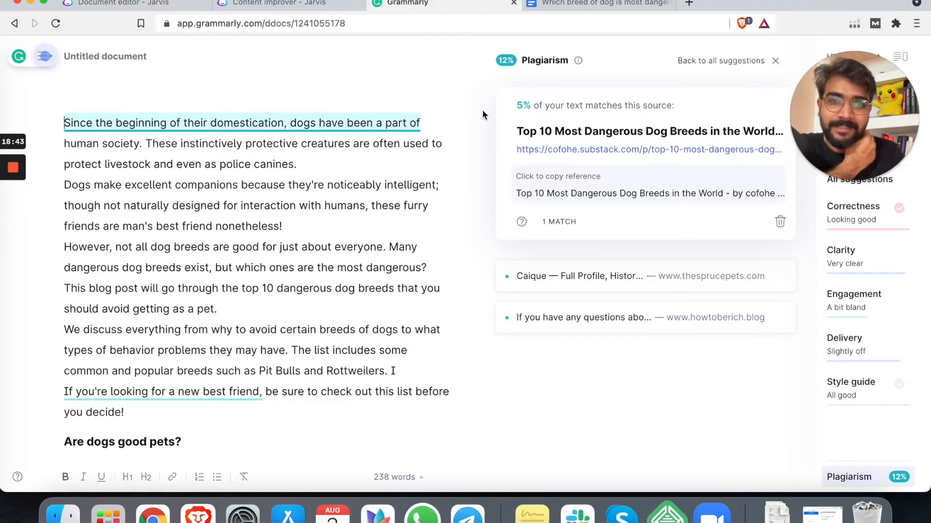
{"action": "mouse_move", "coordinate": [389, 132]}
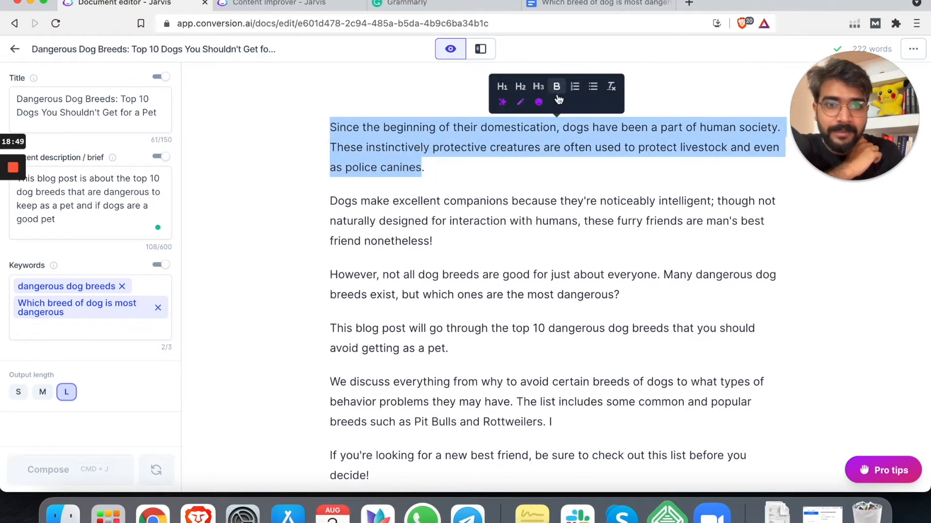
{"action": "mouse_move", "coordinate": [537, 101]}
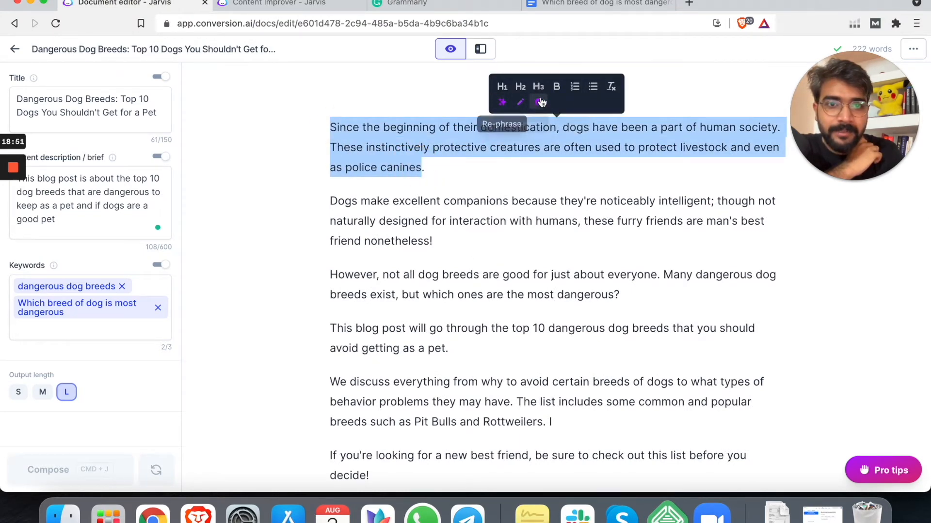
Step: Rephrase the selected opening paragraph and replace it with Jarvis's rewritten version
{"action": "left_click", "coordinate": [501, 101]}
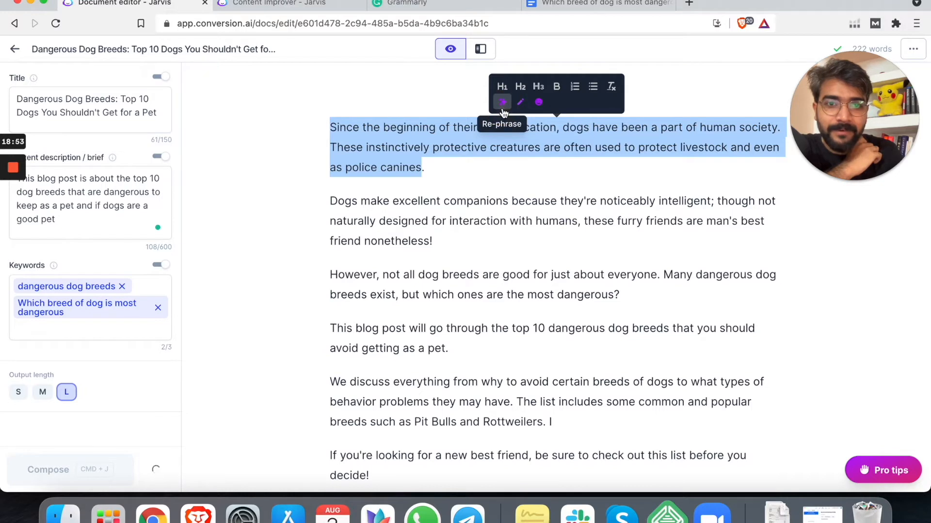
{"action": "left_click", "coordinate": [502, 102]}
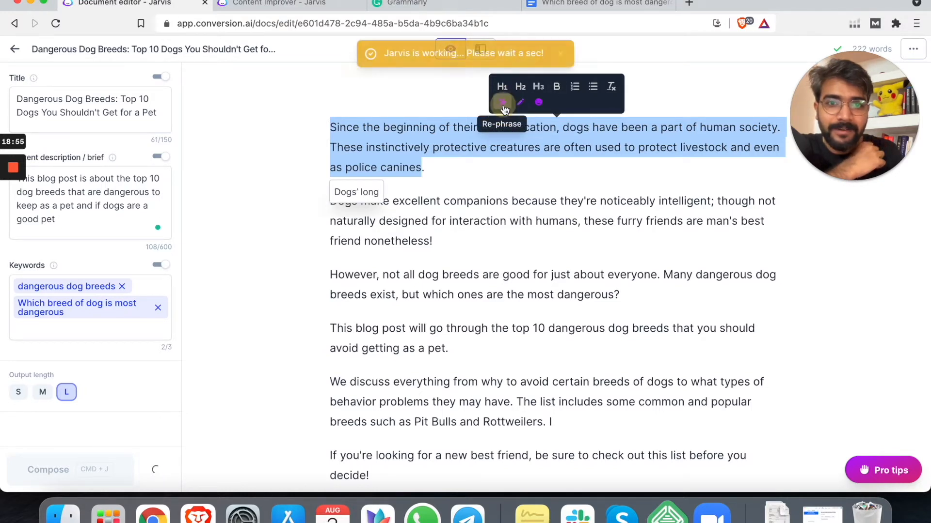
{"action": "left_click", "coordinate": [502, 102]}
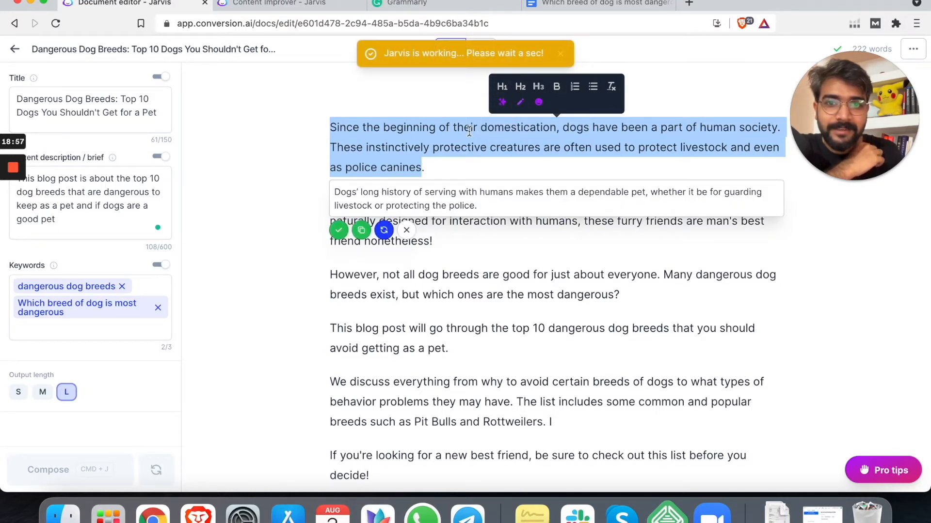
{"action": "mouse_move", "coordinate": [338, 230]}
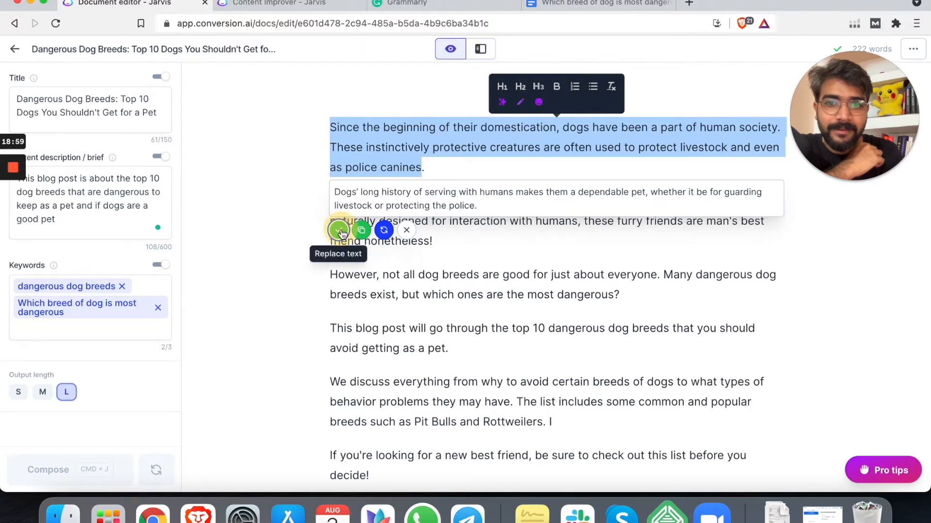
{"action": "left_click", "coordinate": [338, 230]}
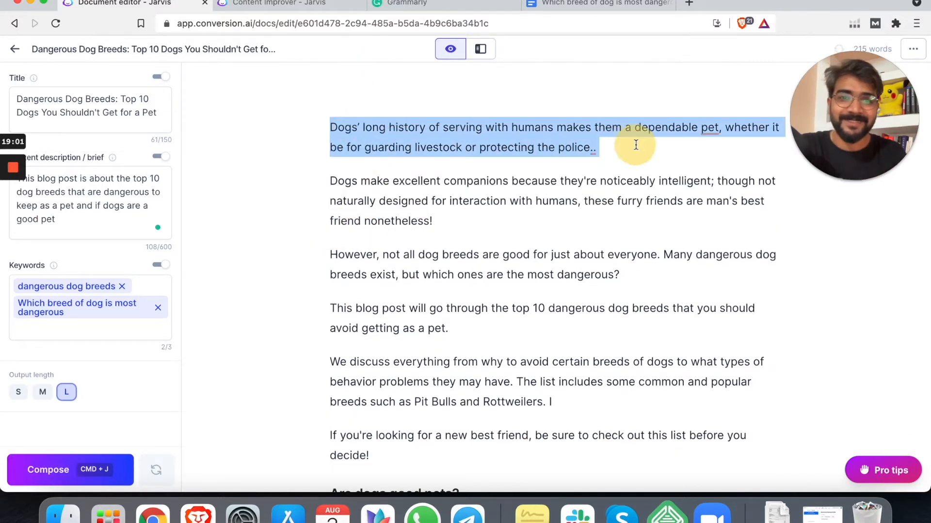
Step: Undo the accidental deletion so the draft begins 'Dogs' long history of serving with humans…'
{"action": "key", "text": "Backspace"}
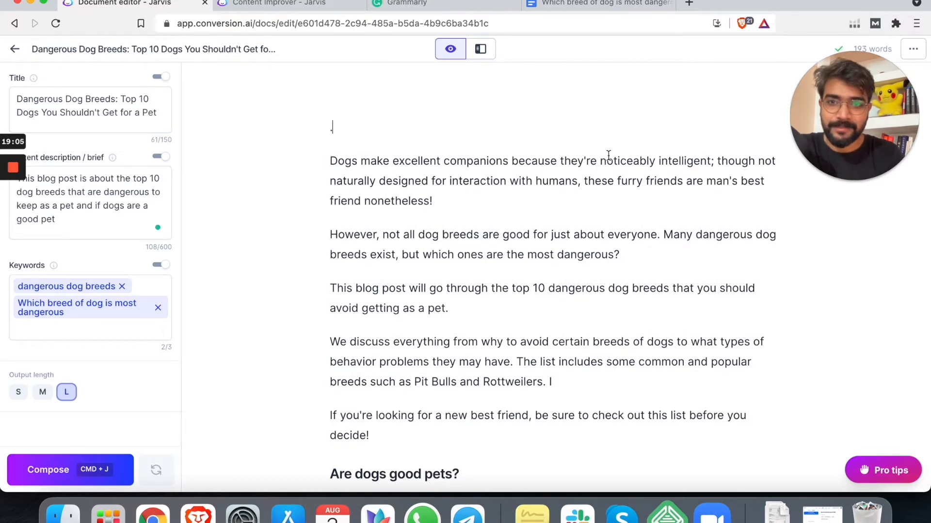
{"action": "left_click", "coordinate": [70, 470]}
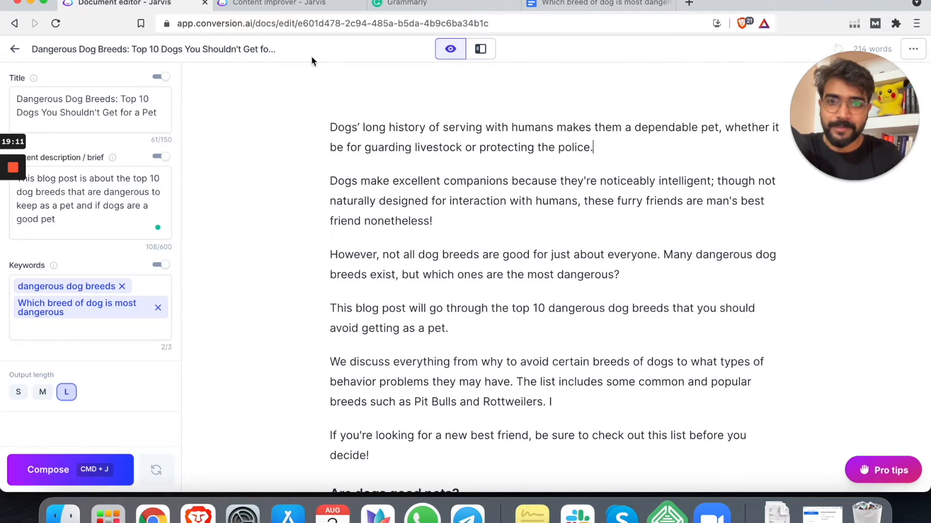
{"action": "left_click", "coordinate": [405, 3]}
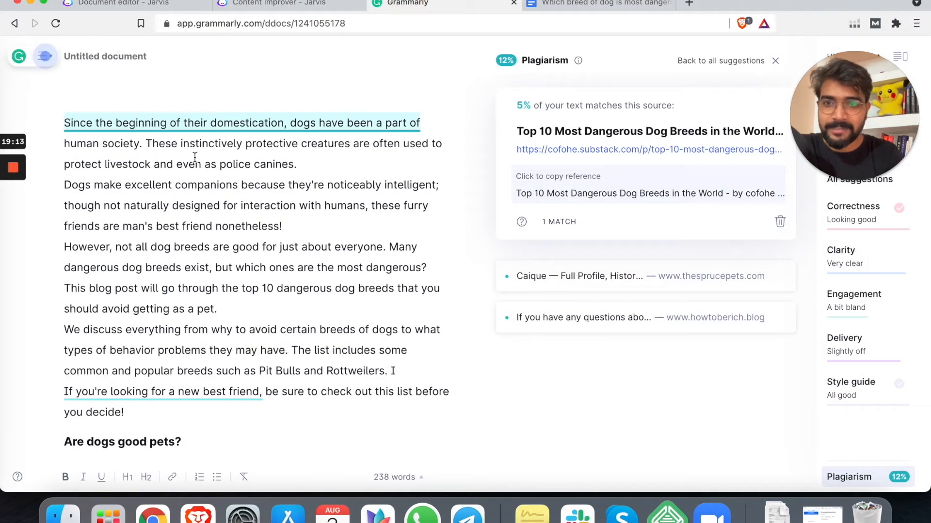
Step: Paste the rephrased opening over Grammarly's original paragraph and view the plagiarism matches
{"action": "left_click_drag", "start_coordinate": [64, 123], "coordinate": [295, 164]}
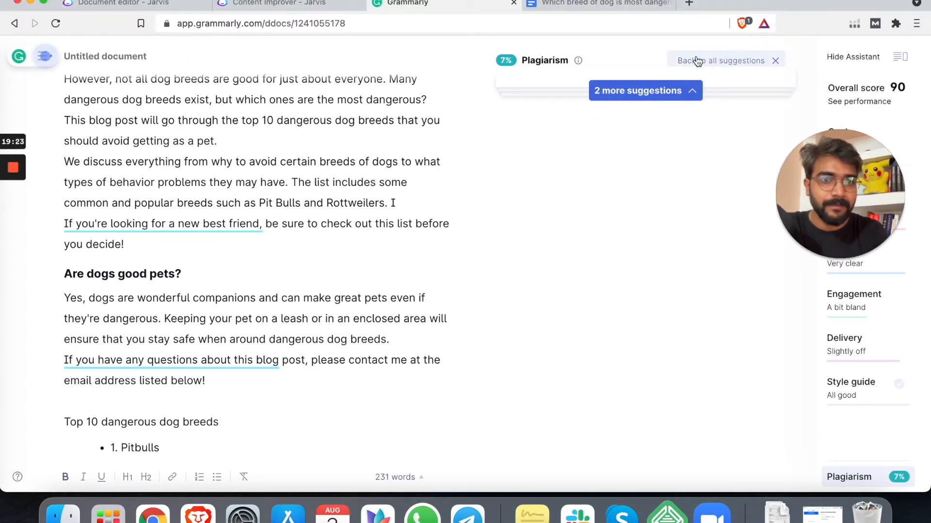
{"action": "left_click", "coordinate": [720, 60]}
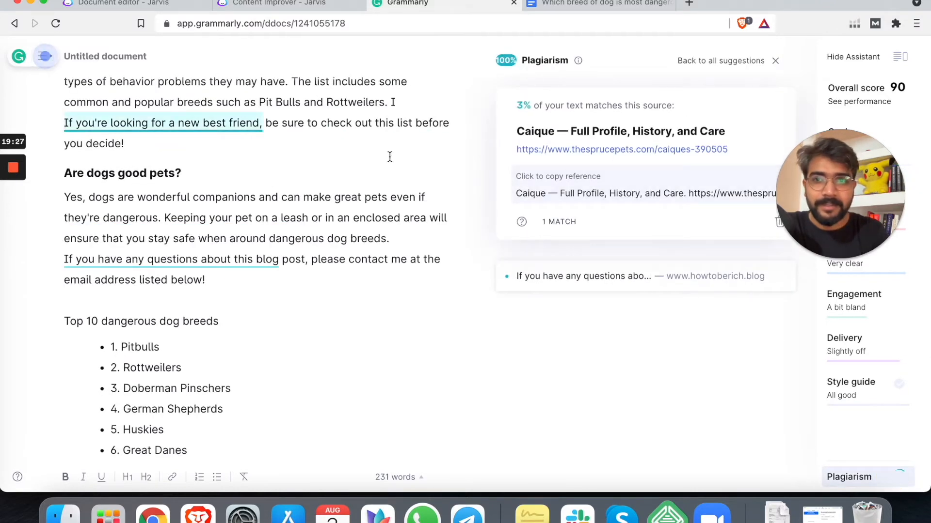
{"action": "scroll", "scroll_direction": "down", "scroll_amount": 3}
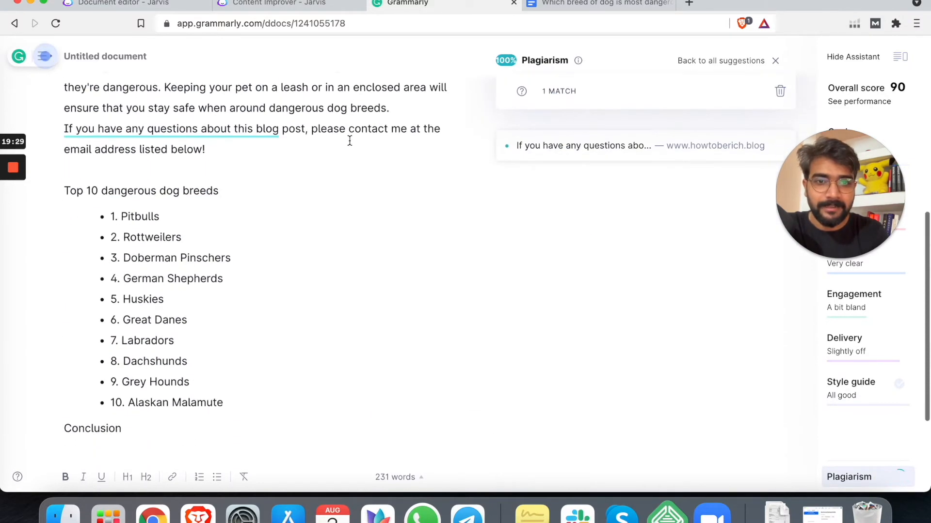
Step: Review the rerun plagiarism results: 7% overall with two 3% source matches
{"action": "left_click", "coordinate": [721, 61]}
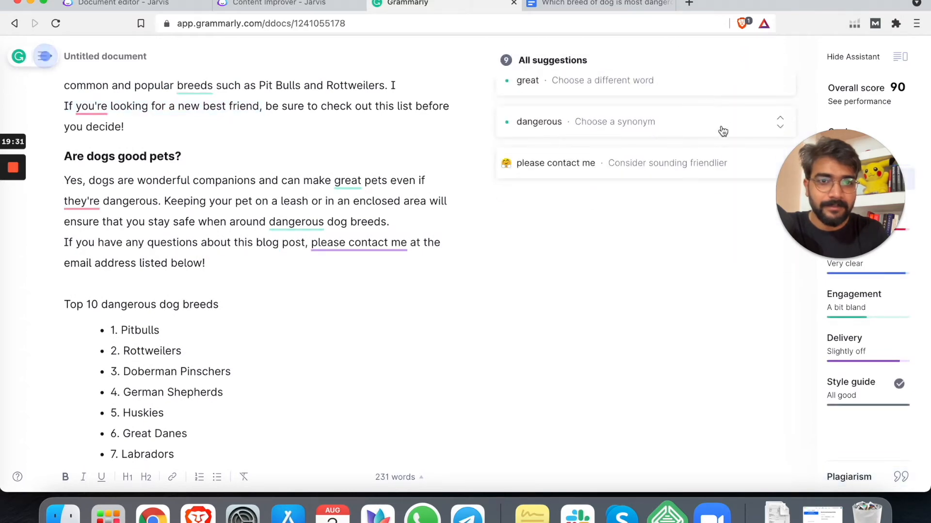
{"action": "left_click", "coordinate": [849, 477]}
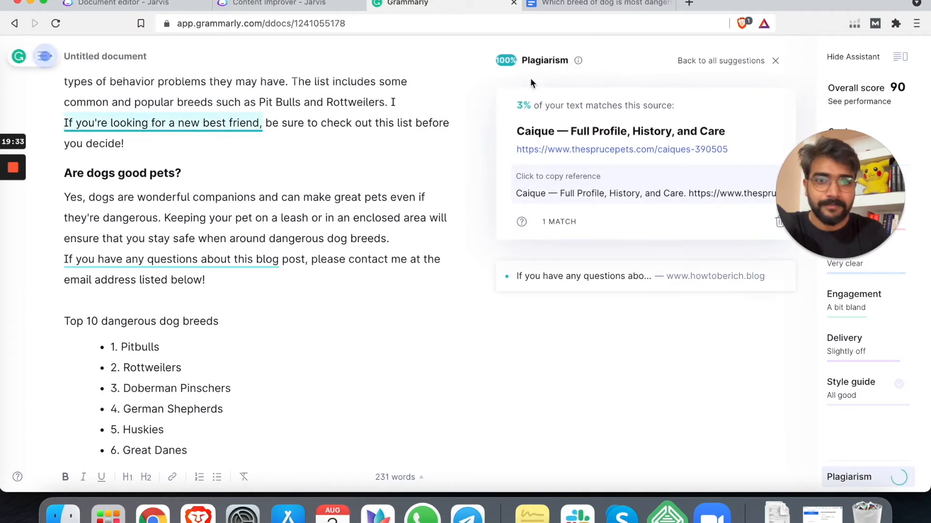
{"action": "scroll", "scroll_direction": "up", "scroll_amount": 3}
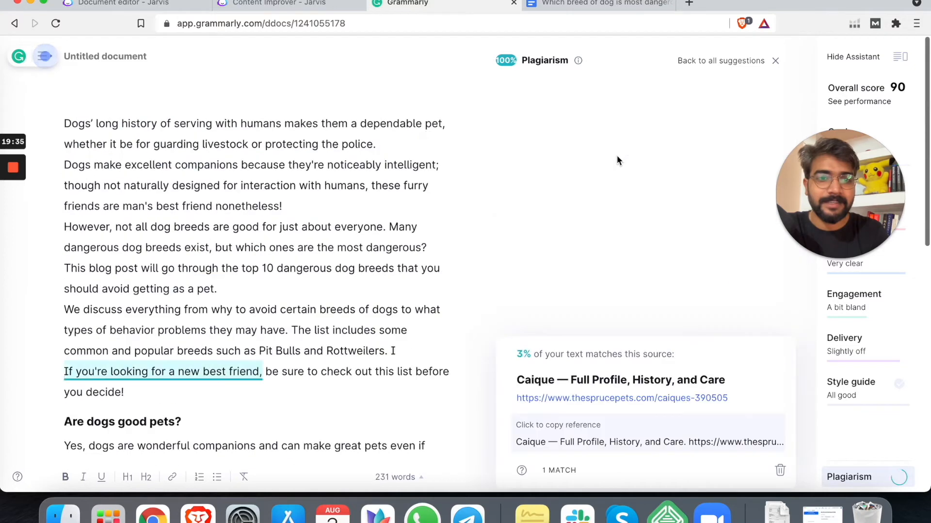
{"action": "scroll", "scroll_direction": "down", "scroll_amount": 3}
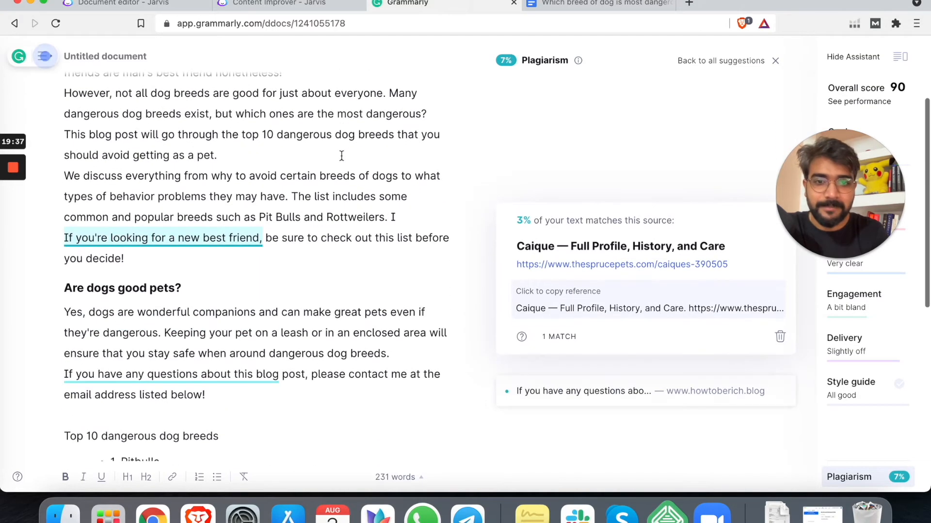
{"action": "mouse_move", "coordinate": [635, 266]}
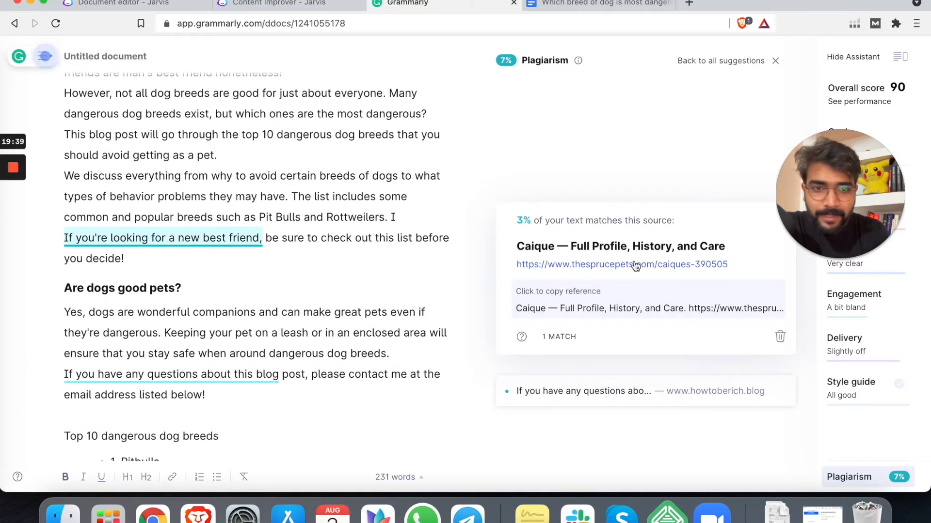
{"action": "scroll", "scroll_direction": "down", "scroll_amount": 3}
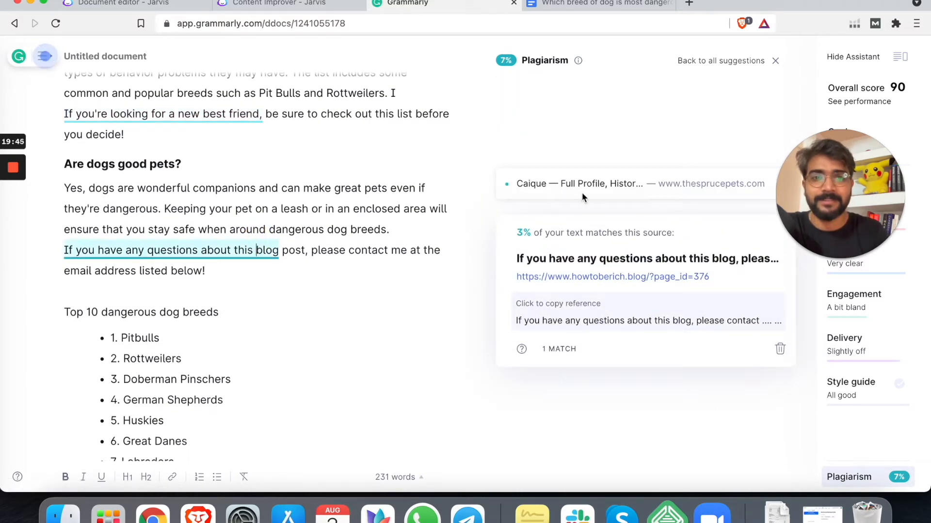
{"action": "scroll", "scroll_direction": "down", "scroll_amount": 3}
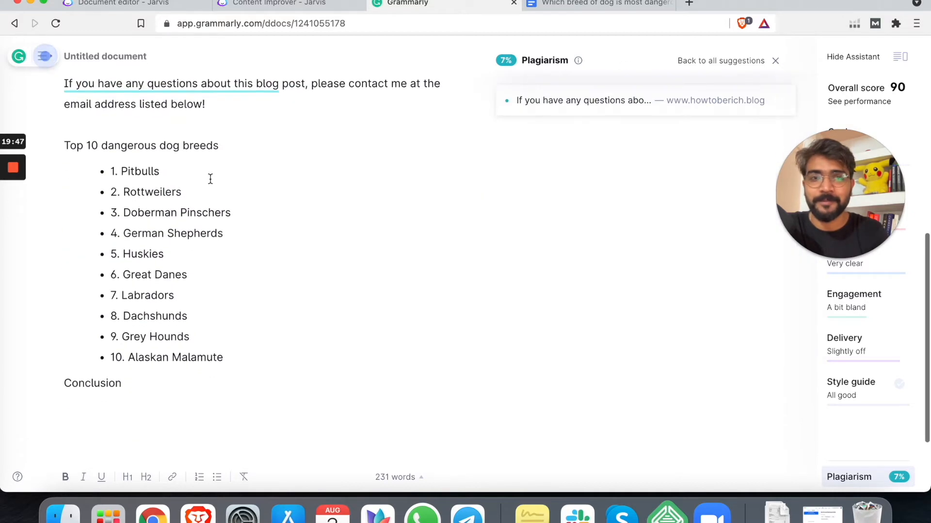
{"action": "left_click", "coordinate": [287, 3]}
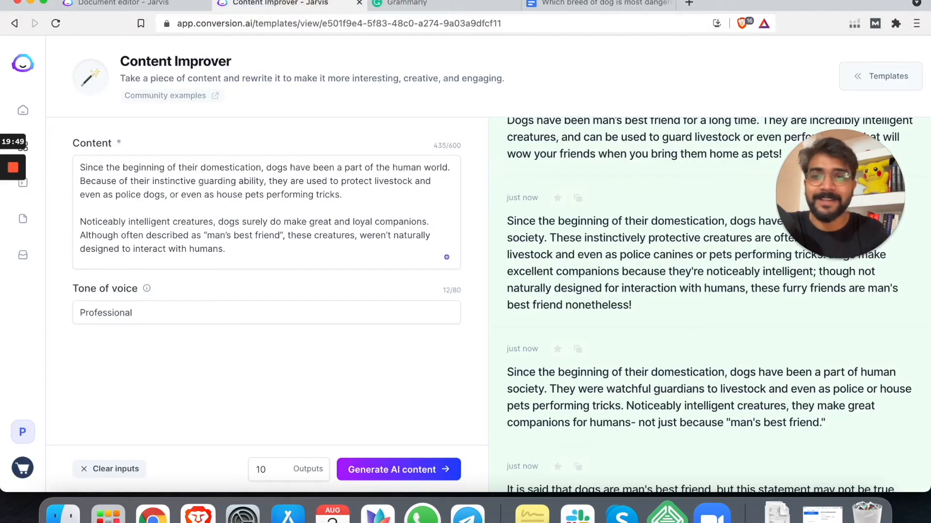
Step: Compose a lead-in above the breed list, delete the contact line, and make the list title a heading
{"action": "left_click", "coordinate": [119, 3]}
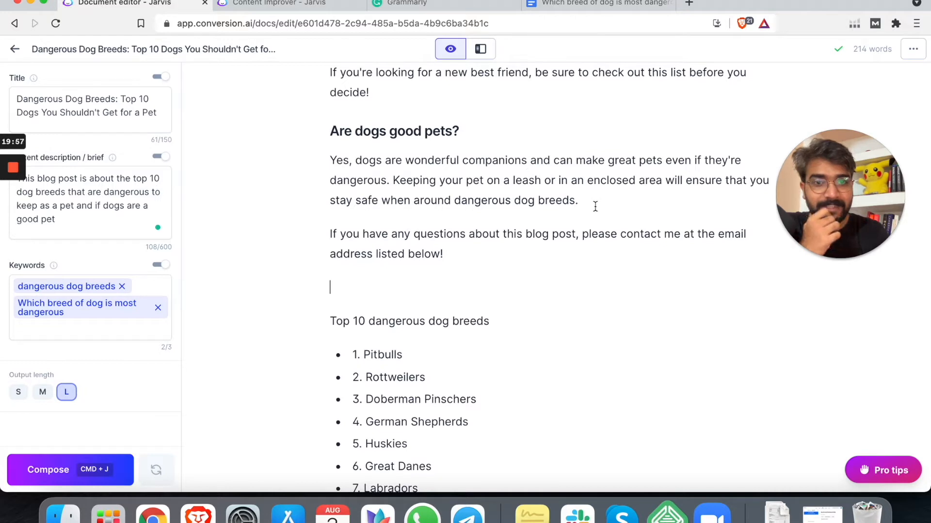
{"action": "mouse_move", "coordinate": [779, 183]}
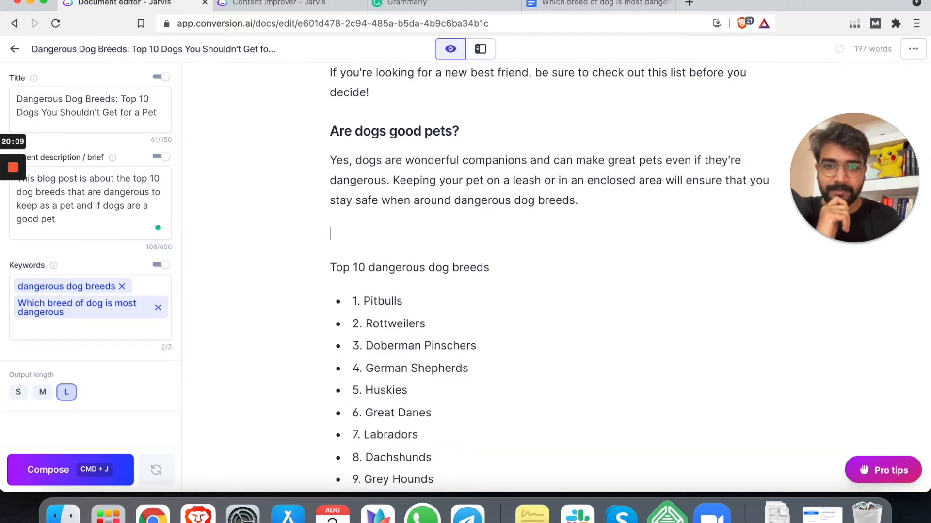
{"action": "left_click", "coordinate": [70, 469]}
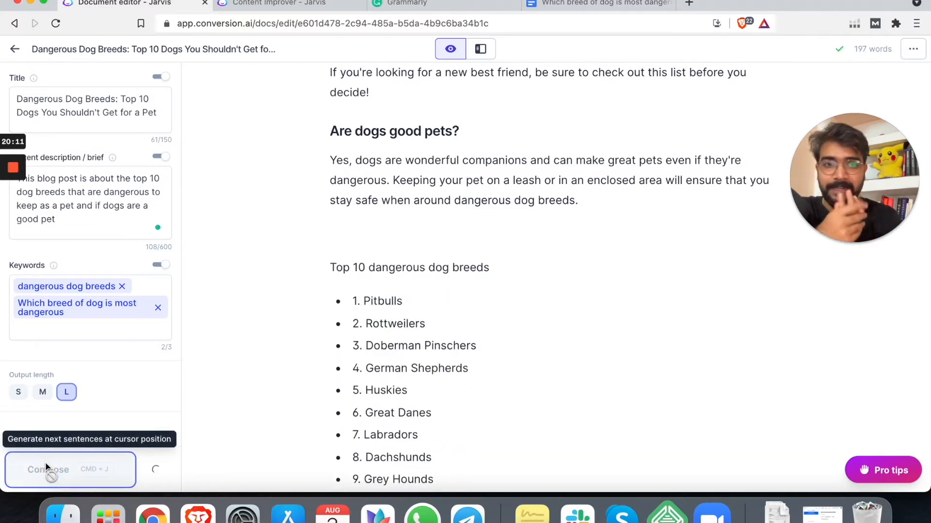
{"action": "left_click", "coordinate": [69, 470]}
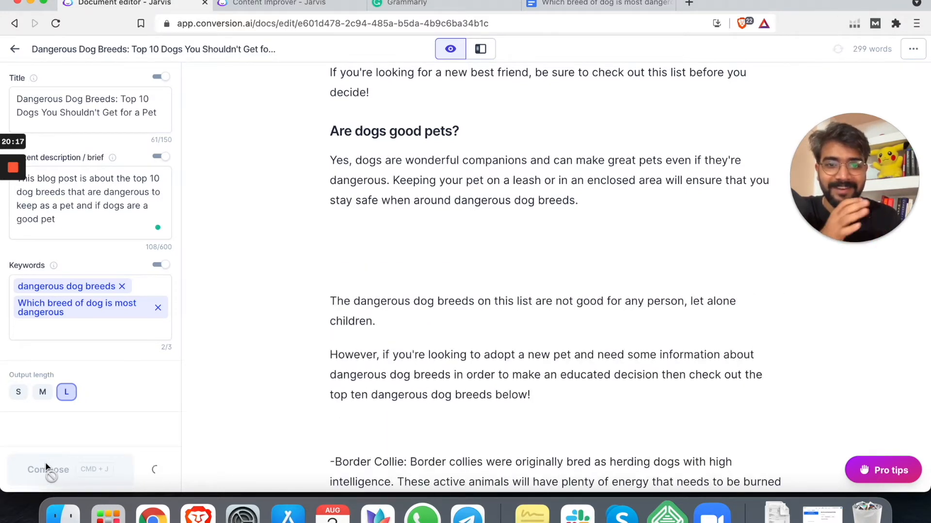
{"action": "left_click", "coordinate": [69, 469]}
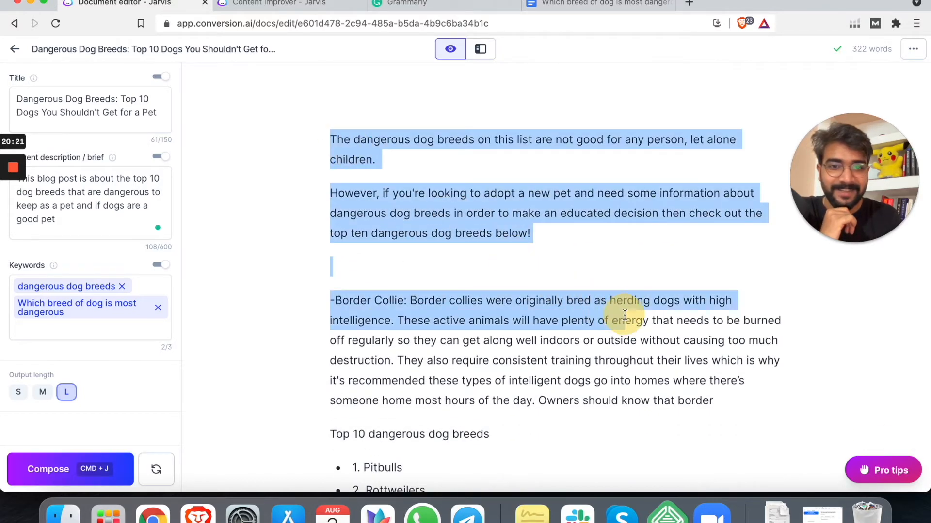
{"action": "left_click", "coordinate": [529, 233]}
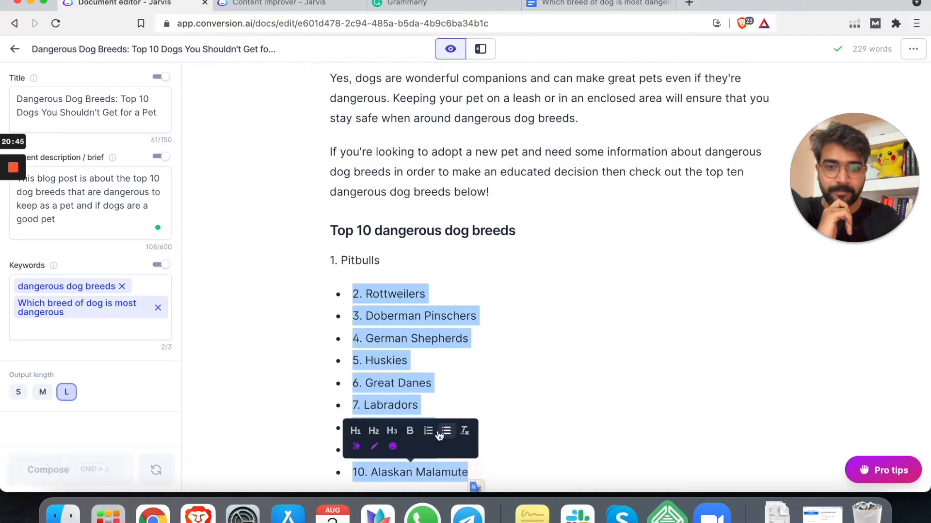
Step: Unbullet the list and compose Pitbull paragraphs on unpredictability, aggression and training under '1. Pitbulls'
{"action": "left_click", "coordinate": [445, 431]}
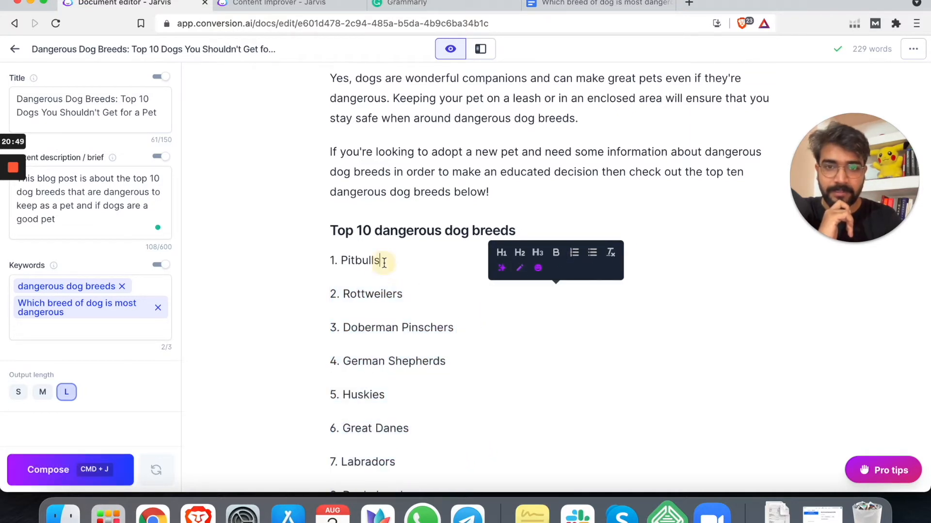
{"action": "key", "text": "enter"}
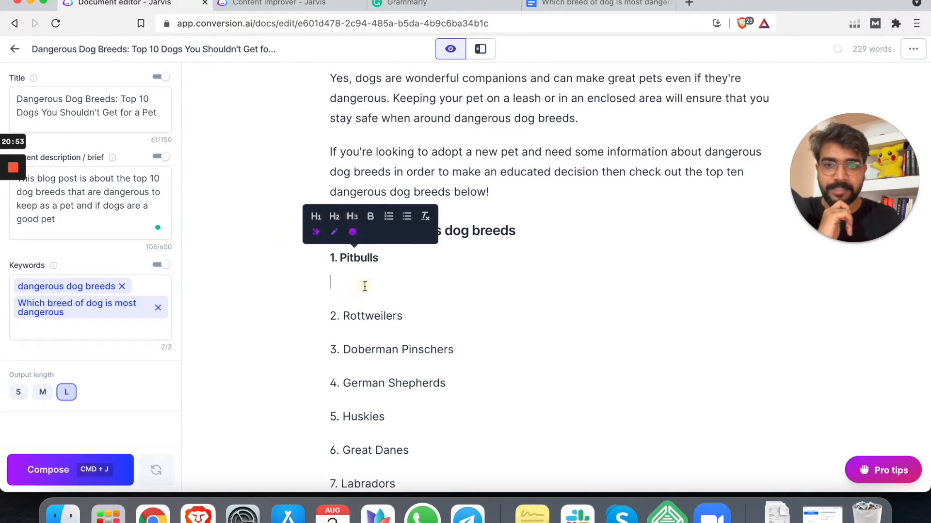
{"action": "mouse_move", "coordinate": [49, 470]}
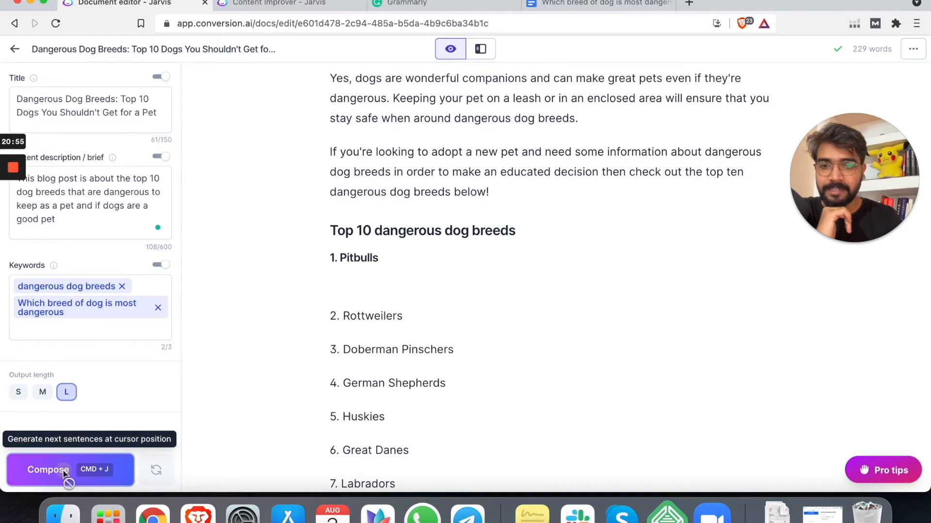
{"action": "left_click", "coordinate": [48, 469]}
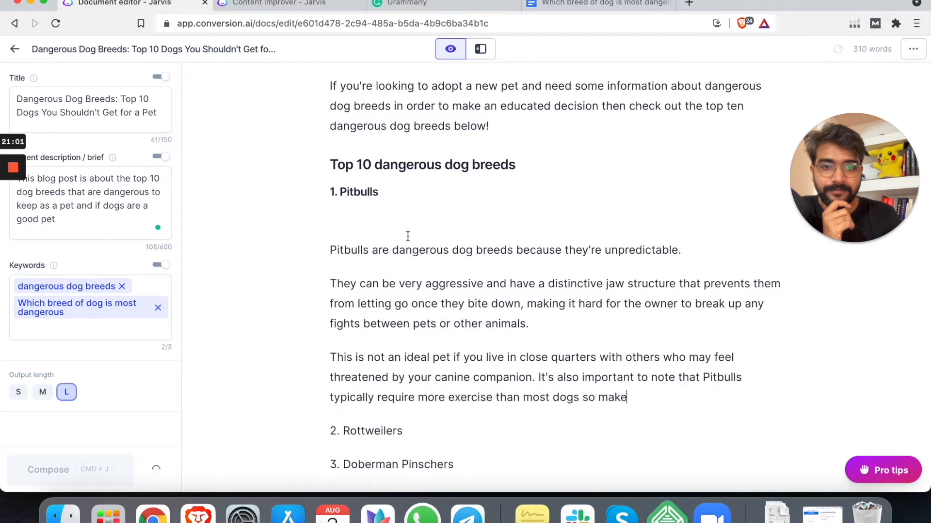
{"action": "left_click", "coordinate": [69, 469]}
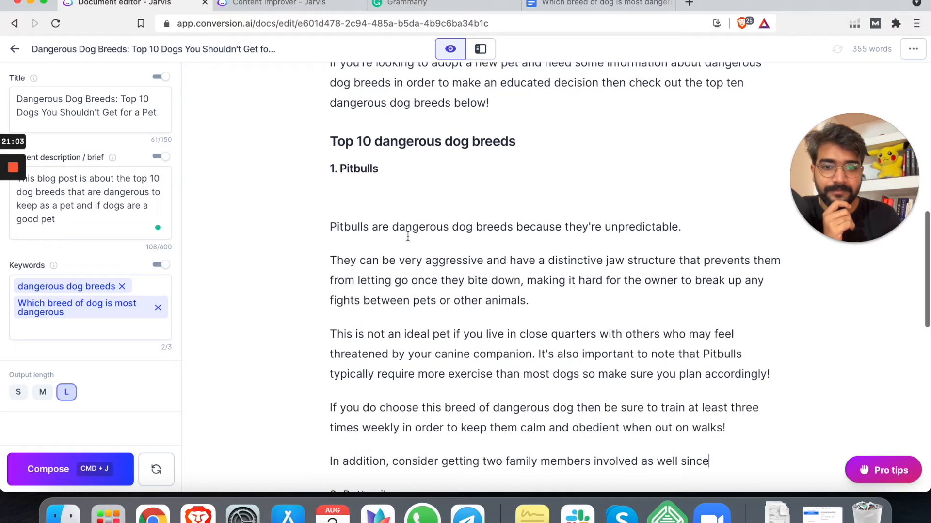
{"action": "scroll", "scroll_direction": "down", "scroll_amount": 3}
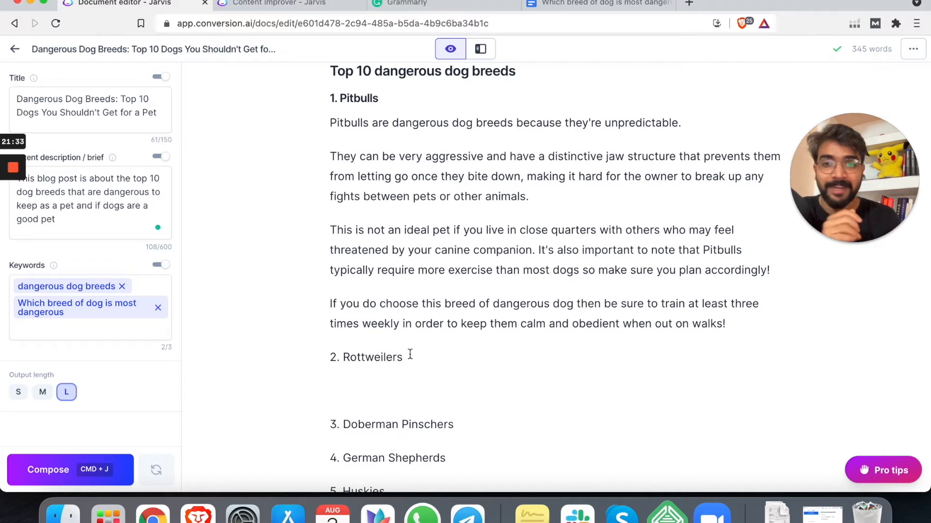
{"action": "mouse_move", "coordinate": [59, 470]}
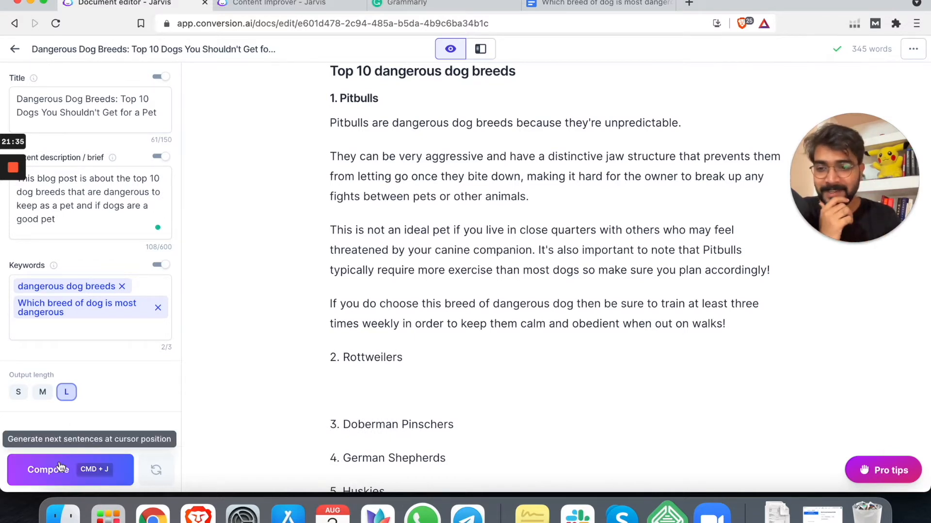
Step: Compose paragraphs on Rottweilers' strength, protectiveness and training under '2. Rottweilers'
{"action": "left_click", "coordinate": [47, 470]}
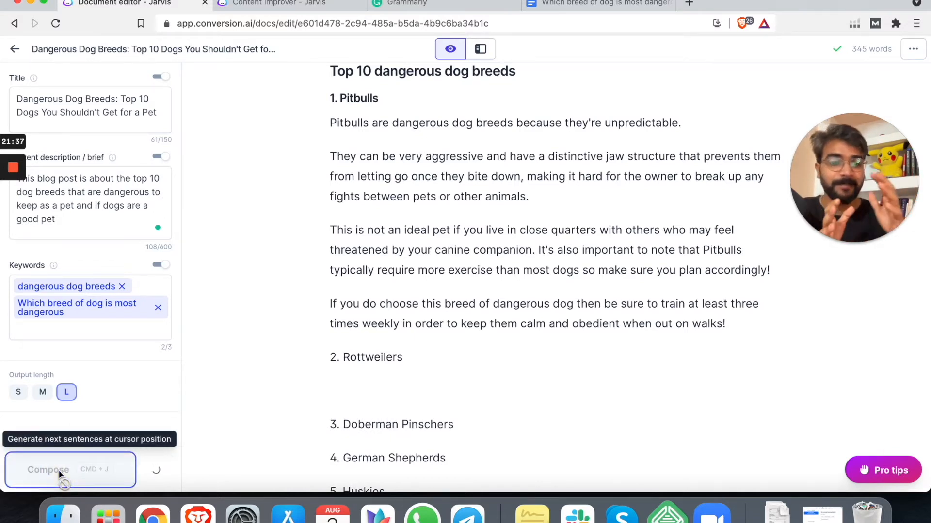
{"action": "left_click", "coordinate": [48, 470]}
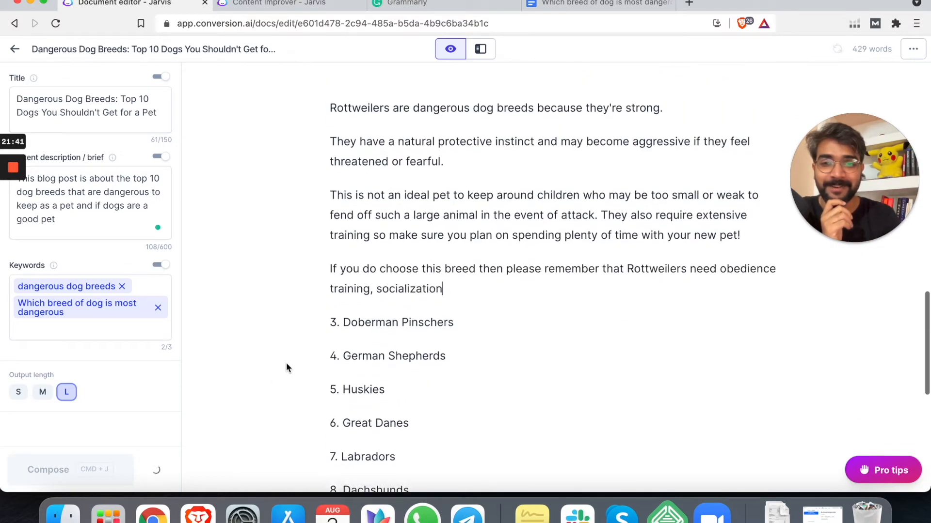
{"action": "left_click", "coordinate": [70, 470]}
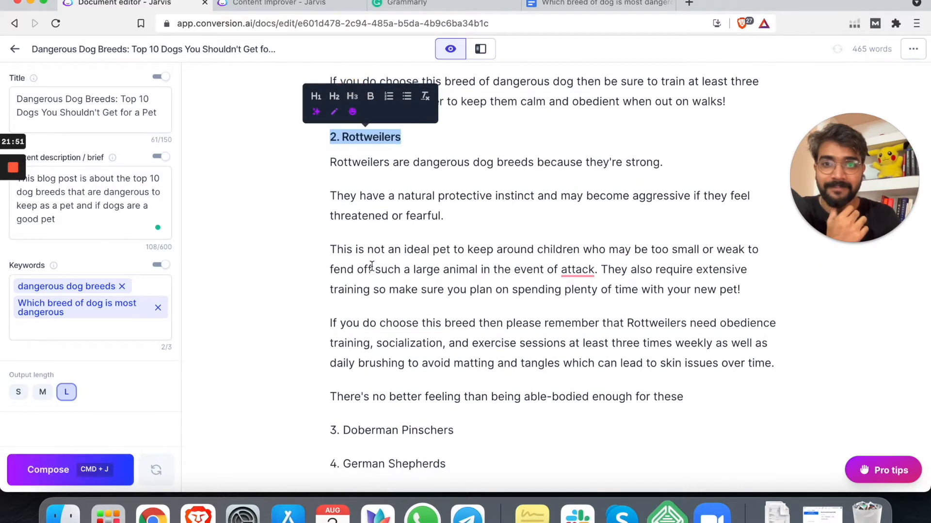
Step: Change 'attack' to 'an attack' and remove the incomplete final sentence
{"action": "left_click", "coordinate": [577, 269]}
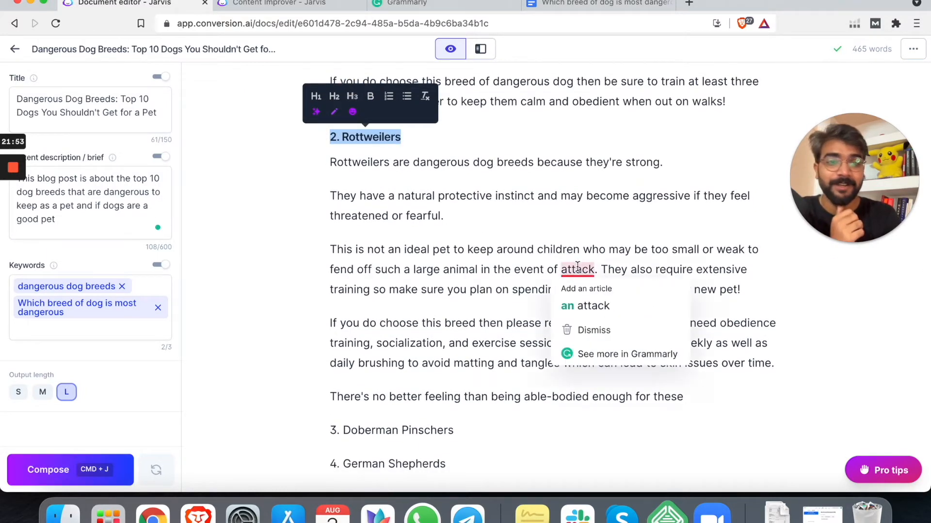
{"action": "left_click", "coordinate": [584, 306]}
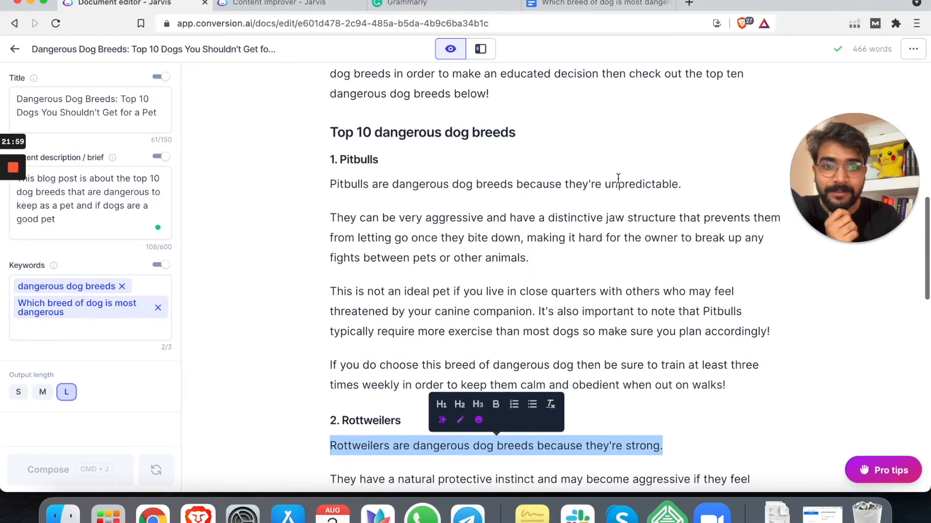
{"action": "scroll", "scroll_direction": "down", "scroll_amount": 3}
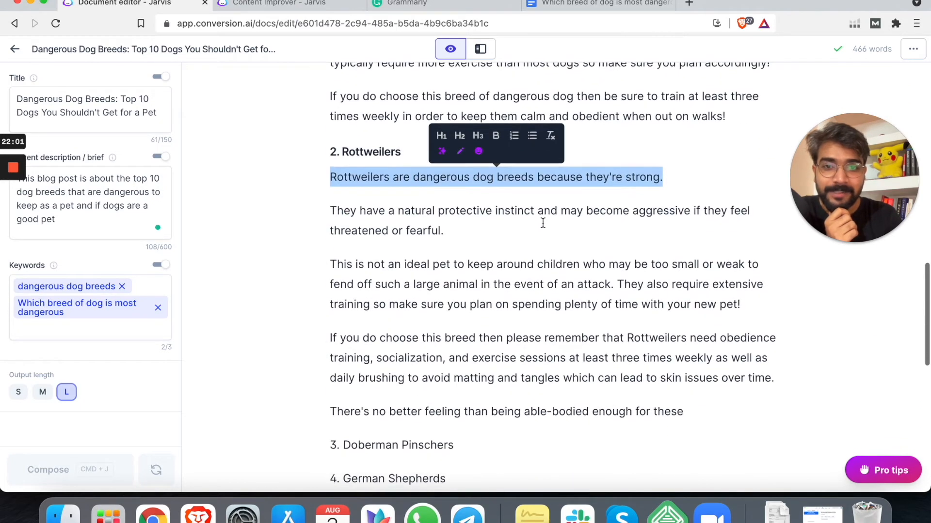
{"action": "scroll", "scroll_direction": "down", "scroll_amount": 3}
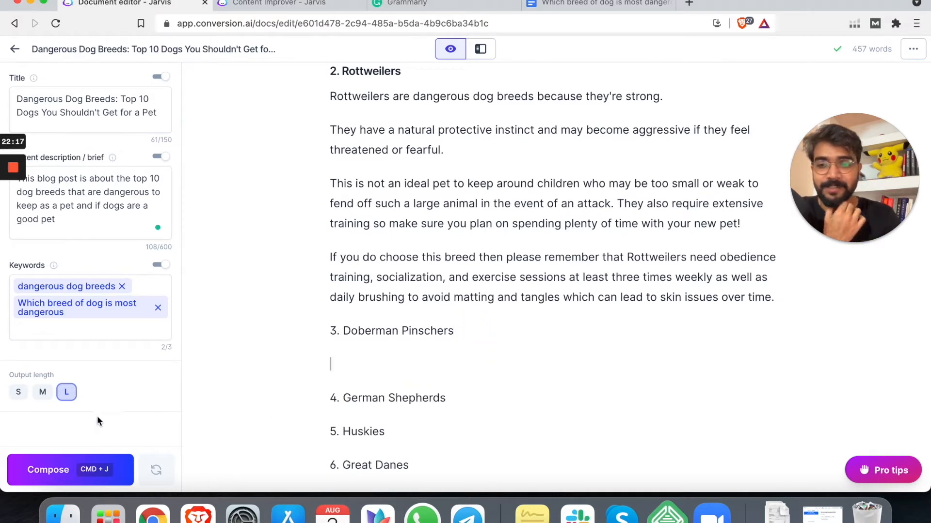
{"action": "mouse_move", "coordinate": [107, 444]}
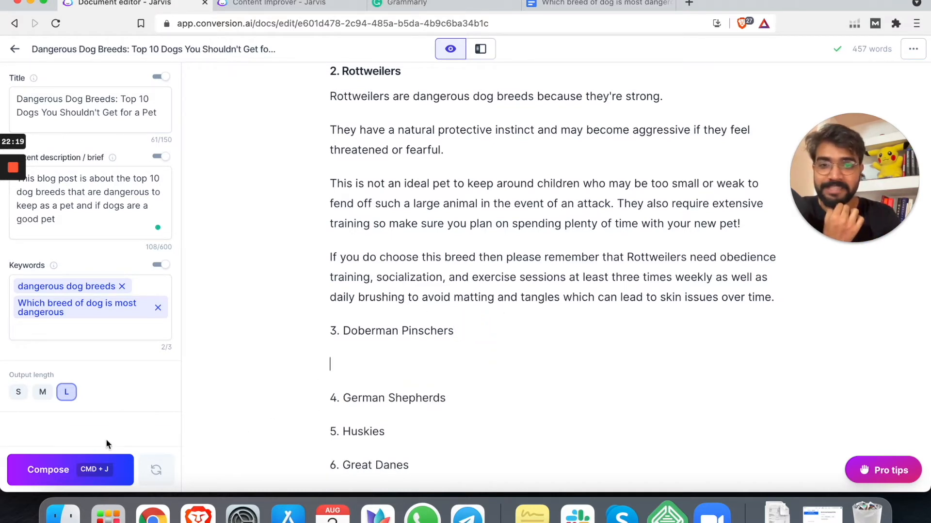
Step: Compose Doberman Pinscher paragraphs on protectiveness, biting risk and leashing, without the unfinished closing sentence
{"action": "left_click", "coordinate": [69, 470]}
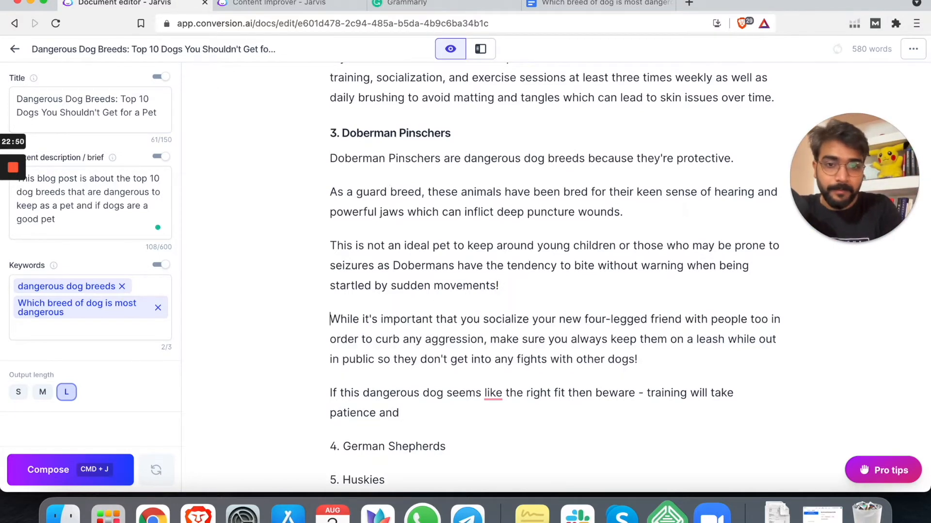
{"action": "scroll", "scroll_direction": "down", "scroll_amount": 3}
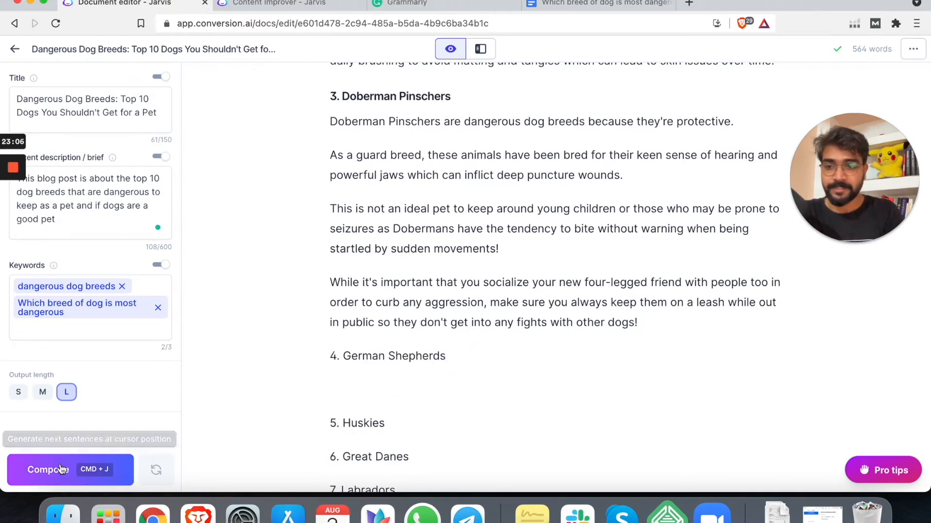
Step: Compose German Shepherds paragraphs under a bold '4. German Shepherds' heading
{"action": "left_click", "coordinate": [48, 470]}
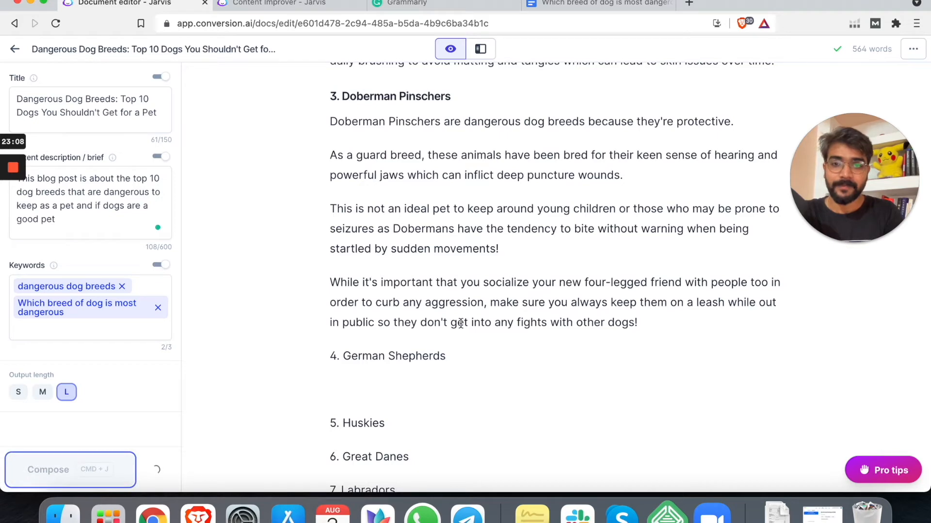
{"action": "left_click", "coordinate": [48, 470]}
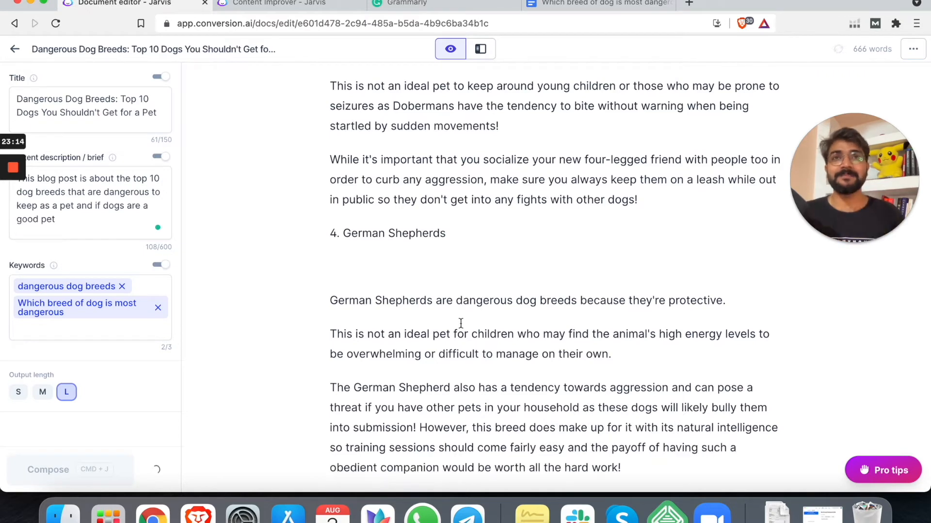
{"action": "left_click", "coordinate": [69, 468]}
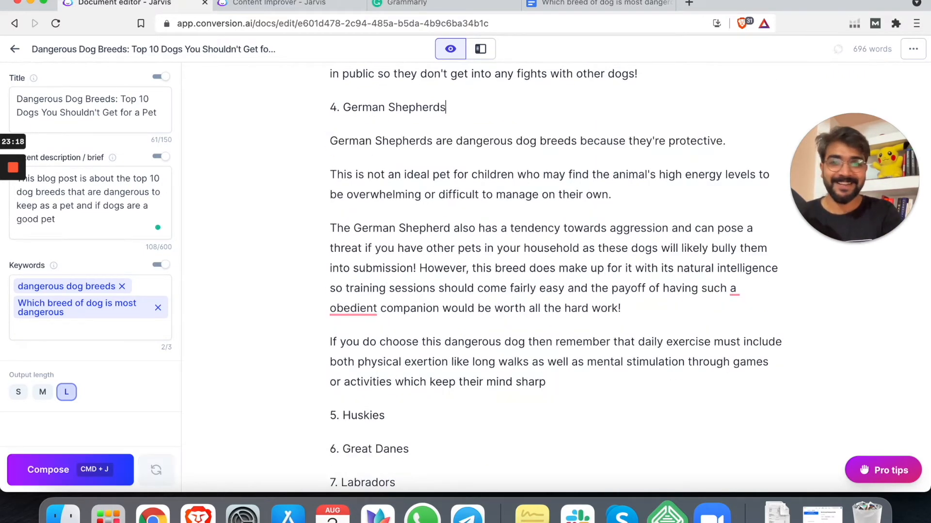
{"action": "triple_click", "coordinate": [387, 107]}
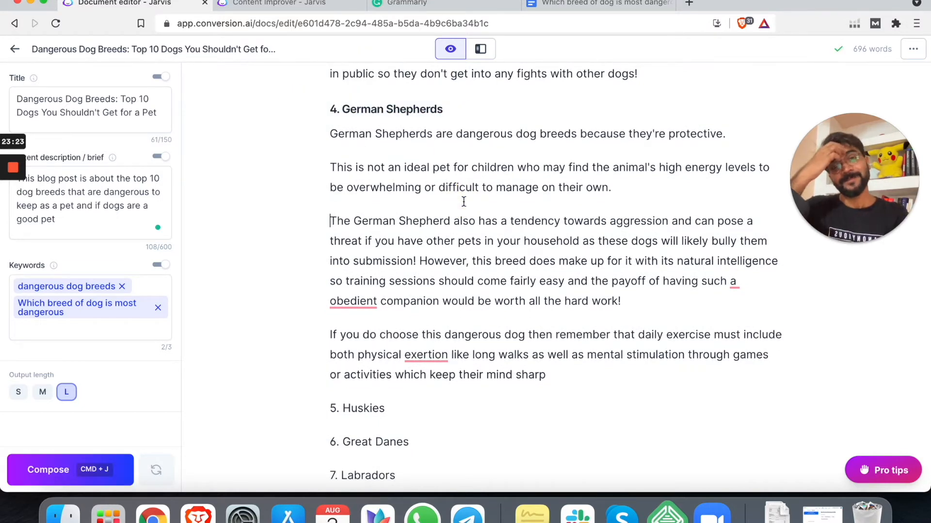
Step: Apply Grammarly fixes 'an obedient' and 'exertions' to the German Shepherds text
{"action": "scroll", "scroll_direction": "up", "scroll_amount": 3}
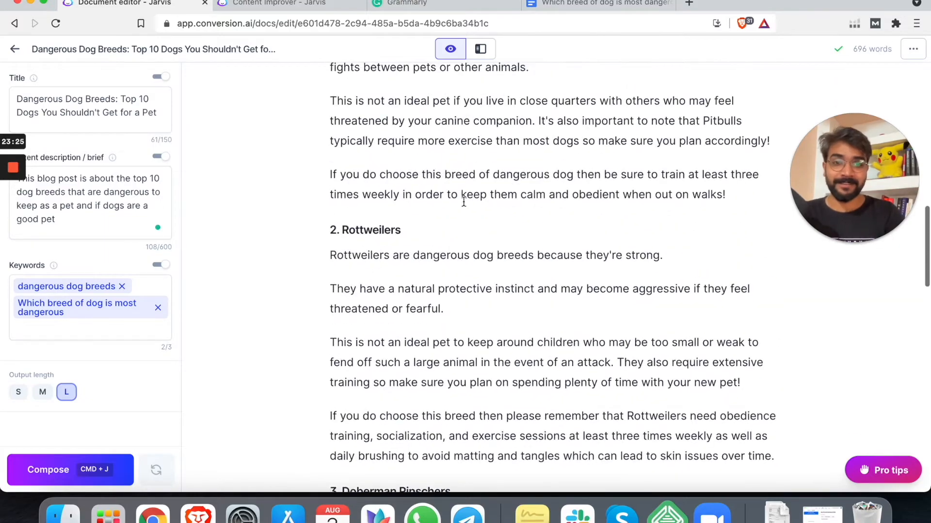
{"action": "scroll", "scroll_direction": "up", "scroll_amount": 3}
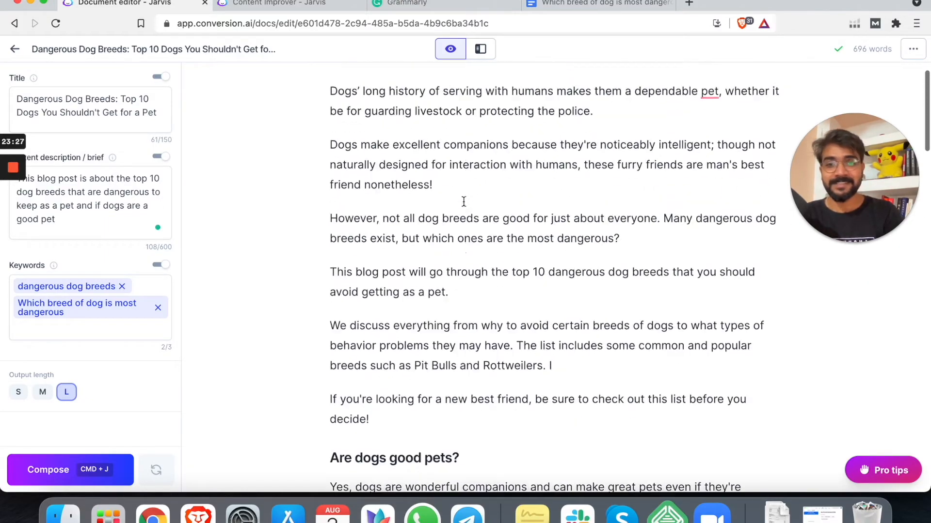
{"action": "scroll", "scroll_direction": "down", "scroll_amount": 3}
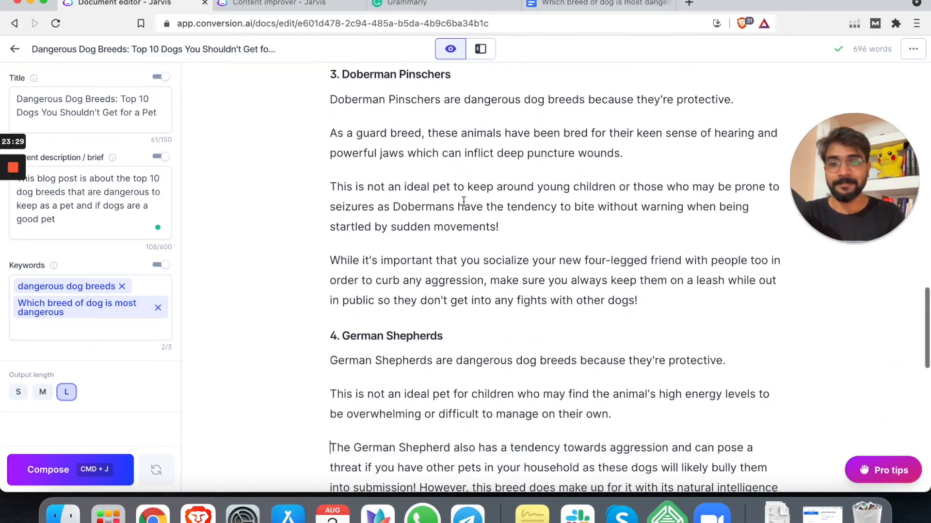
{"action": "scroll", "scroll_direction": "down", "scroll_amount": 3}
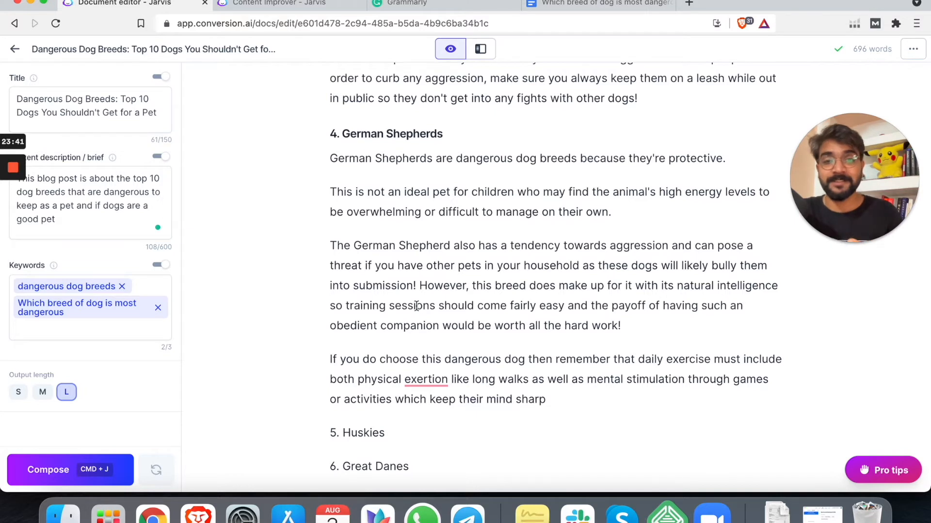
{"action": "left_click", "coordinate": [425, 379]}
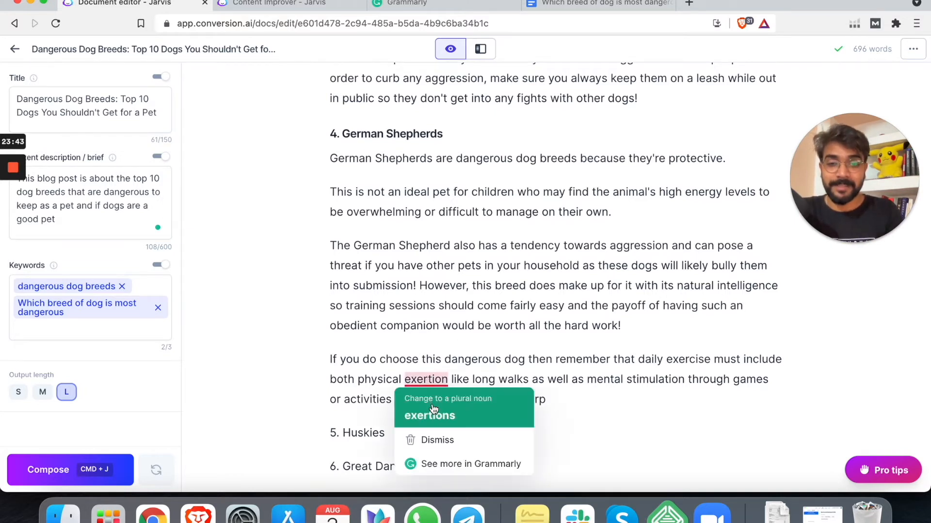
{"action": "left_click", "coordinate": [429, 415]}
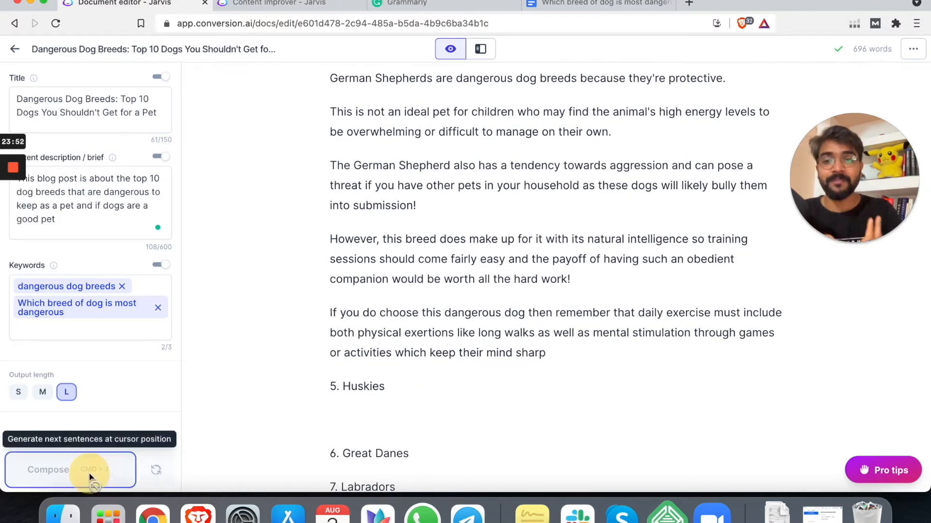
Step: Compose Huskies paragraphs on unpredictability, overheating, space and exercise under a '5. Huskies' heading
{"action": "left_click", "coordinate": [69, 470]}
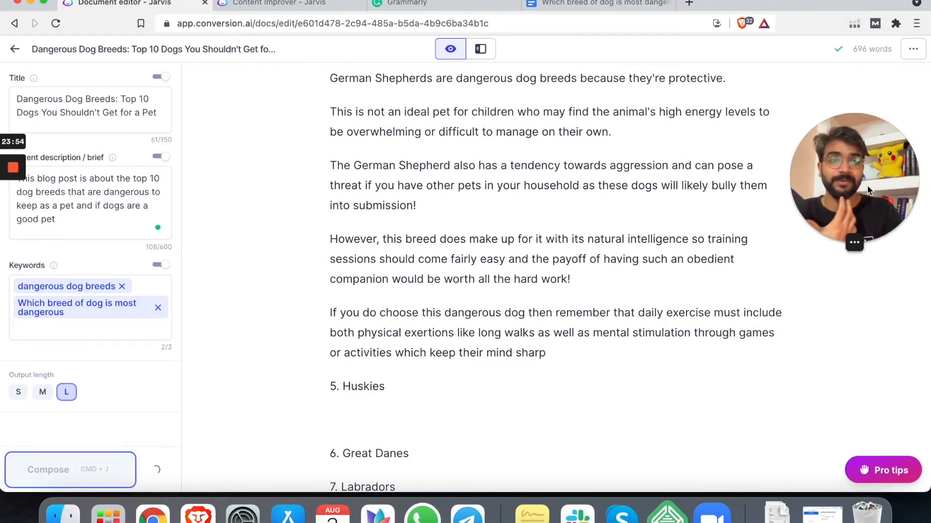
{"action": "left_click", "coordinate": [70, 470]}
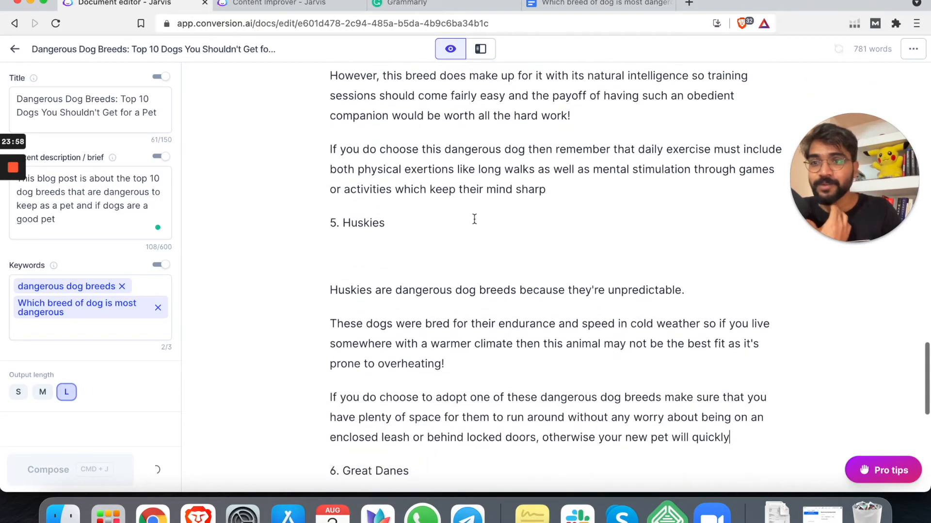
{"action": "left_click", "coordinate": [70, 469]}
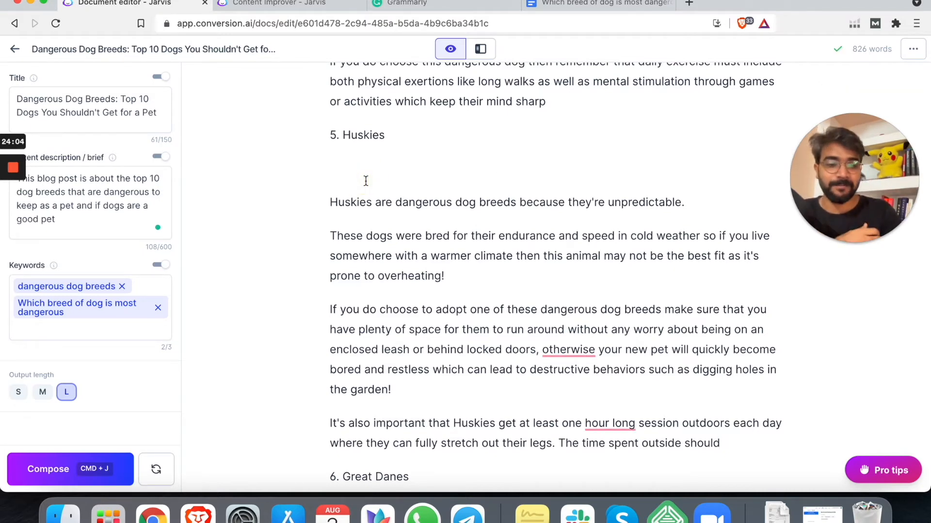
{"action": "double_click", "coordinate": [362, 135]}
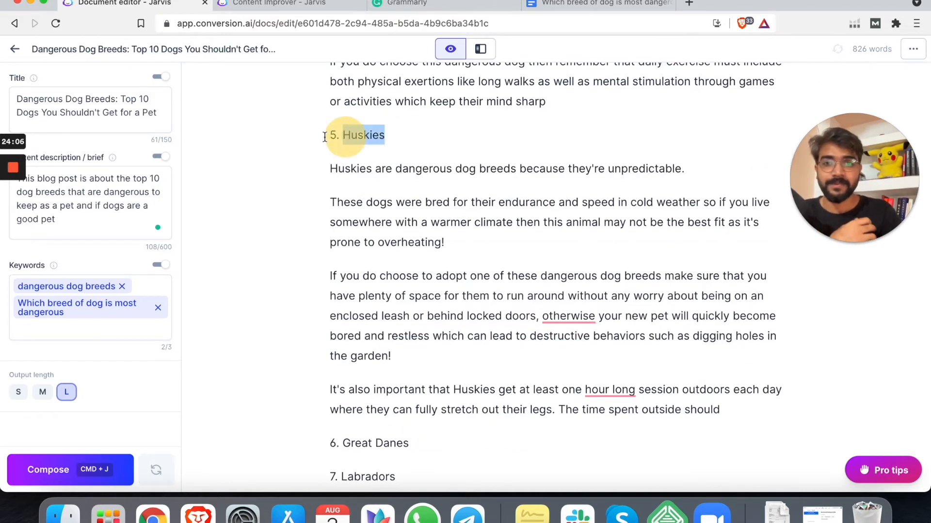
Step: Hyphenate 'hour long' to 'hour-long' in the Huskies section
{"action": "scroll", "scroll_direction": "down", "scroll_amount": 3}
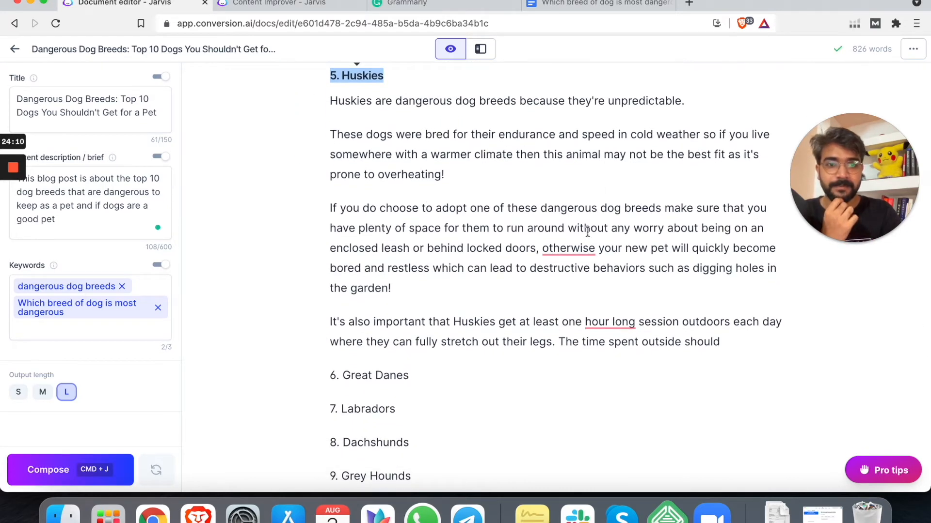
{"action": "left_click", "coordinate": [608, 322]}
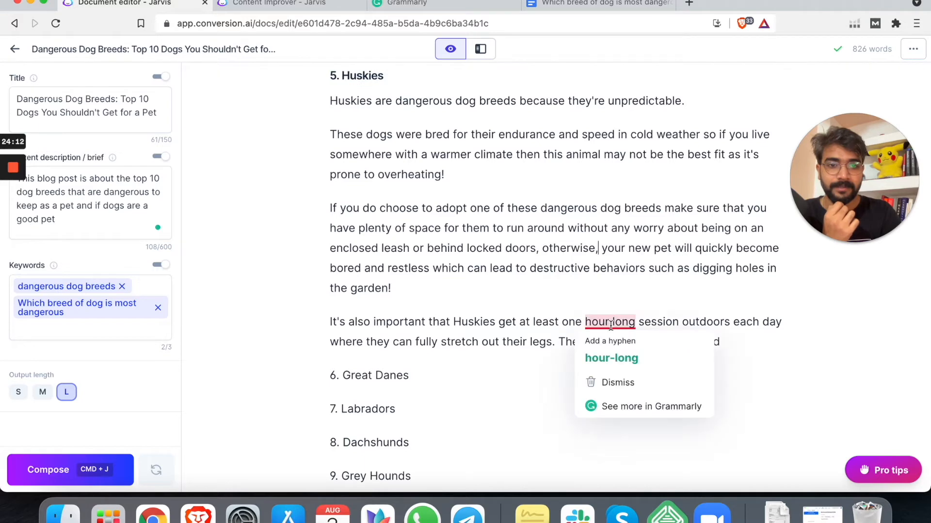
{"action": "left_click", "coordinate": [611, 358]}
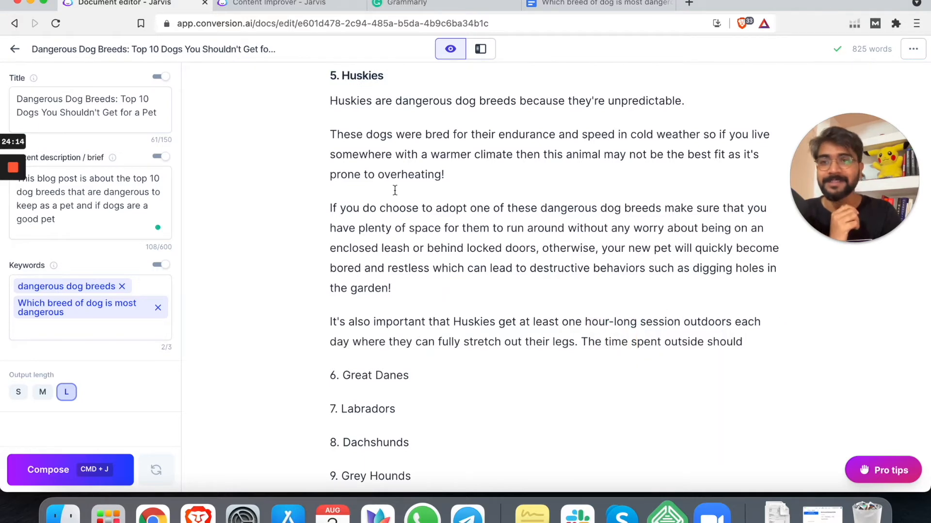
{"action": "mouse_move", "coordinate": [561, 316]}
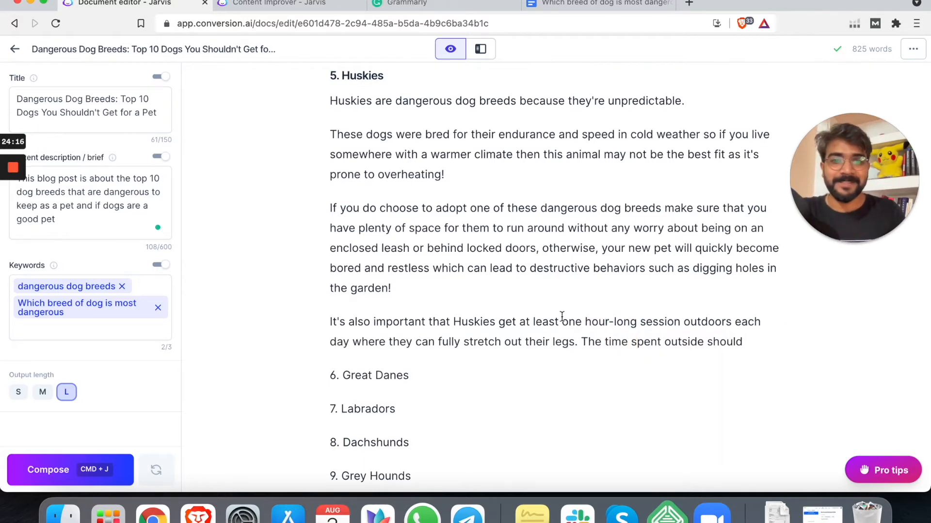
{"action": "scroll", "scroll_direction": "down", "scroll_amount": 3}
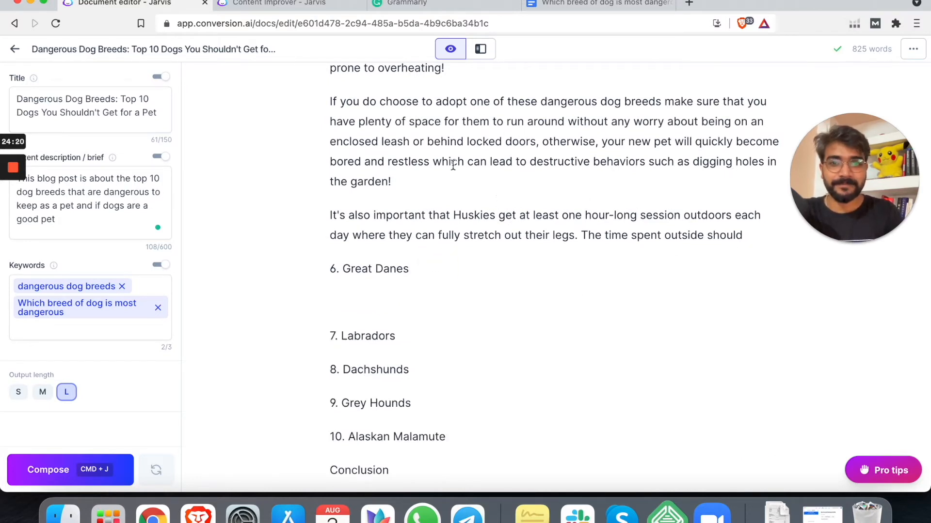
{"action": "scroll", "scroll_direction": "up", "scroll_amount": 3}
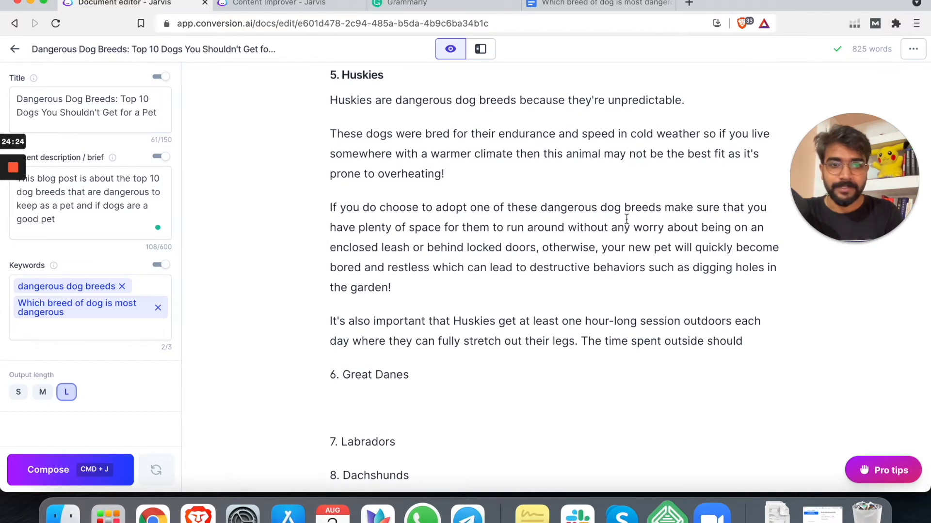
{"action": "mouse_move", "coordinate": [552, 272]}
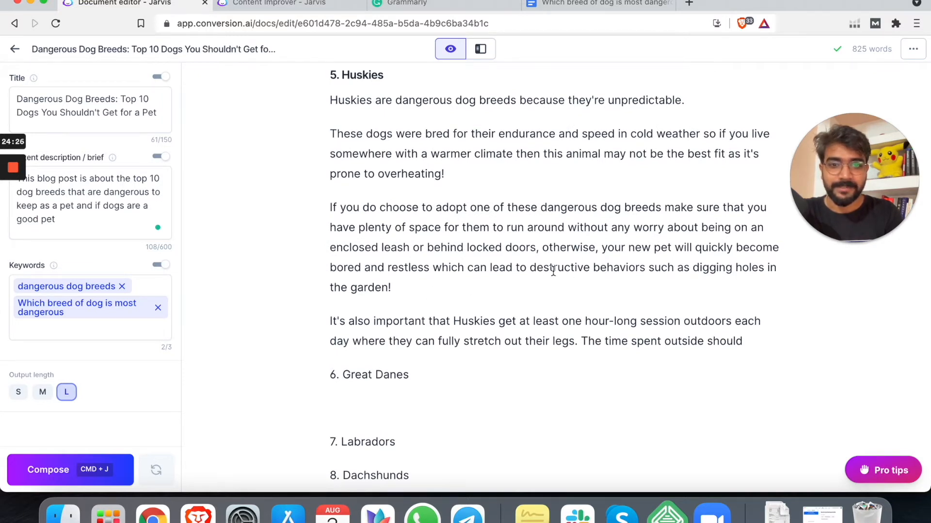
{"action": "mouse_move", "coordinate": [501, 299]}
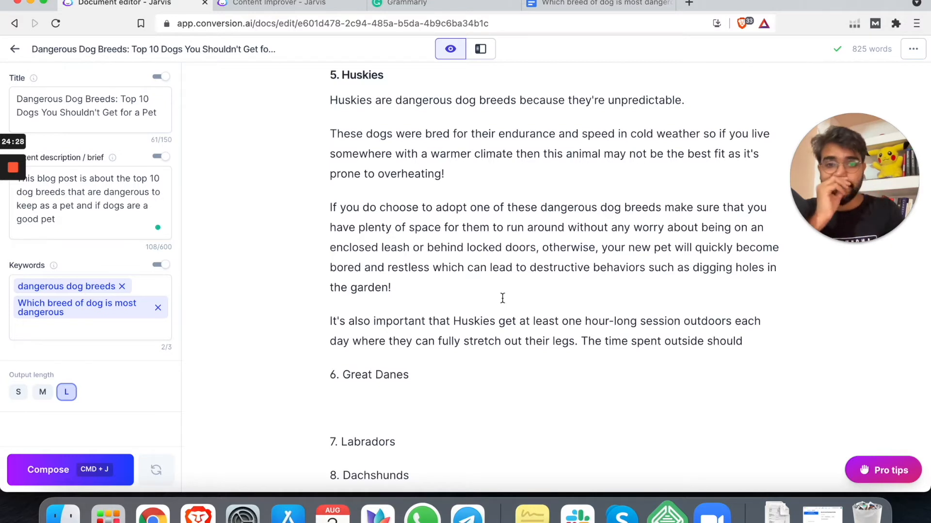
Step: Compose Great Danes paragraphs on their size, hunting origins and heavy exercise needs
{"action": "double_click", "coordinate": [561, 267]}
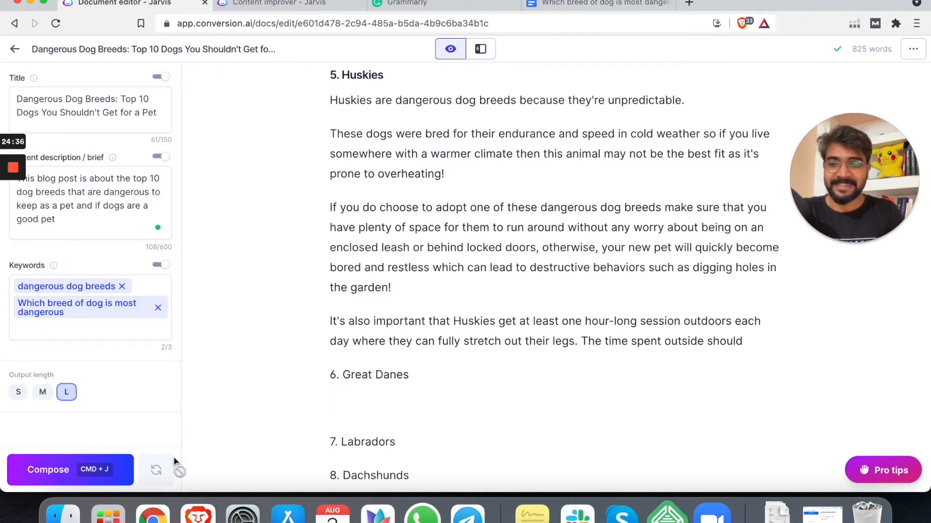
{"action": "left_click", "coordinate": [70, 470]}
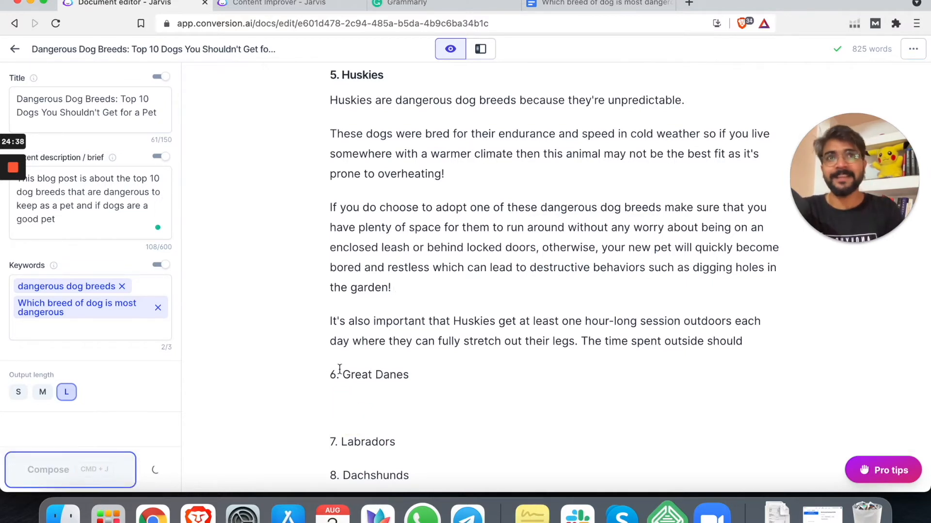
{"action": "left_click", "coordinate": [68, 469]}
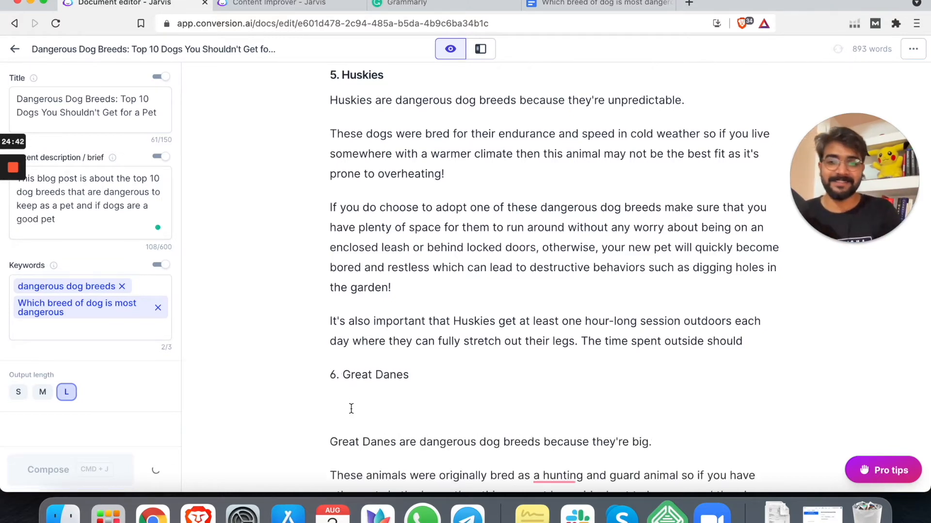
{"action": "scroll", "scroll_direction": "down", "scroll_amount": 3}
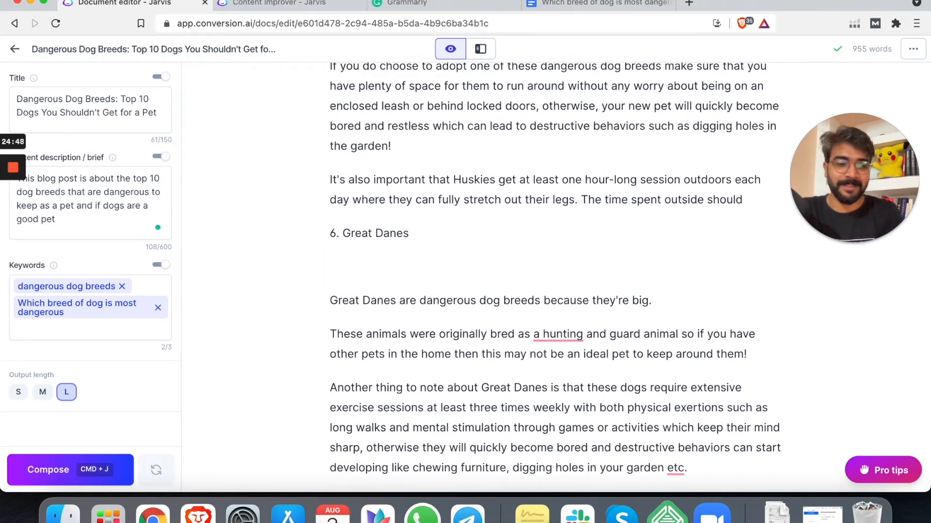
{"action": "double_click", "coordinate": [368, 232]}
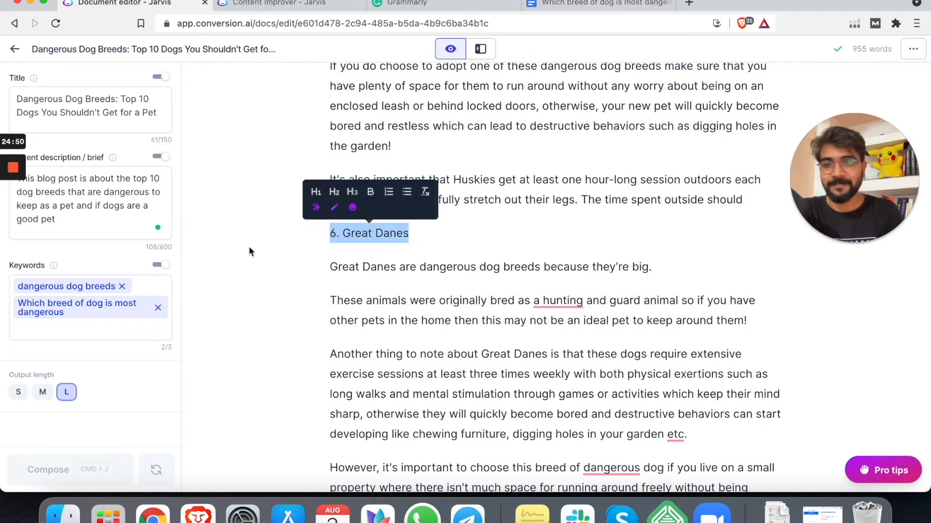
Step: Make '6. Great Danes' an H3 heading, drop 'a' before hunting, and pluralise 'animal'
{"action": "left_click", "coordinate": [558, 301]}
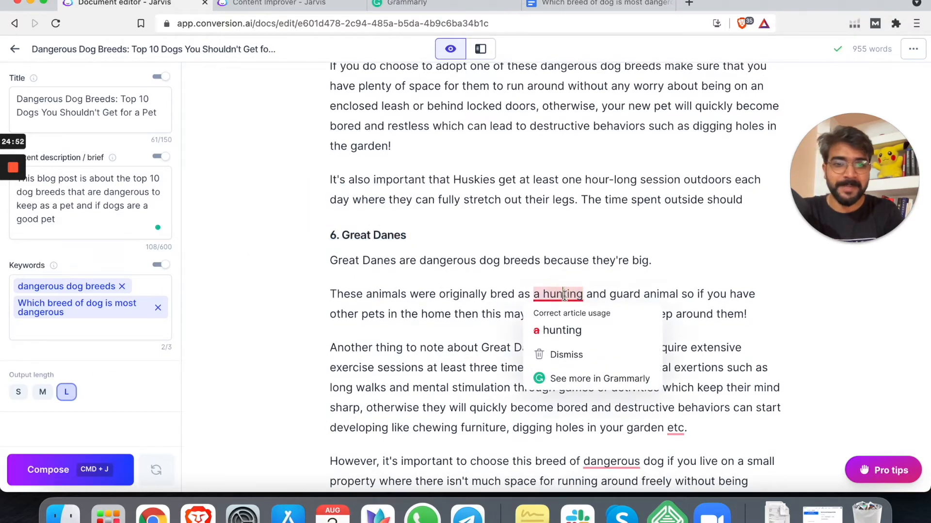
{"action": "left_click", "coordinate": [563, 330]}
{"action": "type", "text": "the "}
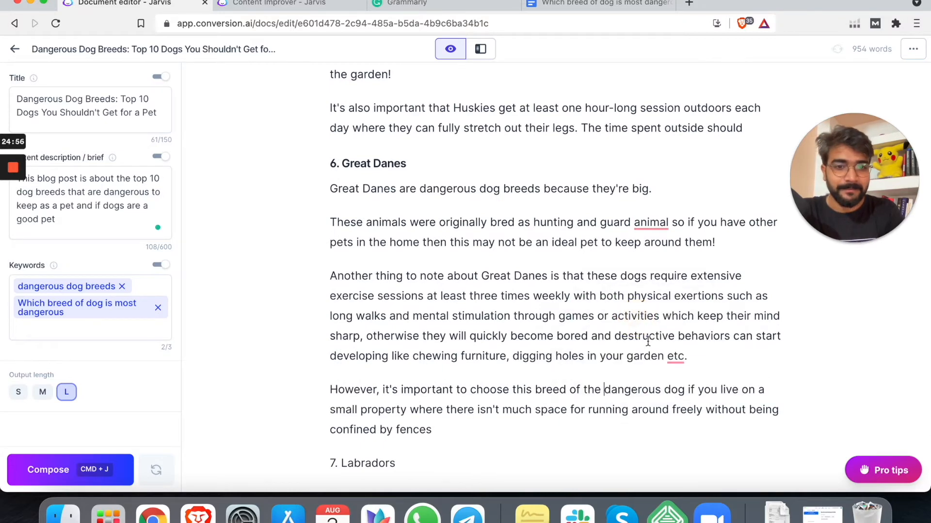
{"action": "scroll", "scroll_direction": "up", "scroll_amount": 3}
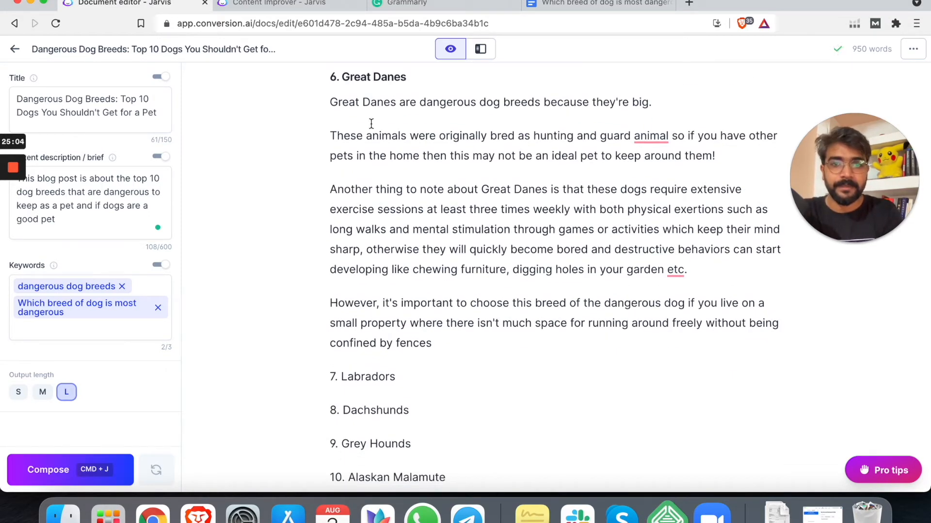
{"action": "left_click", "coordinate": [650, 135]}
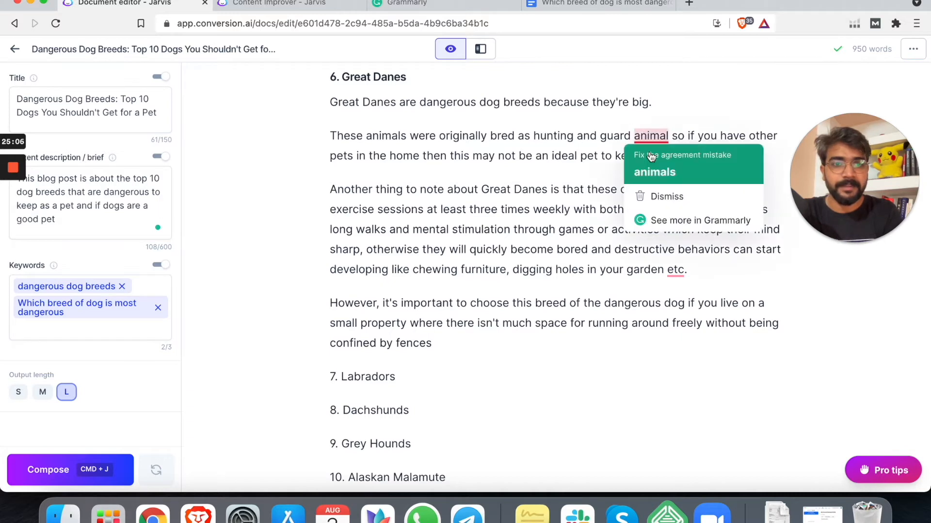
{"action": "left_click", "coordinate": [654, 172]}
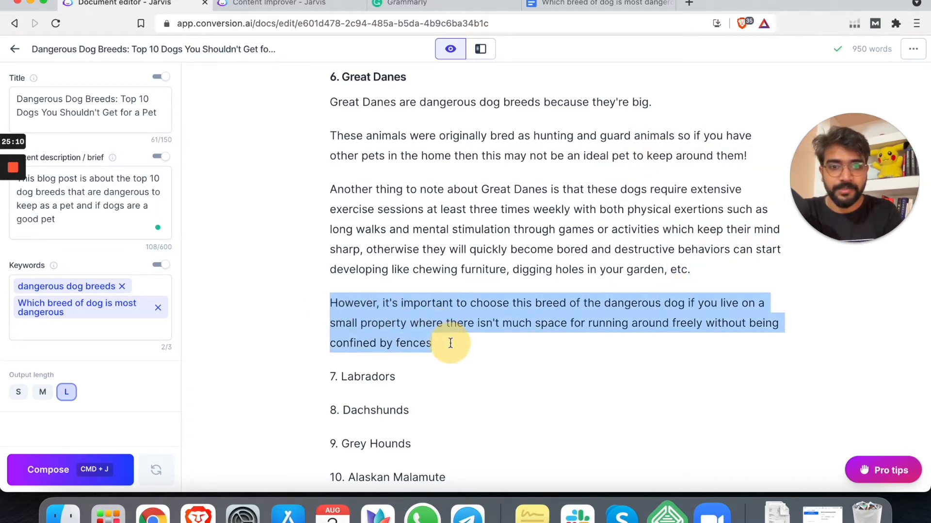
Step: Rewrite the final Great Danes sentence to end 'you should not consider this dog breed.'
{"action": "left_click", "coordinate": [532, 346]}
{"action": "type", "text": "I"}
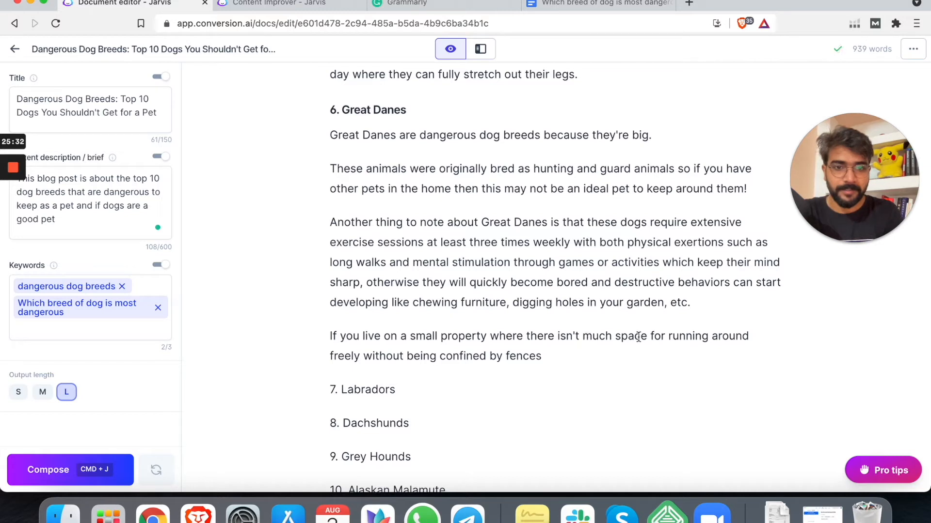
{"action": "left_click", "coordinate": [544, 356]}
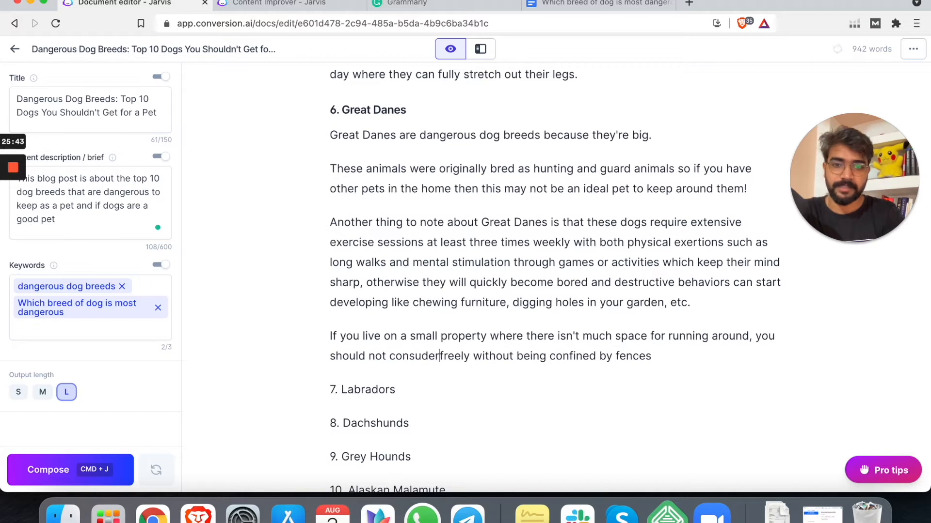
{"action": "type", "text": "thu"}
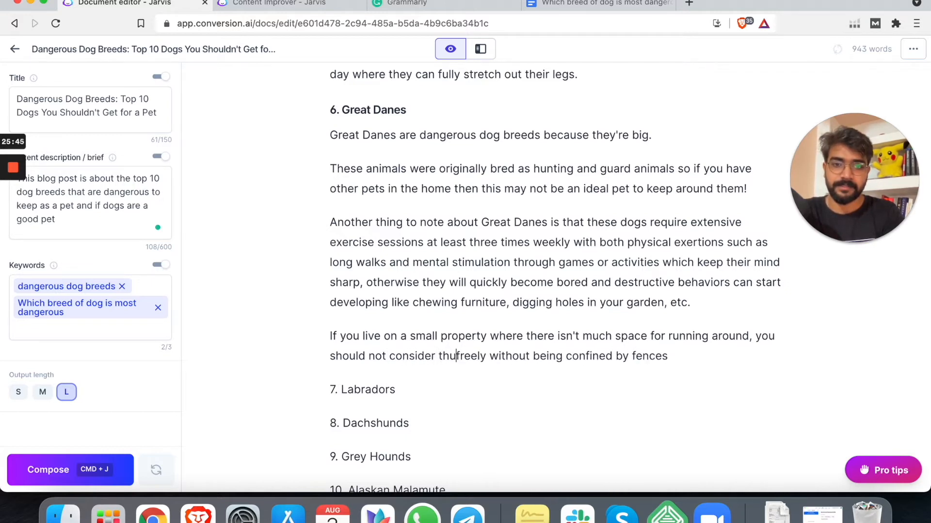
{"action": "type", "text": "this dog breed."}
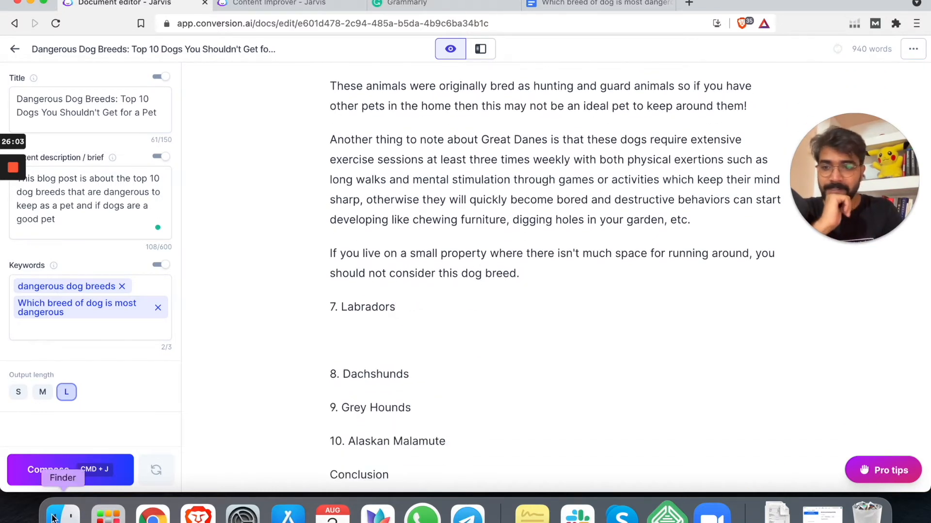
Step: Compose the '7. Labradors' section and correct 'prone towards' to 'prone to'
{"action": "left_click", "coordinate": [69, 470]}
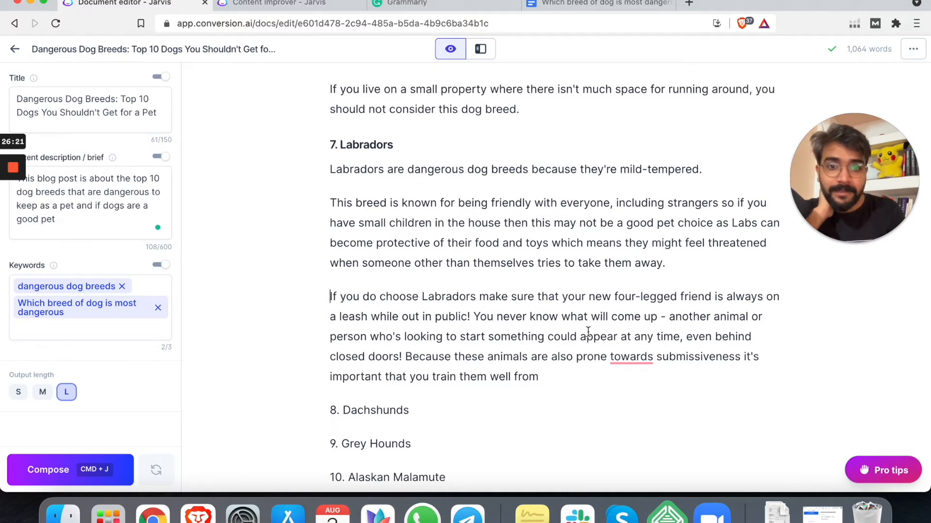
{"action": "mouse_move", "coordinate": [656, 316]}
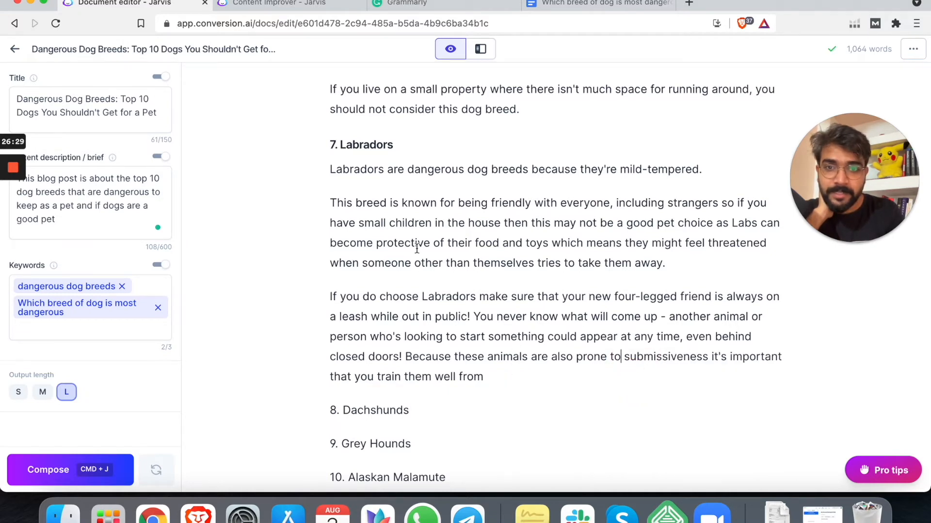
{"action": "left_click", "coordinate": [484, 377]}
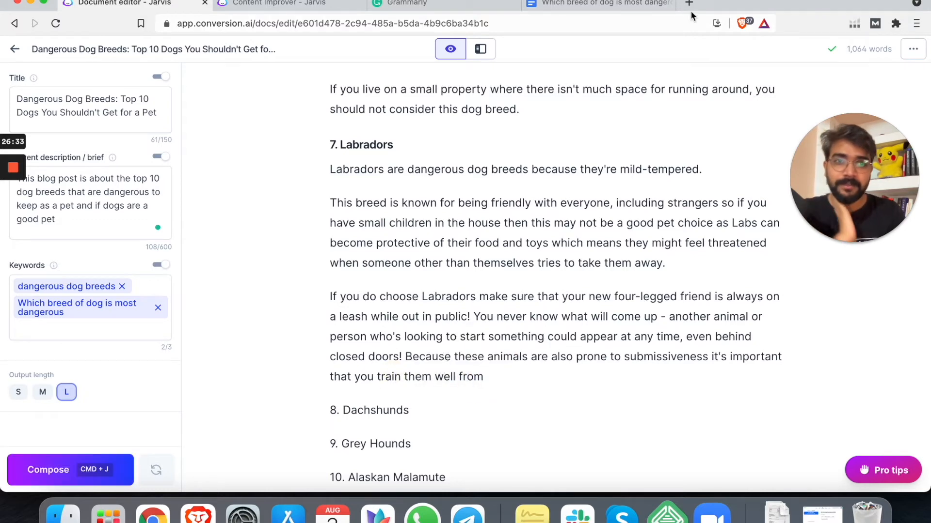
Step: Search Google in a new tab for 'are labradors prone to submissive'
{"action": "left_click", "coordinate": [689, 4]}
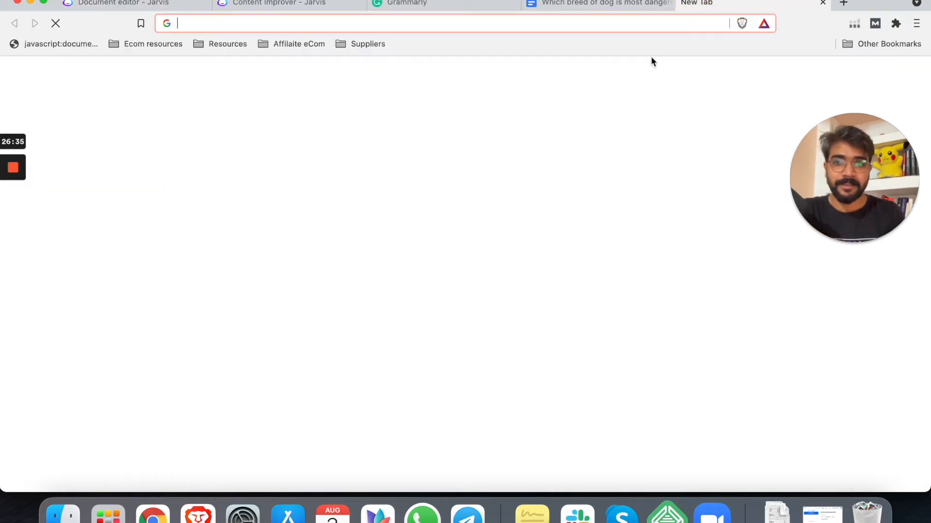
{"action": "type", "text": "are labradors prone to"}
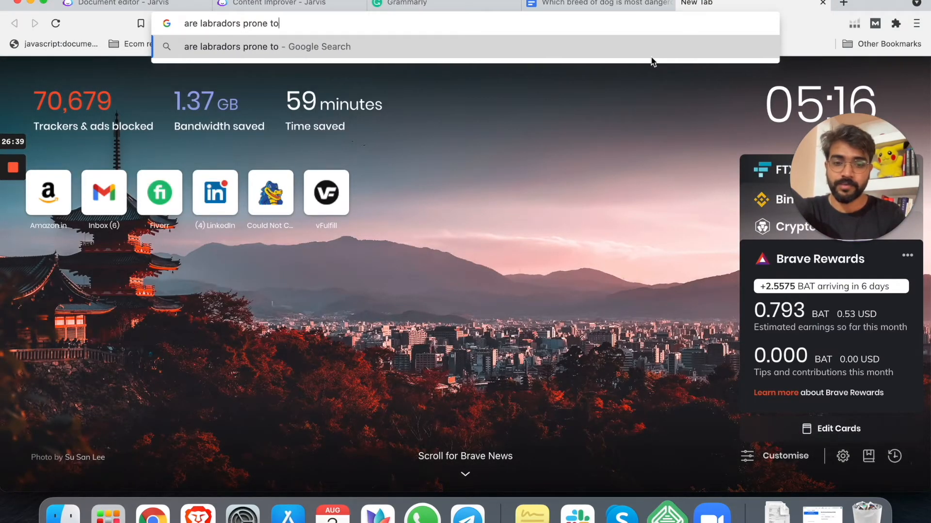
{"action": "type", "text": "submissive"}
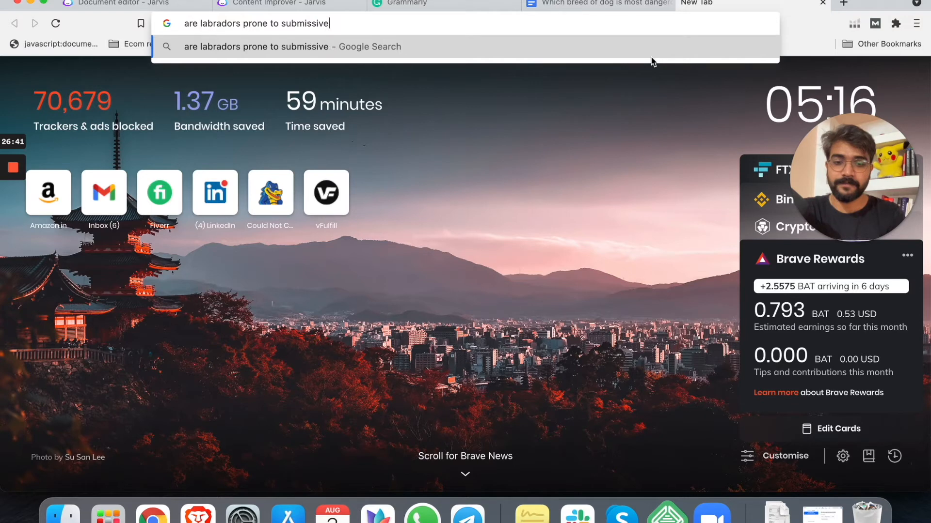
{"action": "key", "text": "Return"}
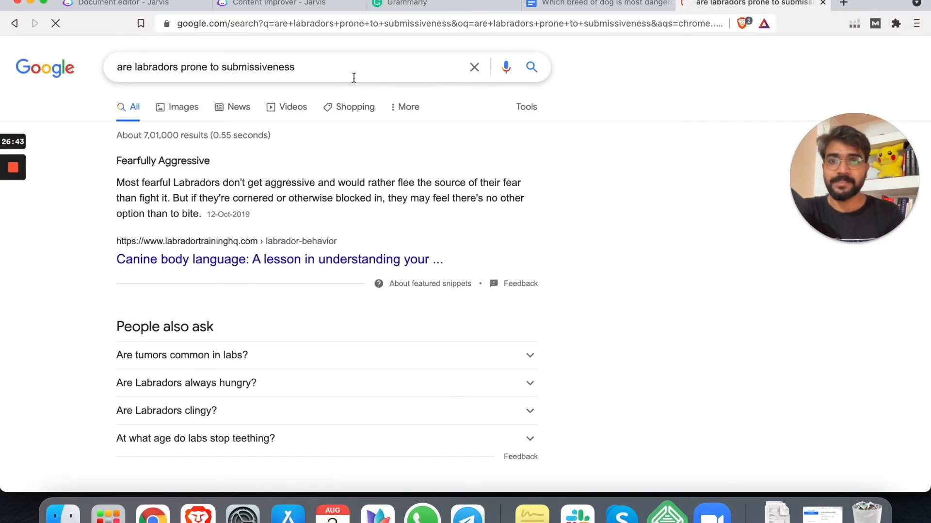
{"action": "left_click", "coordinate": [597, 4]}
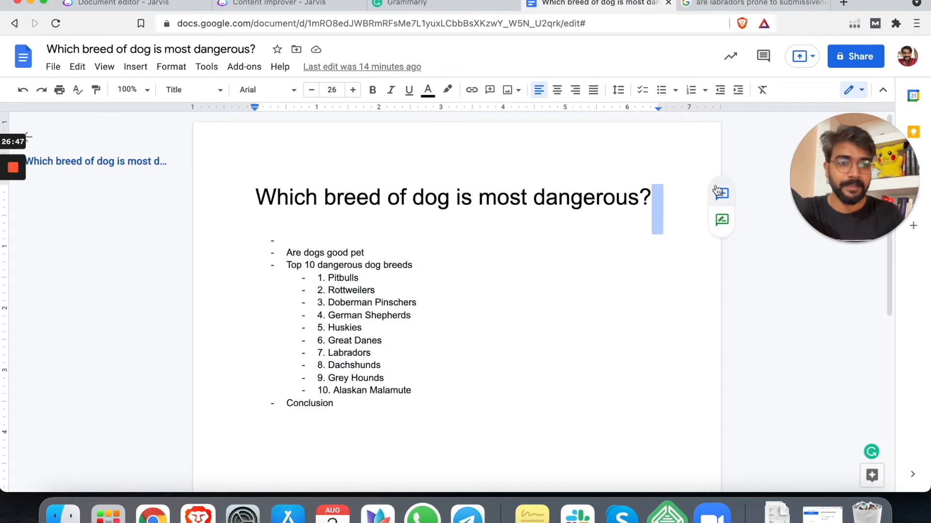
Step: Comment 'Next topic: are labradors prone to submissiveness' on the document title
{"action": "left_click", "coordinate": [721, 191]}
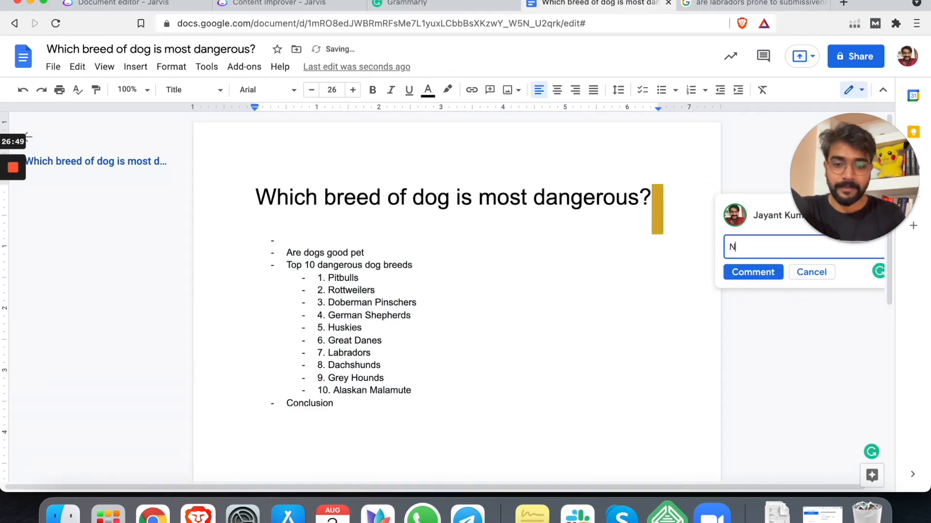
{"action": "type", "text": "Next topic:"}
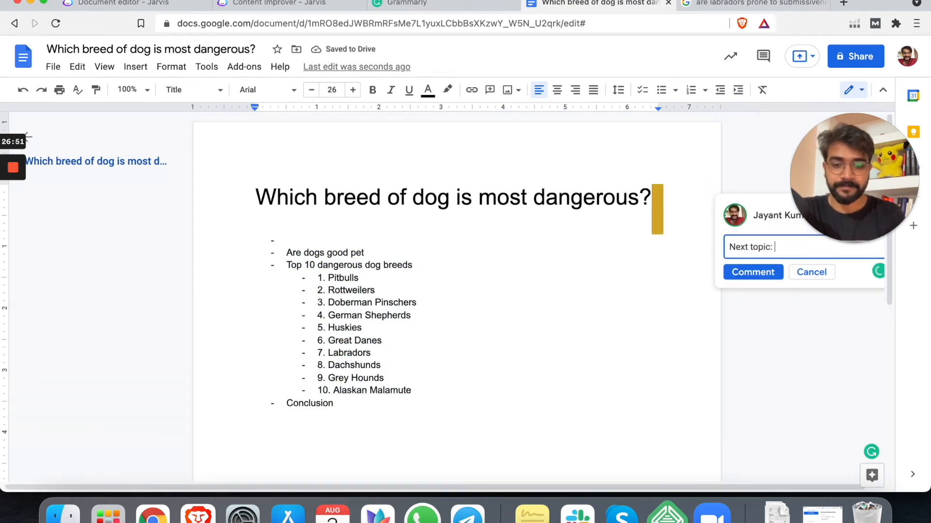
{"action": "left_click", "coordinate": [752, 272]}
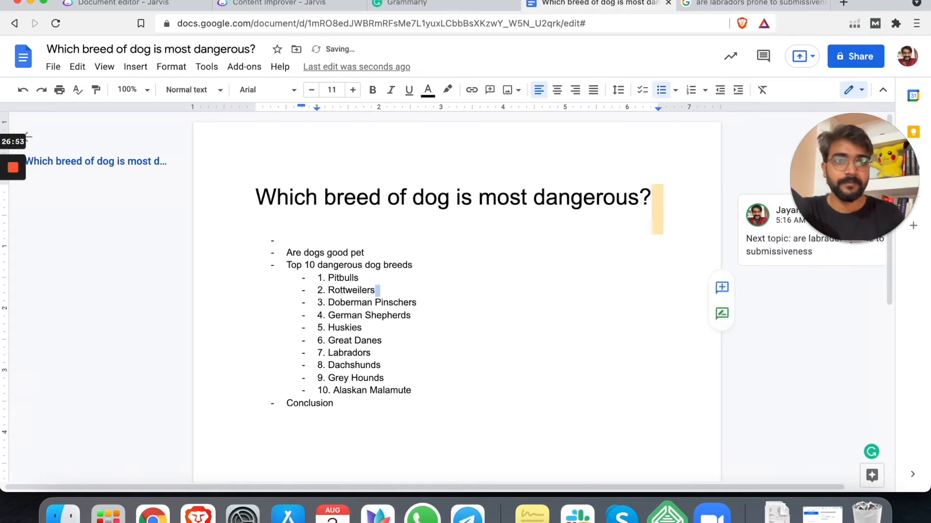
{"action": "left_click", "coordinate": [754, 4]}
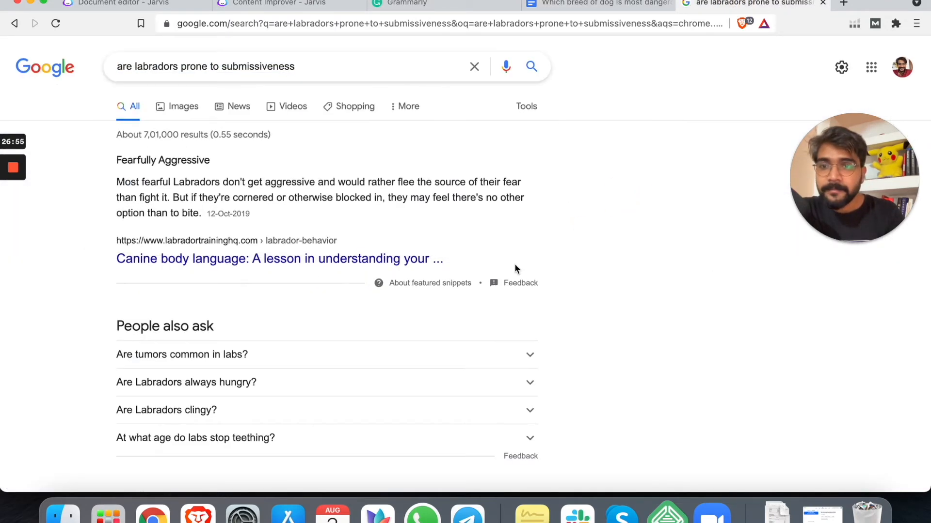
Step: Highlight the featured snippet about fearful Labradors biting when cornered, then return to Jarvis
{"action": "scroll", "scroll_direction": "down", "scroll_amount": 3}
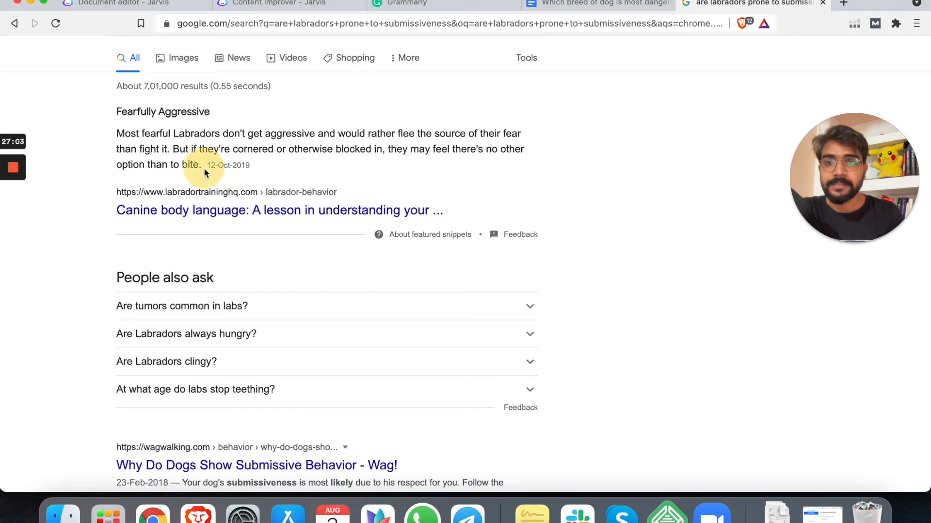
{"action": "left_click_drag", "start_coordinate": [116, 133], "coordinate": [201, 164]}
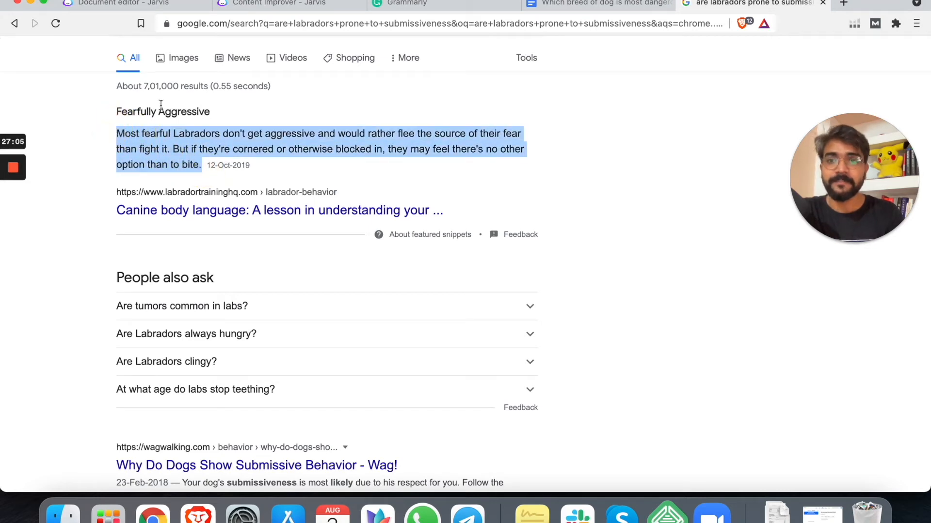
{"action": "left_click", "coordinate": [131, 4]}
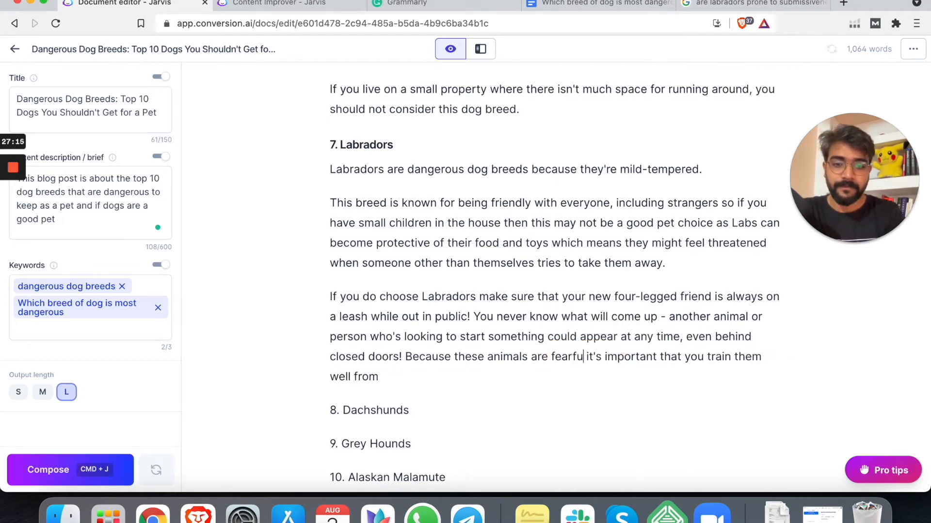
Step: Add a closing paragraph: train Labradors to listen to commands and not bite dogs or people
{"action": "type", "text": "lly aggressive"}
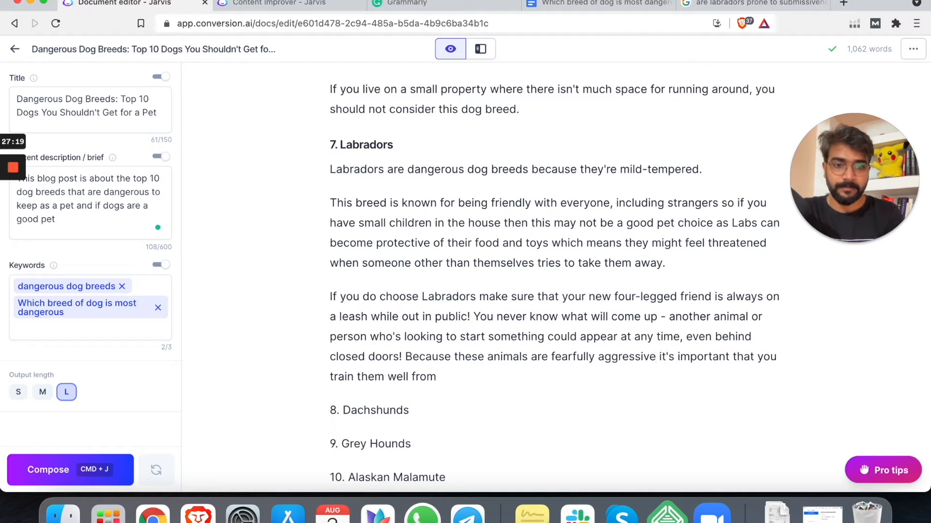
{"action": "left_click", "coordinate": [434, 376]}
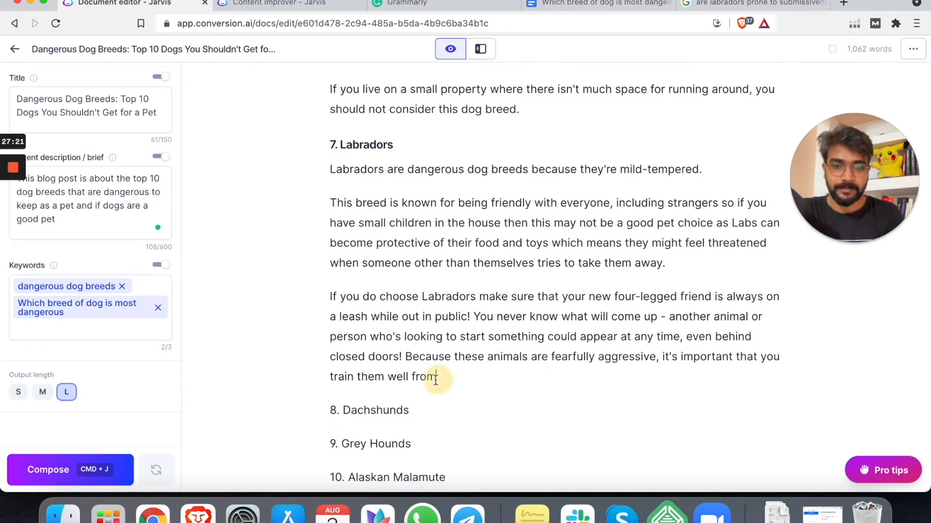
{"action": "type", "text": "to li"}
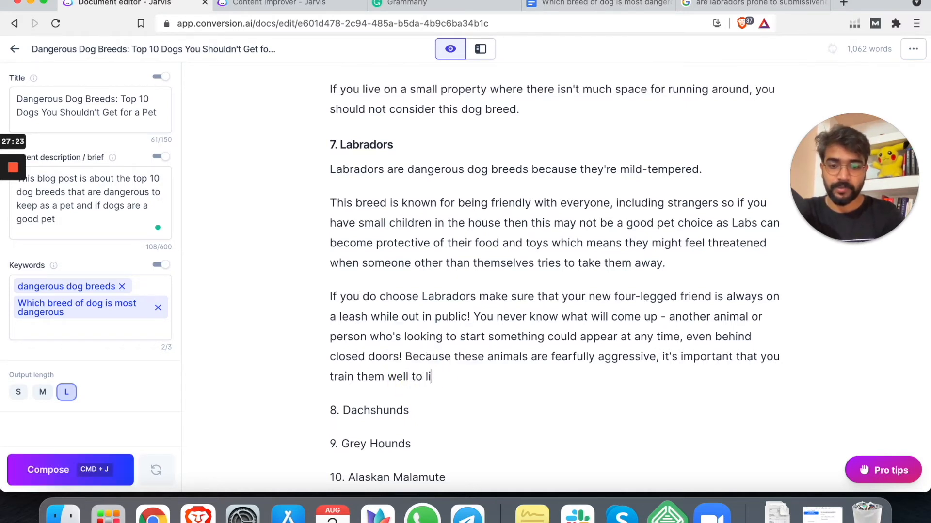
{"action": "type", "text": "sten to your"}
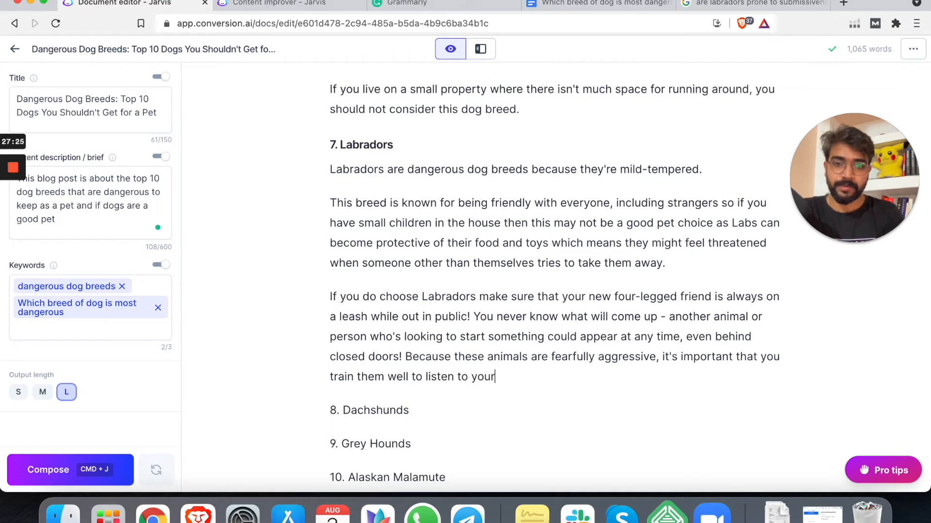
{"action": "type", "text": "commands and"}
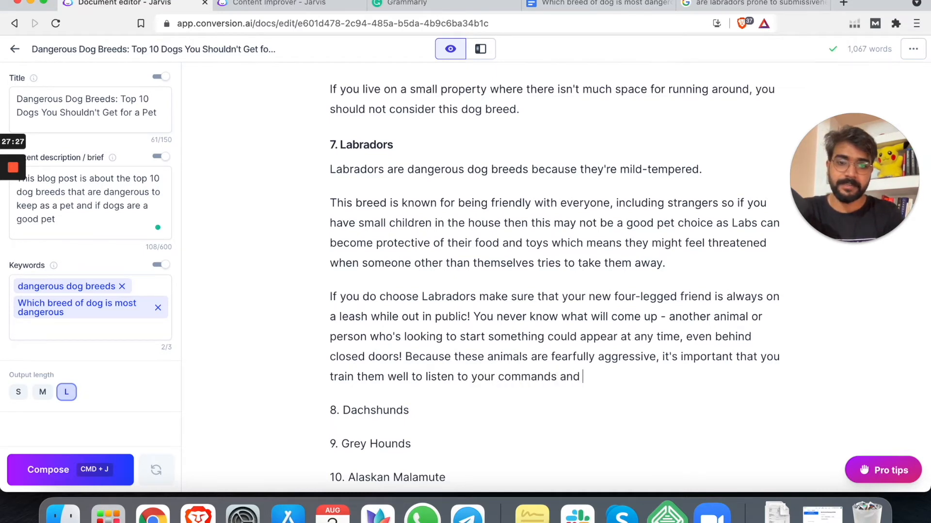
{"action": "type", "text": "not to"}
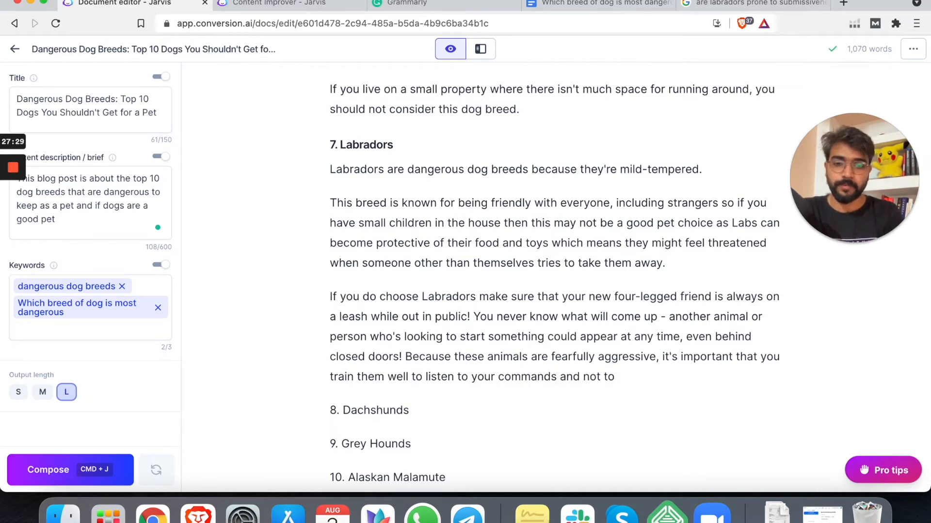
{"action": "type", "text": "bite other"}
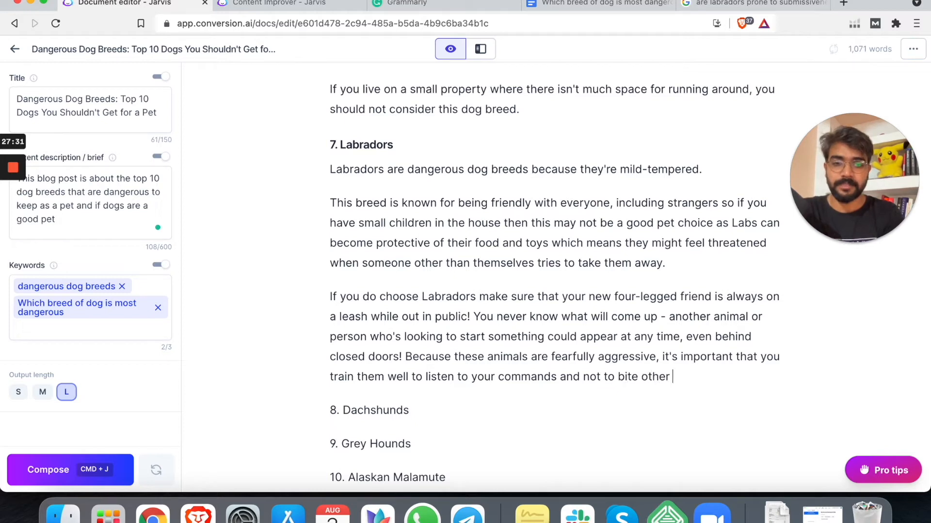
{"action": "type", "text": "dogs or peo"}
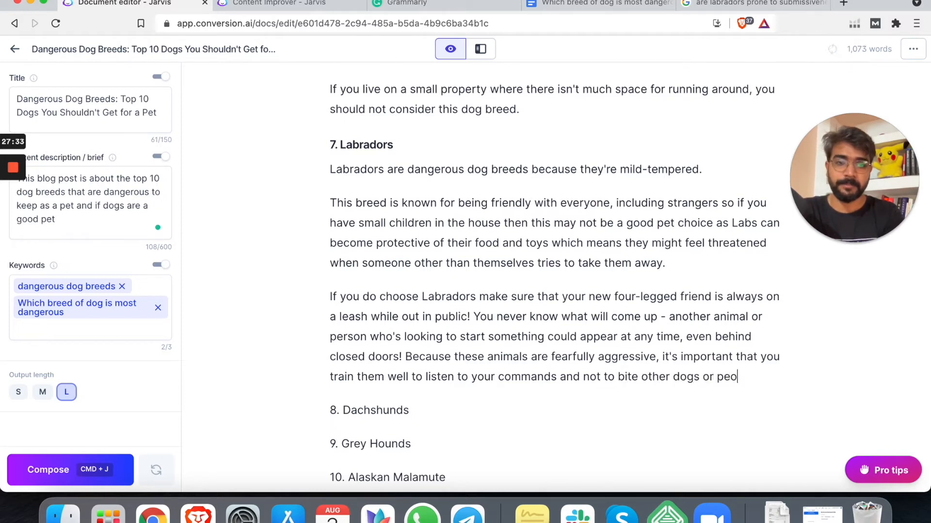
{"action": "type", "text": "ple"}
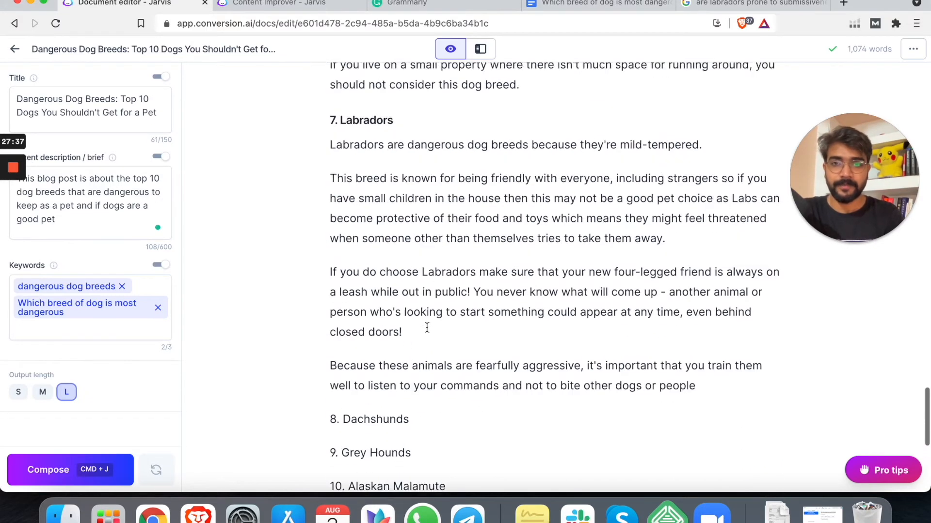
{"action": "scroll", "scroll_direction": "down", "scroll_amount": 3}
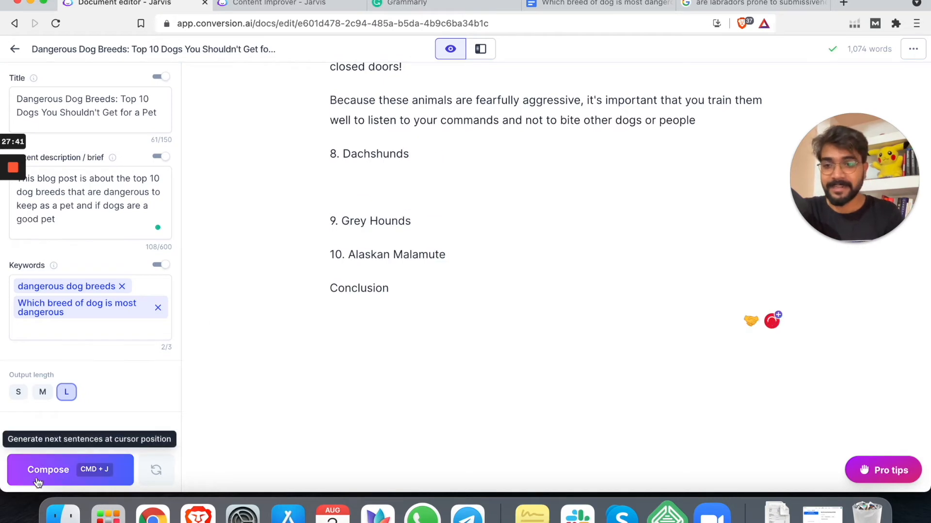
Step: Compose the Dachshunds section on stubbornness, badger hunting and leashing
{"action": "left_click", "coordinate": [69, 470]}
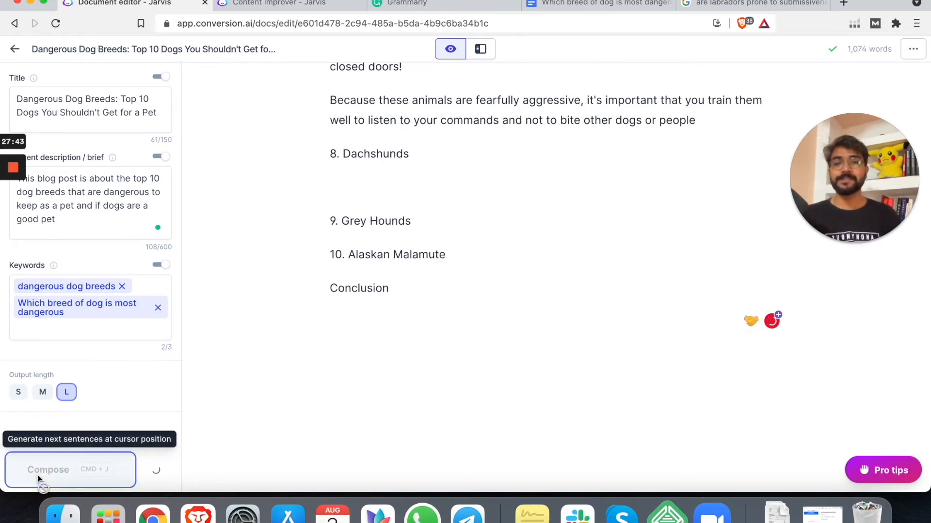
{"action": "left_click", "coordinate": [70, 470]}
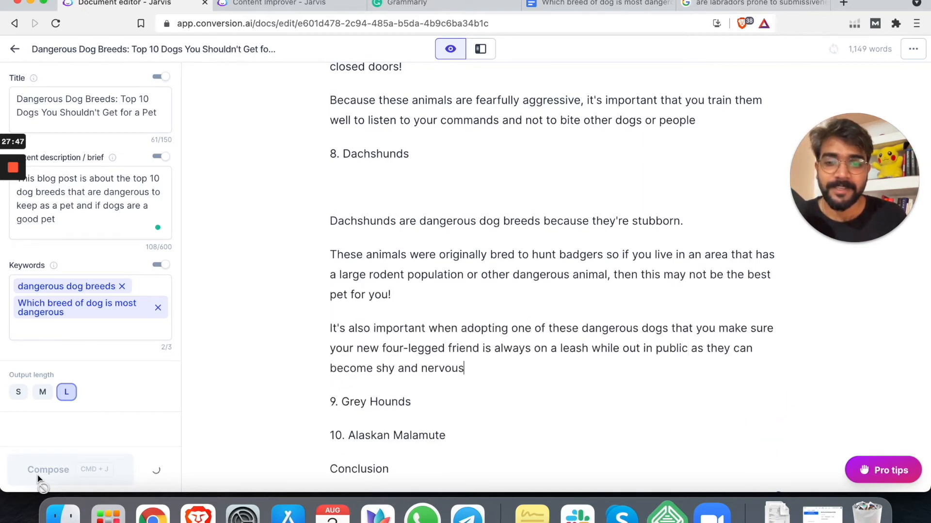
{"action": "left_click", "coordinate": [48, 470]}
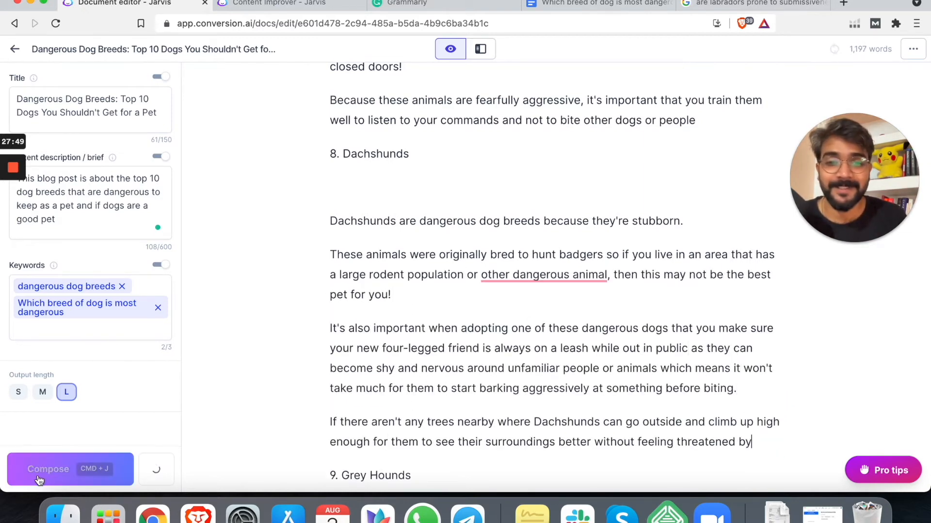
Step: Accept Grammarly's plural suggestion 'other dangerous animals' in the Dachshunds text
{"action": "left_click", "coordinate": [544, 275]}
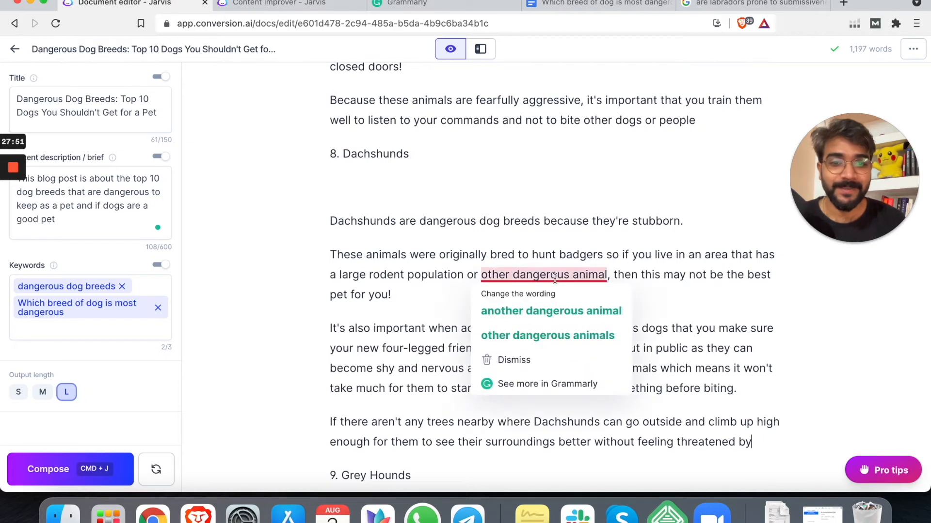
{"action": "mouse_move", "coordinate": [547, 335]}
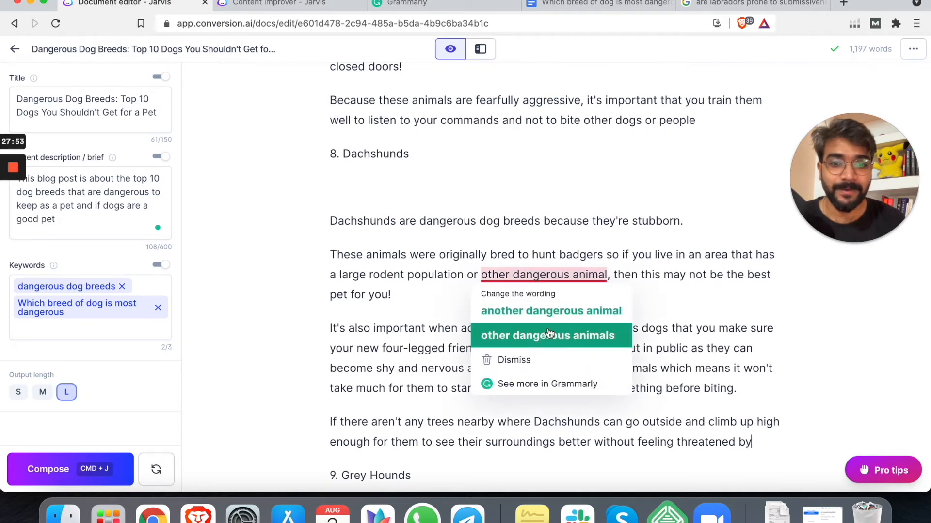
{"action": "mouse_move", "coordinate": [530, 260]}
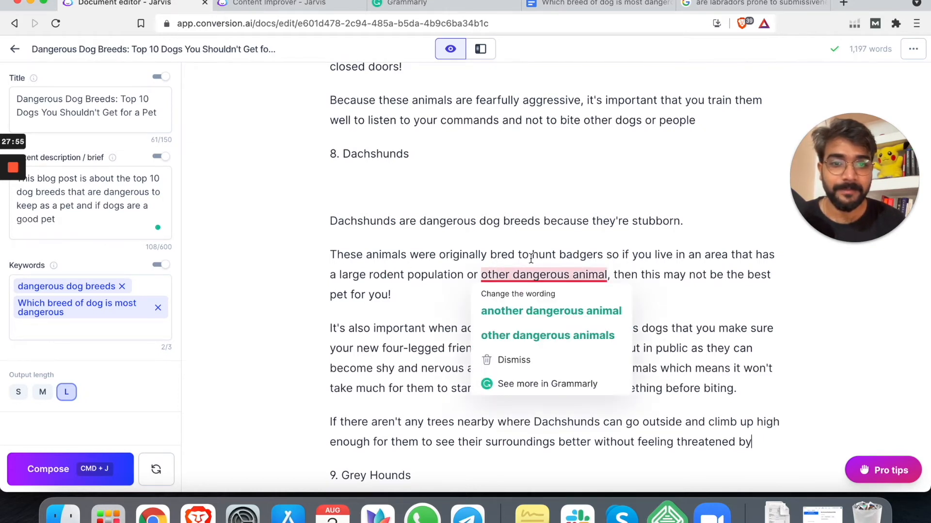
{"action": "left_click", "coordinate": [515, 360]}
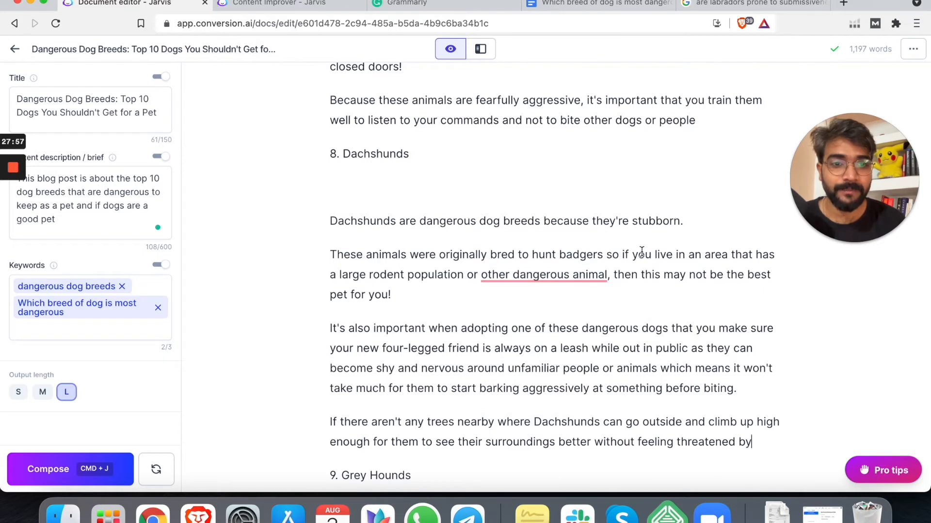
{"action": "left_click", "coordinate": [543, 274]}
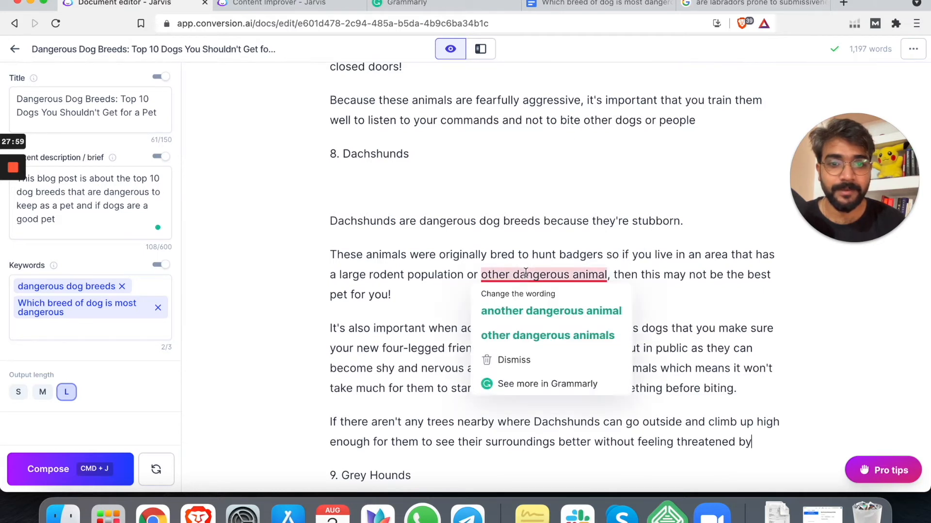
{"action": "left_click", "coordinate": [547, 336]}
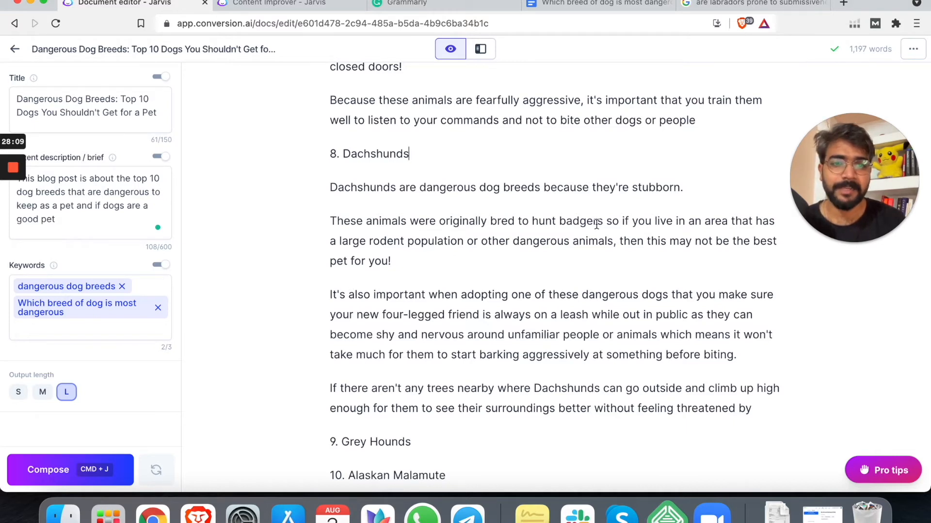
{"action": "mouse_move", "coordinate": [683, 240]}
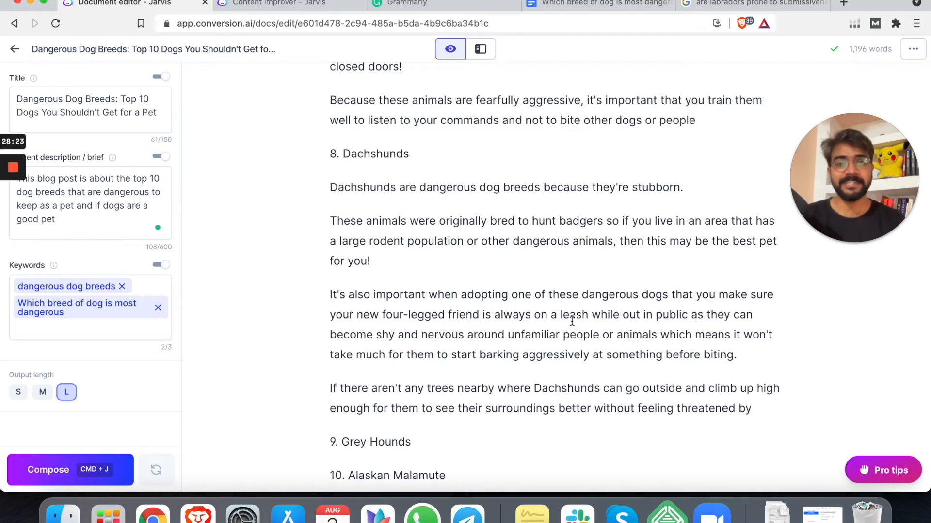
{"action": "scroll", "scroll_direction": "down", "scroll_amount": 3}
{"action": "type", "text": "."}
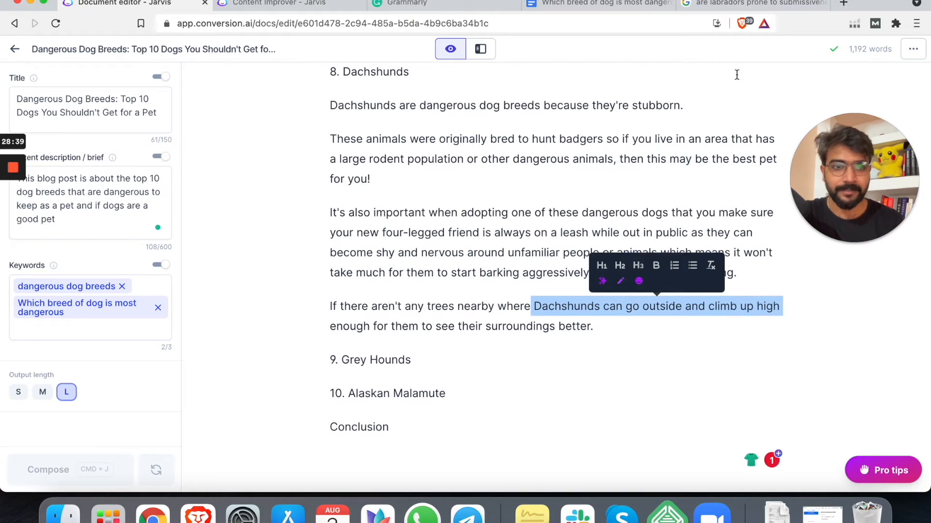
Step: Review web images for the Dachshunds climbing phrase, plus Grammarly and Content Improver results
{"action": "left_click", "coordinate": [754, 4]}
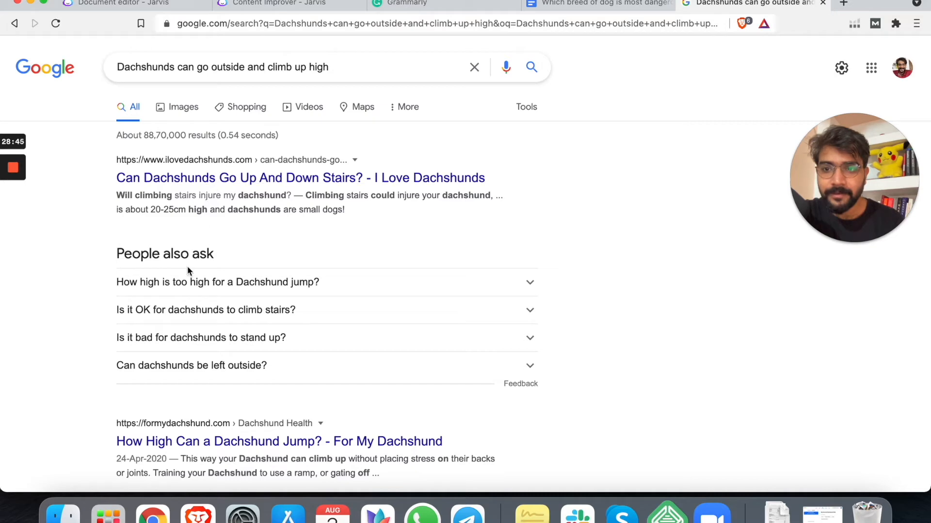
{"action": "left_click", "coordinate": [183, 106]}
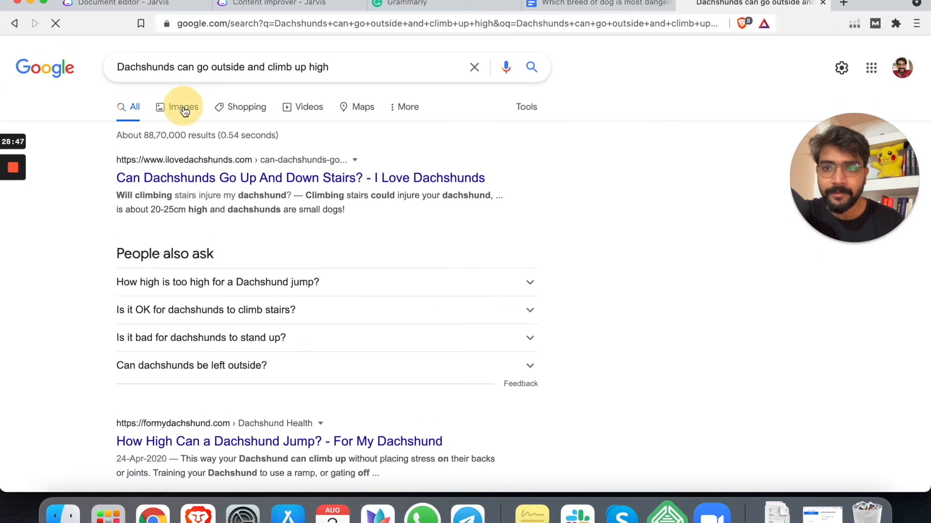
{"action": "left_click", "coordinate": [182, 107]}
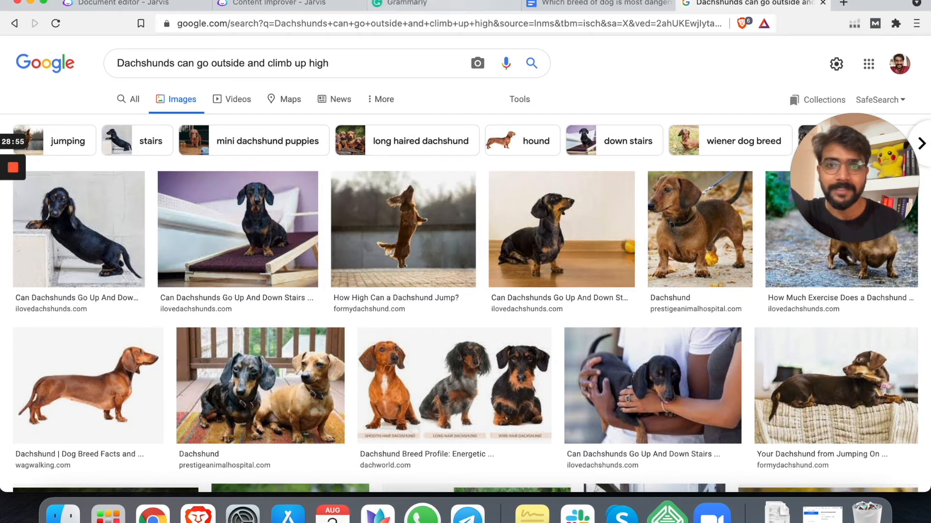
{"action": "left_click", "coordinate": [407, 5]}
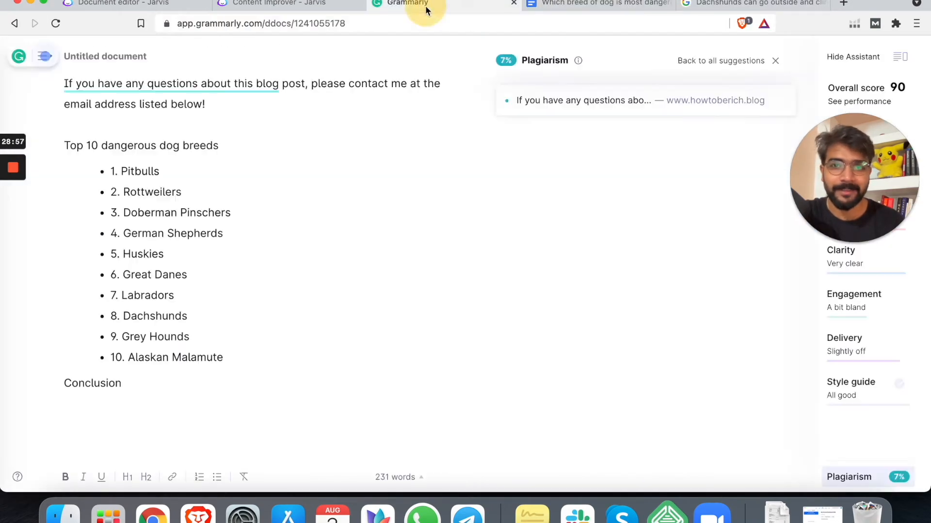
{"action": "left_click", "coordinate": [279, 3]}
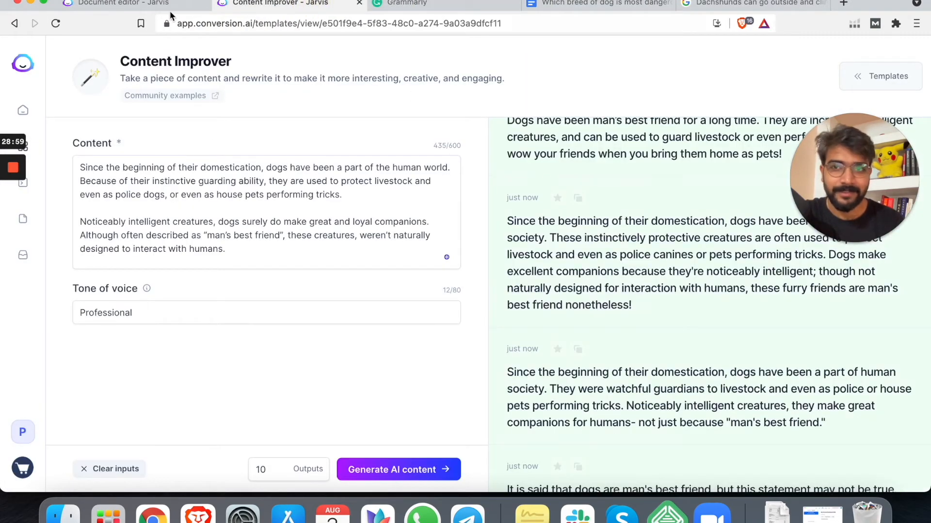
{"action": "left_click", "coordinate": [119, 3]}
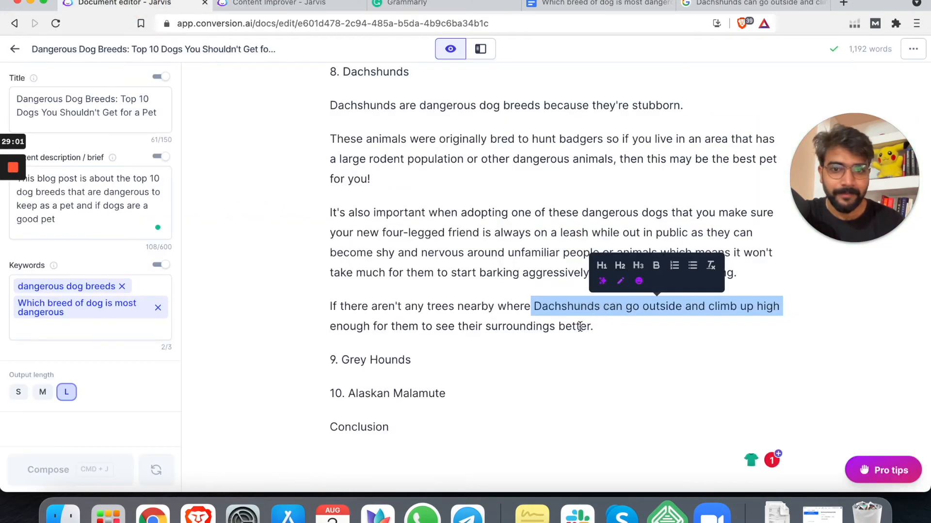
Step: Replace the tree-climbing sentence with a composed paragraph on daily mental stimulation and exercise
{"action": "left_click", "coordinate": [614, 325]}
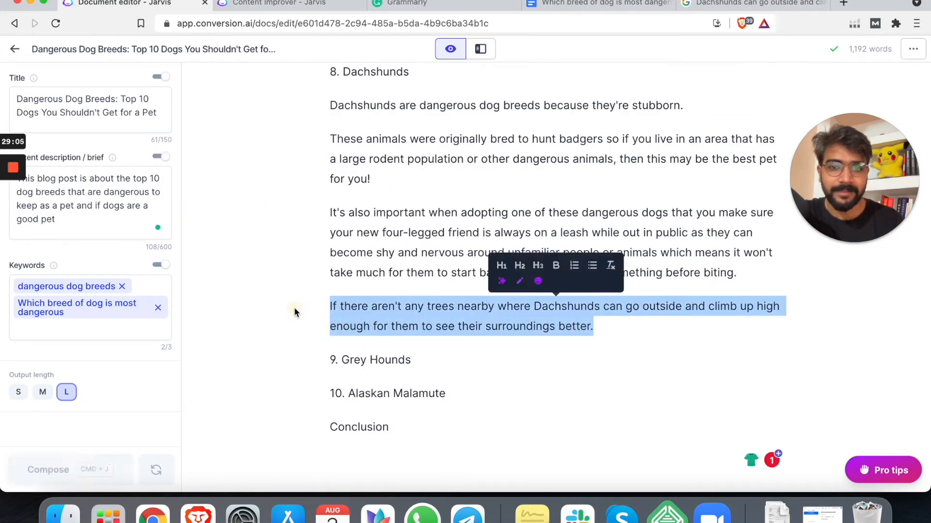
{"action": "left_click", "coordinate": [48, 470]}
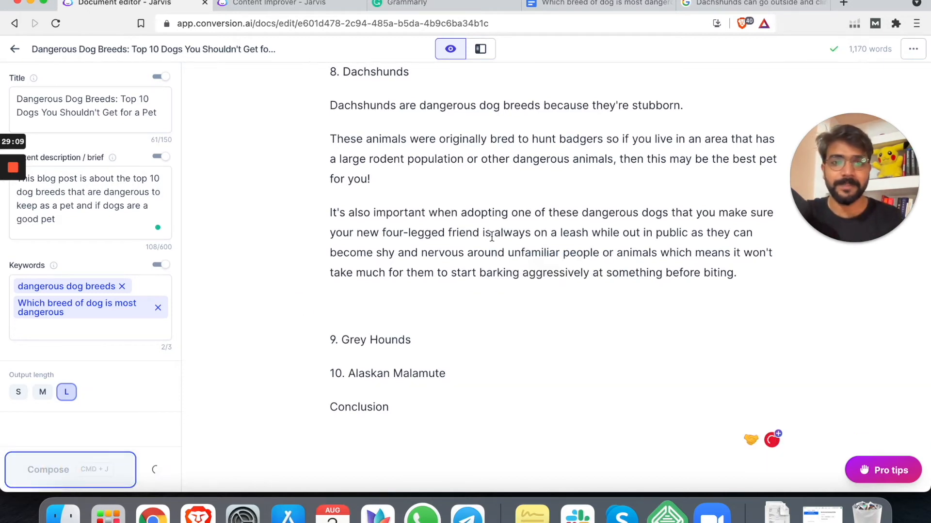
{"action": "left_click", "coordinate": [69, 470]}
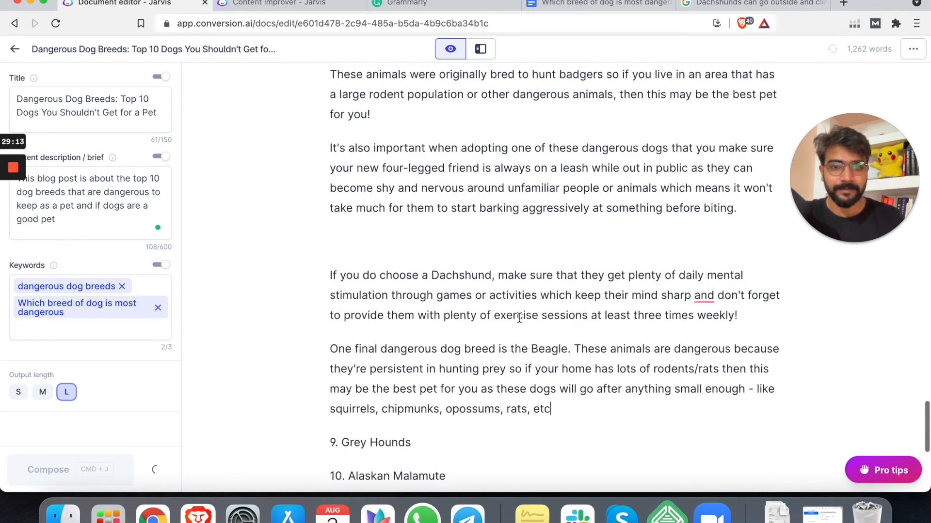
{"action": "left_click", "coordinate": [70, 470]}
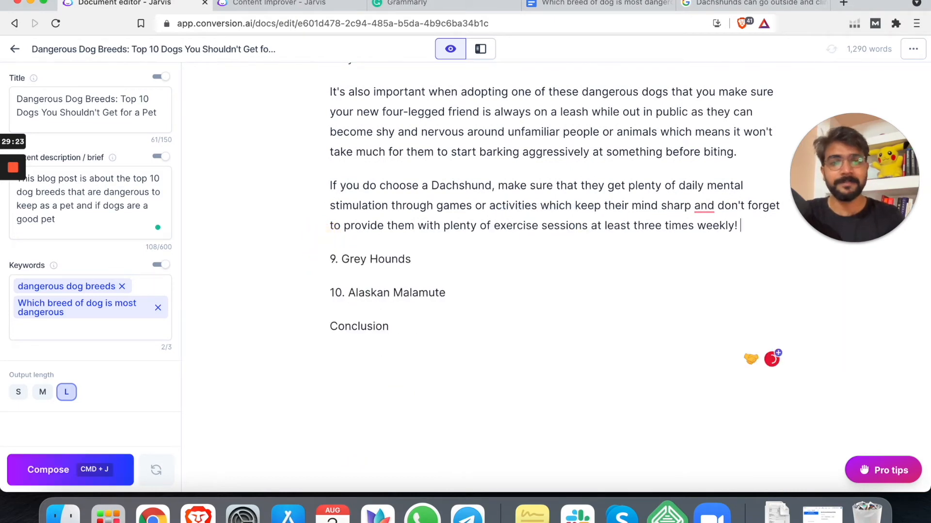
Step: Accept Grammarly's comma before 'and', then compose text for the Grey Hounds section
{"action": "left_click", "coordinate": [703, 205]}
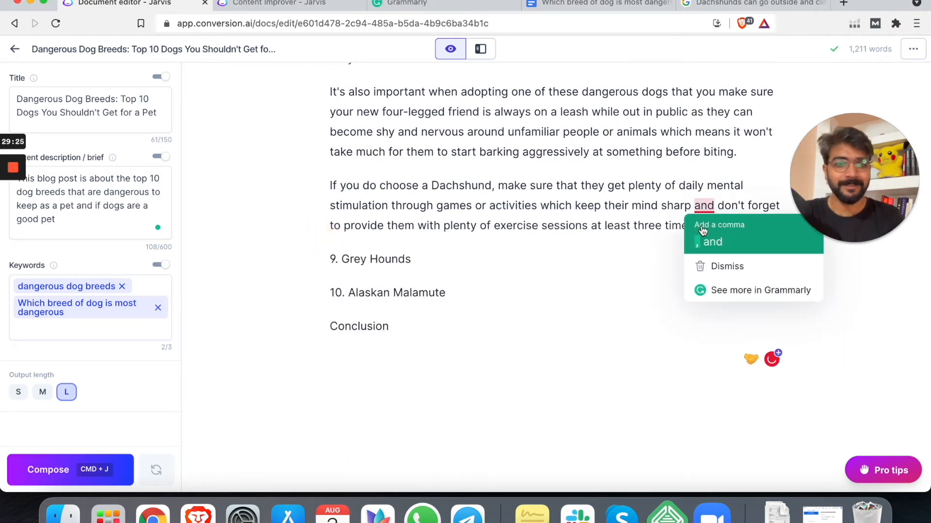
{"action": "left_click", "coordinate": [719, 225]}
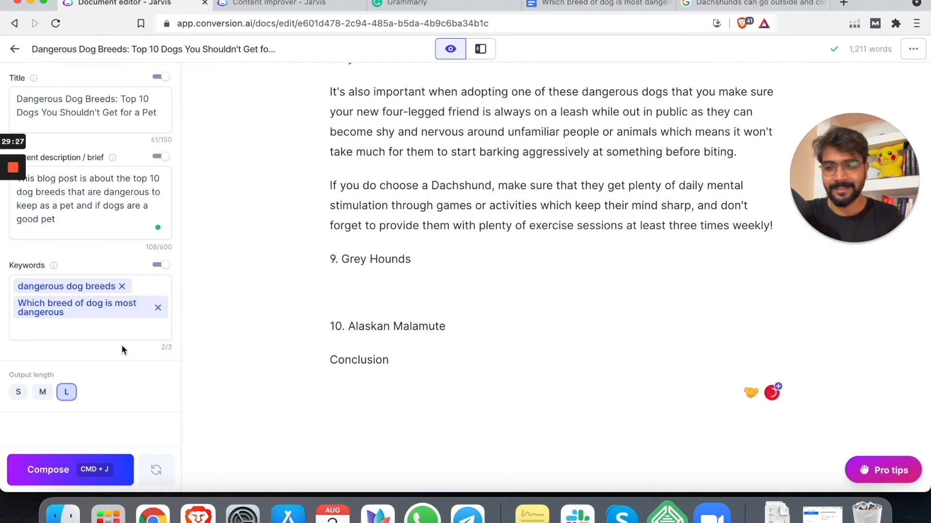
{"action": "left_click", "coordinate": [70, 470]}
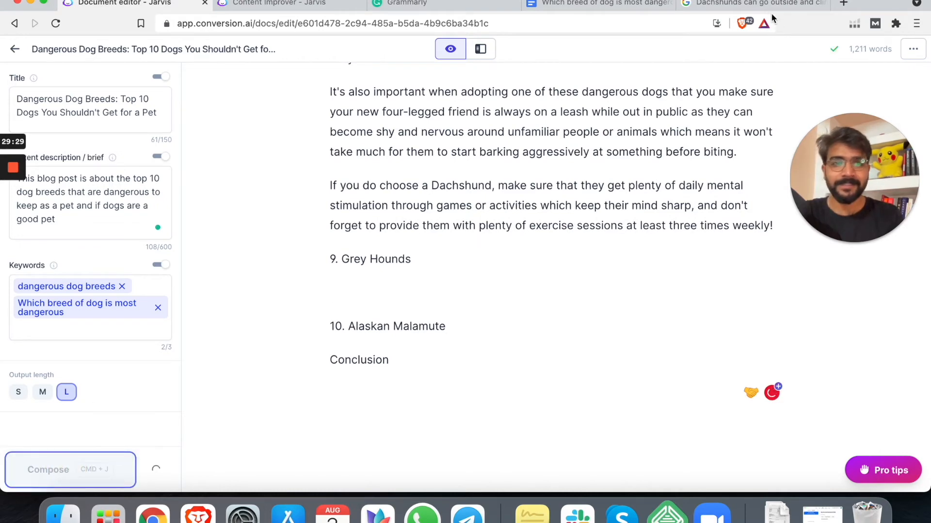
Step: Check the Dachshund image results, then return to the draft while Compose writes Grey Hounds paragraphs
{"action": "left_click", "coordinate": [754, 3]}
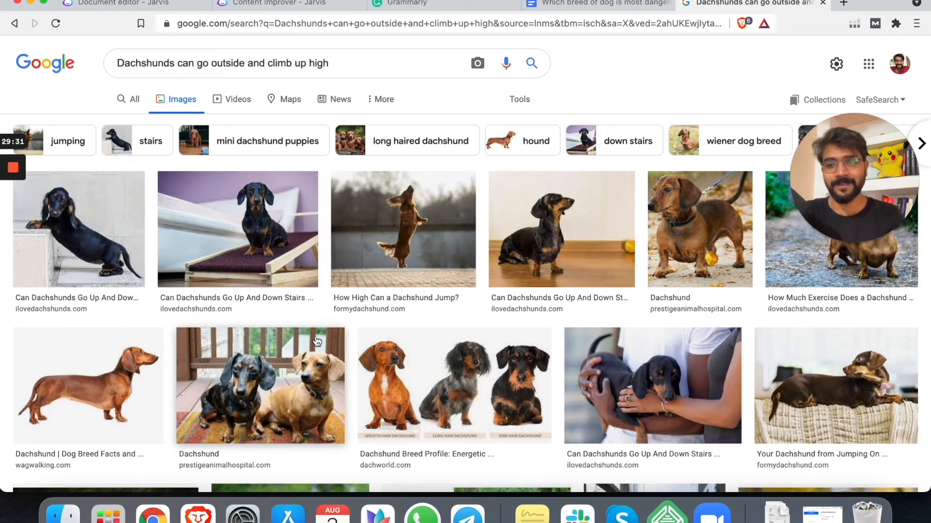
{"action": "mouse_move", "coordinate": [338, 363]}
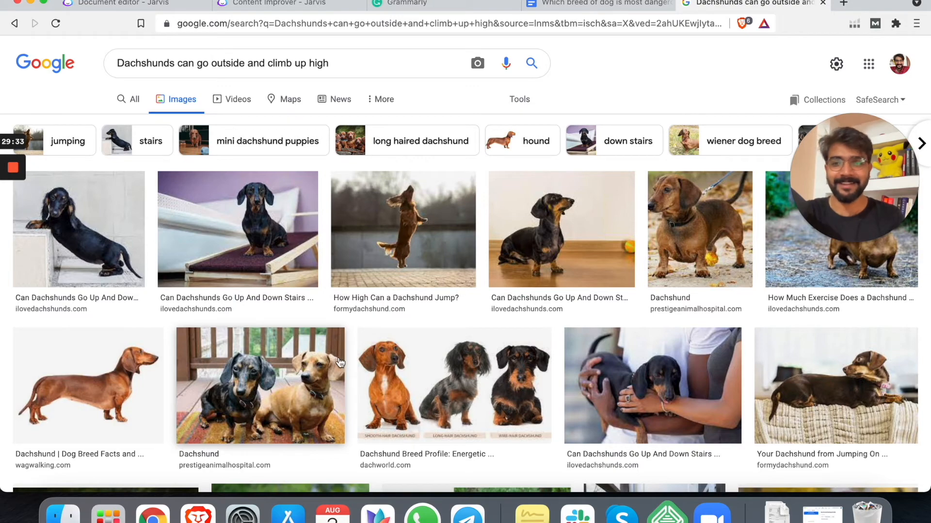
{"action": "scroll", "scroll_direction": "down", "scroll_amount": 3}
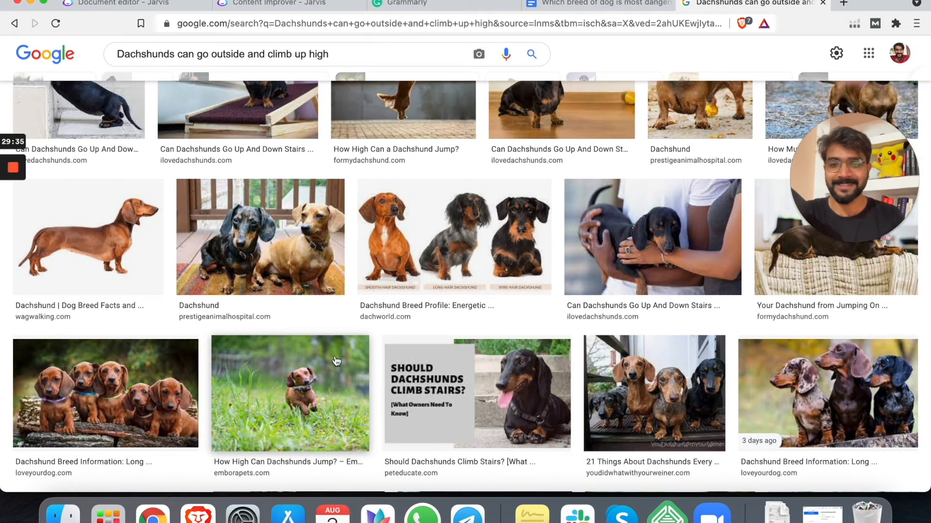
{"action": "left_click", "coordinate": [119, 2]}
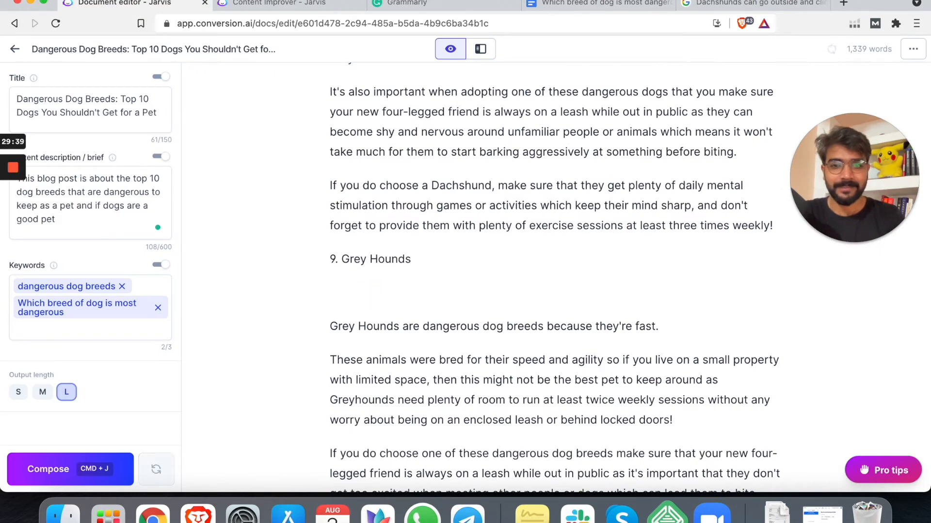
{"action": "scroll", "scroll_direction": "down", "scroll_amount": 3}
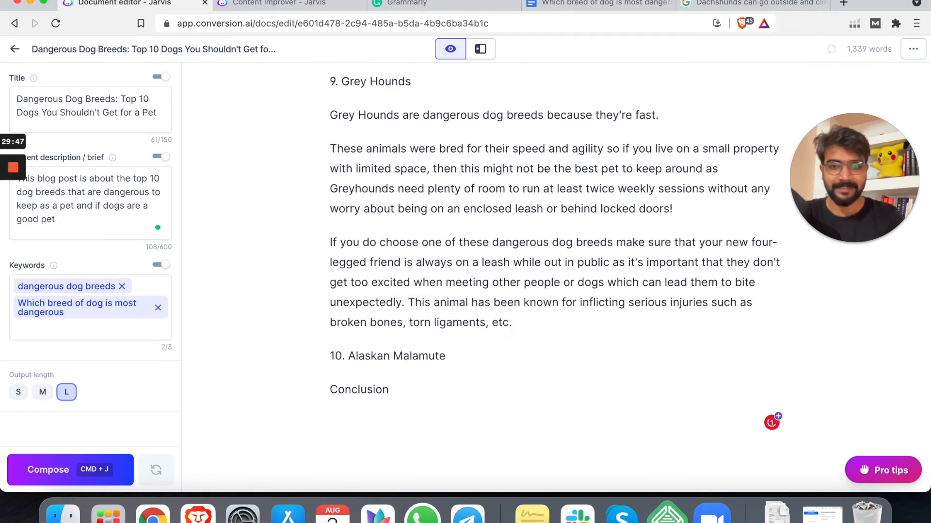
{"action": "mouse_move", "coordinate": [42, 393]}
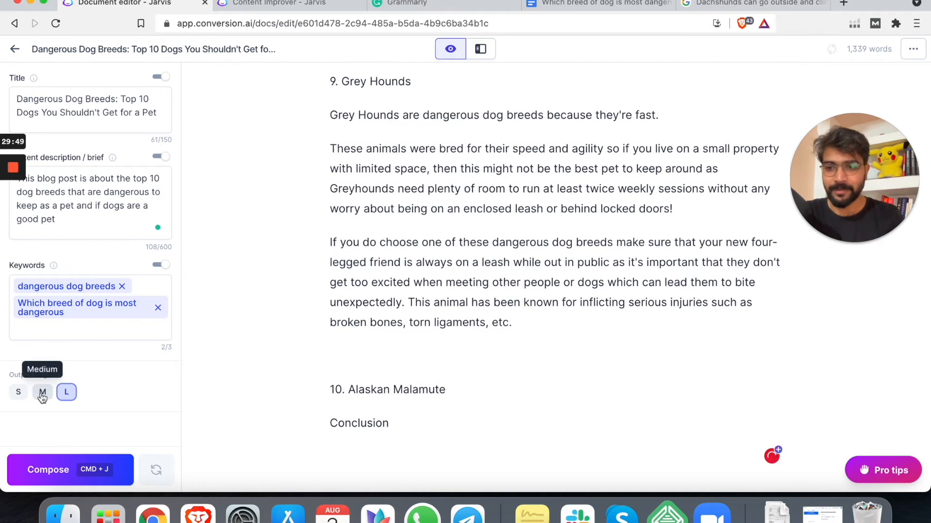
Step: Set Output length to M, compose below Grey Hounds, and undo the off-topic result
{"action": "left_click", "coordinate": [42, 392]}
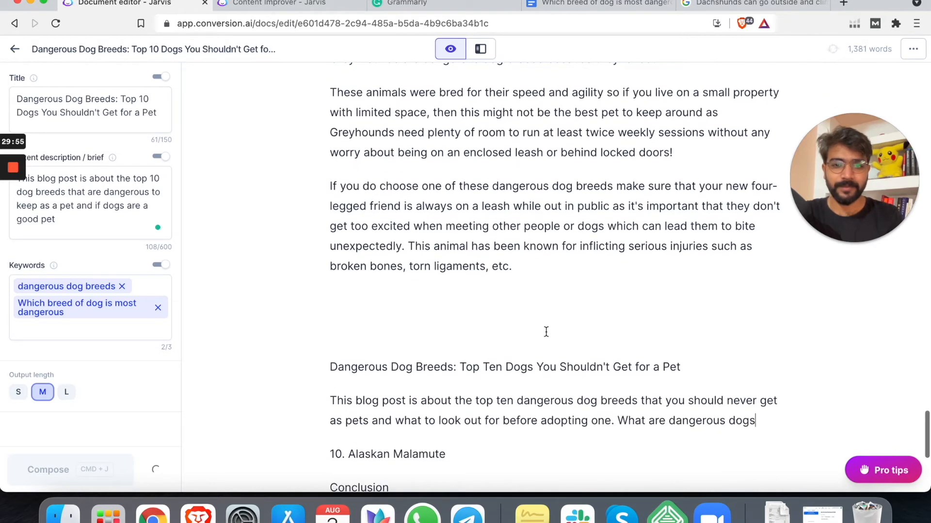
{"action": "left_click", "coordinate": [70, 470]}
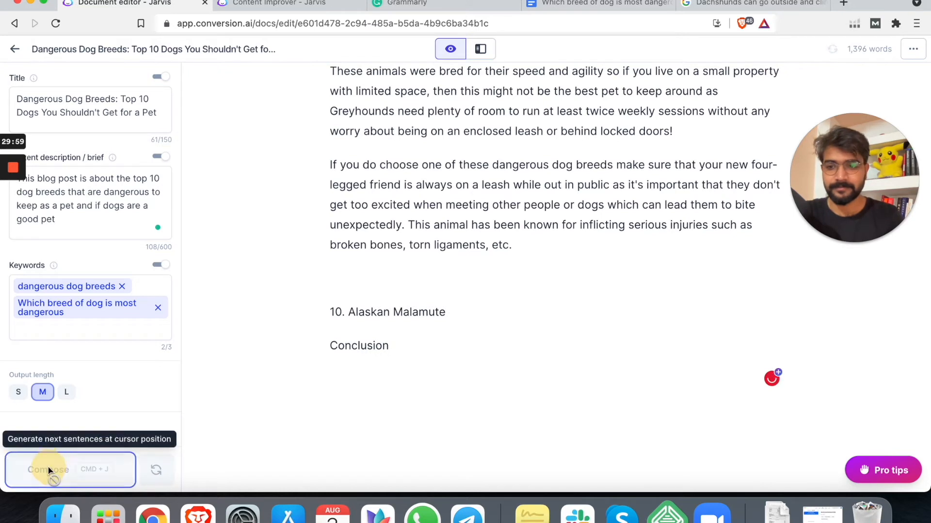
{"action": "left_click", "coordinate": [48, 469]}
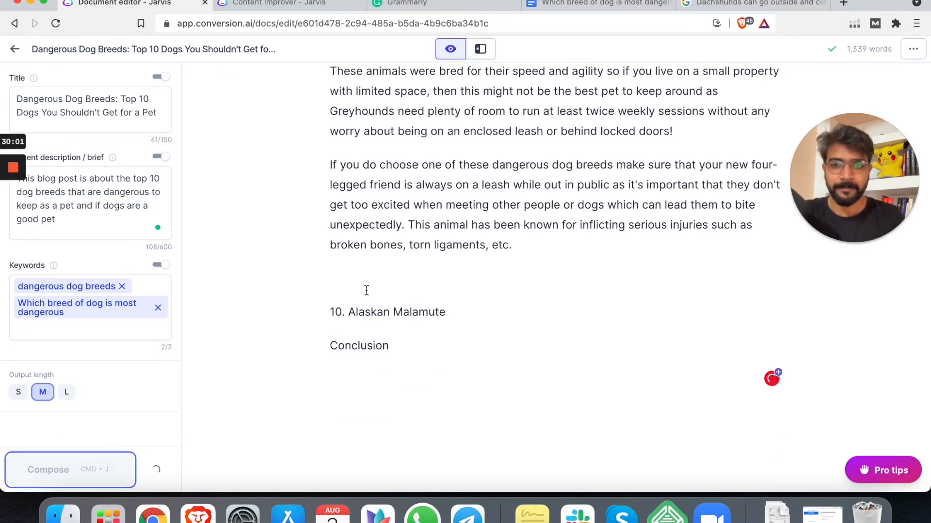
{"action": "left_click", "coordinate": [69, 470]}
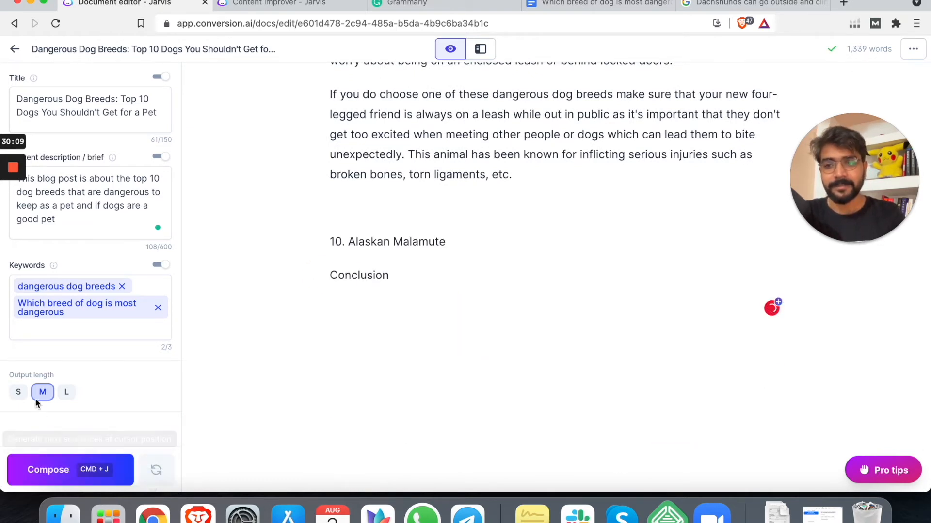
Step: Compose again at length L, delete that output, and split off the injuries sentence
{"action": "left_click", "coordinate": [66, 392]}
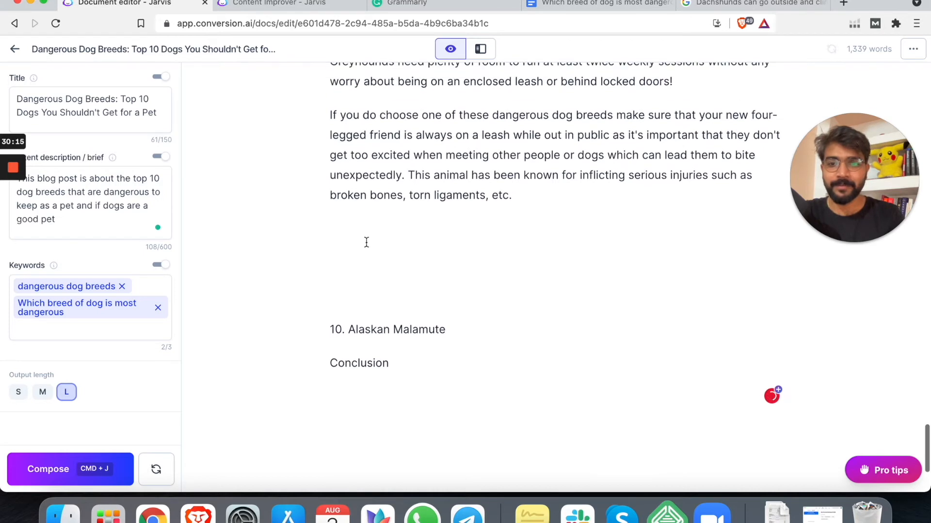
{"action": "left_click", "coordinate": [70, 469]}
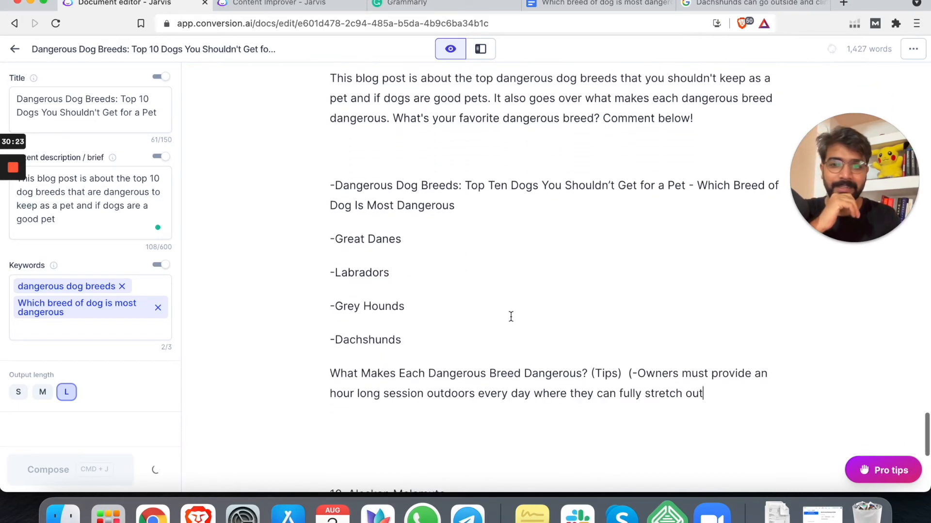
{"action": "left_click", "coordinate": [70, 470]}
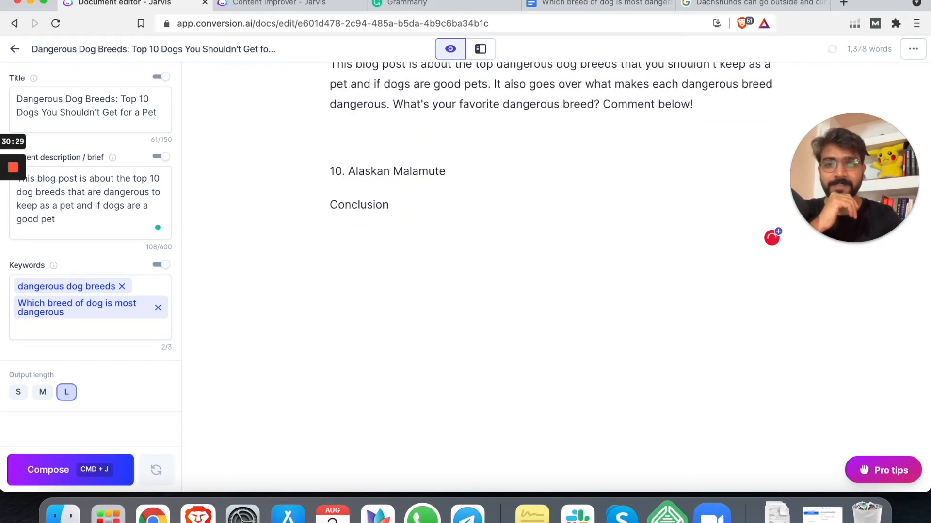
{"action": "scroll", "scroll_direction": "up", "scroll_amount": 3}
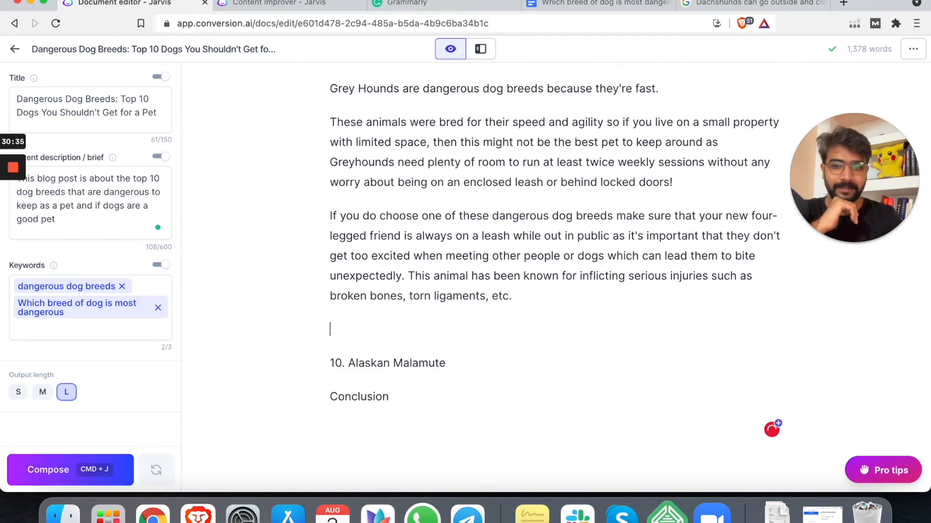
{"action": "scroll", "scroll_direction": "up", "scroll_amount": 3}
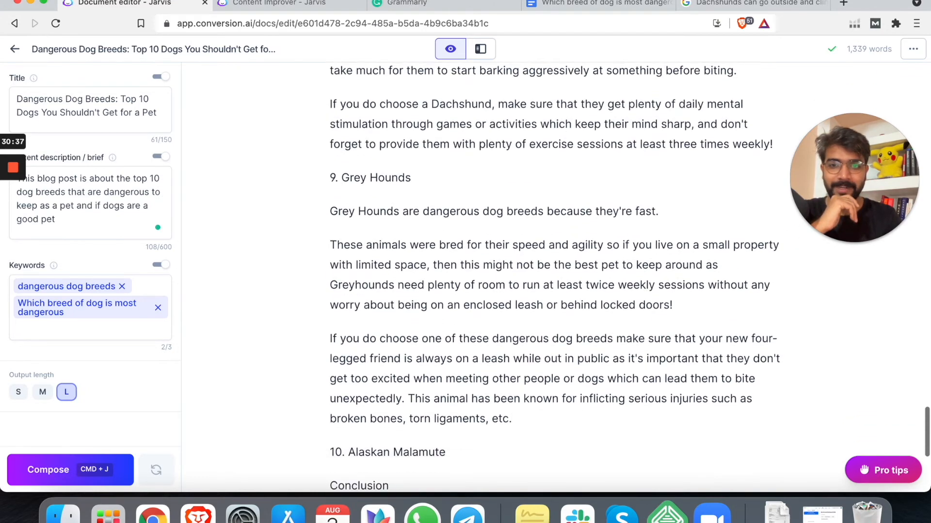
{"action": "scroll", "scroll_direction": "down", "scroll_amount": 3}
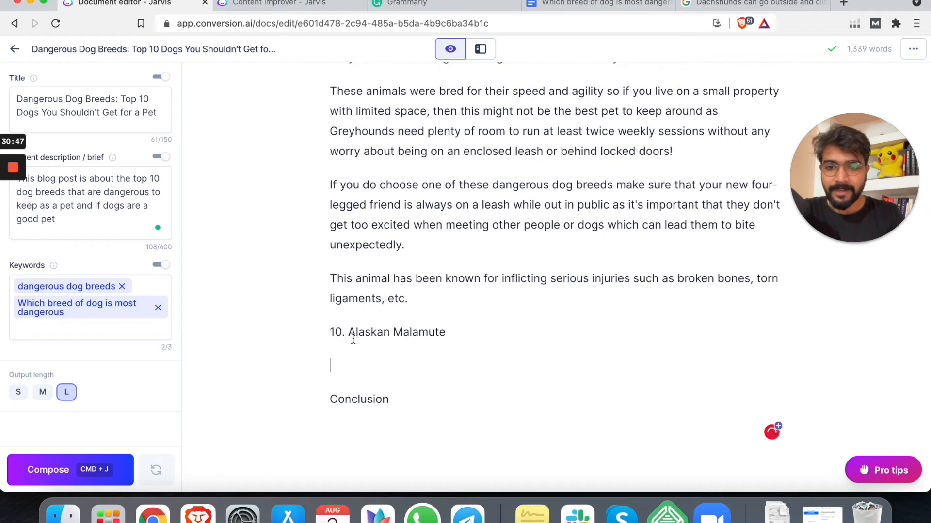
Step: Delete the first generated Alaskan Malamute paragraphs, fix the heading, and compose a fresh draft
{"action": "left_click", "coordinate": [70, 470]}
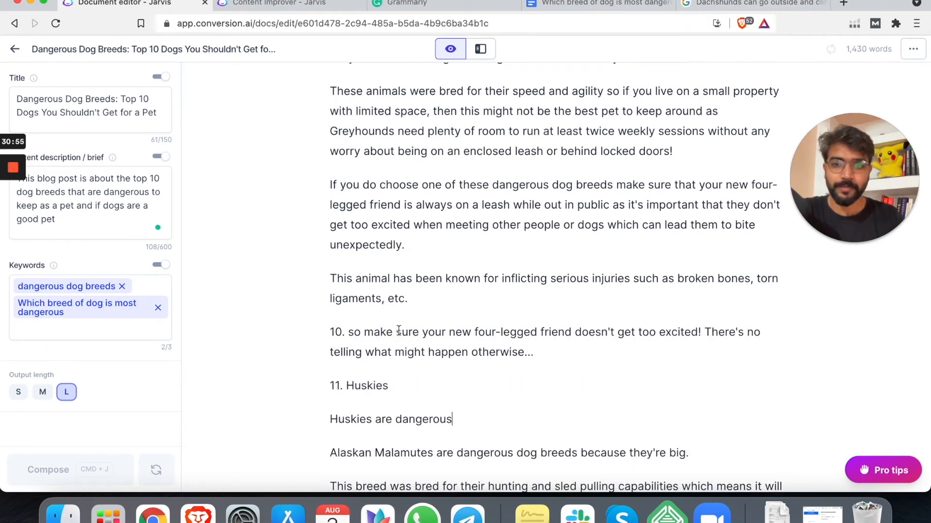
{"action": "left_click", "coordinate": [70, 470]}
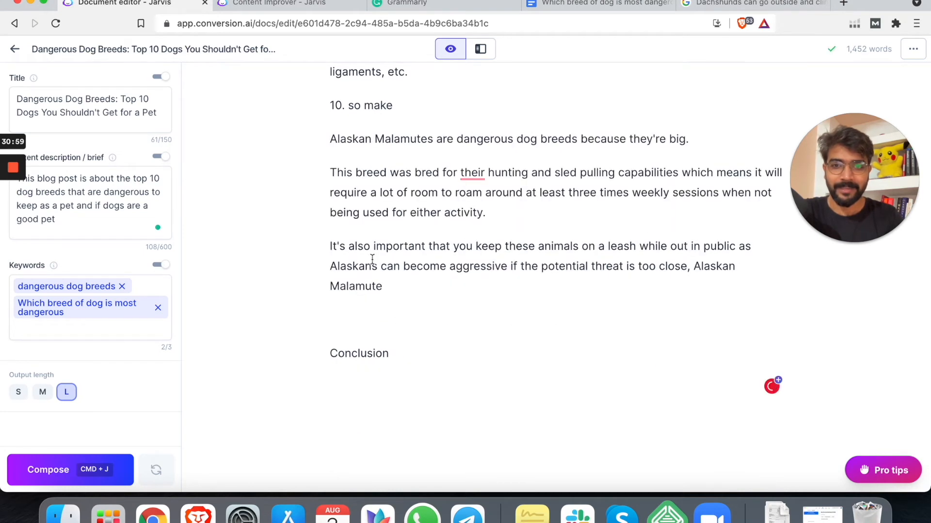
{"action": "double_click", "coordinate": [368, 106]}
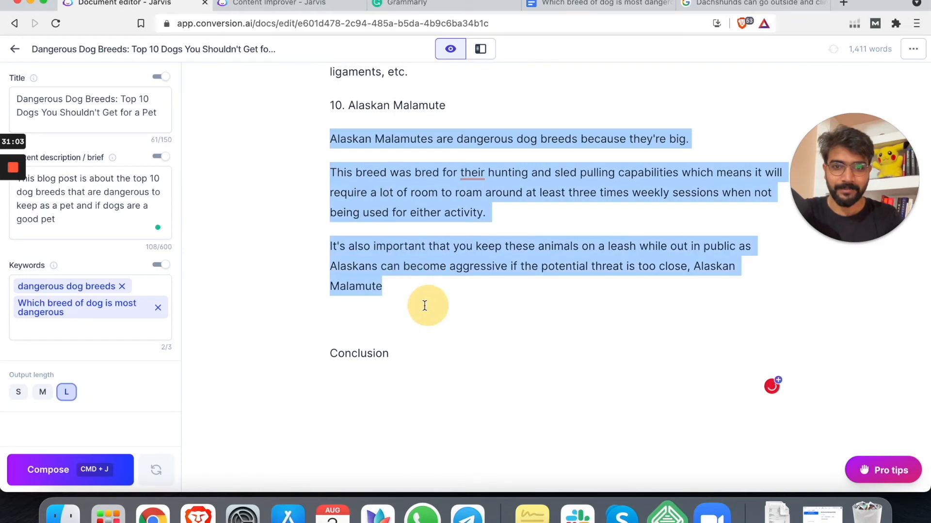
{"action": "left_click", "coordinate": [70, 469]}
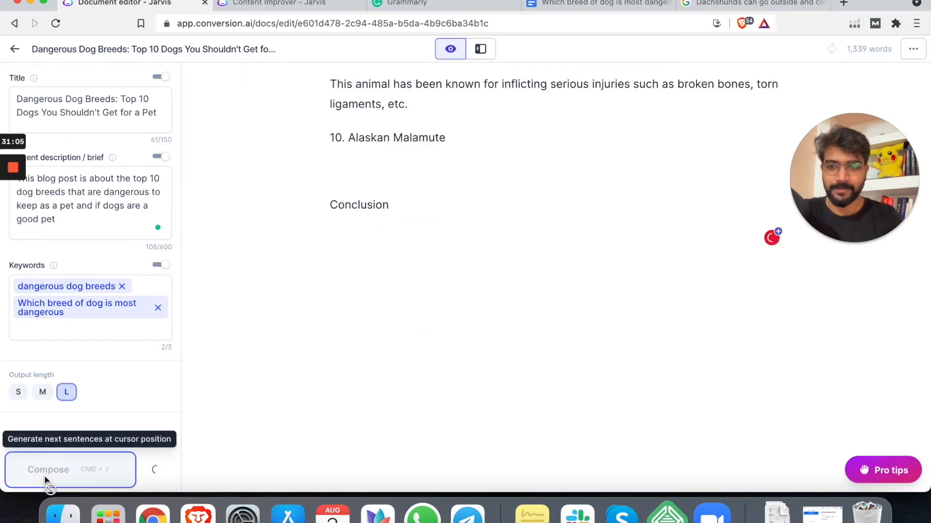
Step: Check the Alaskan Malamute search results, then return through Content Improver to the Jarvis draft
{"action": "left_click", "coordinate": [752, 3]}
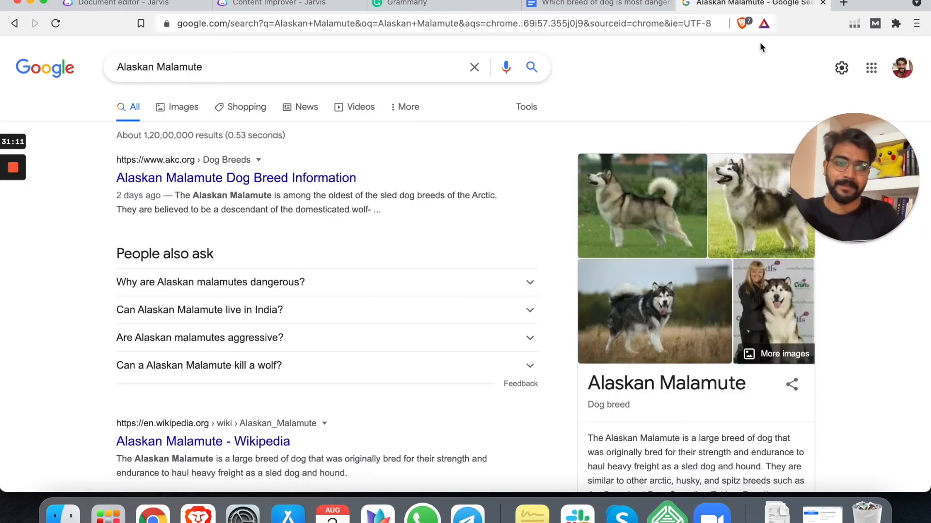
{"action": "mouse_move", "coordinate": [772, 297]}
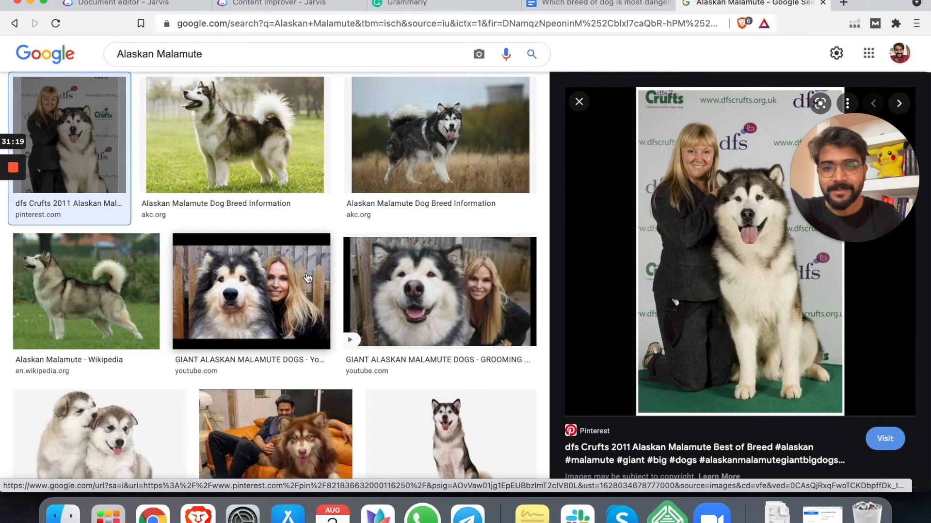
{"action": "left_click", "coordinate": [286, 4]}
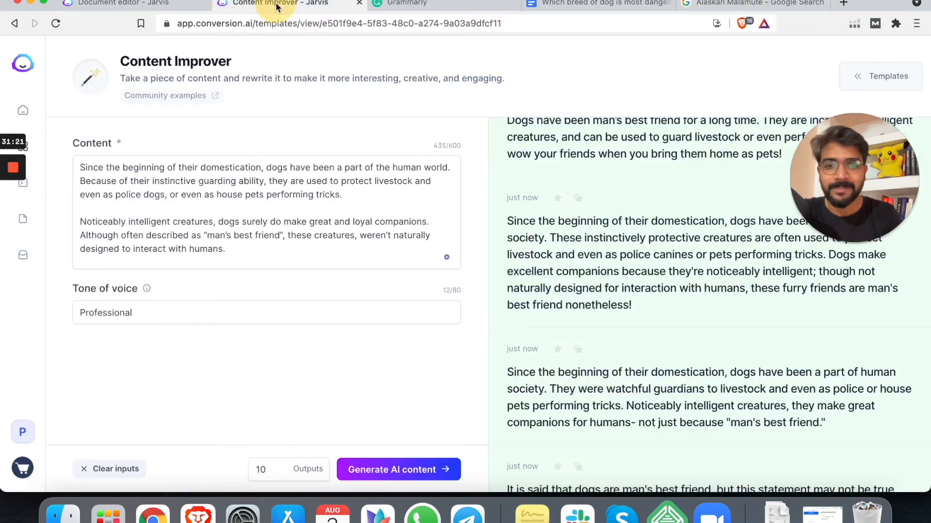
{"action": "left_click", "coordinate": [124, 3]}
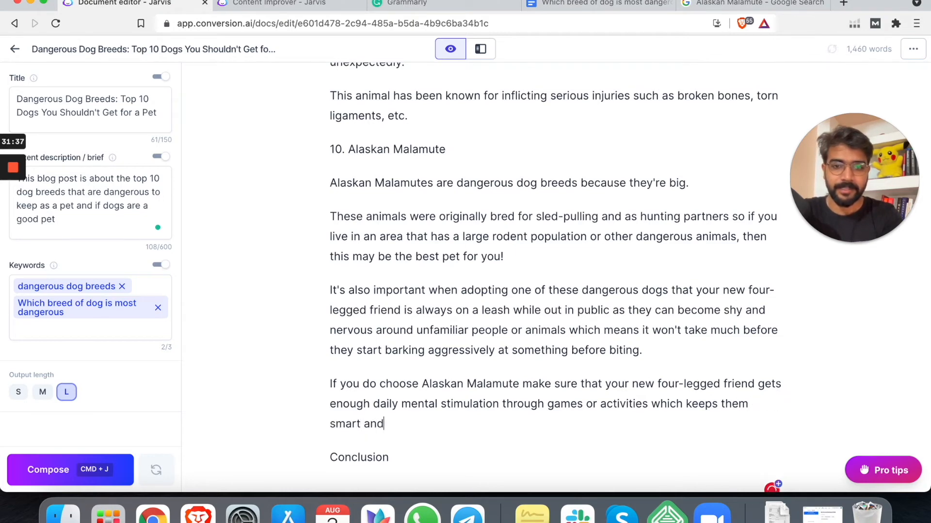
Step: Complete the final Alaskan Malamute sentence by adding 'engaged.'
{"action": "type", "text": "engaged."}
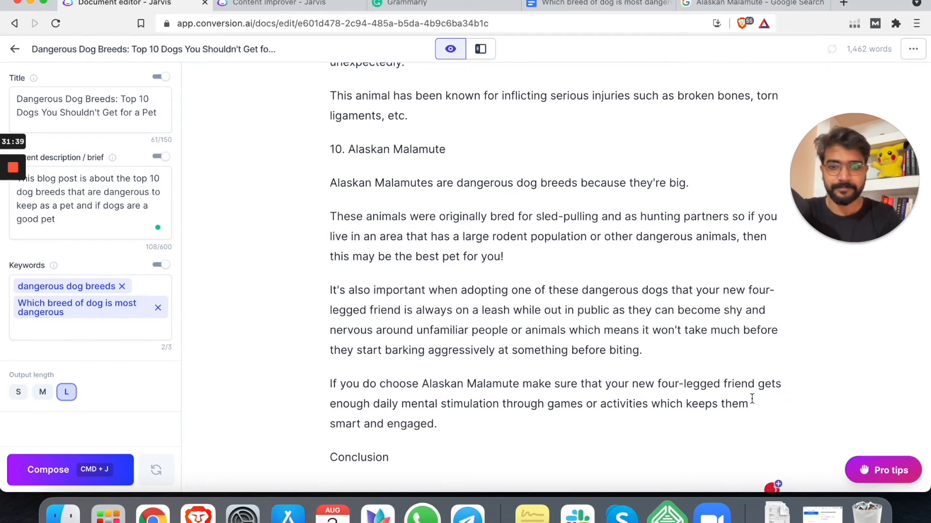
{"action": "scroll", "scroll_direction": "up", "scroll_amount": 3}
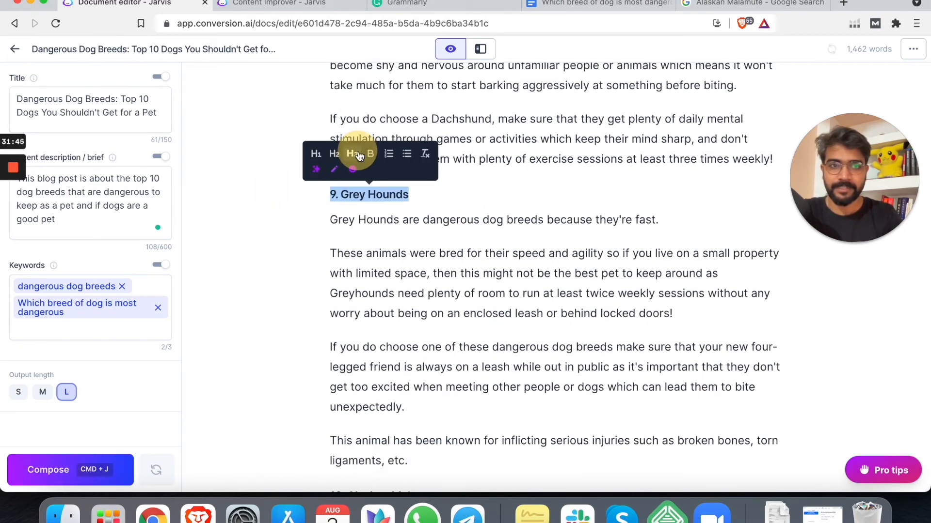
{"action": "scroll", "scroll_direction": "up", "scroll_amount": 3}
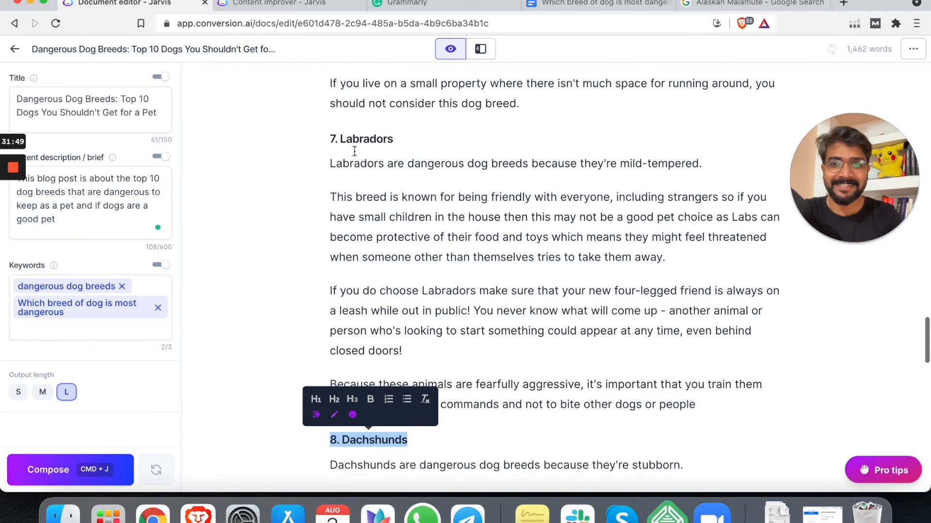
{"action": "scroll", "scroll_direction": "down", "scroll_amount": 3}
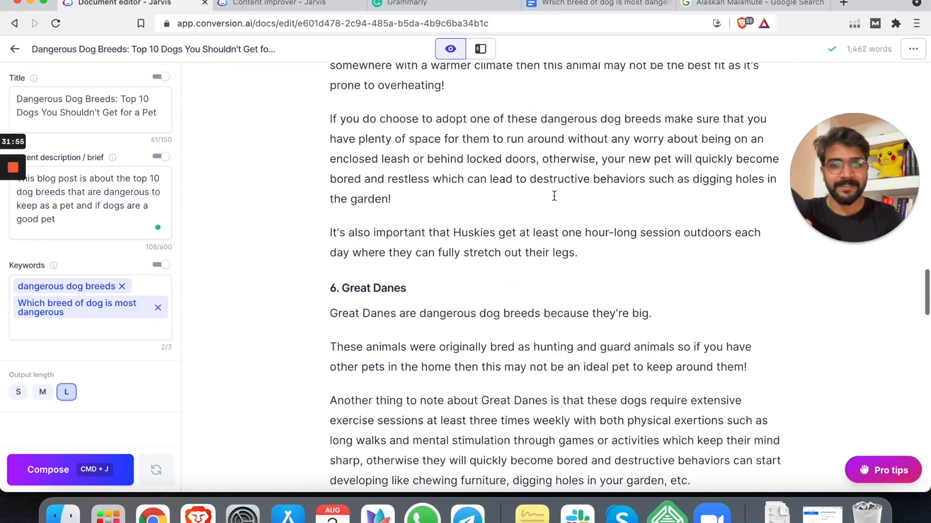
{"action": "scroll", "scroll_direction": "down", "scroll_amount": 3}
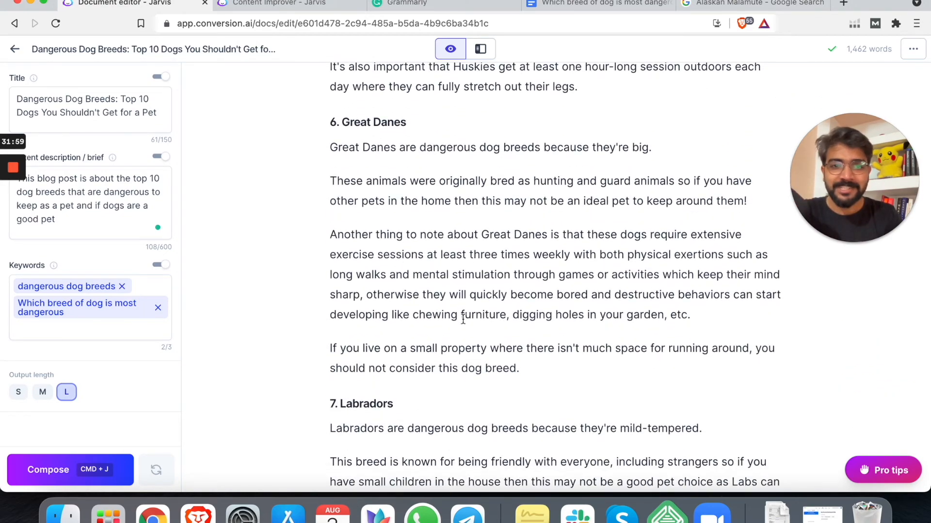
{"action": "scroll", "scroll_direction": "down", "scroll_amount": 3}
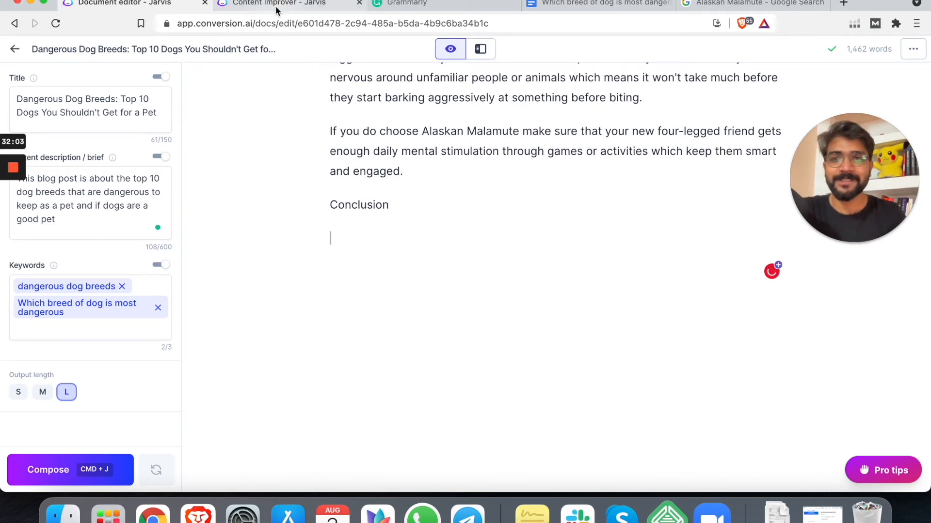
Step: From the Content Improver tab, go to the Jarvis dashboard and open the Blog Post Conclusion Paragraph template
{"action": "left_click", "coordinate": [285, 3]}
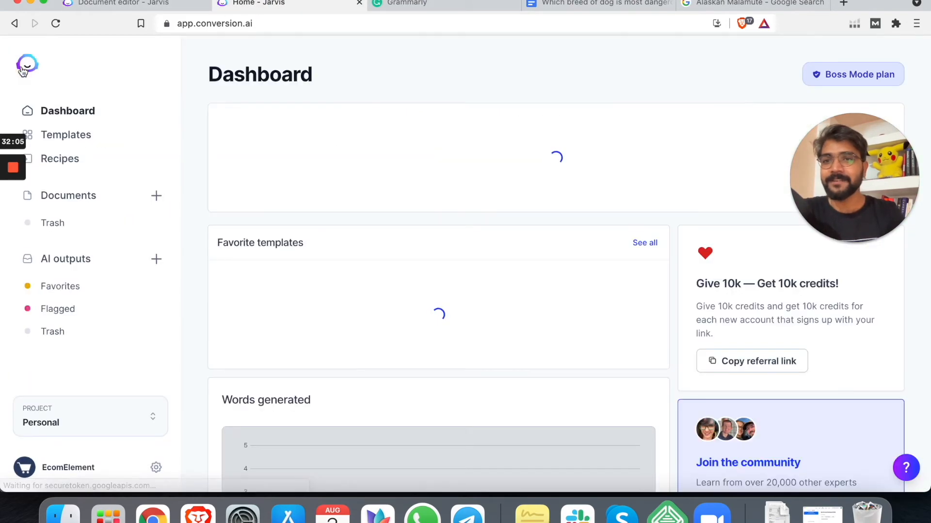
{"action": "left_click", "coordinate": [66, 135]}
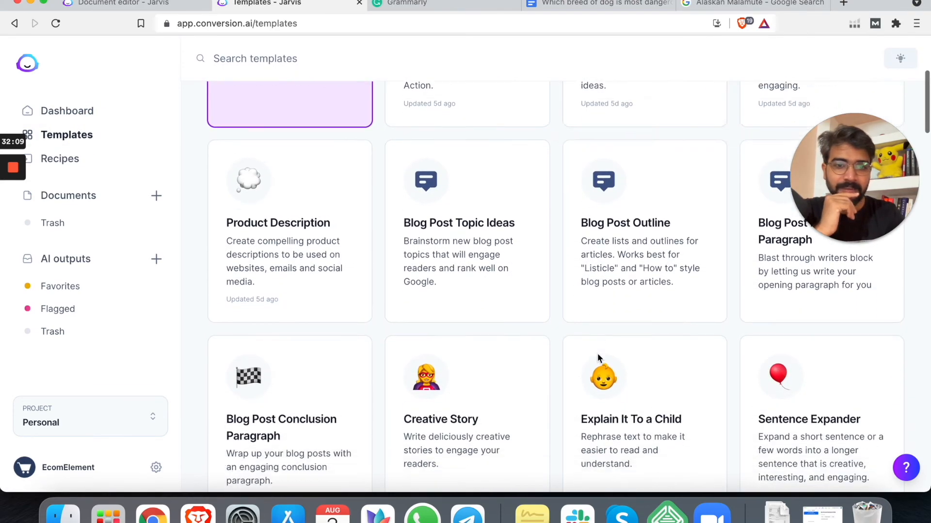
{"action": "left_click", "coordinate": [280, 428]}
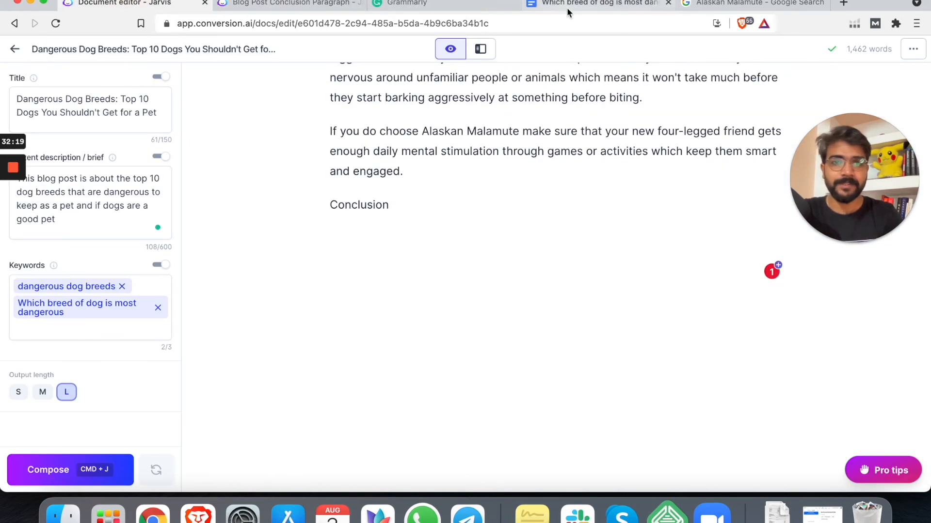
Step: Copy the Google Docs outline, 'Are dogs good pet' through Alaskan Malamute, into the conclusion template
{"action": "left_click", "coordinate": [597, 4]}
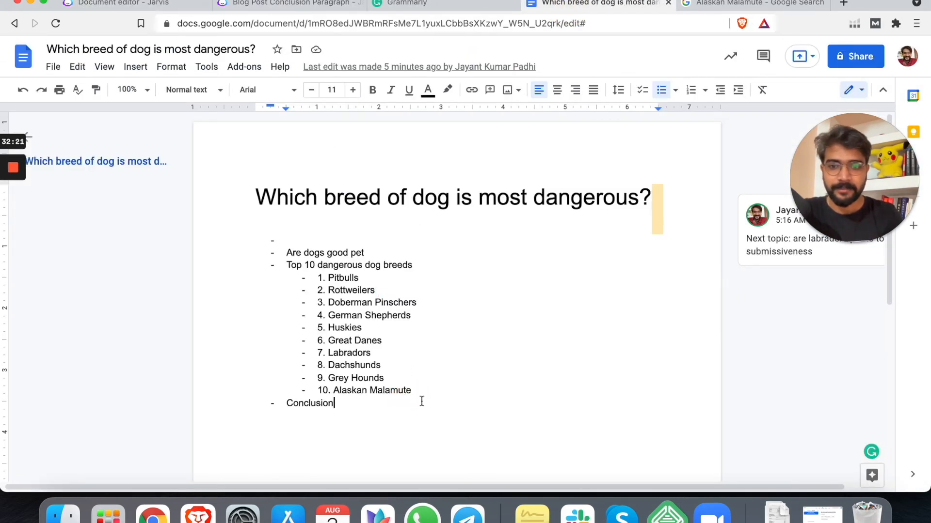
{"action": "left_click", "coordinate": [285, 252]}
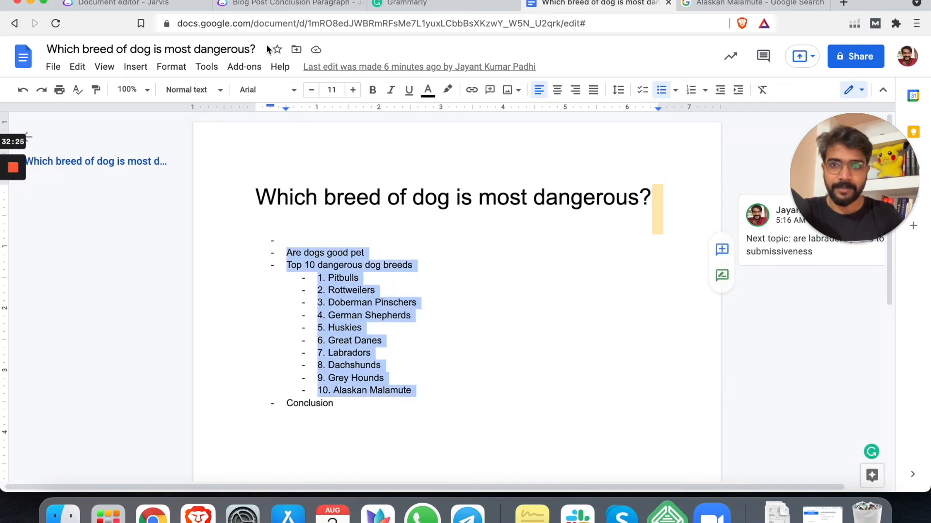
{"action": "left_click", "coordinate": [288, 3]}
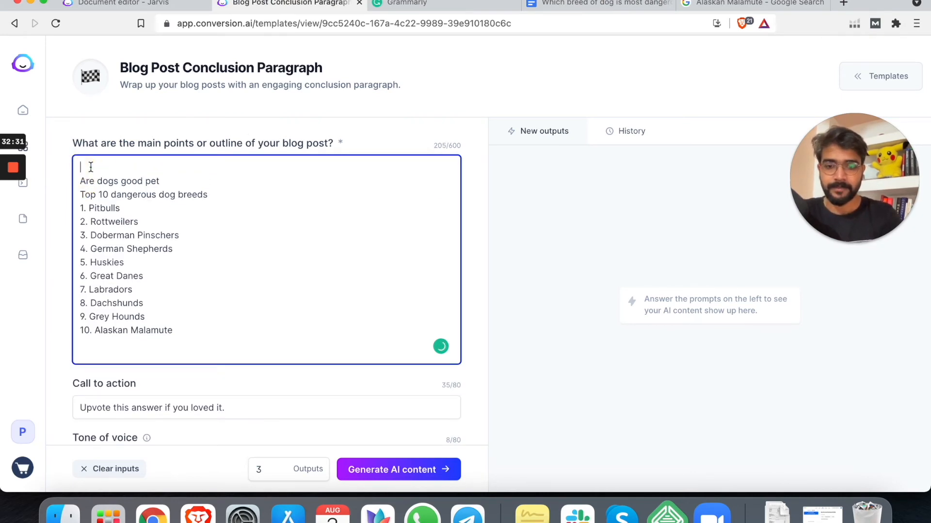
Step: Add an opening line: dogs are good pets, but some become overly protective and dangerous
{"action": "type", "text": "Dogs ra"}
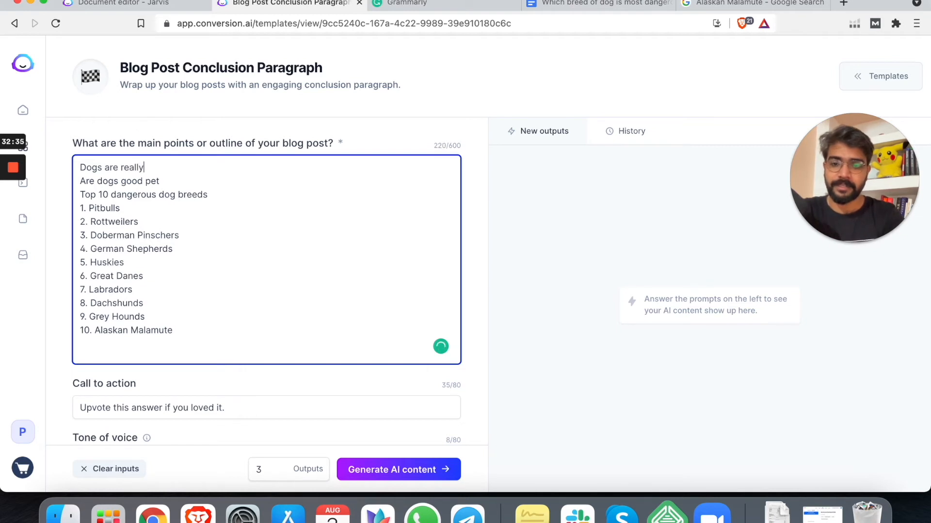
{"action": "type", "text": "good pet"}
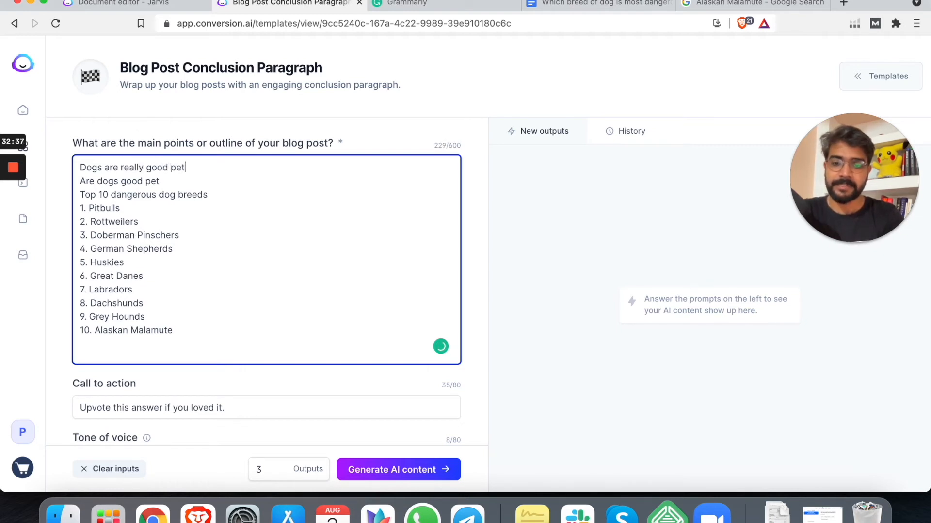
{"action": "type", "text": "s but"}
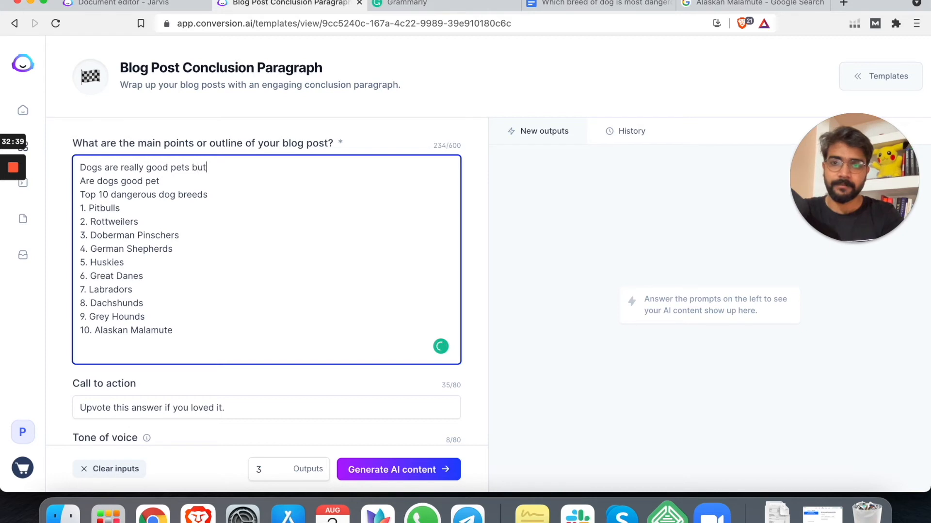
{"action": "type", "text": "not all pe"}
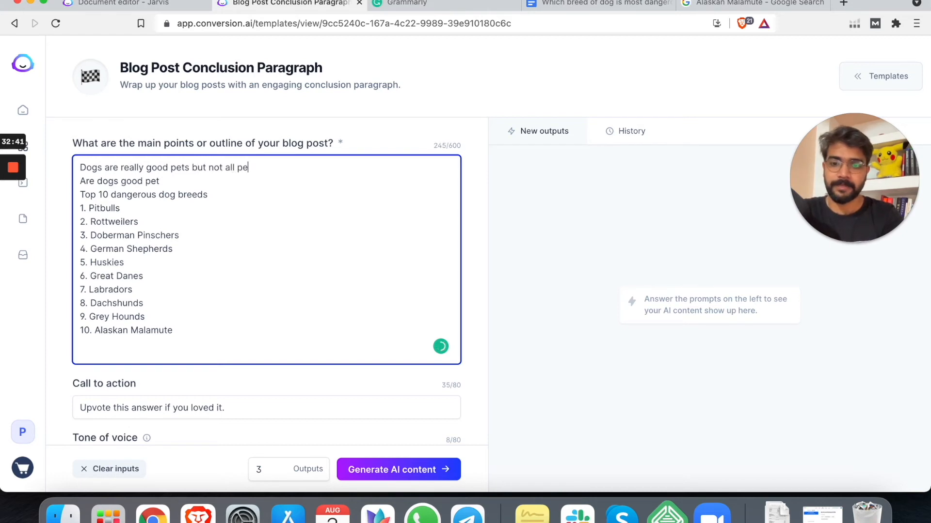
{"action": "type", "text": "dogs are good for everyone."}
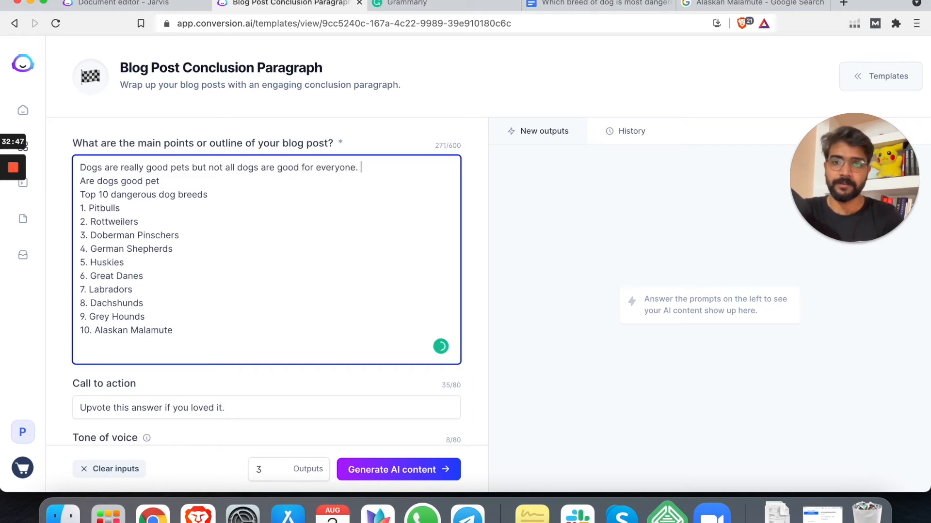
{"action": "type", "text": "Some dog breeds can be"}
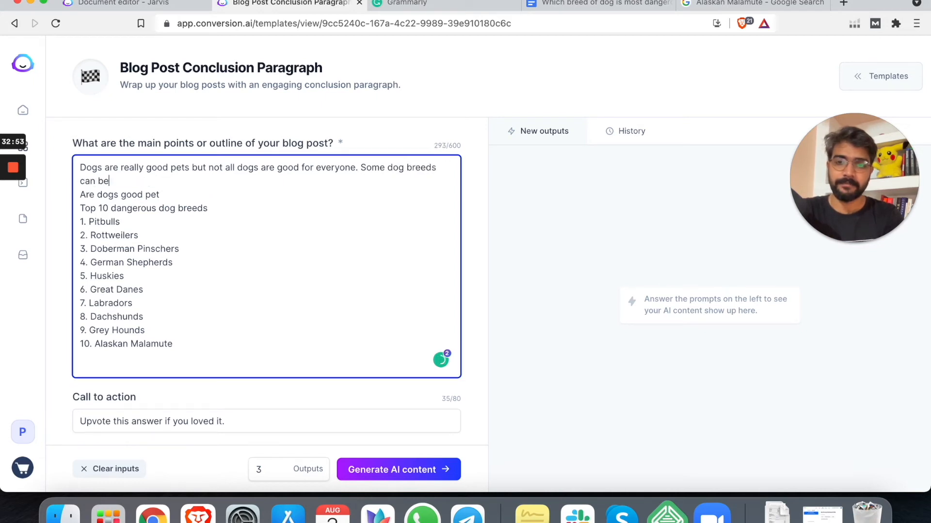
{"action": "type", "text": "overly"}
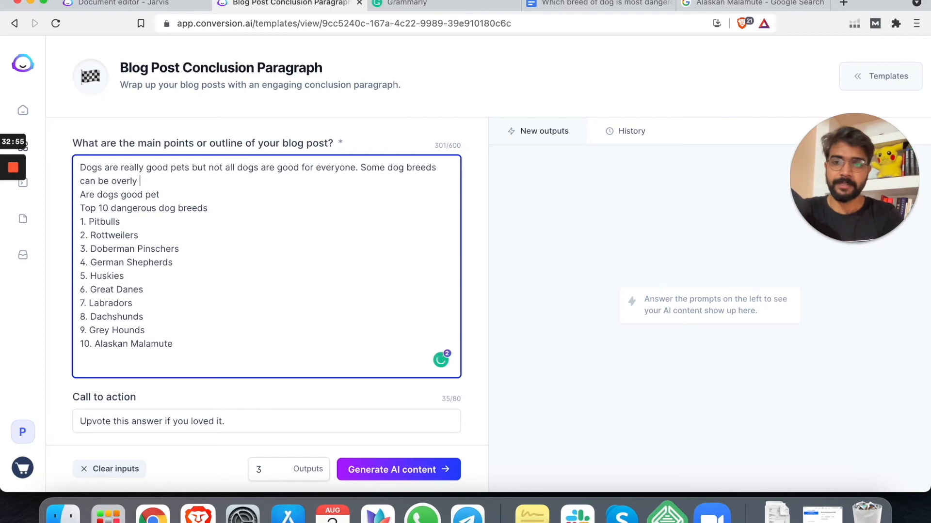
{"action": "type", "text": "protective and"}
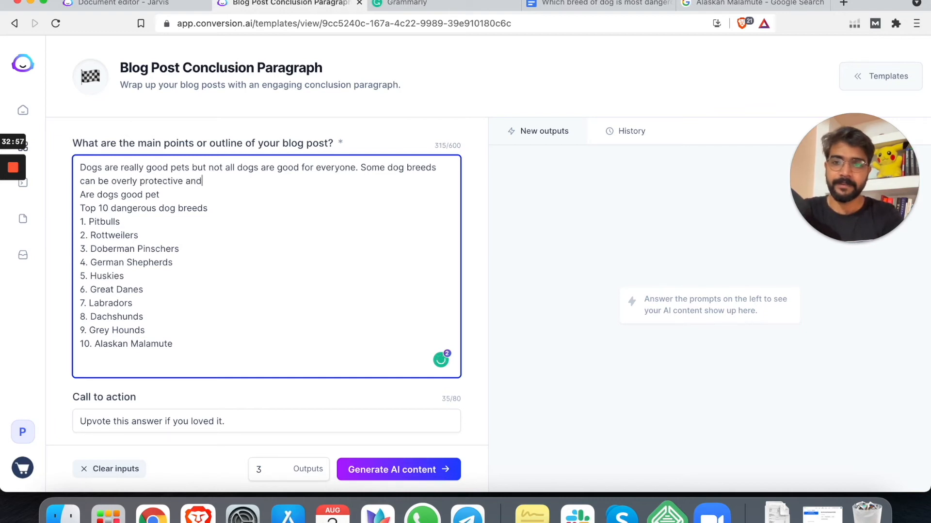
{"action": "type", "text": "become"}
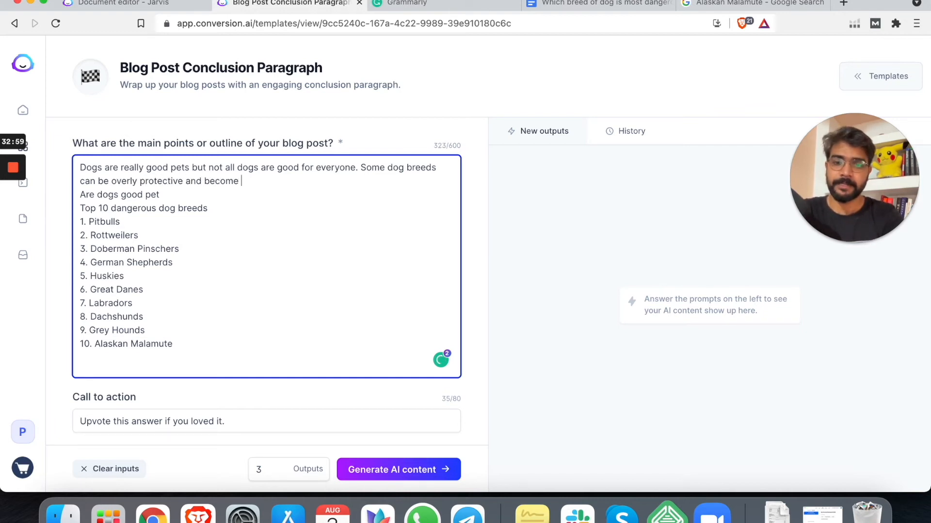
{"action": "type", "text": "dangerous to"}
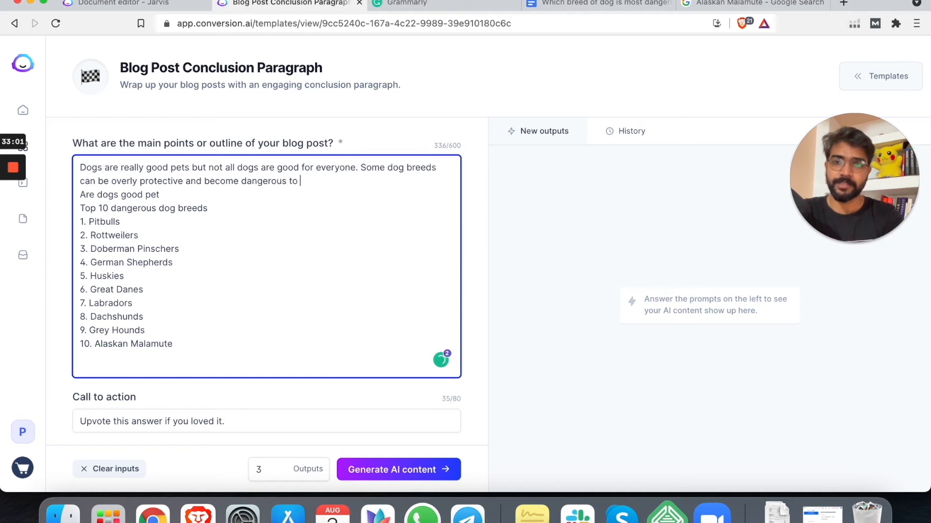
{"action": "type", "text": "people"}
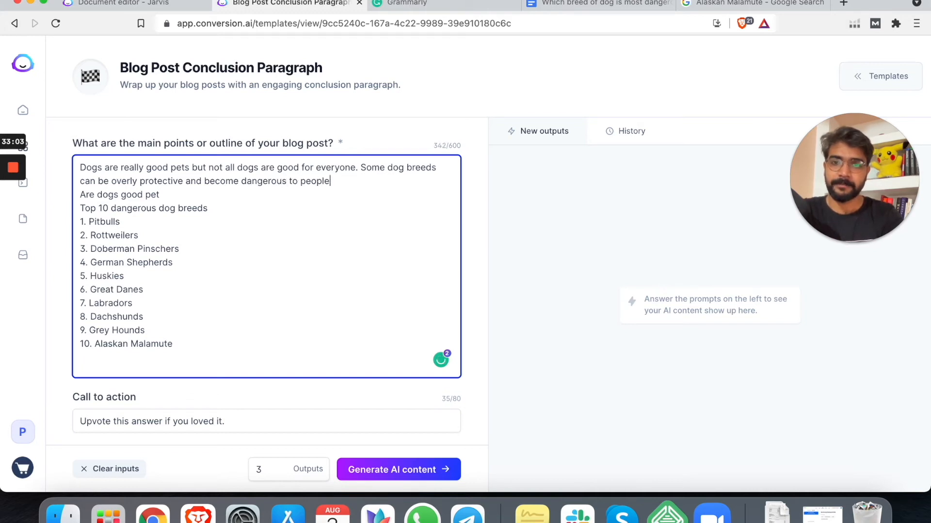
{"action": "type", "text": "other than their owners"}
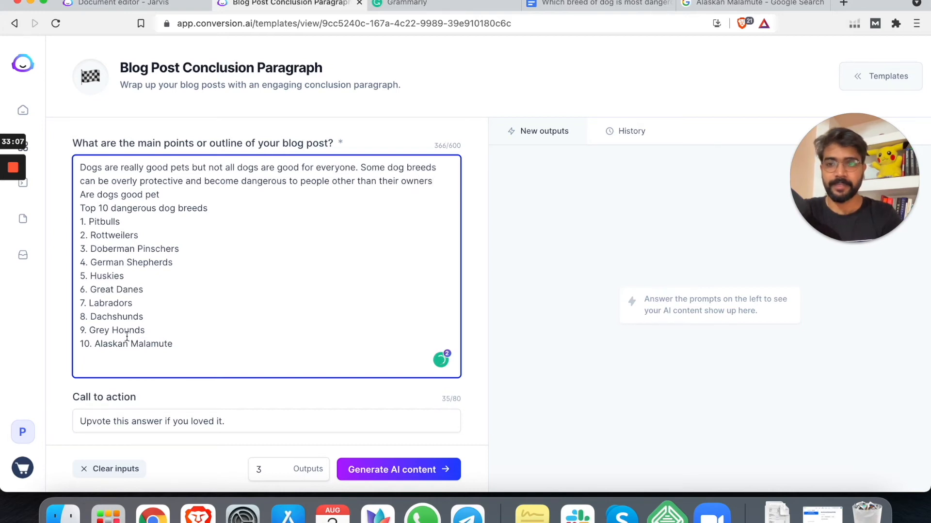
{"action": "scroll", "scroll_direction": "down", "scroll_amount": 3}
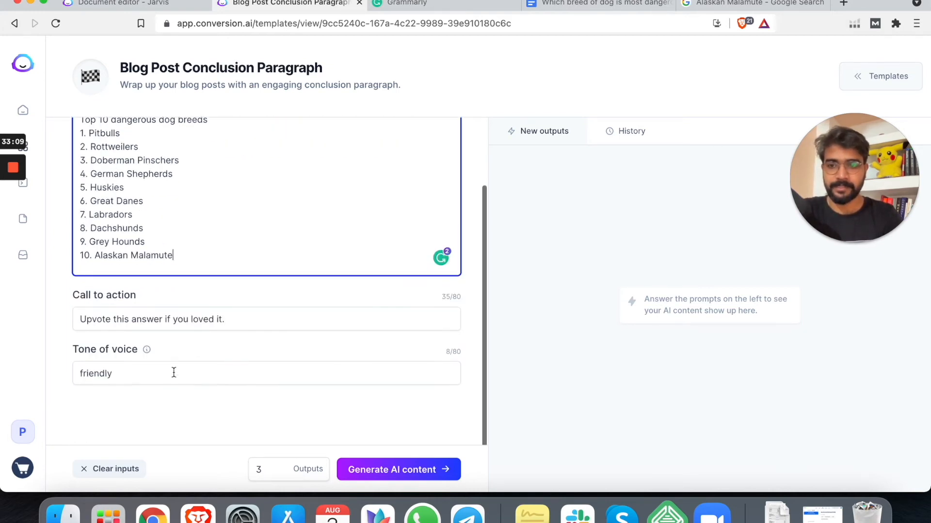
Step: Replace the call to action with 'leave your thoughts in the comments'
{"action": "triple_click", "coordinate": [152, 320]}
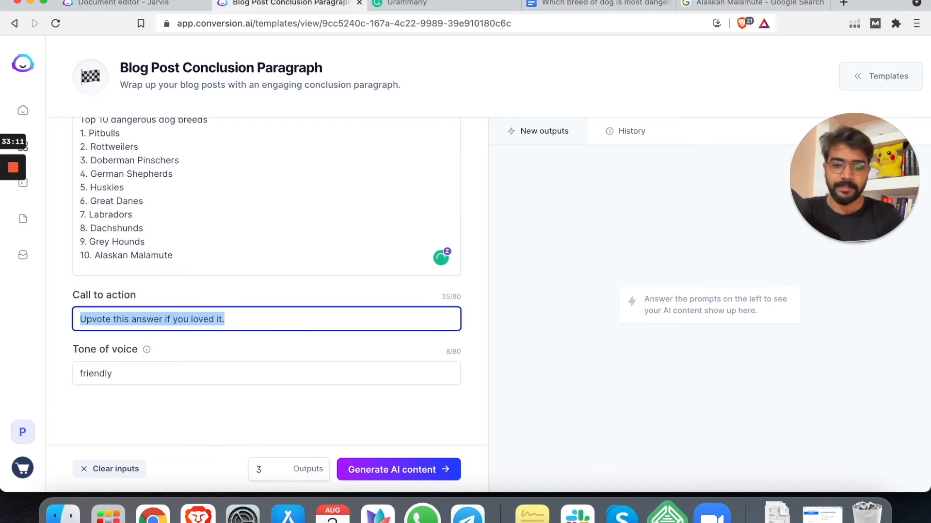
{"action": "type", "text": "leave"}
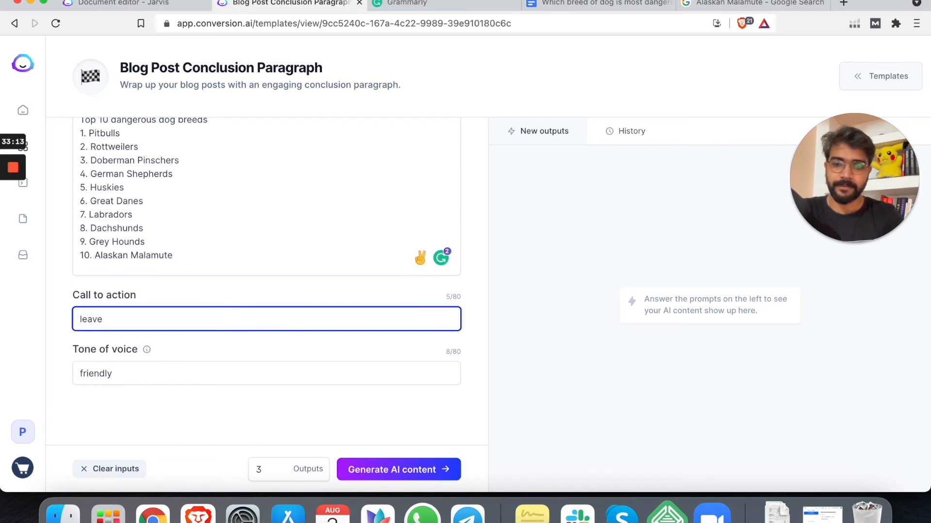
{"action": "type", "text": "your thought"}
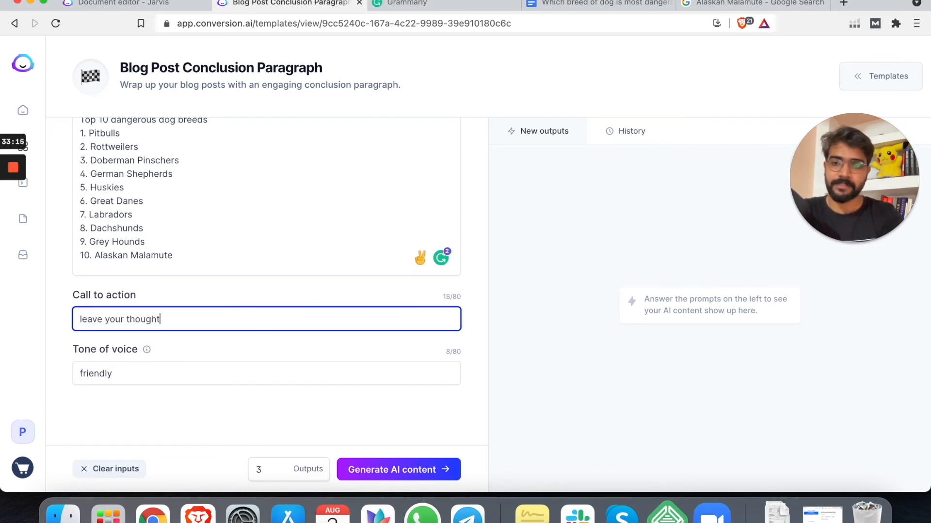
{"action": "type", "text": "s int"}
{"action": "left_click", "coordinate": [289, 470]}
{"action": "type", "text": "19"}
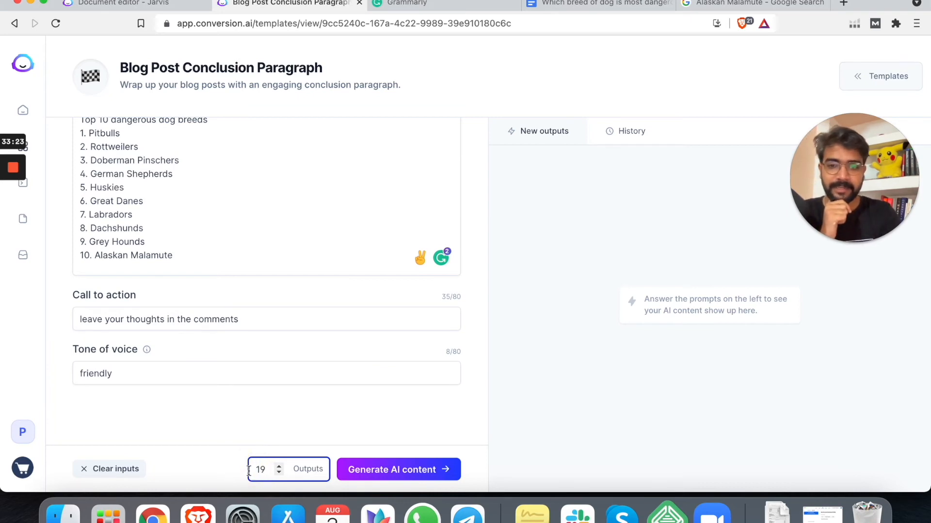
Step: Generate conclusion drafts and copy the one about finding a pet for your lifestyle
{"action": "left_click", "coordinate": [399, 470]}
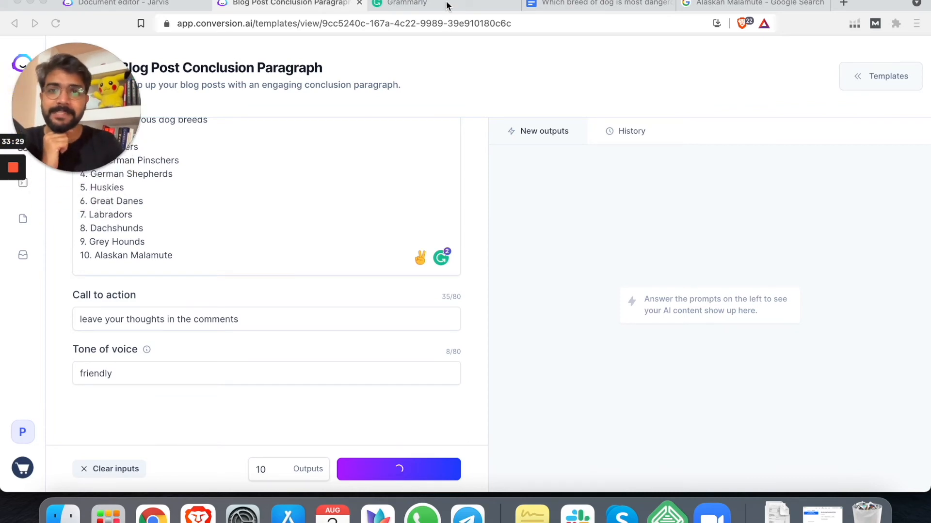
{"action": "mouse_move", "coordinate": [406, 43]}
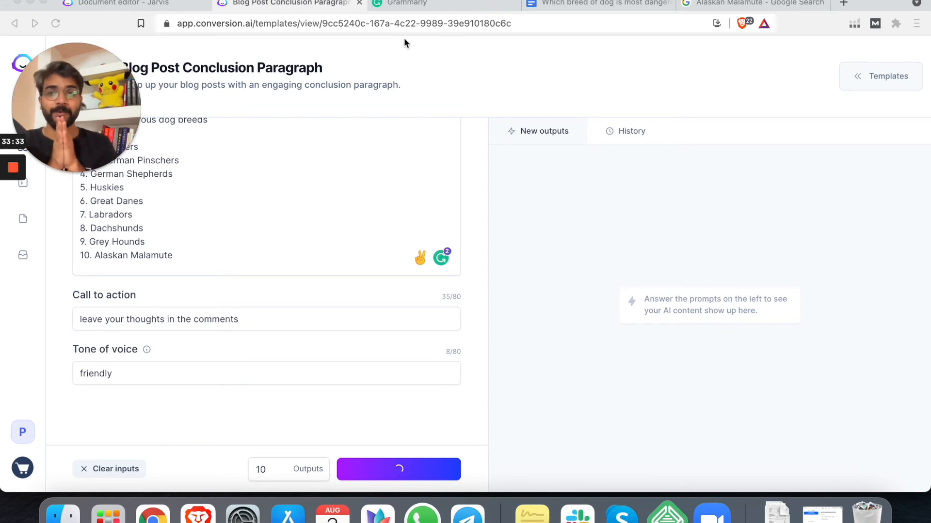
{"action": "left_click", "coordinate": [398, 469]}
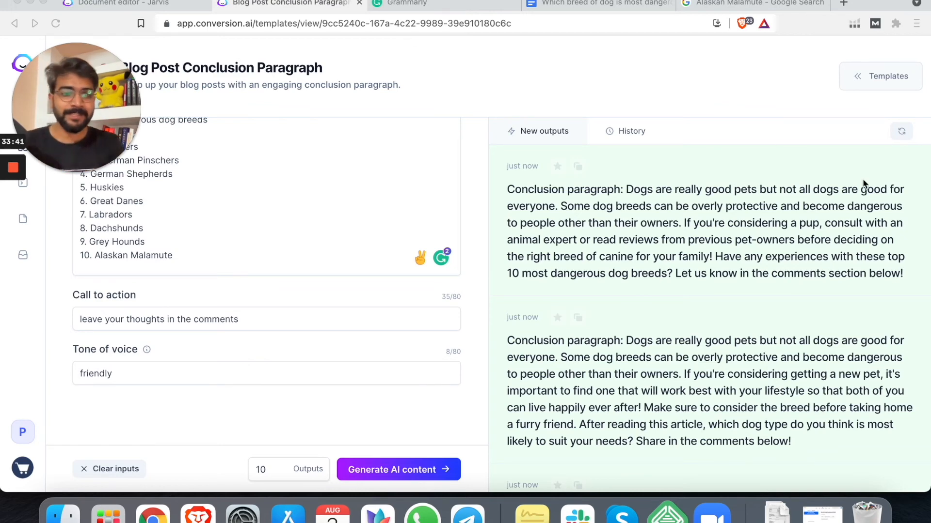
{"action": "scroll", "scroll_direction": "down", "scroll_amount": 3}
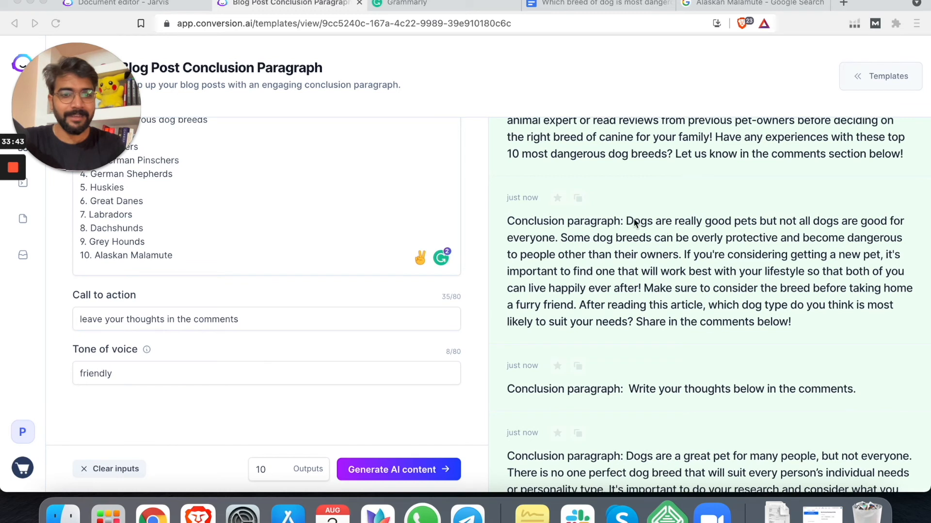
{"action": "left_click", "coordinate": [576, 198]}
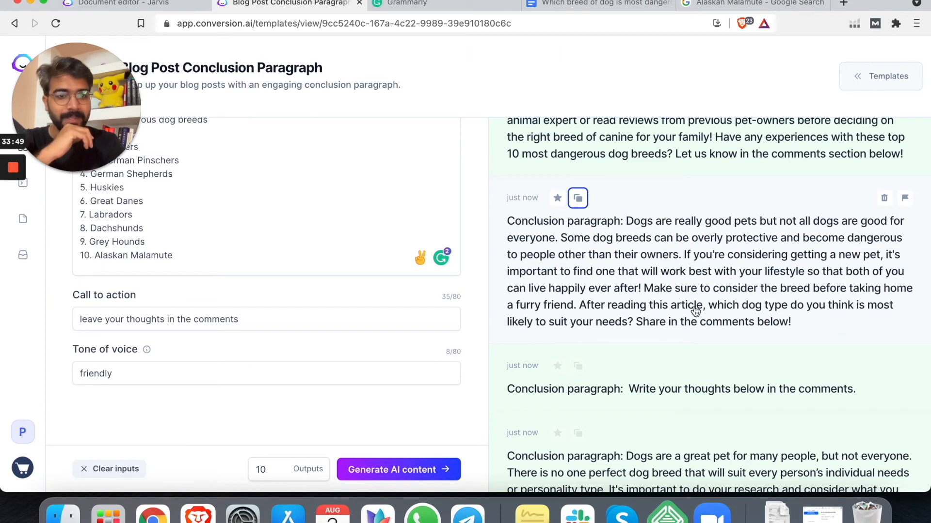
Step: Copy the conclusions about matching dogs with owners and choosing a suitable new pet
{"action": "scroll", "scroll_direction": "down", "scroll_amount": 3}
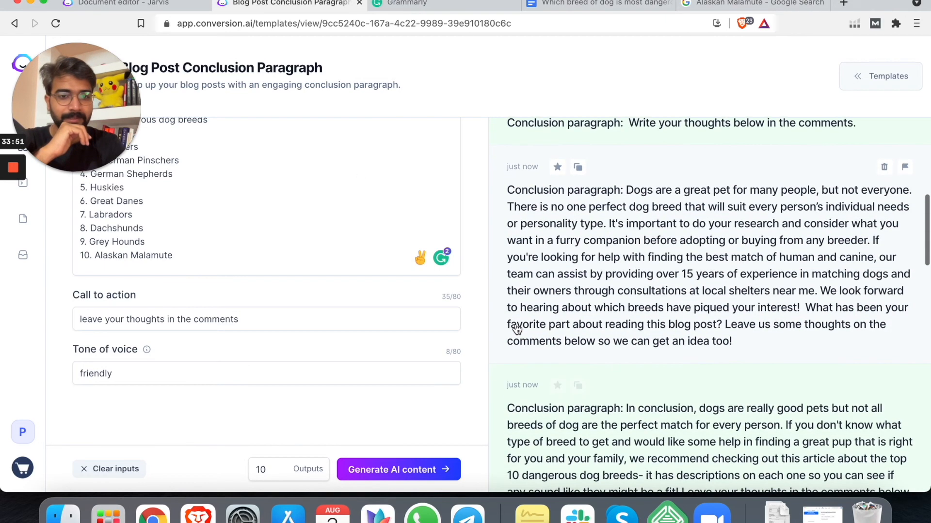
{"action": "left_click", "coordinate": [576, 167]}
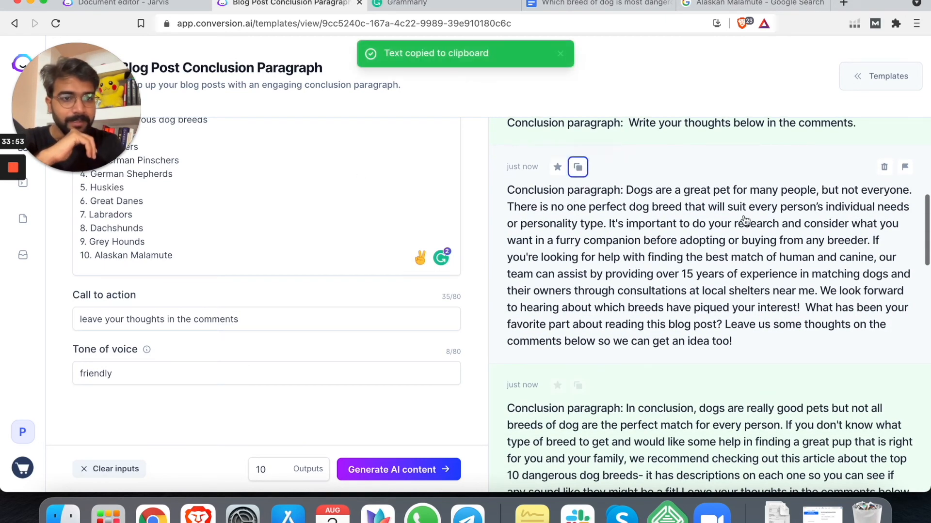
{"action": "mouse_move", "coordinate": [562, 285]}
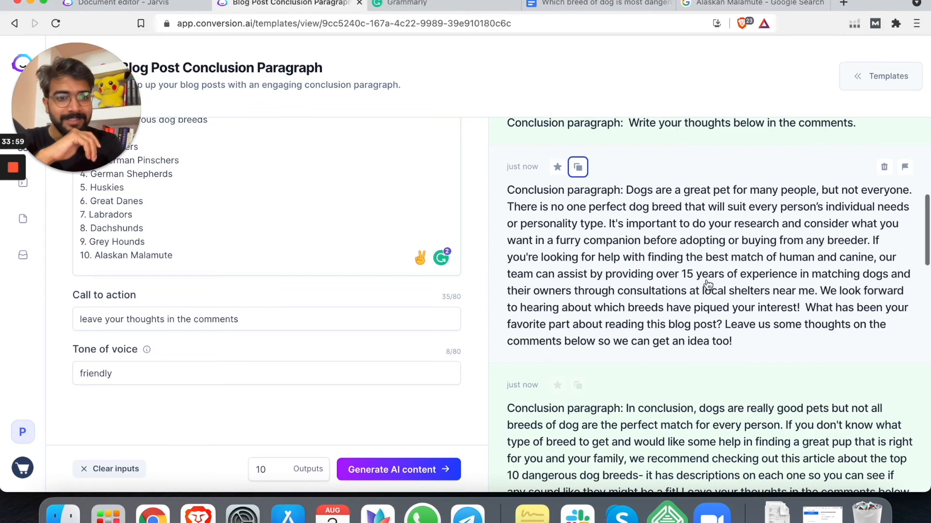
{"action": "scroll", "scroll_direction": "down", "scroll_amount": 3}
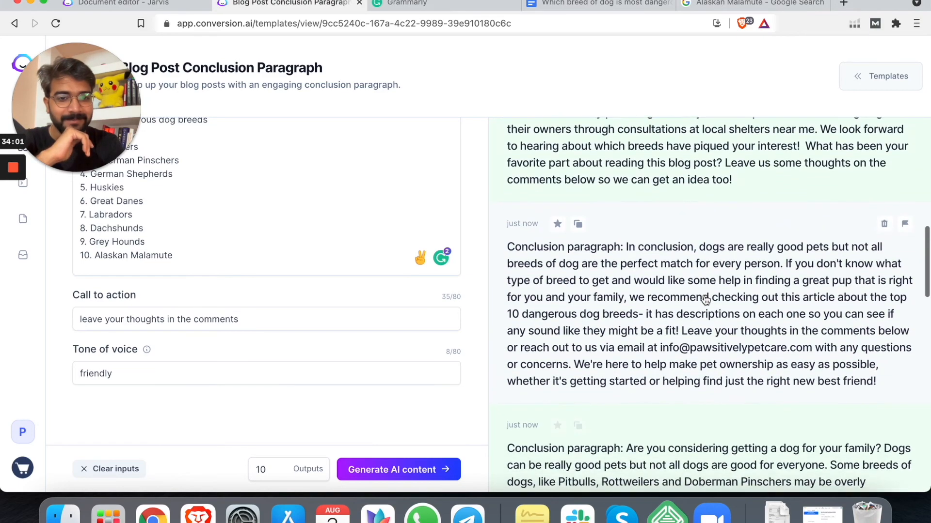
{"action": "scroll", "scroll_direction": "down", "scroll_amount": 3}
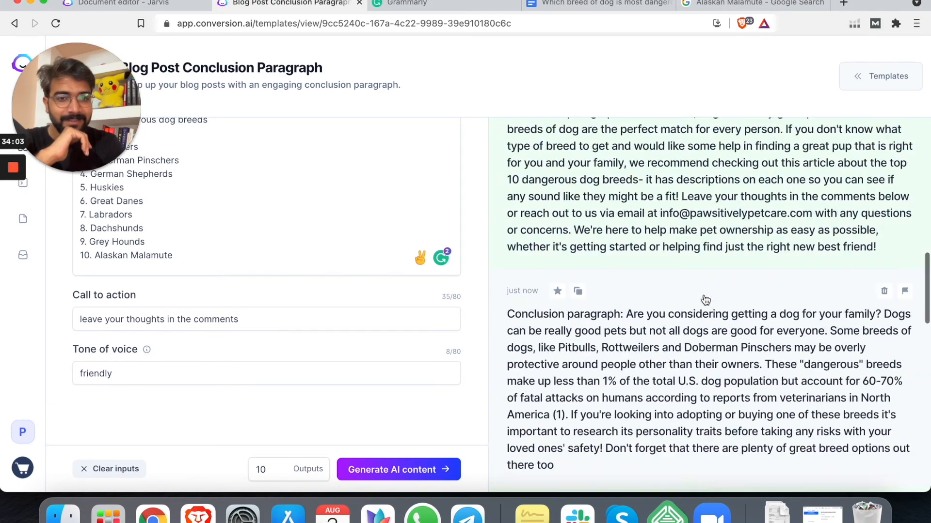
{"action": "scroll", "scroll_direction": "down", "scroll_amount": 3}
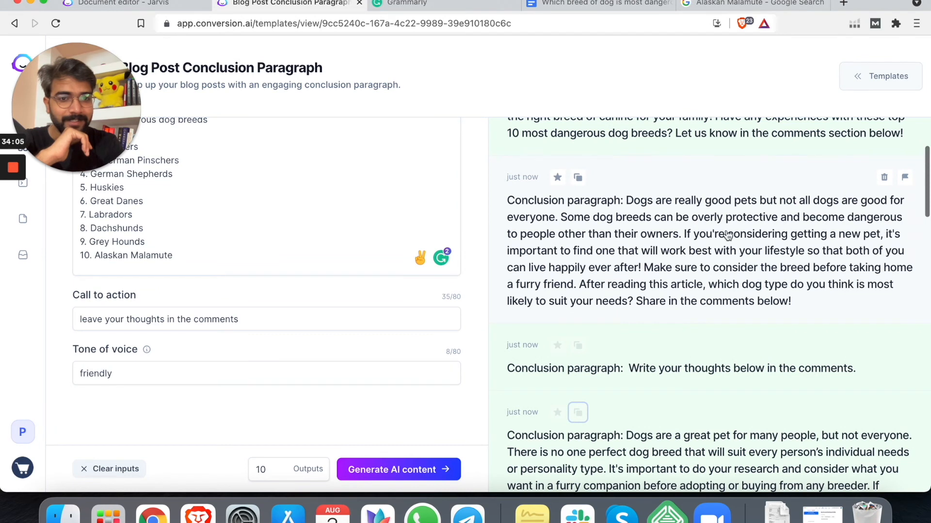
{"action": "left_click", "coordinate": [576, 177]}
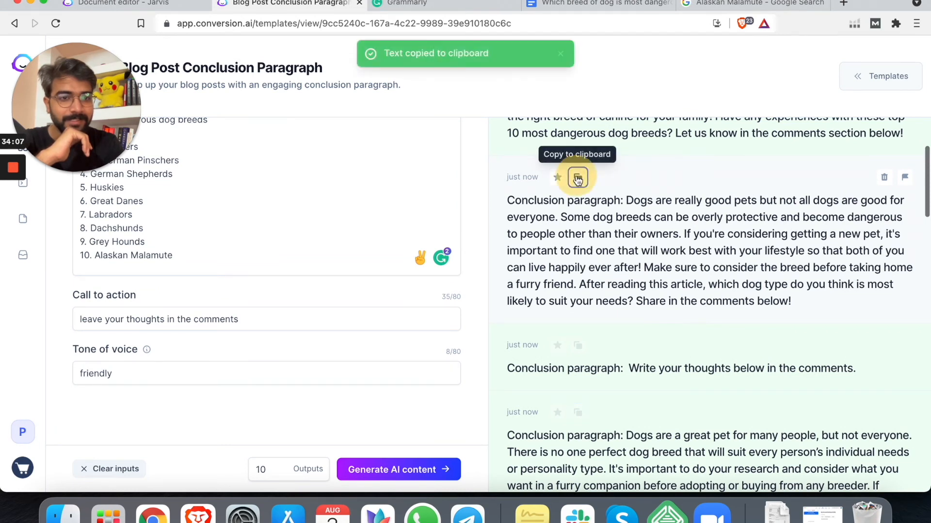
{"action": "left_click", "coordinate": [577, 177]}
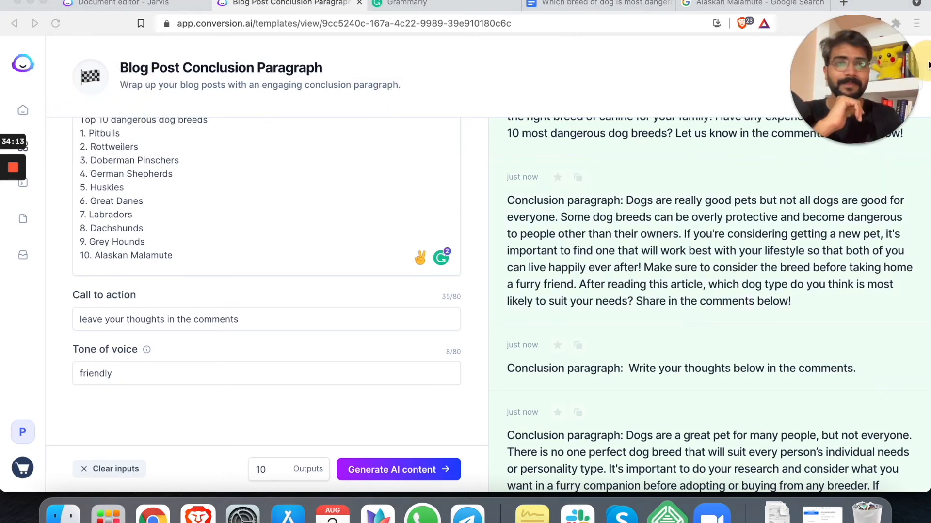
Step: Paste the conclusion into the draft and add 'Also, let us know which dog breed do you own?'
{"action": "left_click", "coordinate": [125, 4]}
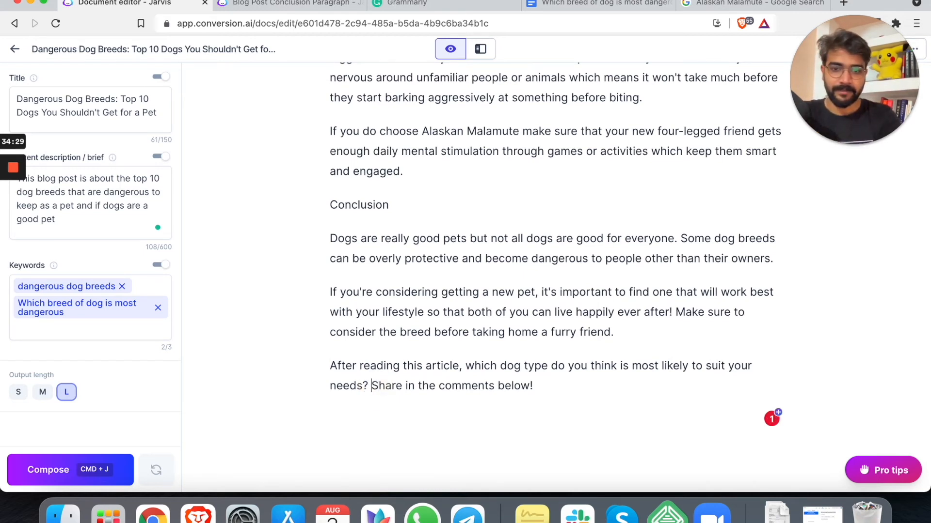
{"action": "type", "text": "Also, let u"}
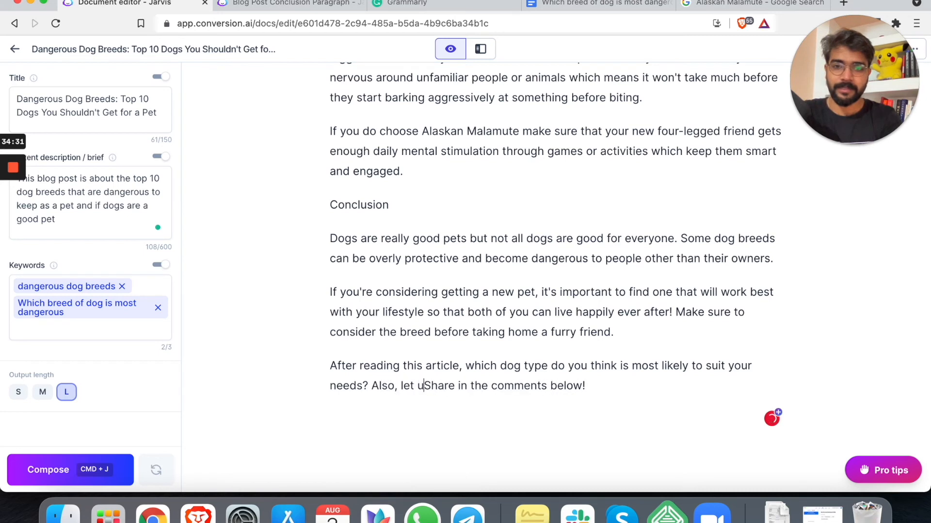
{"action": "type", "text": "s know which dog breed"}
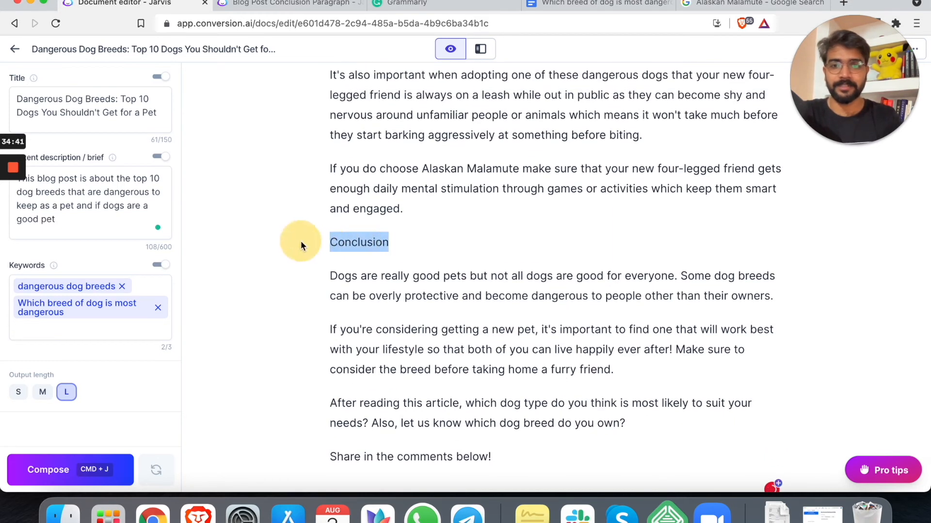
{"action": "mouse_move", "coordinate": [282, 248]}
{"action": "type", "text": "Wha"}
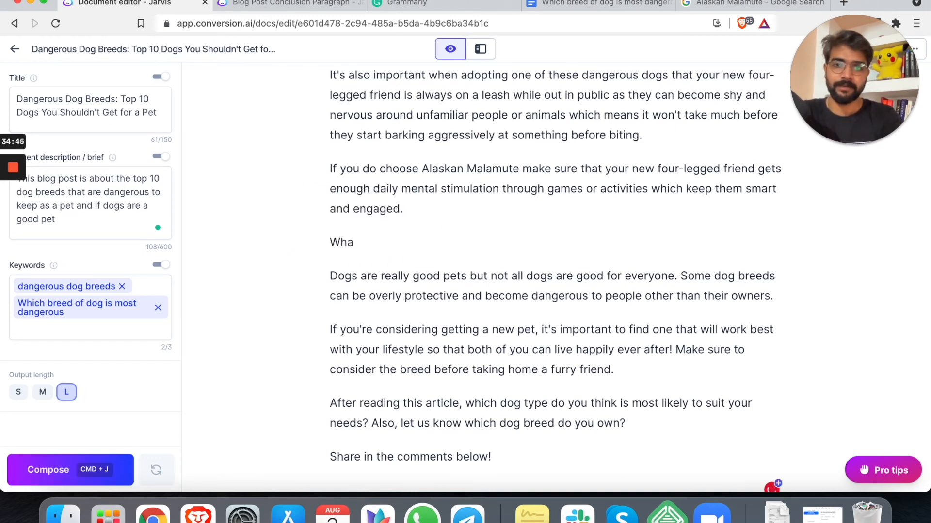
Step: Retitle the Conclusion heading 'Do You Own A Dangerous Dog?' and scroll back to the draft's top
{"action": "type", "text": "t"}
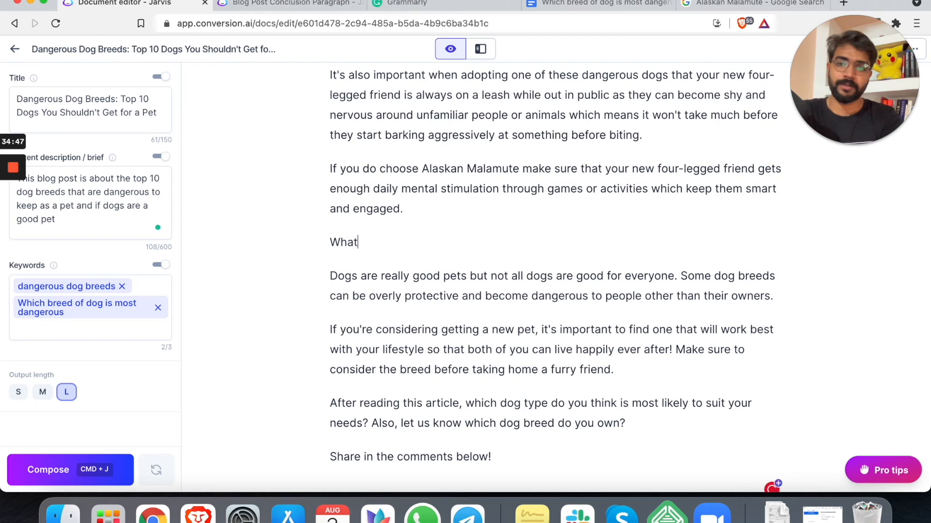
{"action": "type", "text": "Do"}
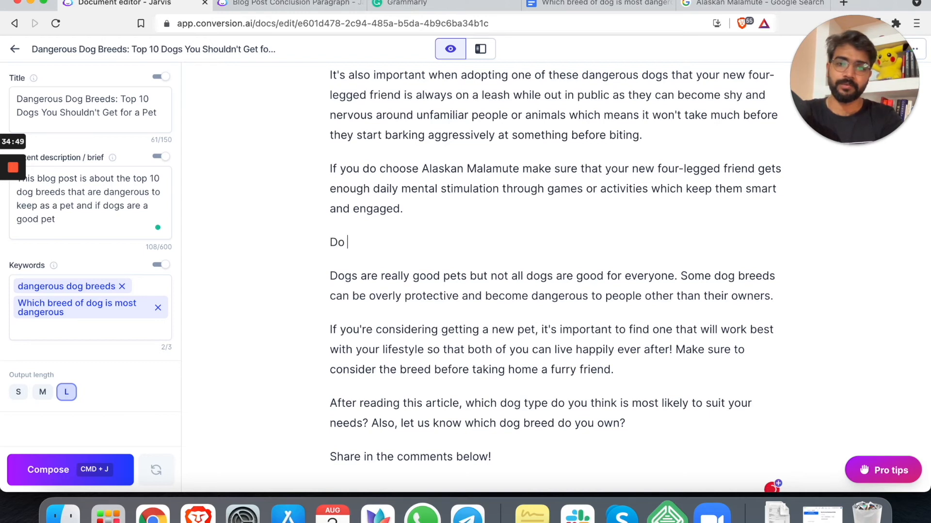
{"action": "type", "text": "You"}
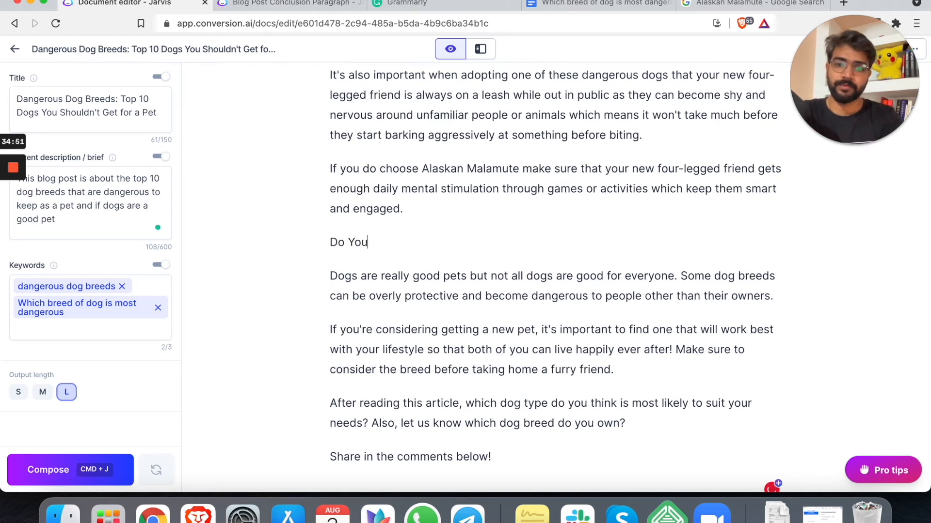
{"action": "type", "text": "Ow"}
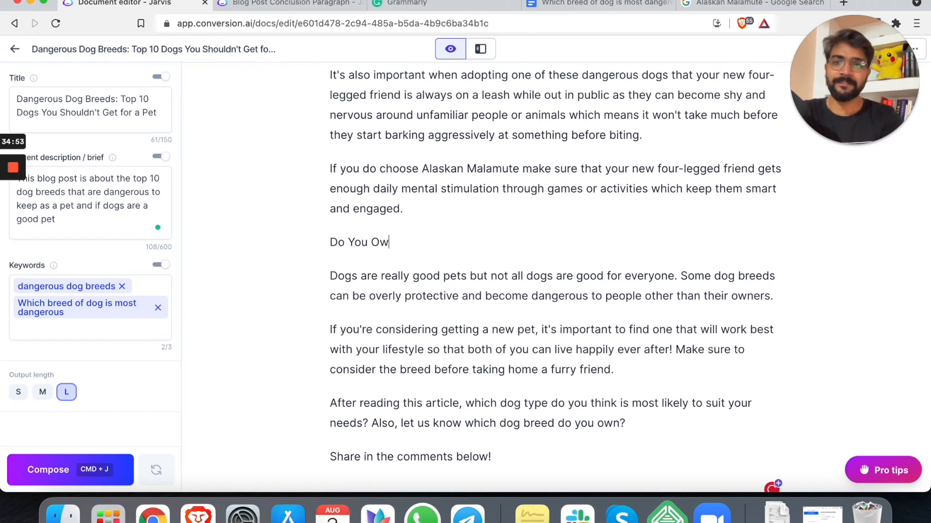
{"action": "type", "text": "n"}
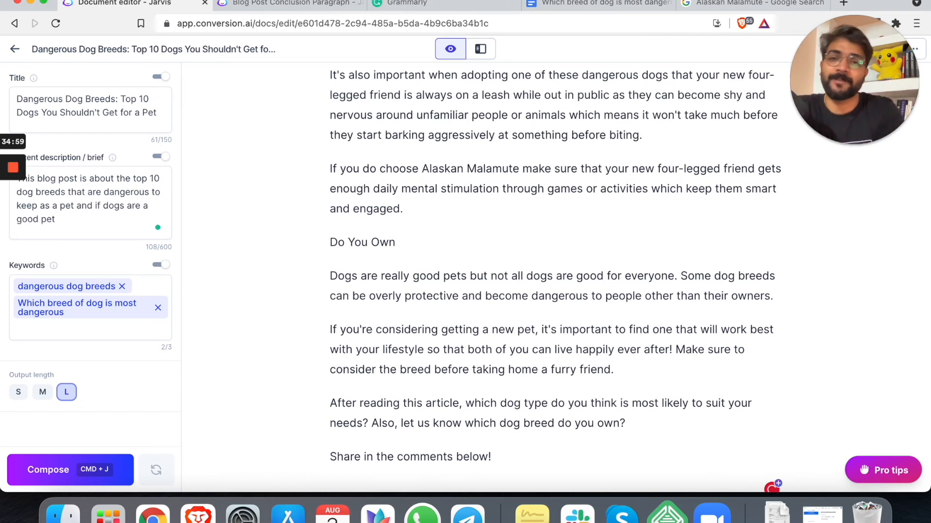
{"action": "type", "text": "A Dangerou"}
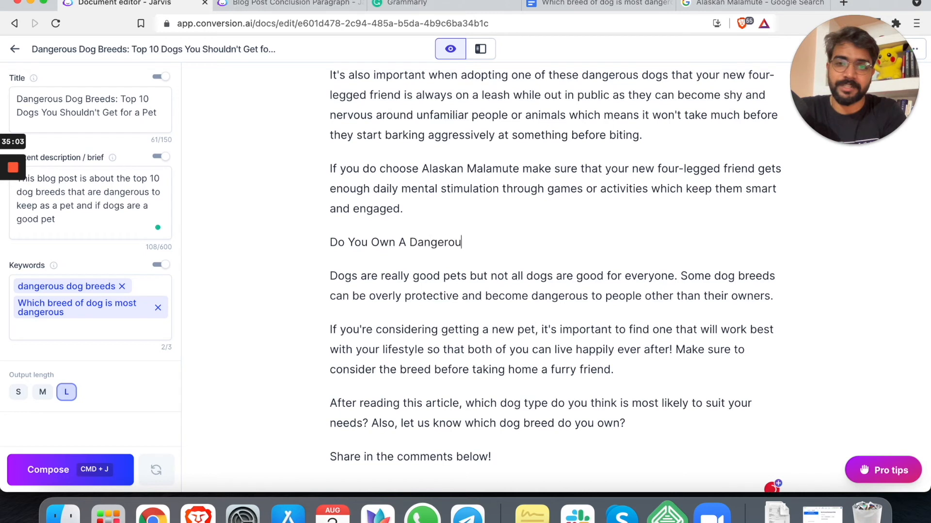
{"action": "type", "text": "s Dog"}
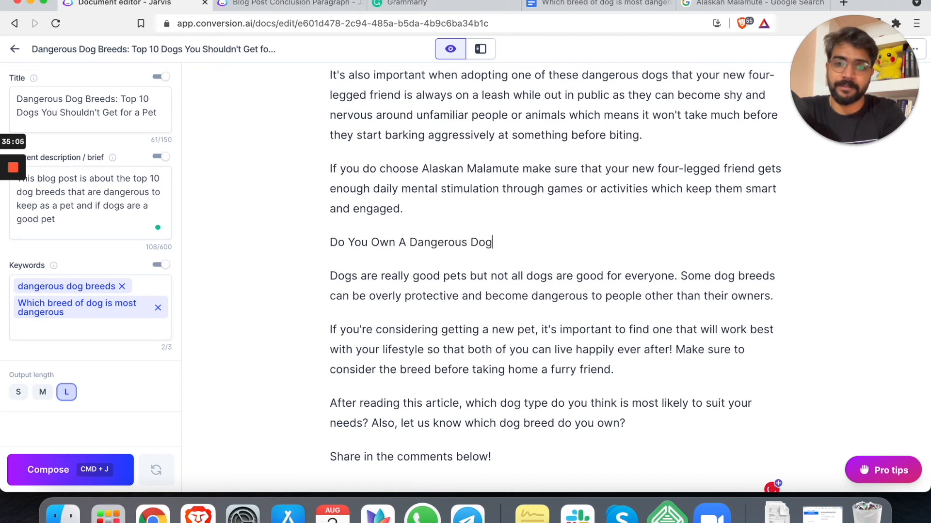
{"action": "type", "text": "?"}
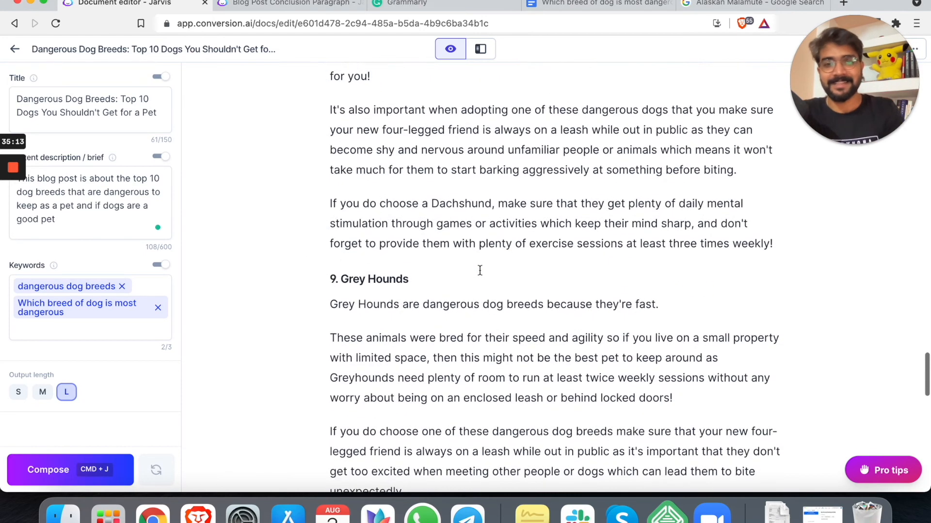
{"action": "scroll", "scroll_direction": "up", "scroll_amount": 3}
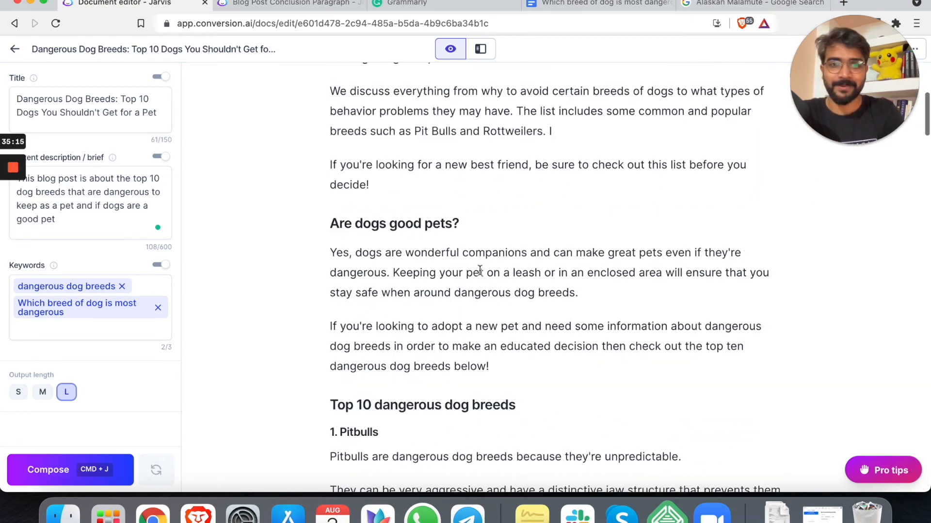
{"action": "scroll", "scroll_direction": "up", "scroll_amount": 3}
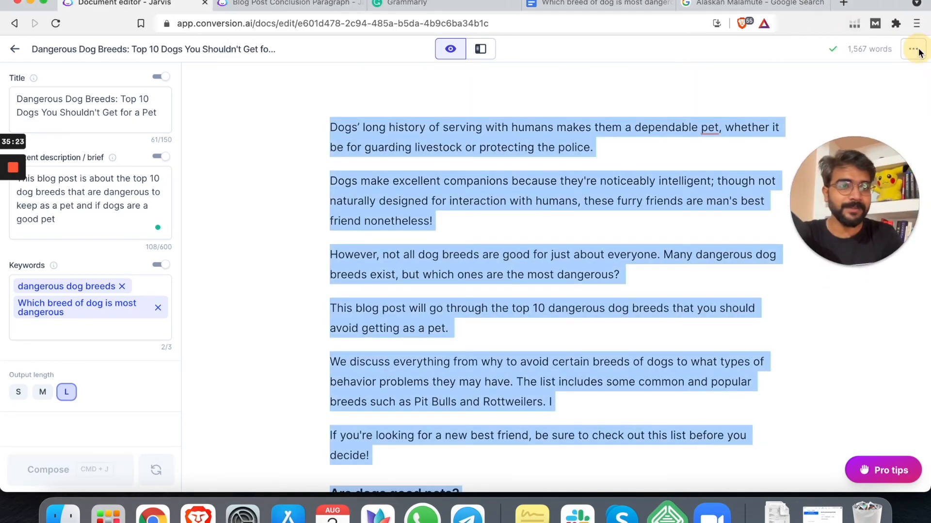
Step: Open and dismiss Jarvis's document options menu, then return to the dog-breed Google Docs outline
{"action": "left_click", "coordinate": [912, 49]}
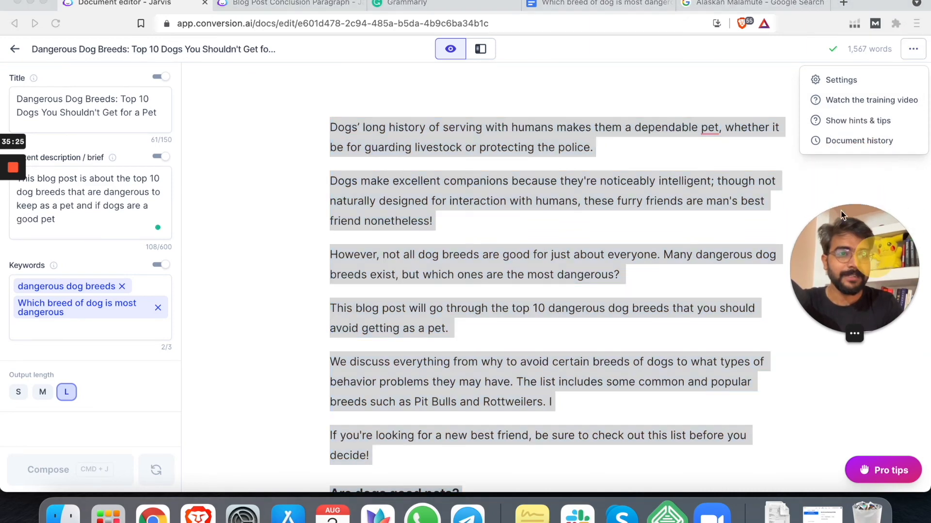
{"action": "left_click", "coordinate": [840, 80]}
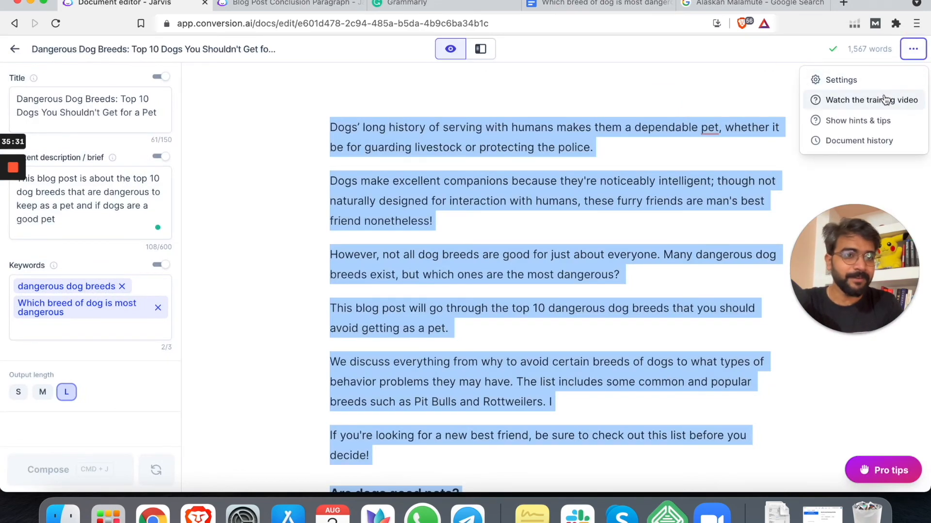
{"action": "left_click", "coordinate": [579, 206]}
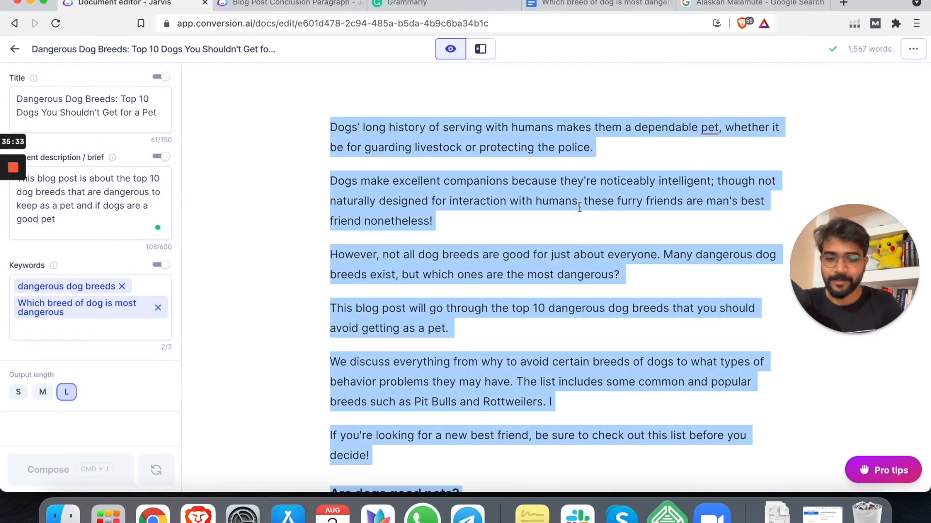
{"action": "left_click", "coordinate": [597, 3]}
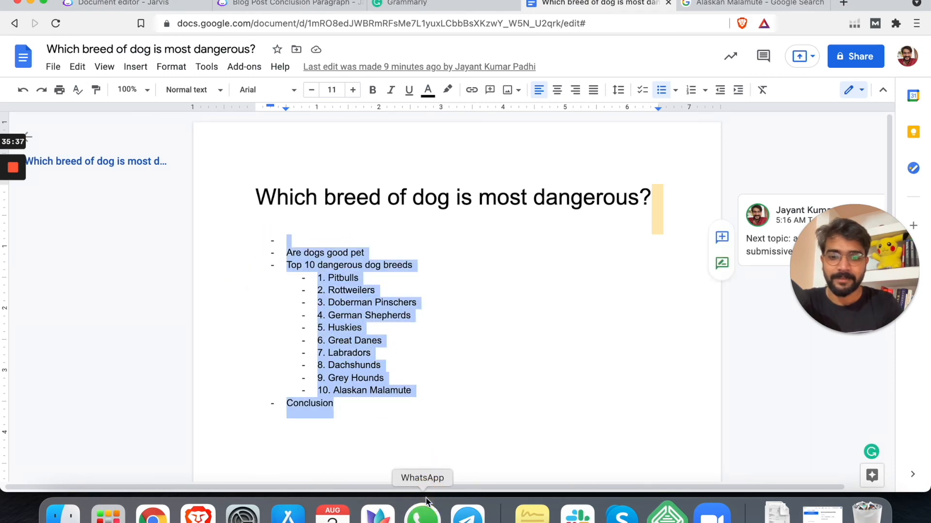
Step: Look over the post, then select the entire titled article in the Google Doc
{"action": "scroll", "scroll_direction": "down", "scroll_amount": 3}
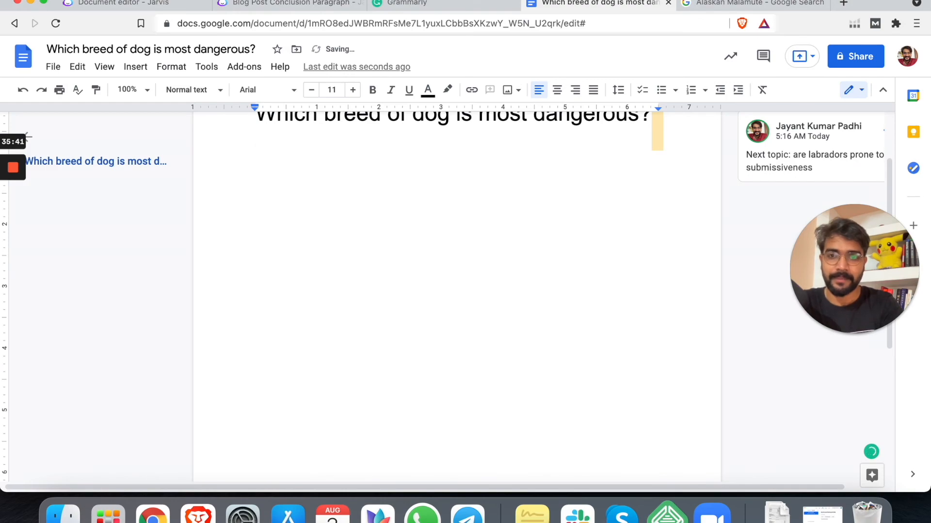
{"action": "scroll", "scroll_direction": "down", "scroll_amount": 3}
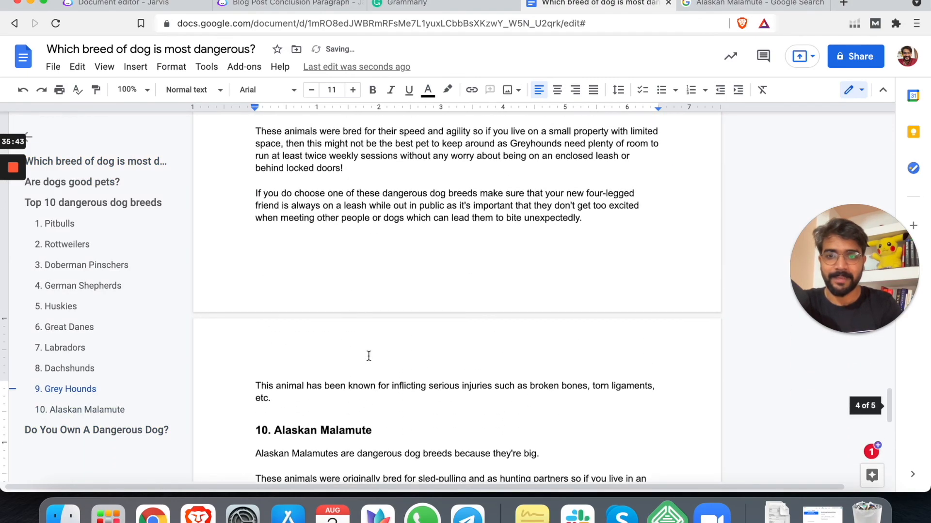
{"action": "scroll", "scroll_direction": "up", "scroll_amount": 3}
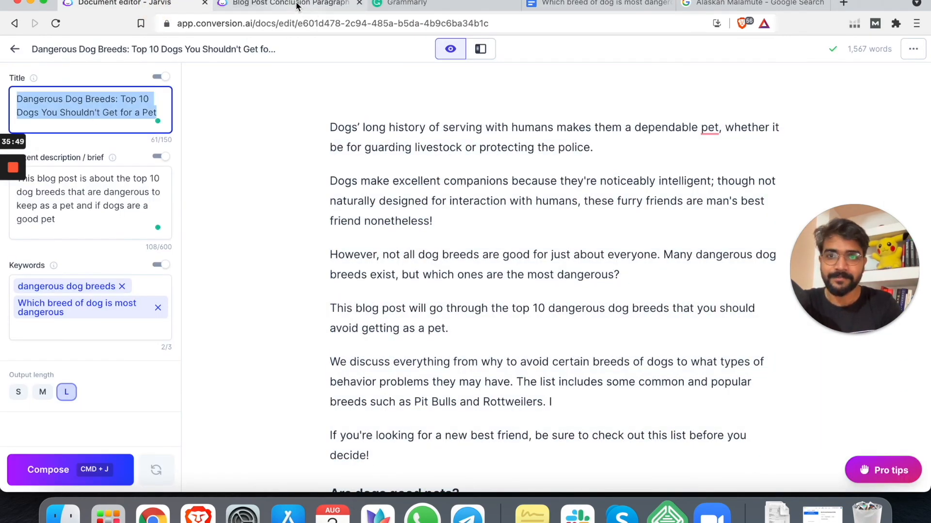
{"action": "left_click", "coordinate": [596, 4]}
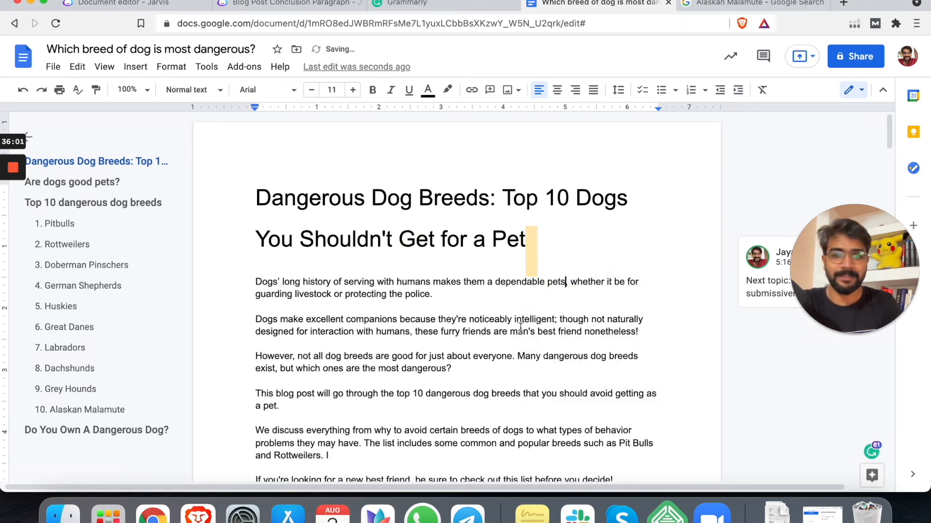
{"action": "key", "text": "ctrl+a"}
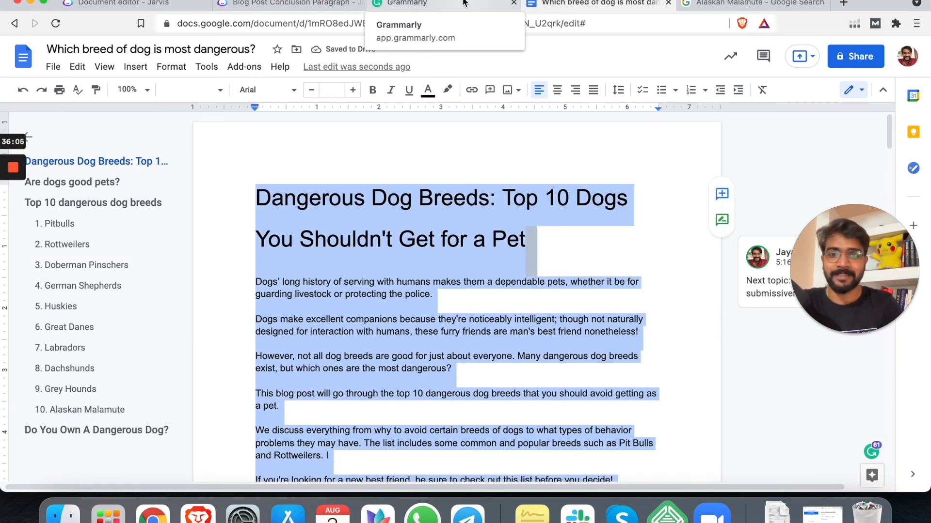
Step: Bold the post title line in the Grammarly editor
{"action": "left_click", "coordinate": [407, 4]}
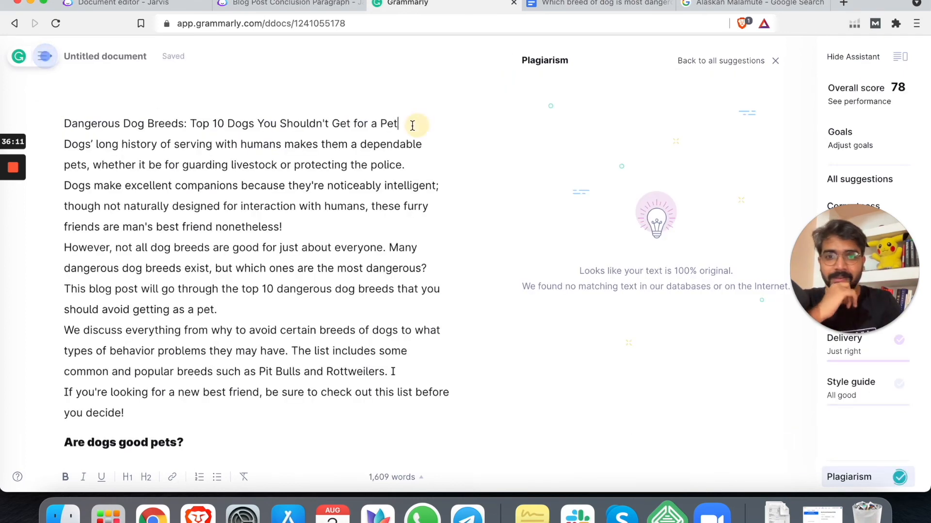
{"action": "triple_click", "coordinate": [232, 124]}
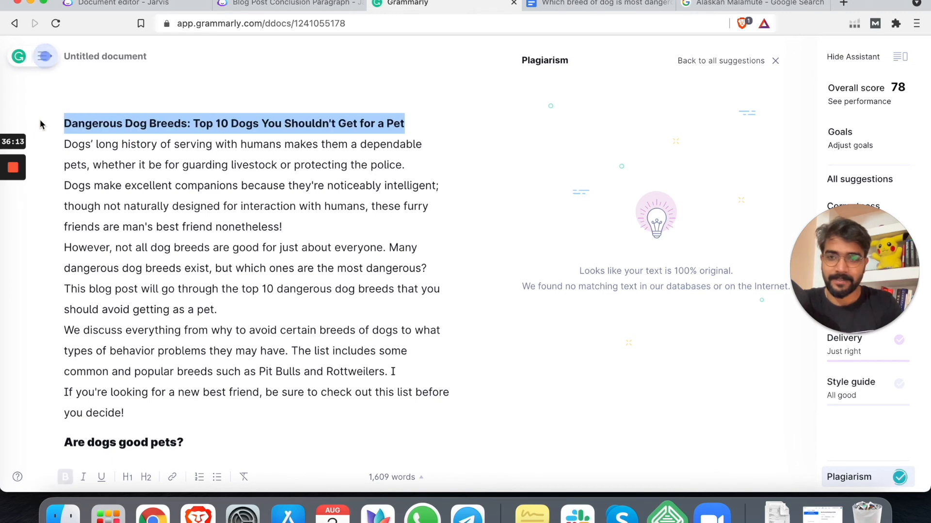
{"action": "left_click", "coordinate": [322, 206]}
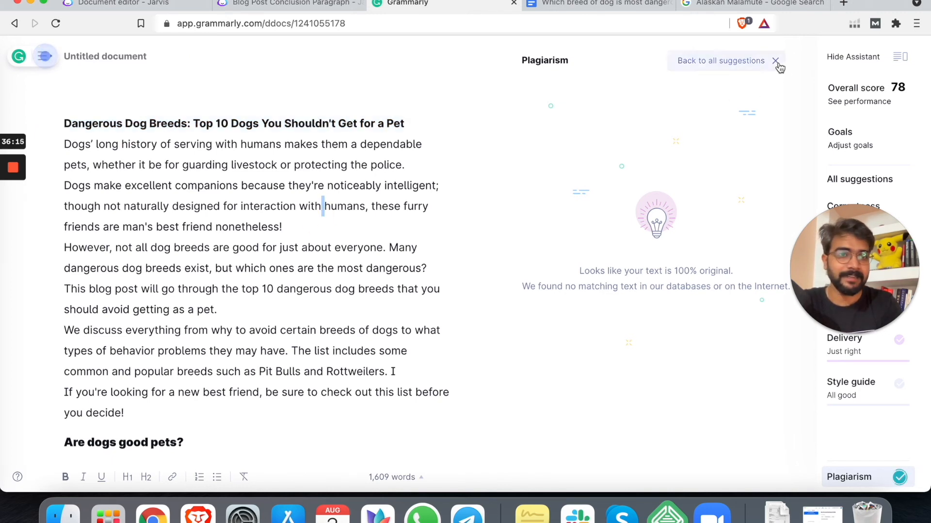
Step: Accept Grammarly's fixes dropping 'a' before dependable and removing 'it be'
{"action": "left_click", "coordinate": [720, 60]}
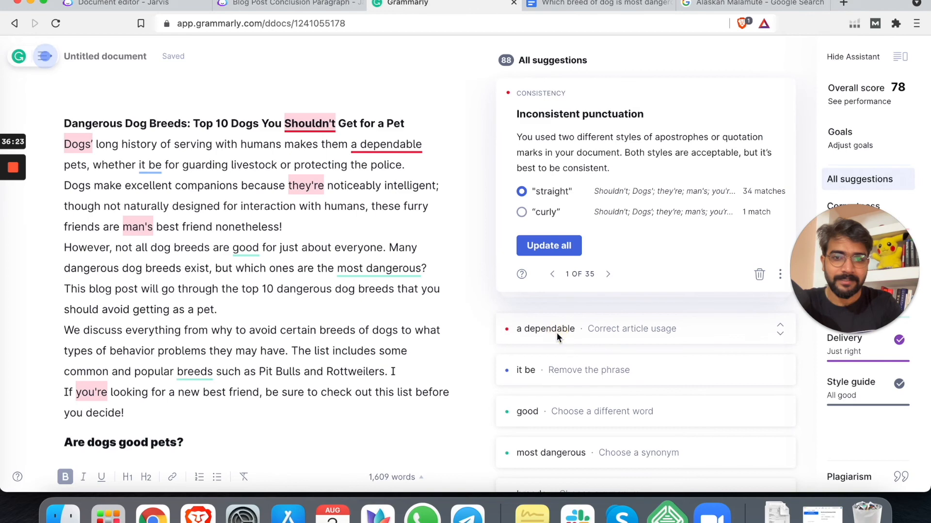
{"action": "left_click", "coordinate": [544, 329]}
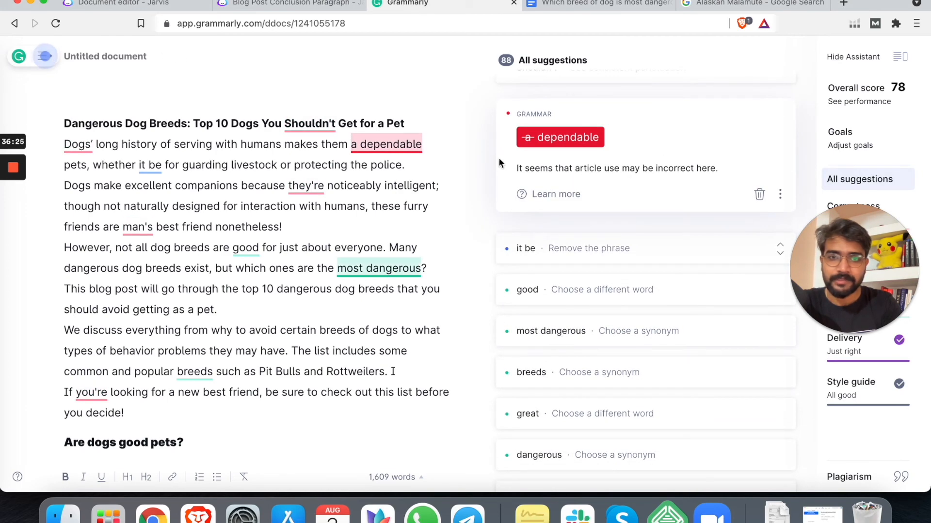
{"action": "left_click", "coordinate": [559, 137]}
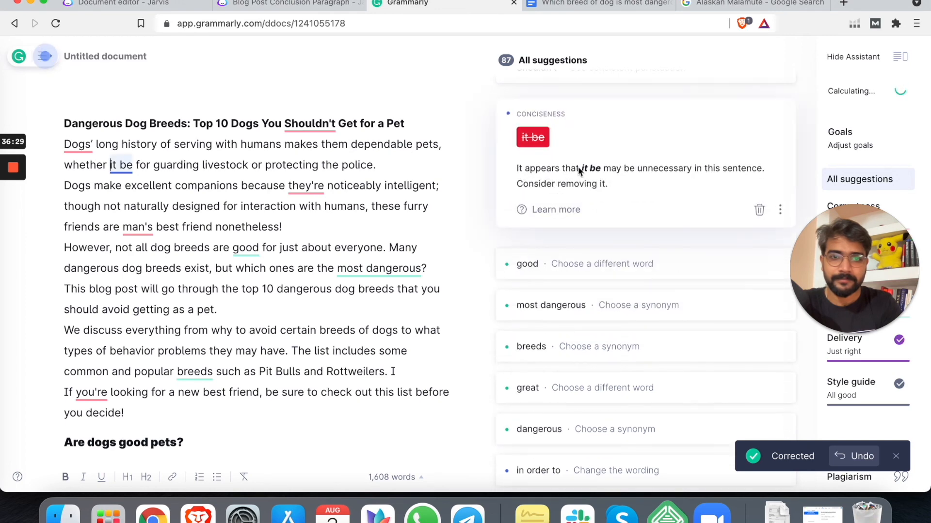
{"action": "scroll", "scroll_direction": "up", "scroll_amount": 3}
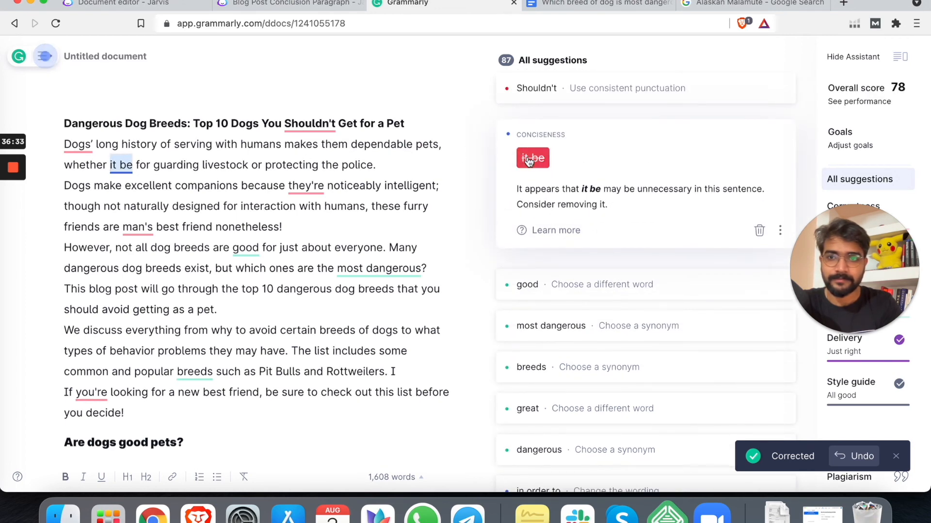
{"action": "left_click", "coordinate": [533, 157]}
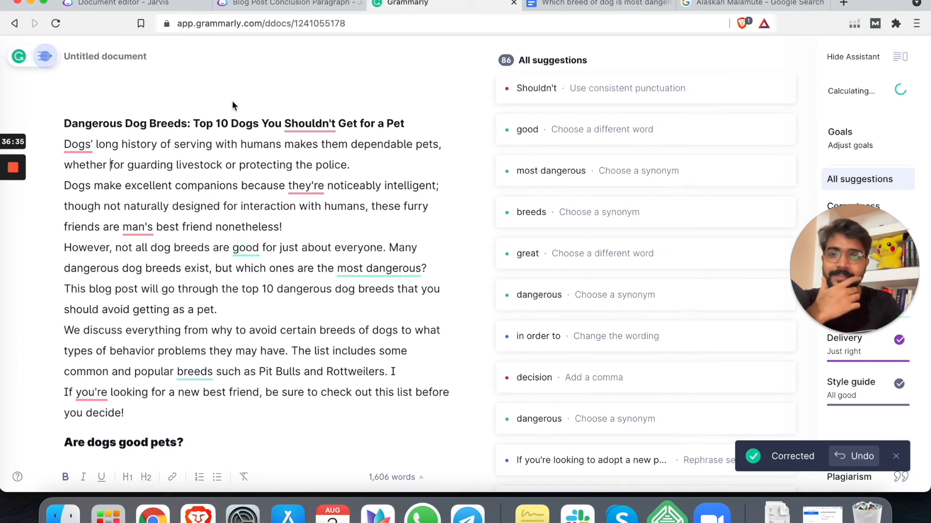
{"action": "scroll", "scroll_direction": "down", "scroll_amount": 3}
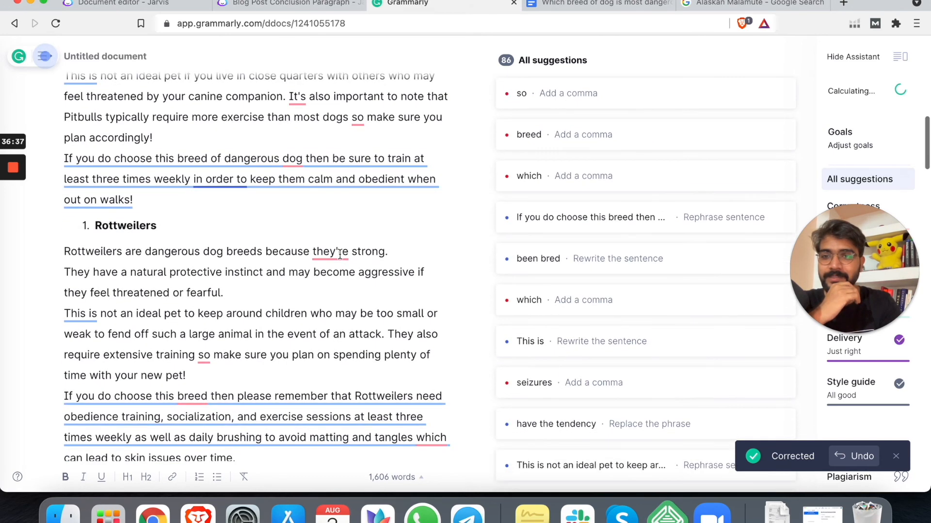
{"action": "scroll", "scroll_direction": "up", "scroll_amount": 3}
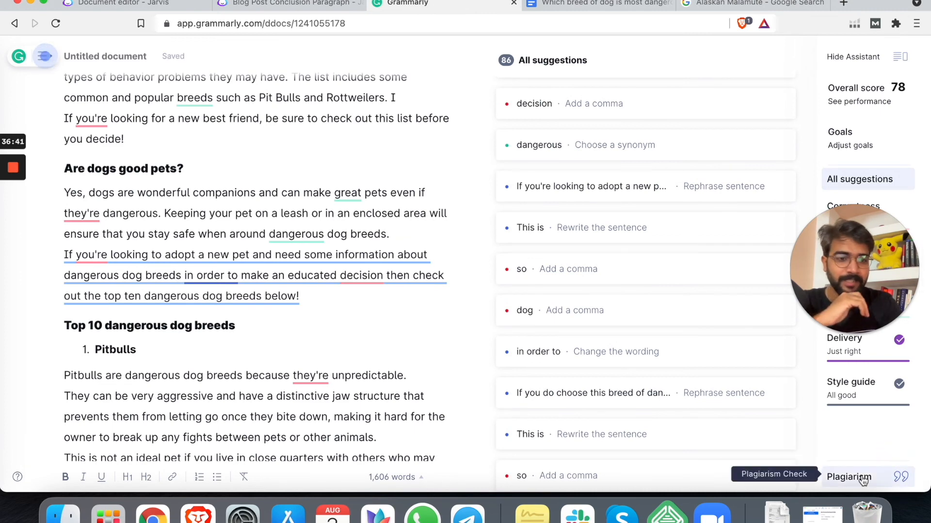
Step: Run the plagiarism check and expand the 1% source matches, including Daily Puppy
{"action": "left_click", "coordinate": [851, 476]}
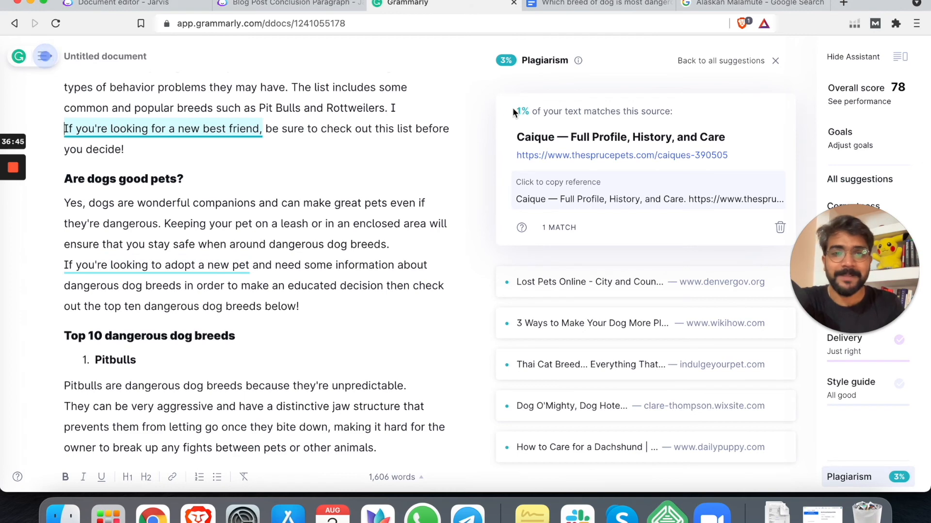
{"action": "mouse_move", "coordinate": [466, 135]}
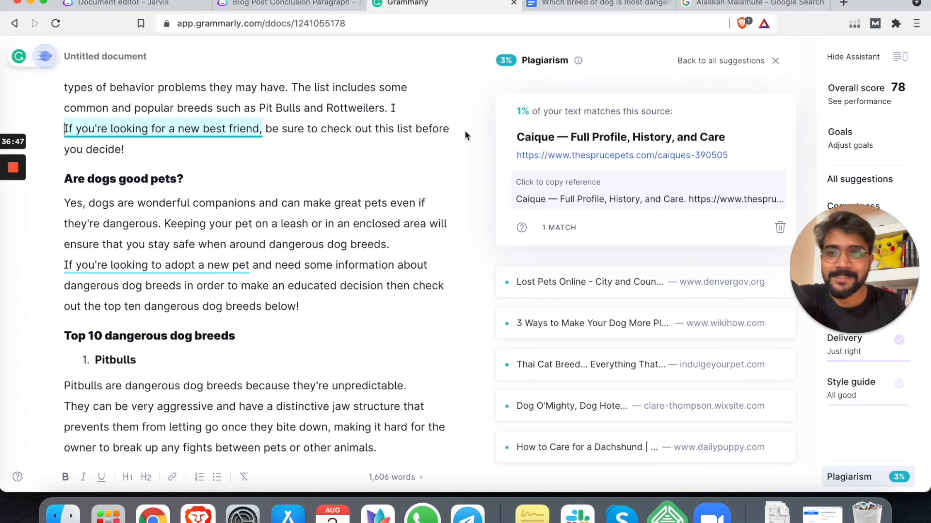
{"action": "mouse_move", "coordinate": [555, 286]}
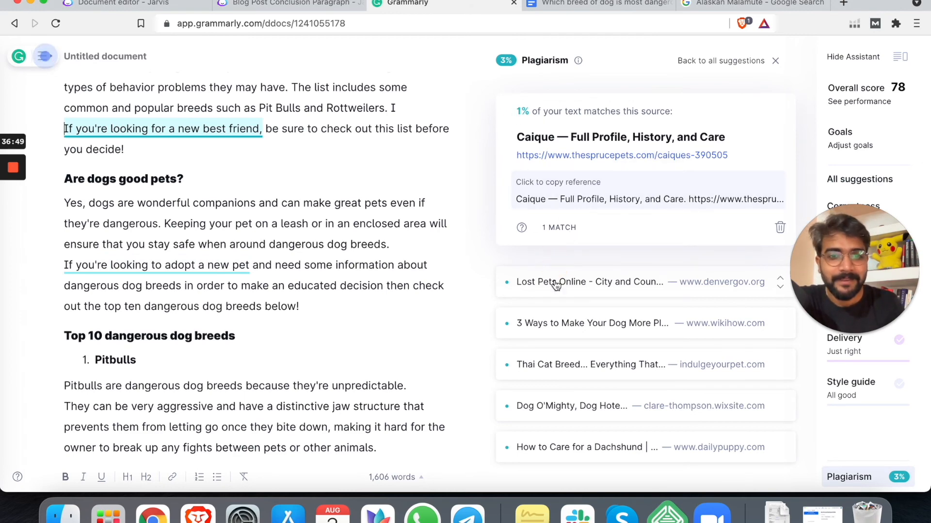
{"action": "left_click", "coordinate": [589, 281]}
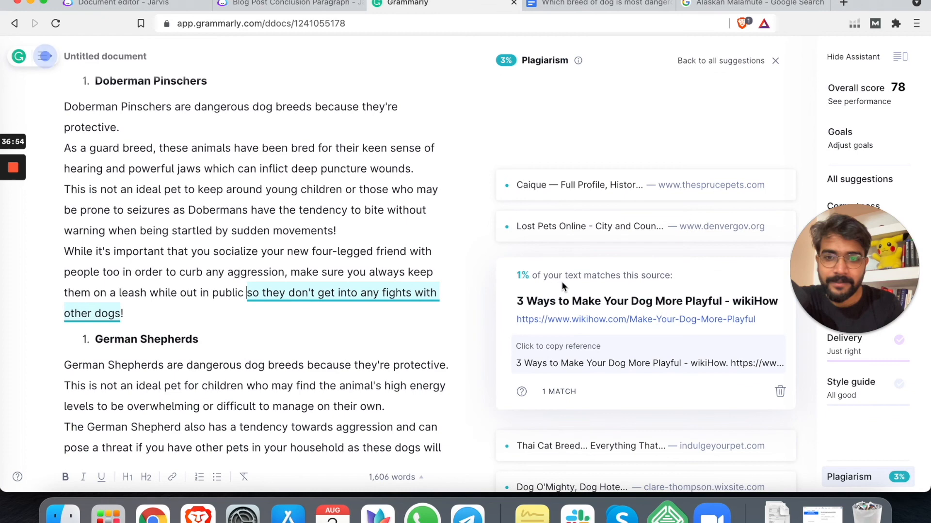
{"action": "scroll", "scroll_direction": "down", "scroll_amount": 3}
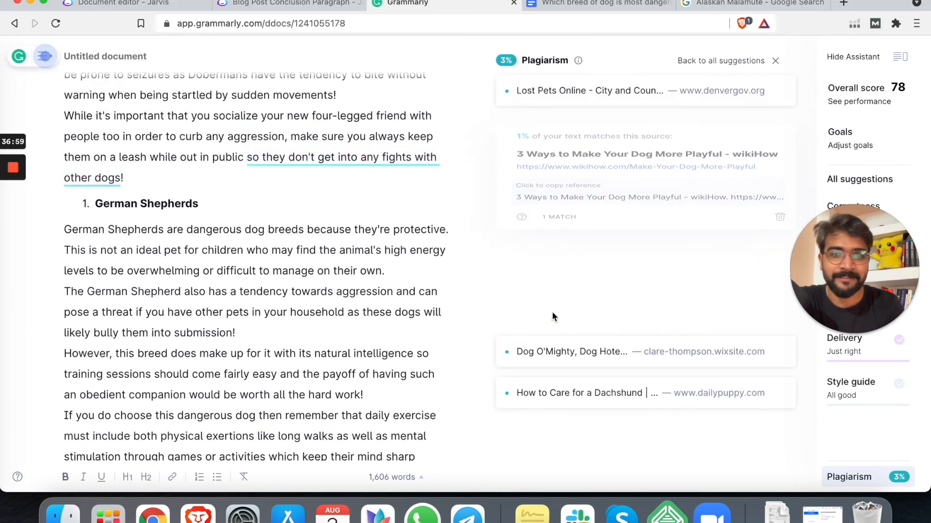
{"action": "scroll", "scroll_direction": "down", "scroll_amount": 3}
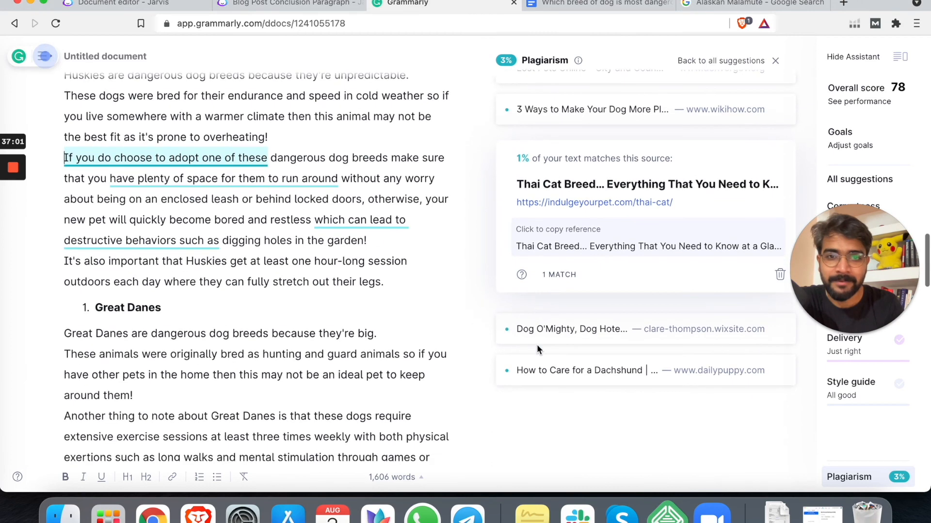
{"action": "scroll", "scroll_direction": "down", "scroll_amount": 3}
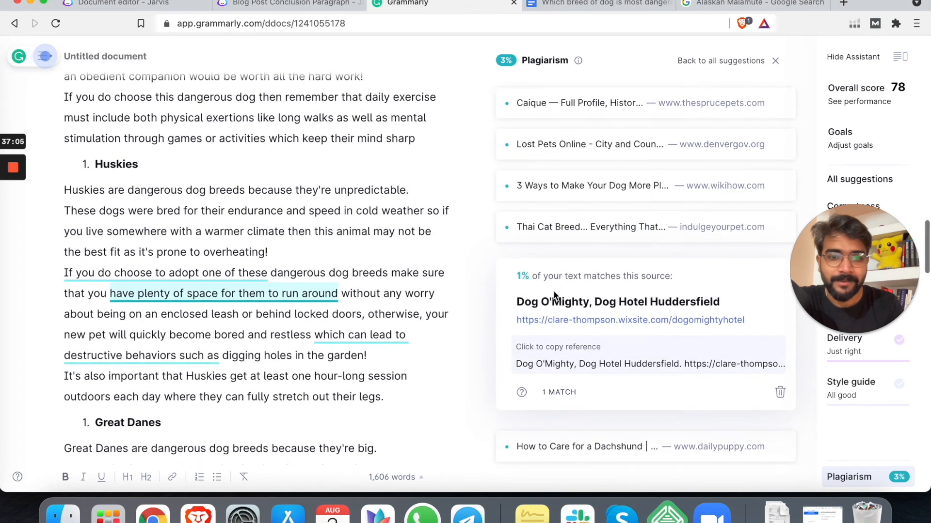
{"action": "scroll", "scroll_direction": "down", "scroll_amount": 3}
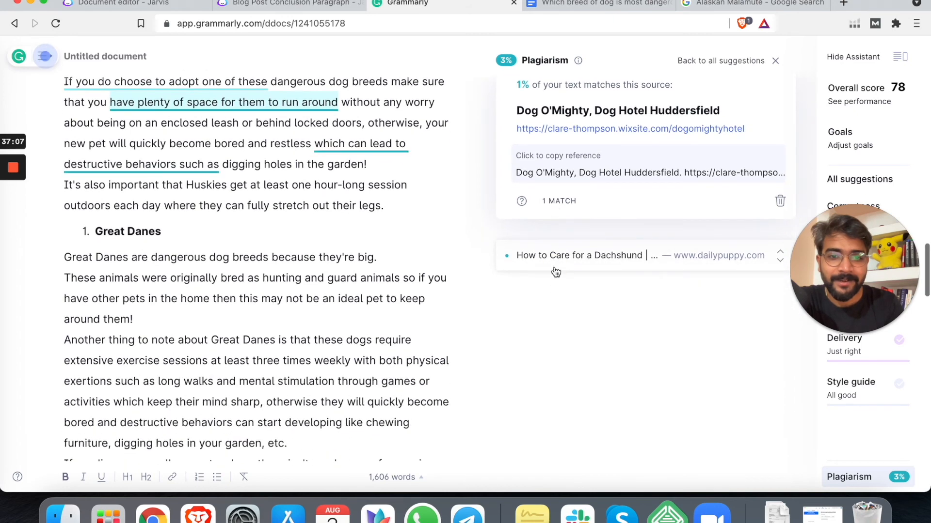
{"action": "left_click", "coordinate": [586, 256]}
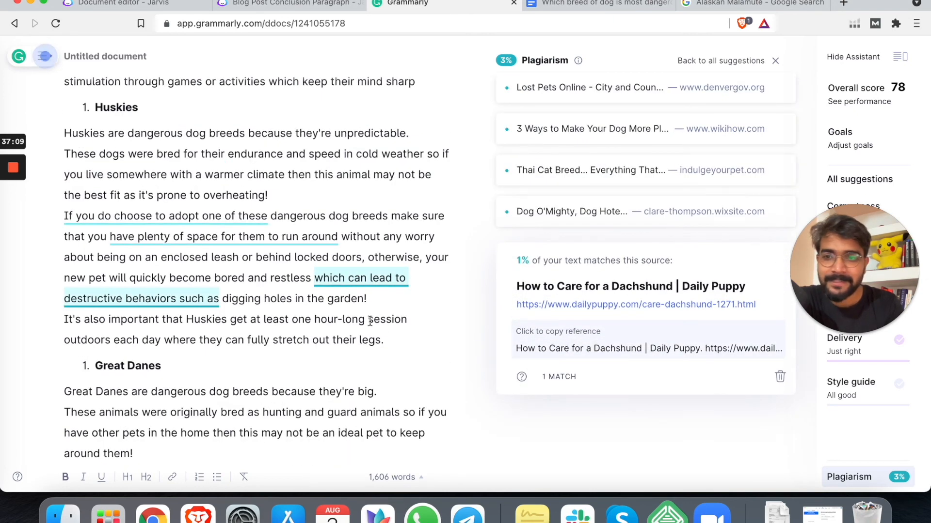
{"action": "scroll", "scroll_direction": "down", "scroll_amount": 3}
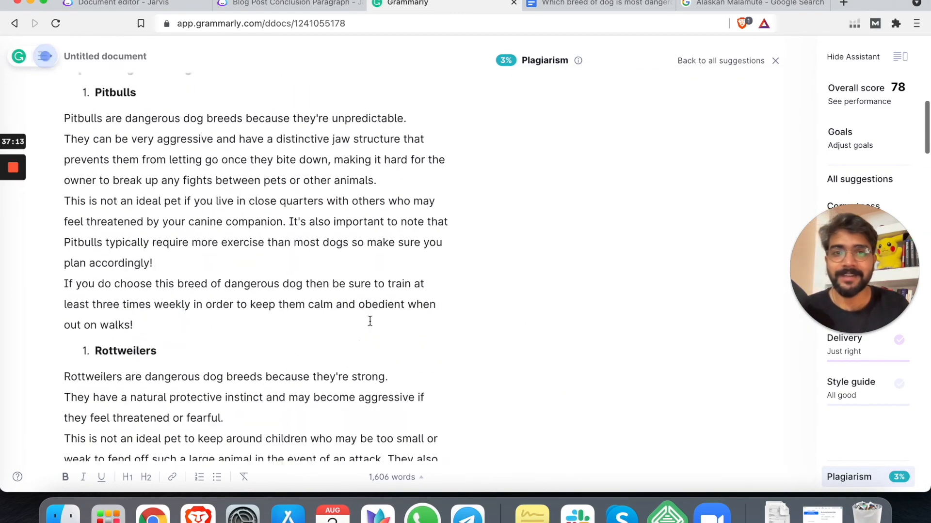
{"action": "left_click", "coordinate": [597, 3]}
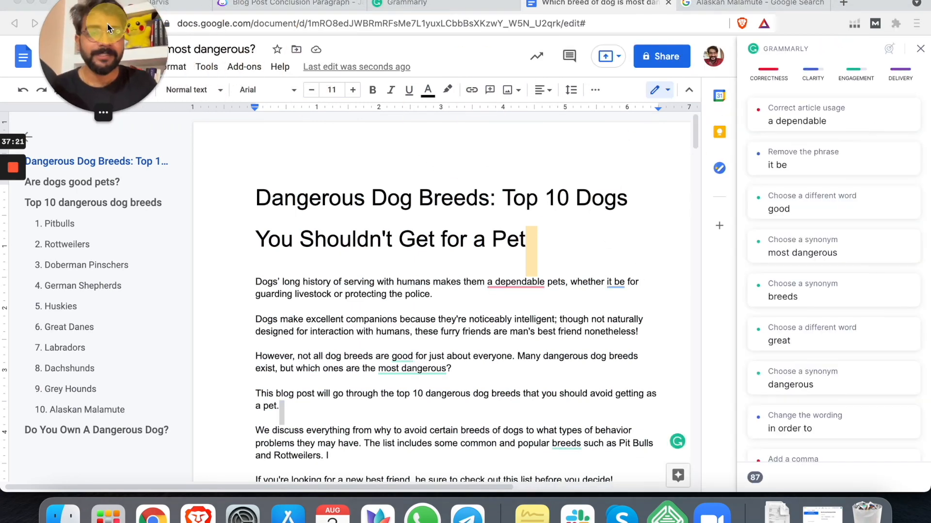
Step: Apply the 'a dependable' correction in the Docs Grammarly sidebar and scroll through the post
{"action": "left_click", "coordinate": [797, 114]}
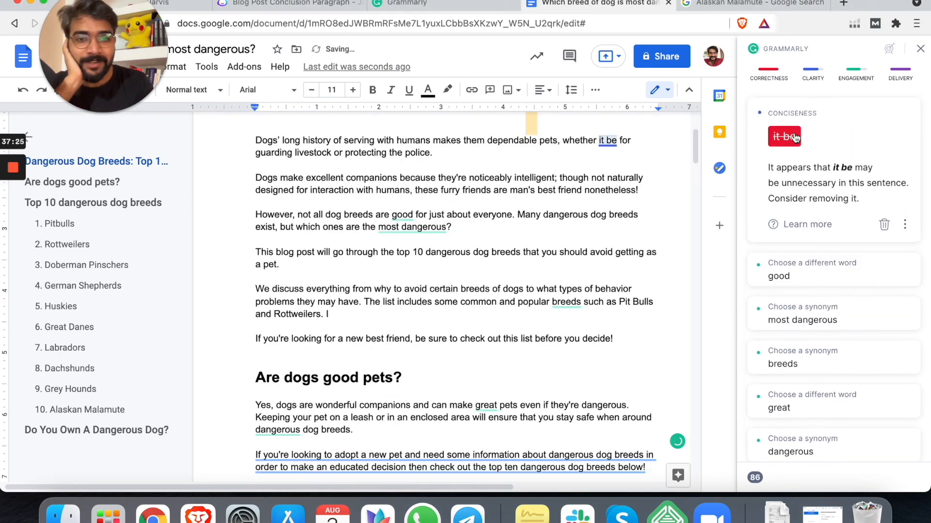
{"action": "scroll", "scroll_direction": "down", "scroll_amount": 3}
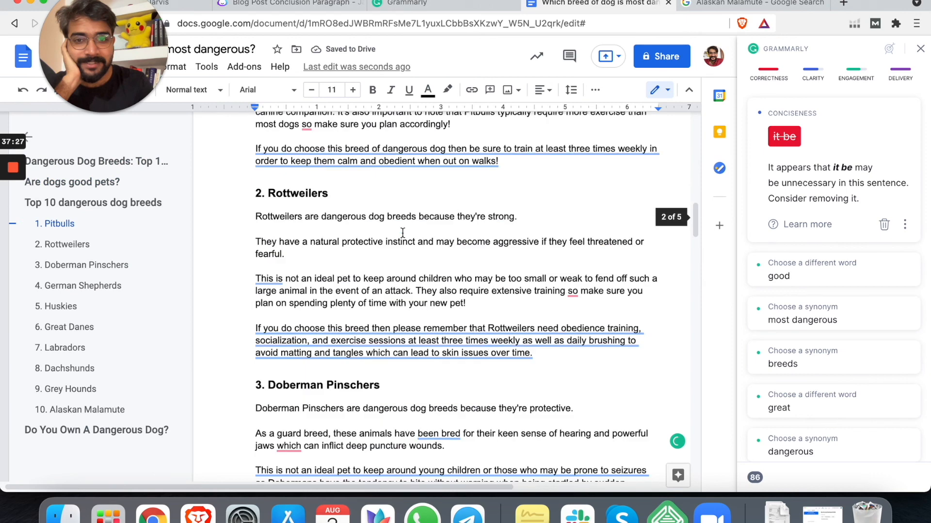
{"action": "scroll", "scroll_direction": "down", "scroll_amount": 3}
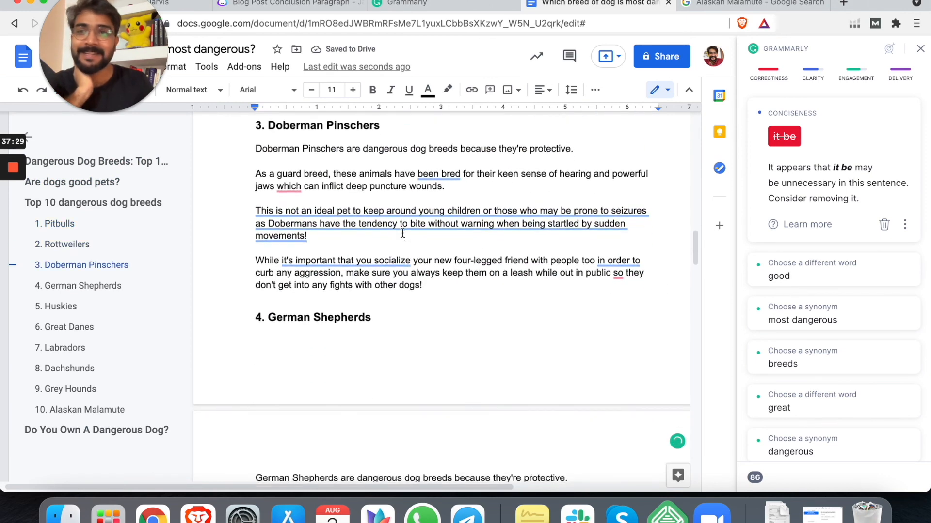